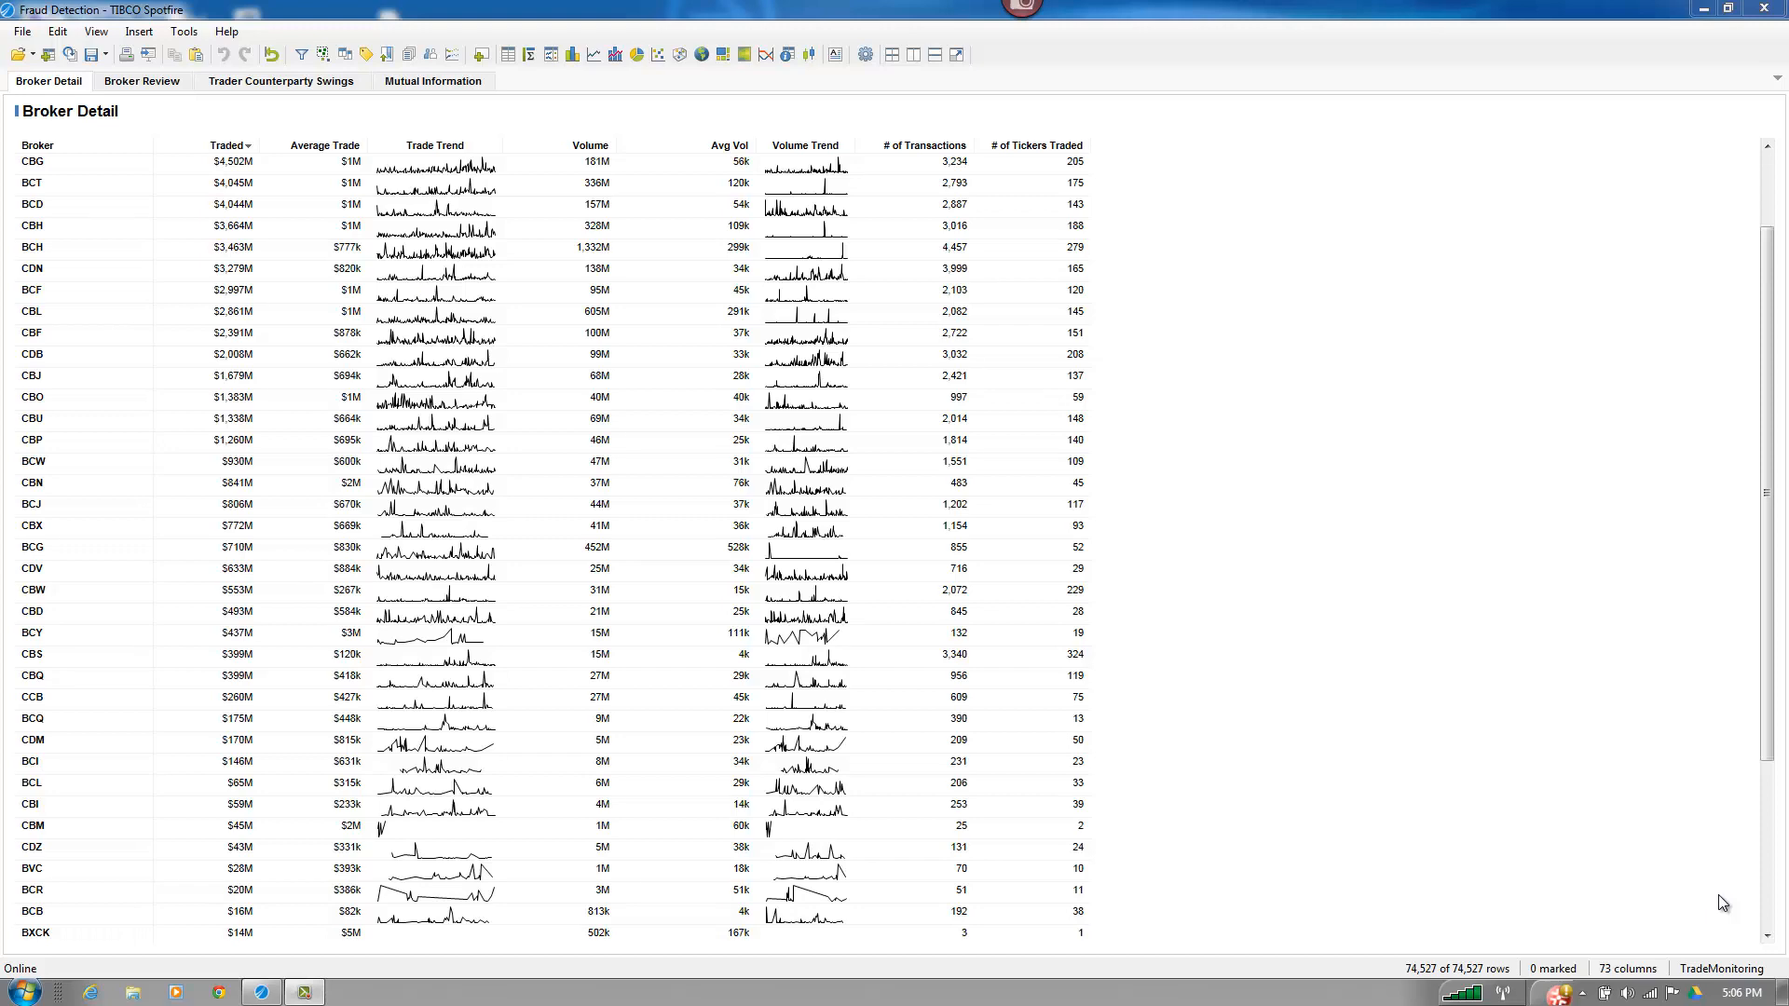
mouse_move(947, 122)
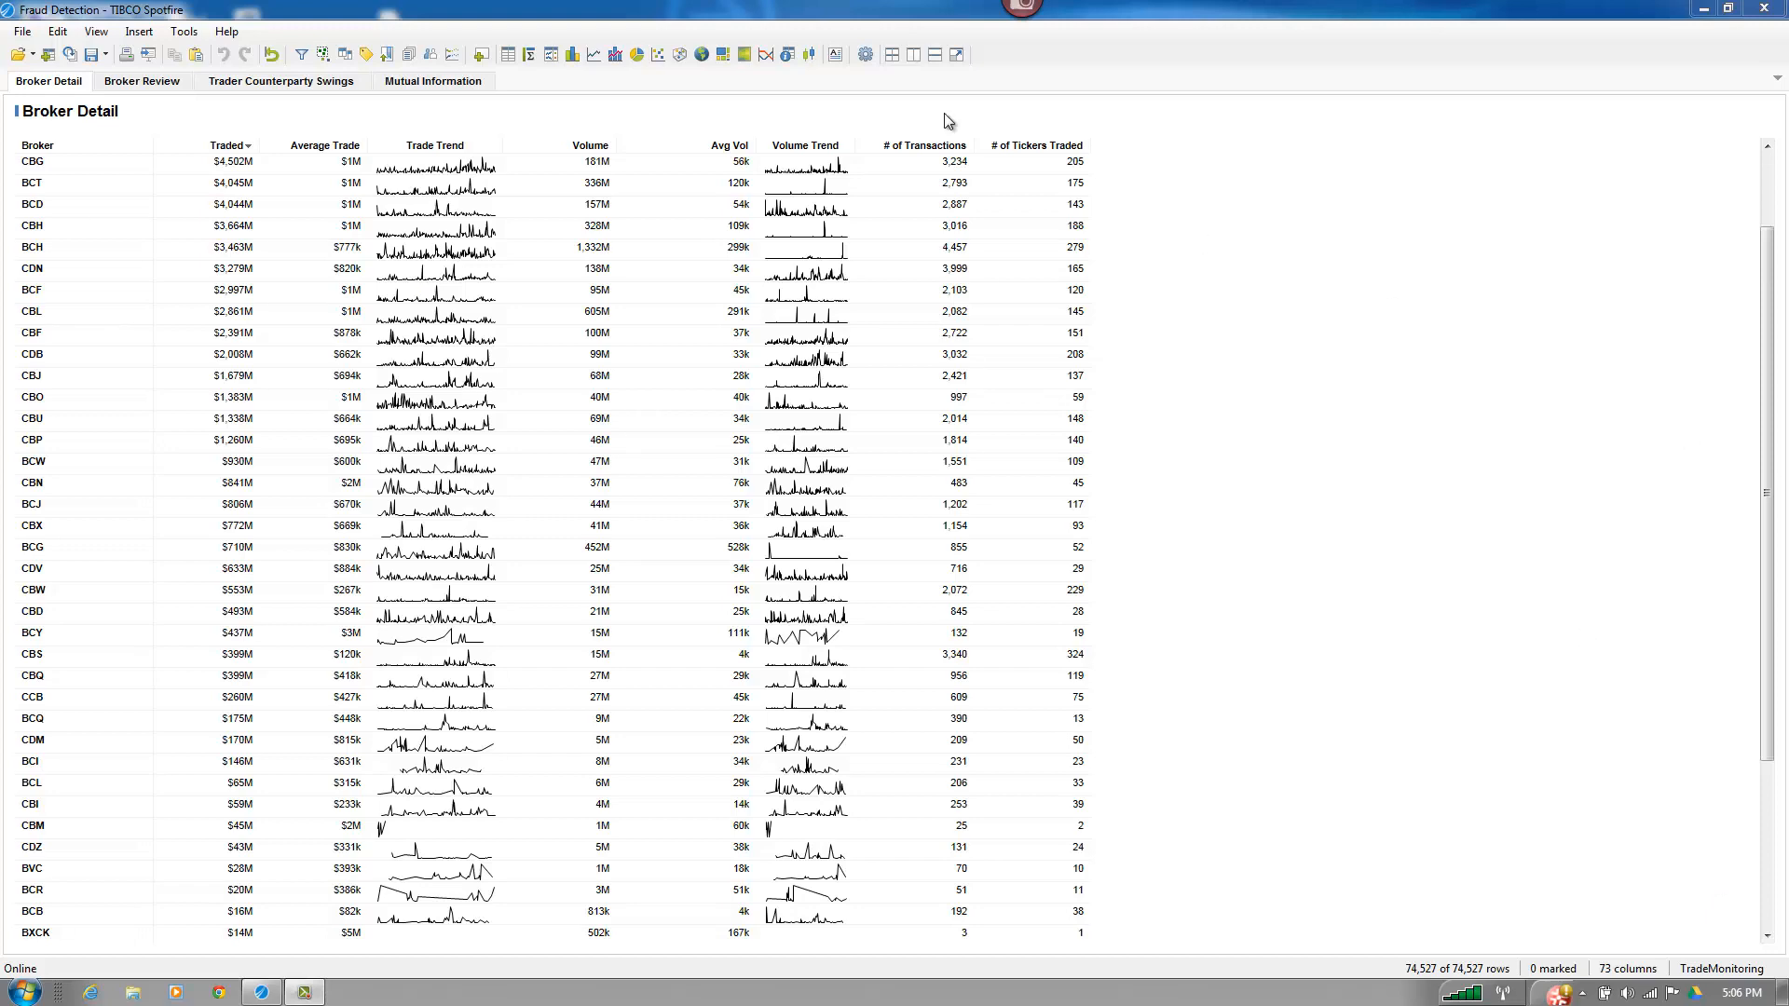
- Mark the AAA trades on 1/24/2006 in the Mutual Information trades chart
left_click(432, 81)
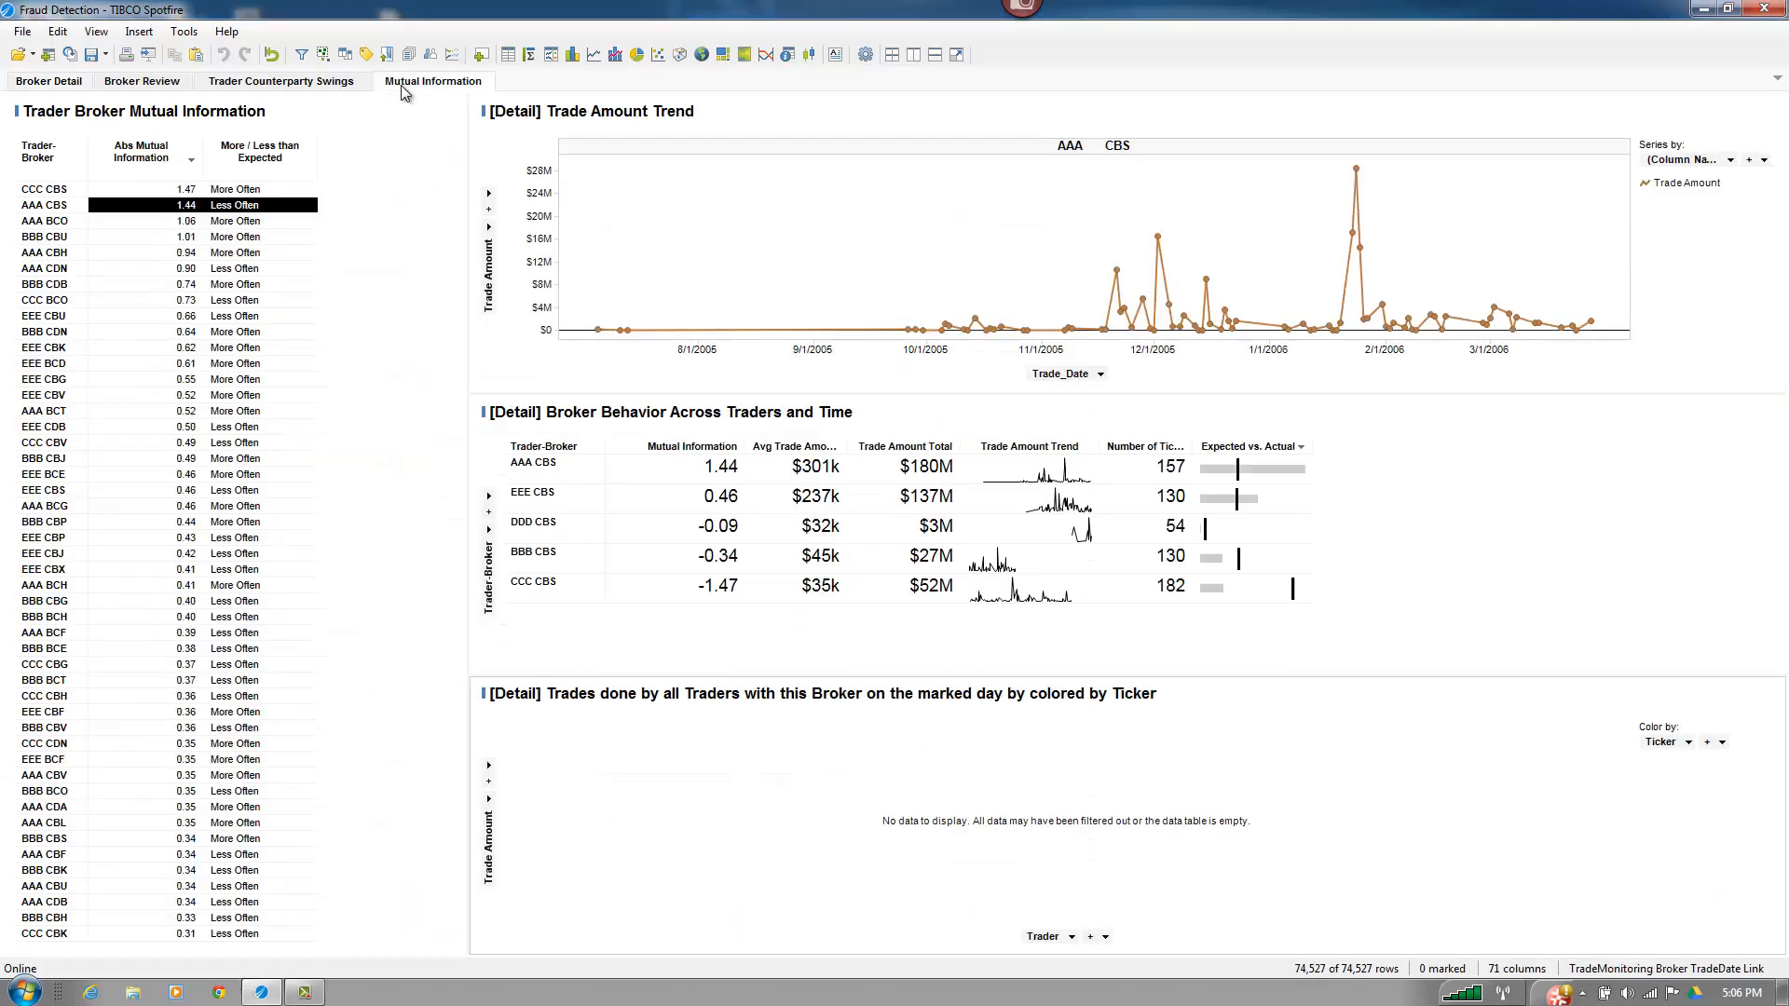
mouse_move(515, 629)
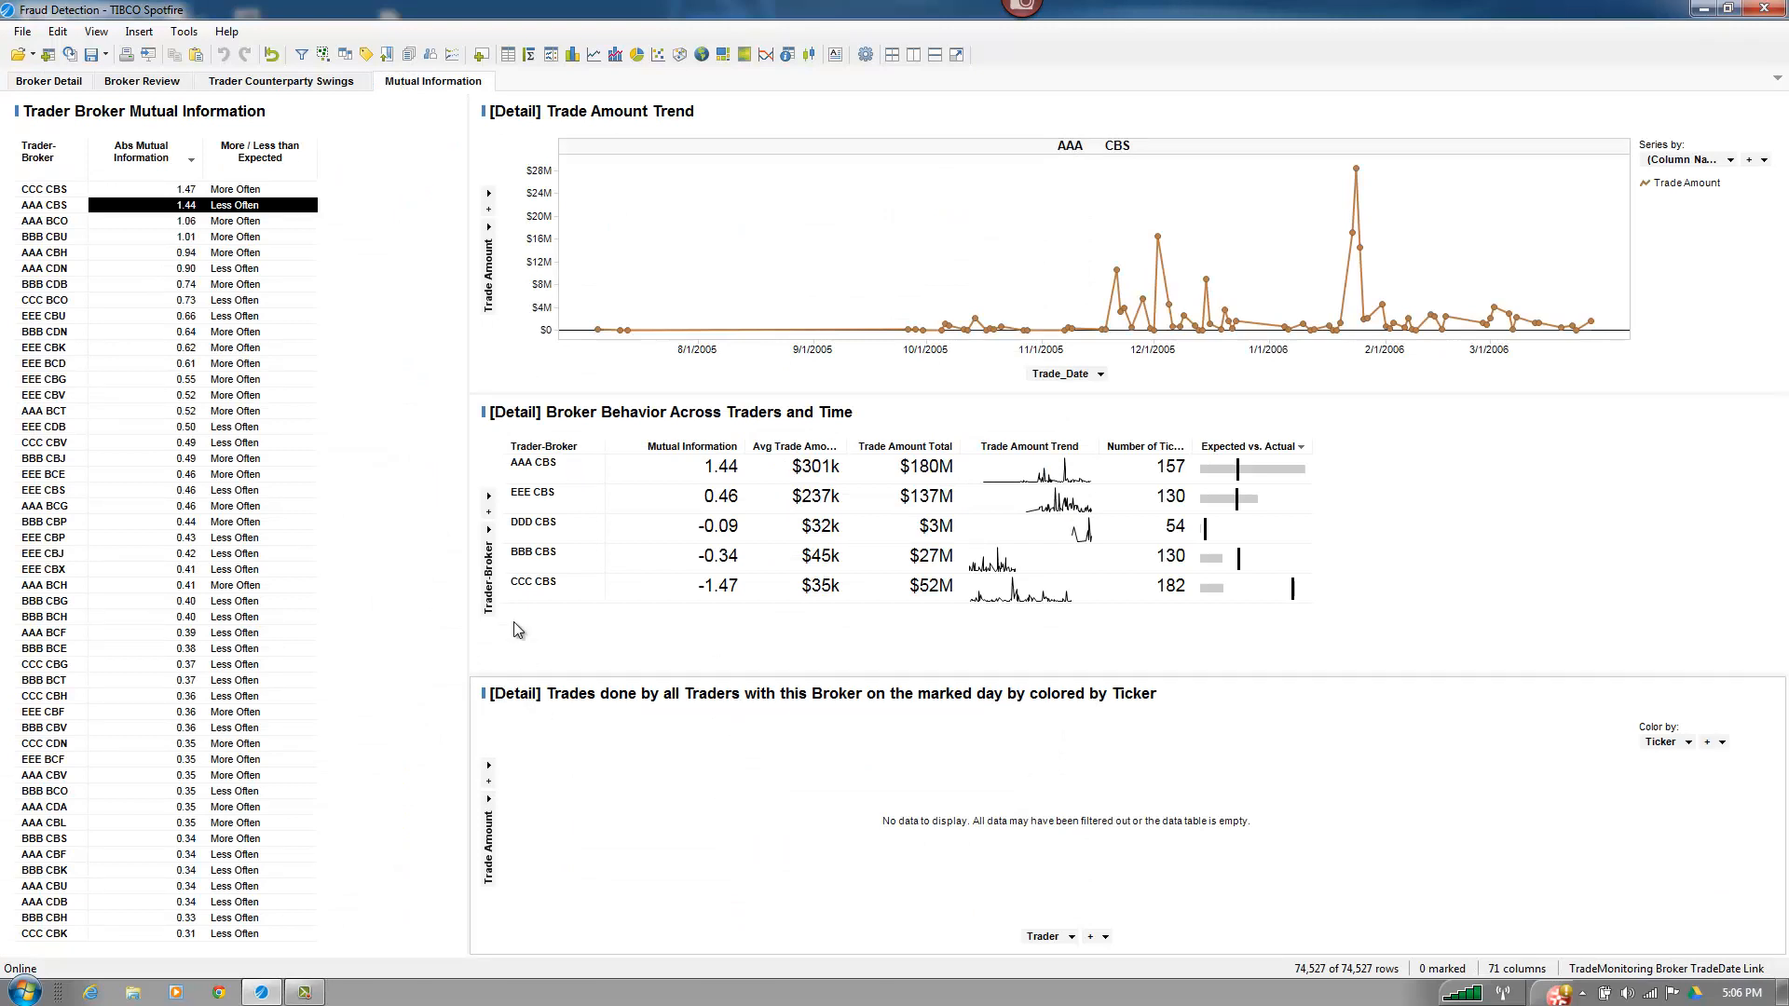
mouse_move(1327, 169)
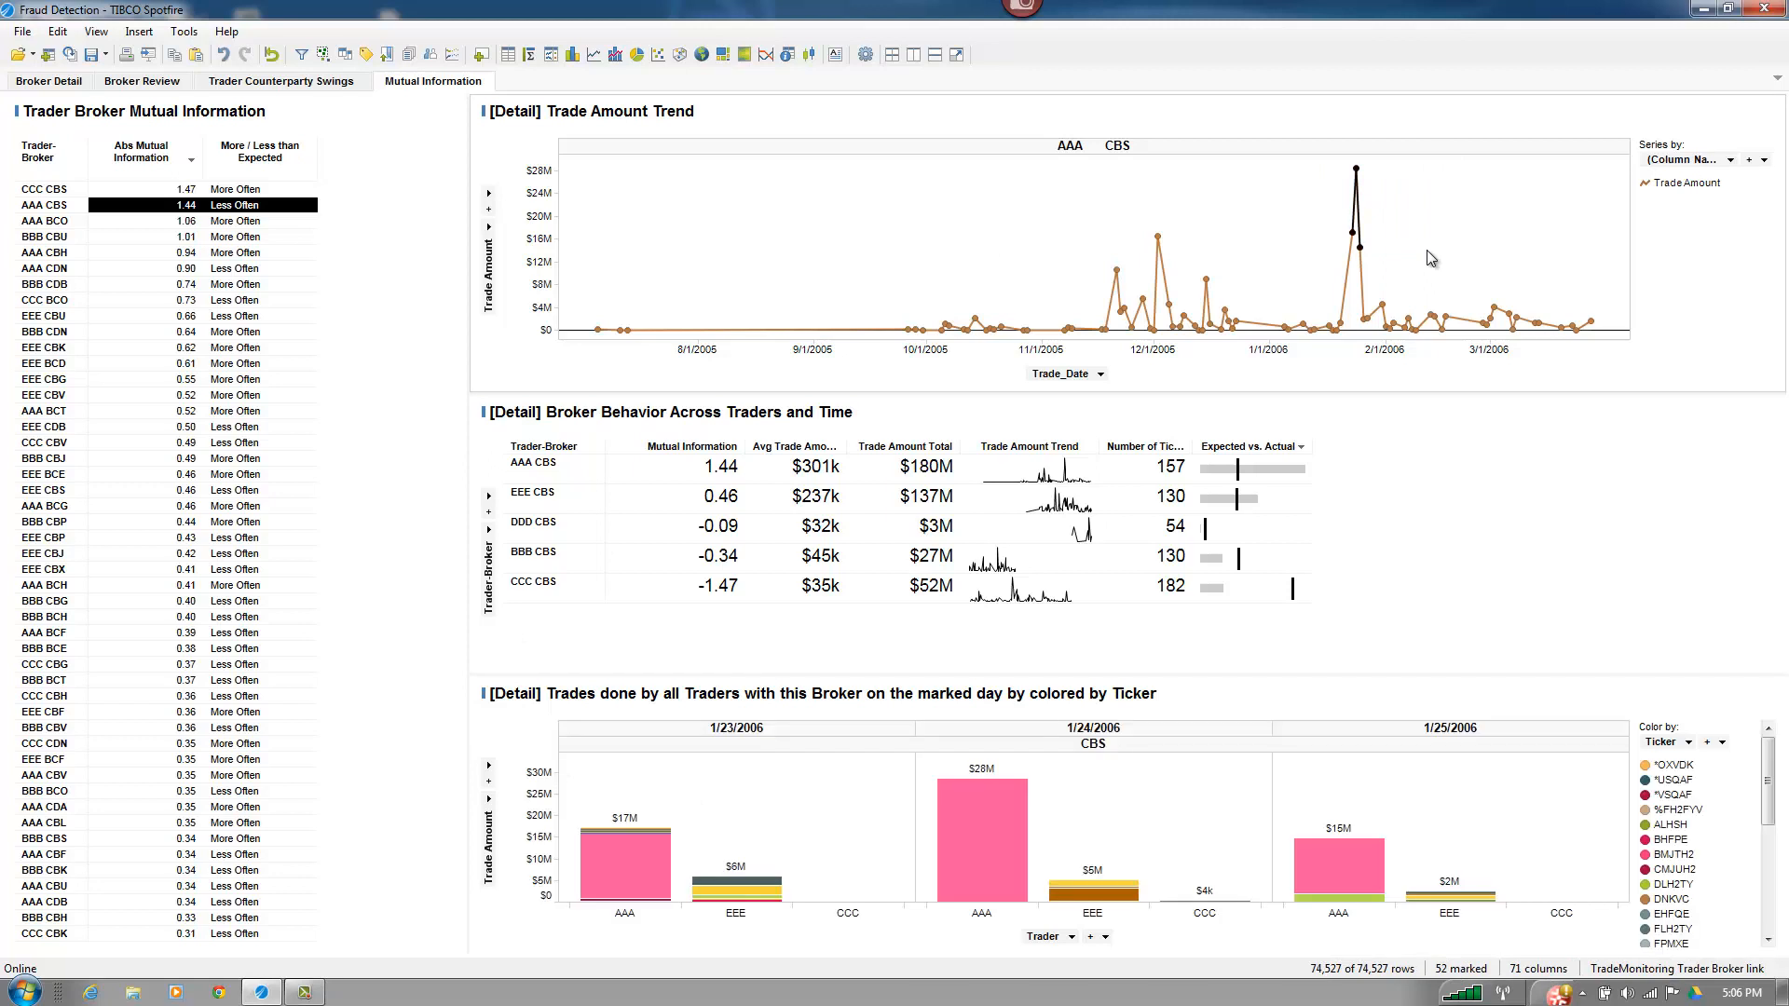
mouse_move(1286, 208)
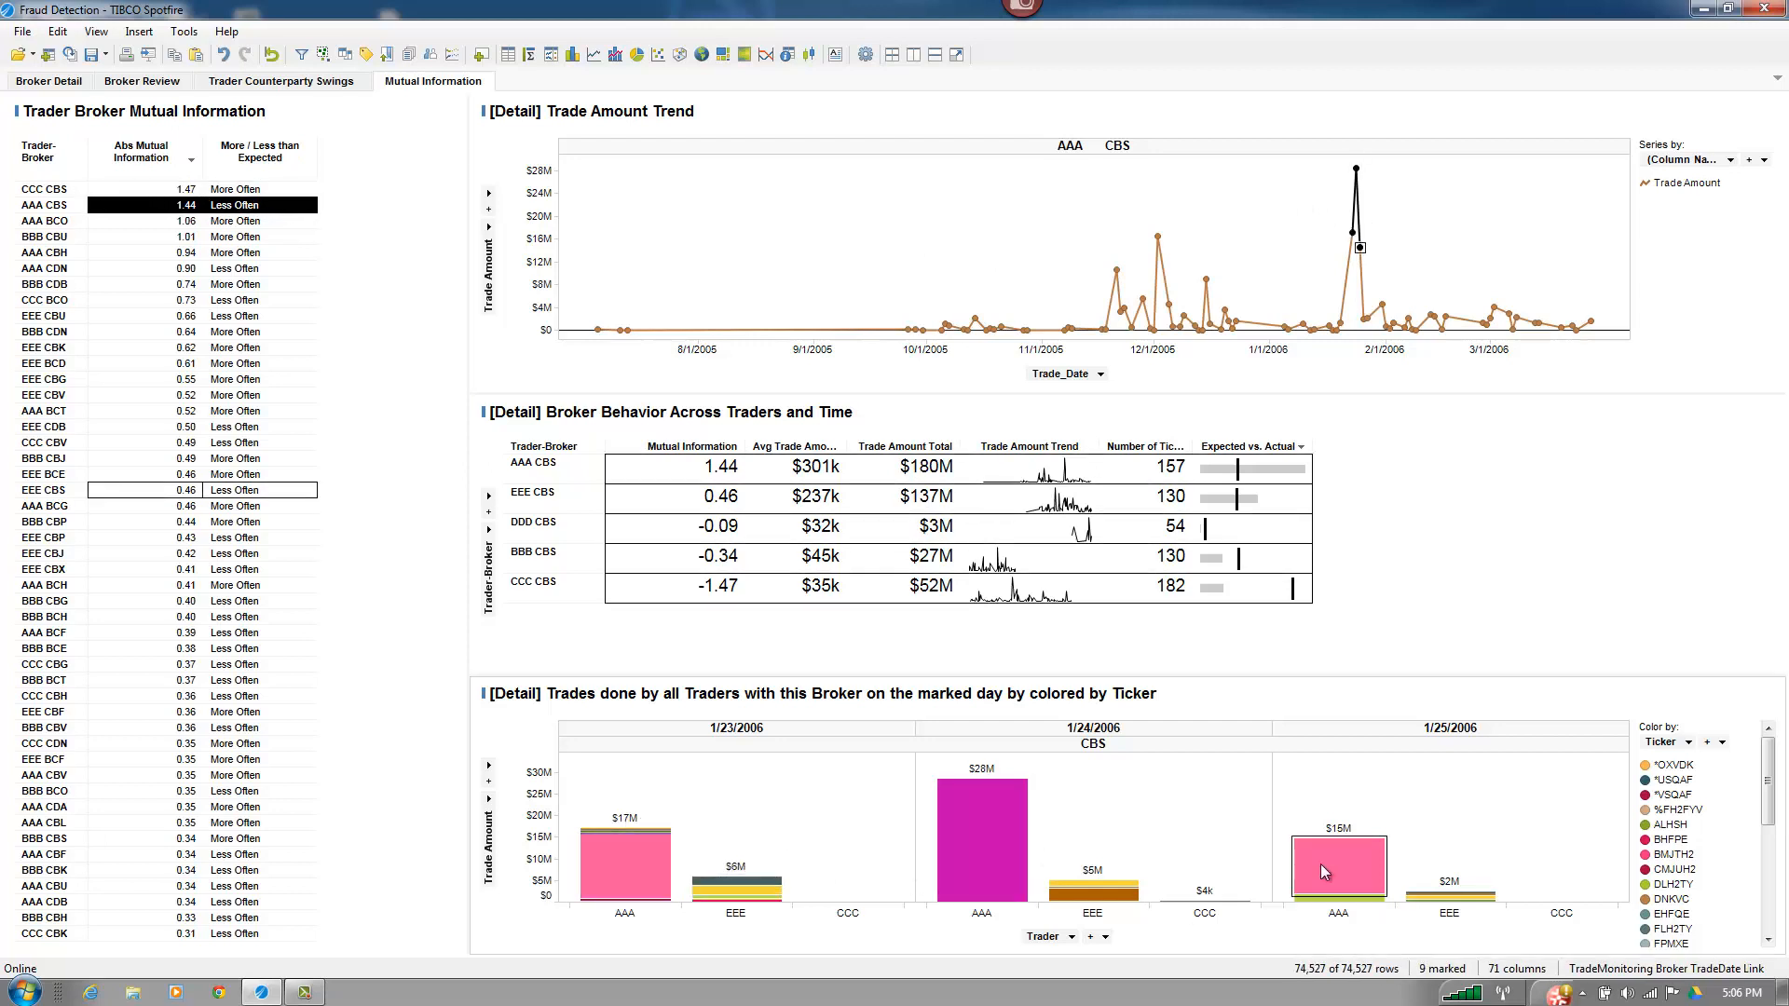
left_click(981, 839)
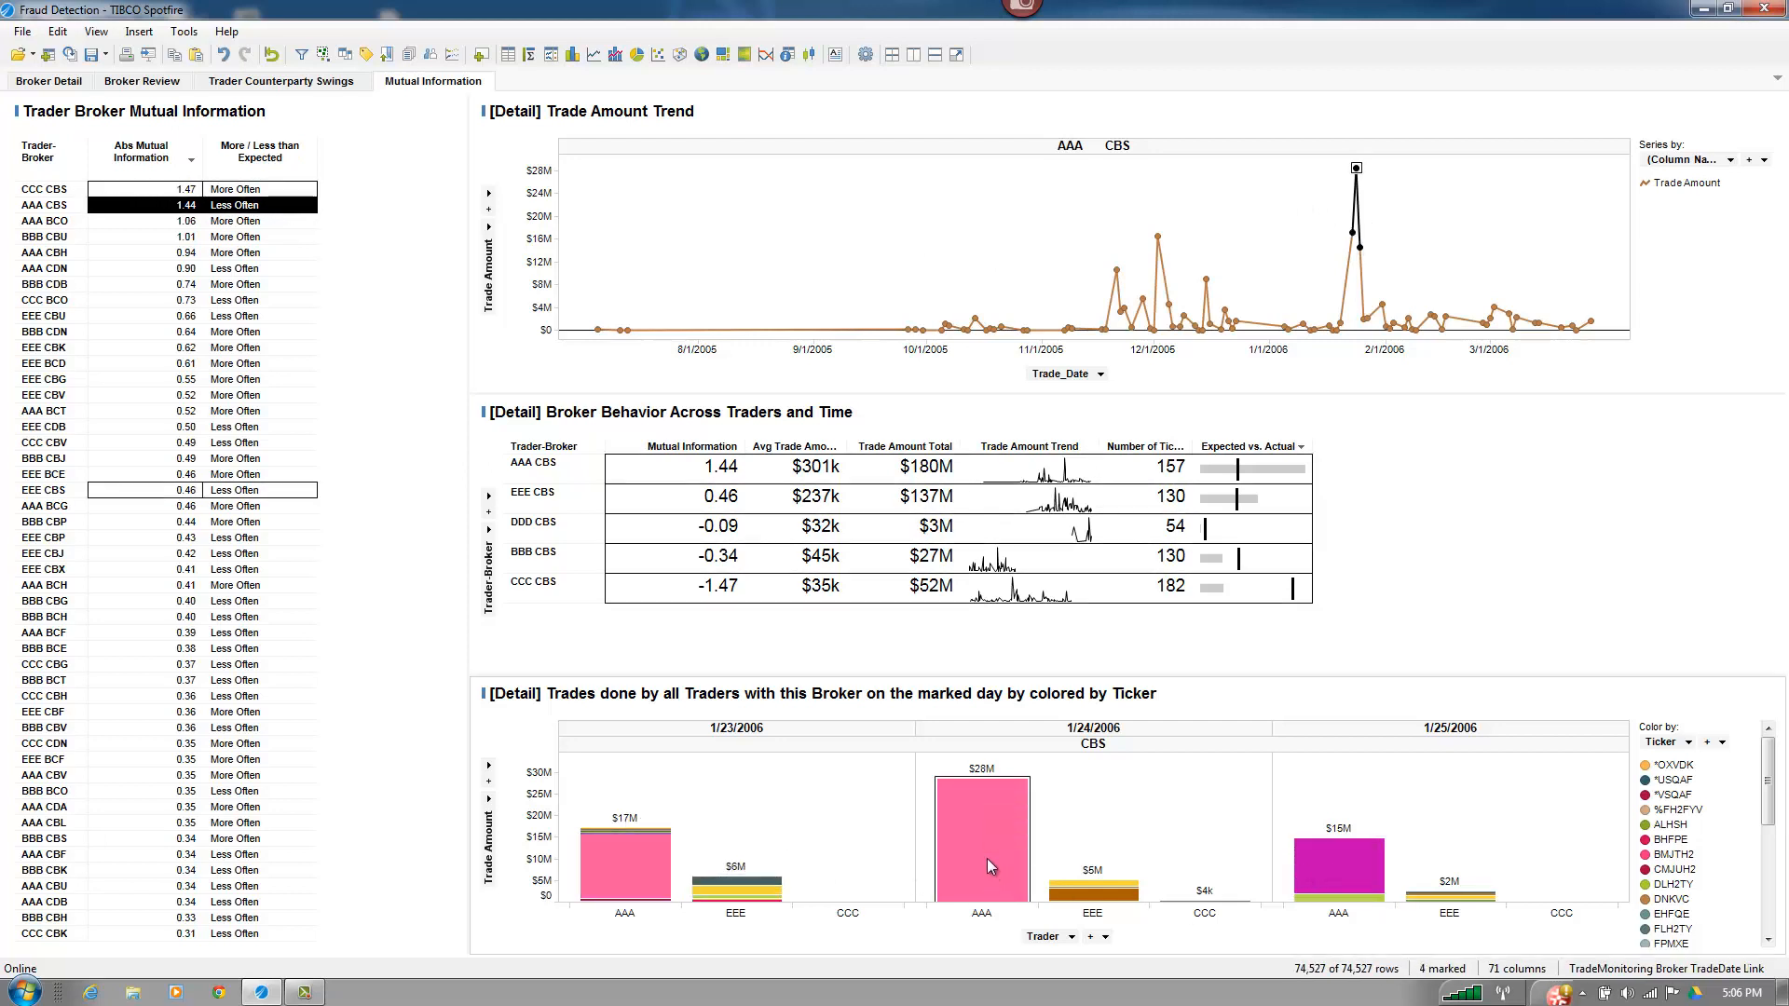
left_click(980, 833)
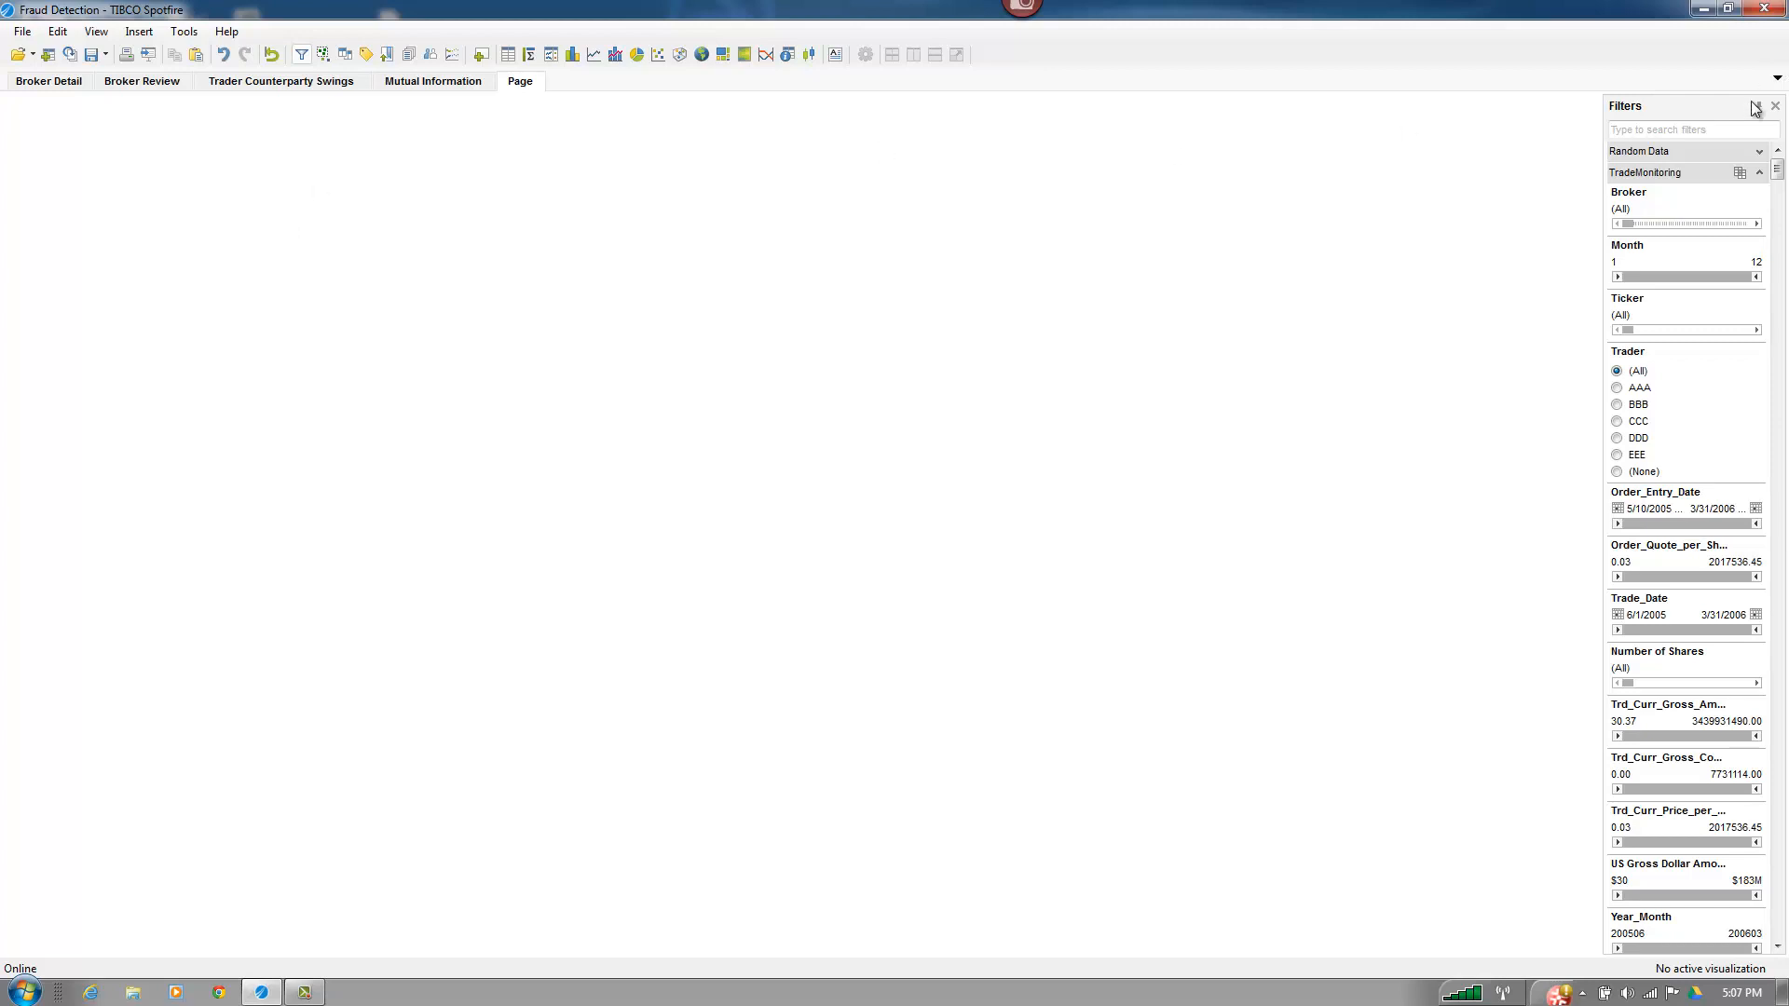
- Hide the Filters panel and dismiss the Windows colour-scheme performance prompt
left_click(1774, 106)
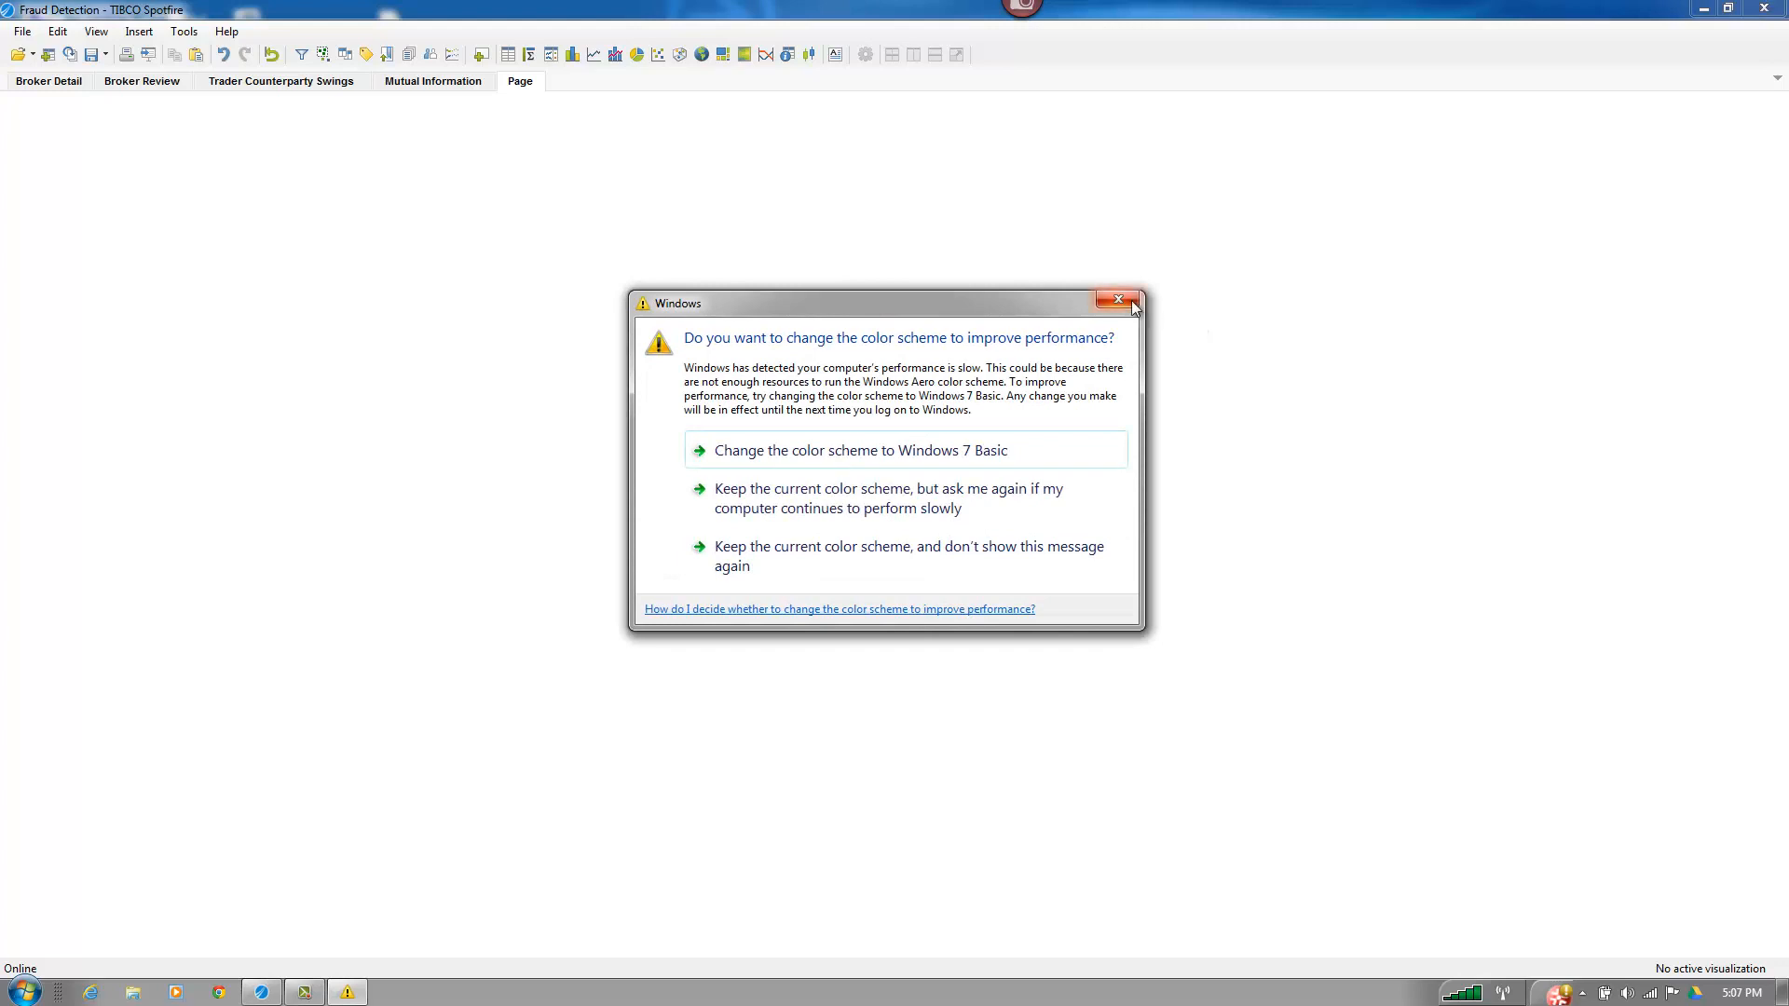
left_click(1119, 299)
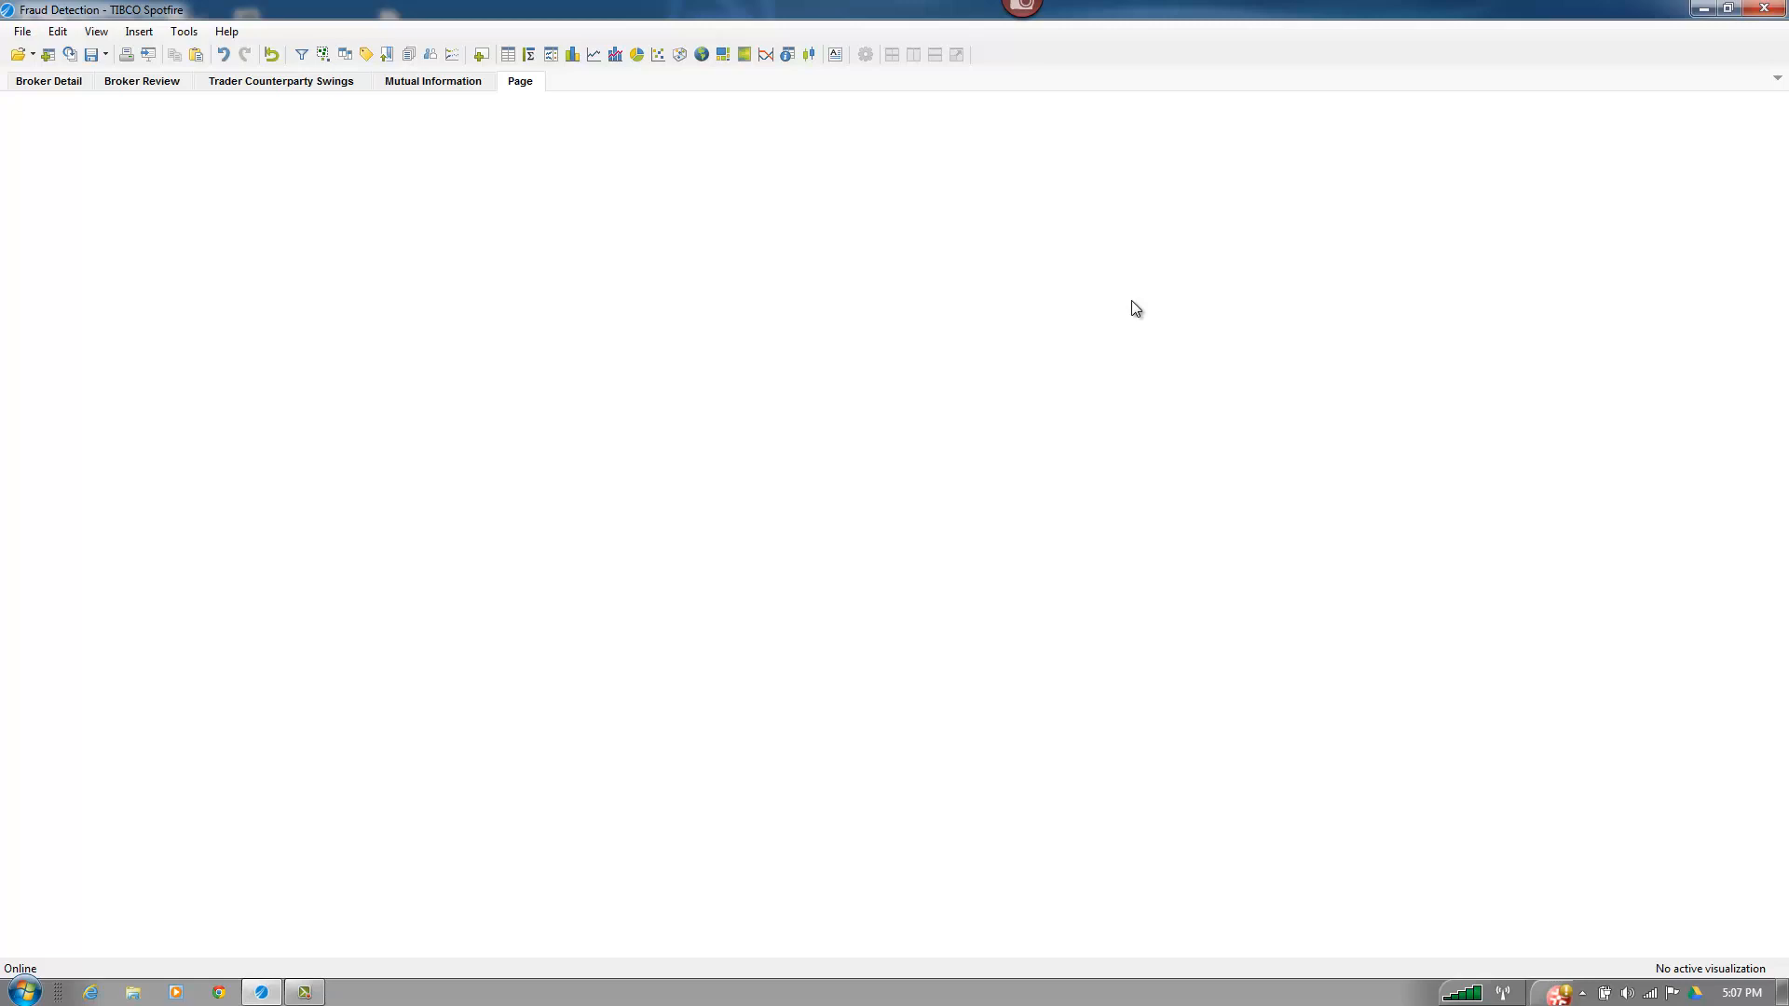
mouse_move(387, 224)
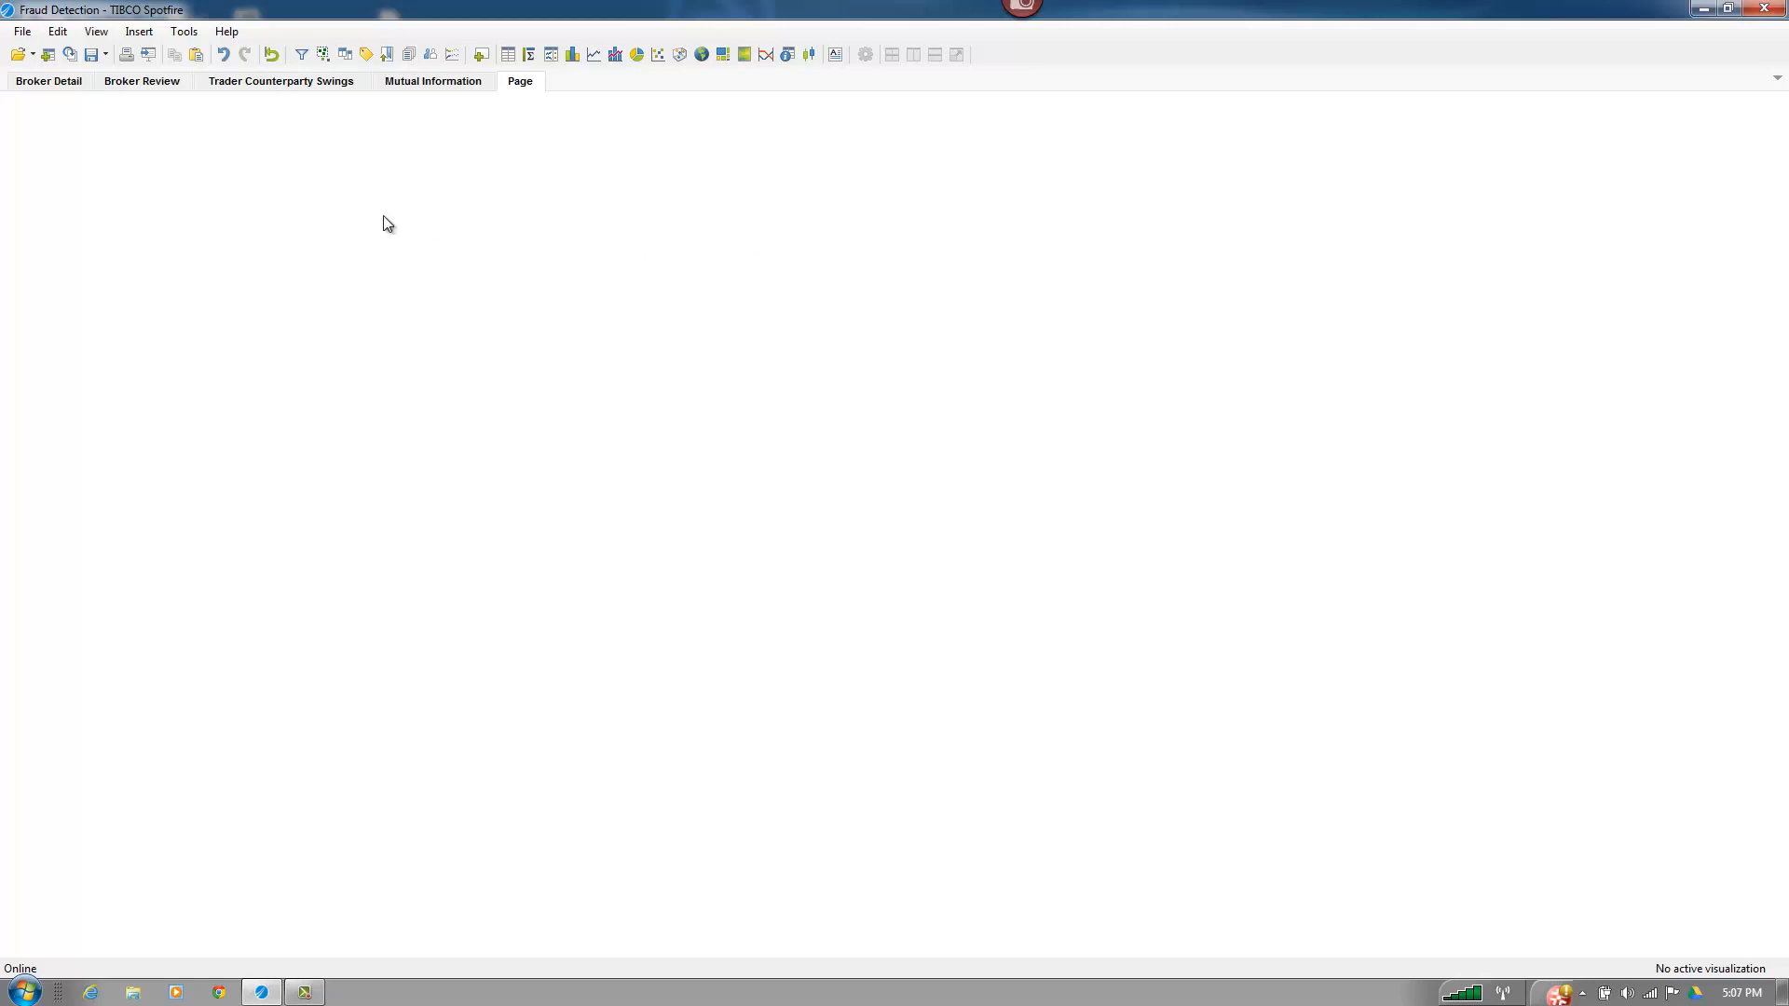
mouse_move(566, 93)
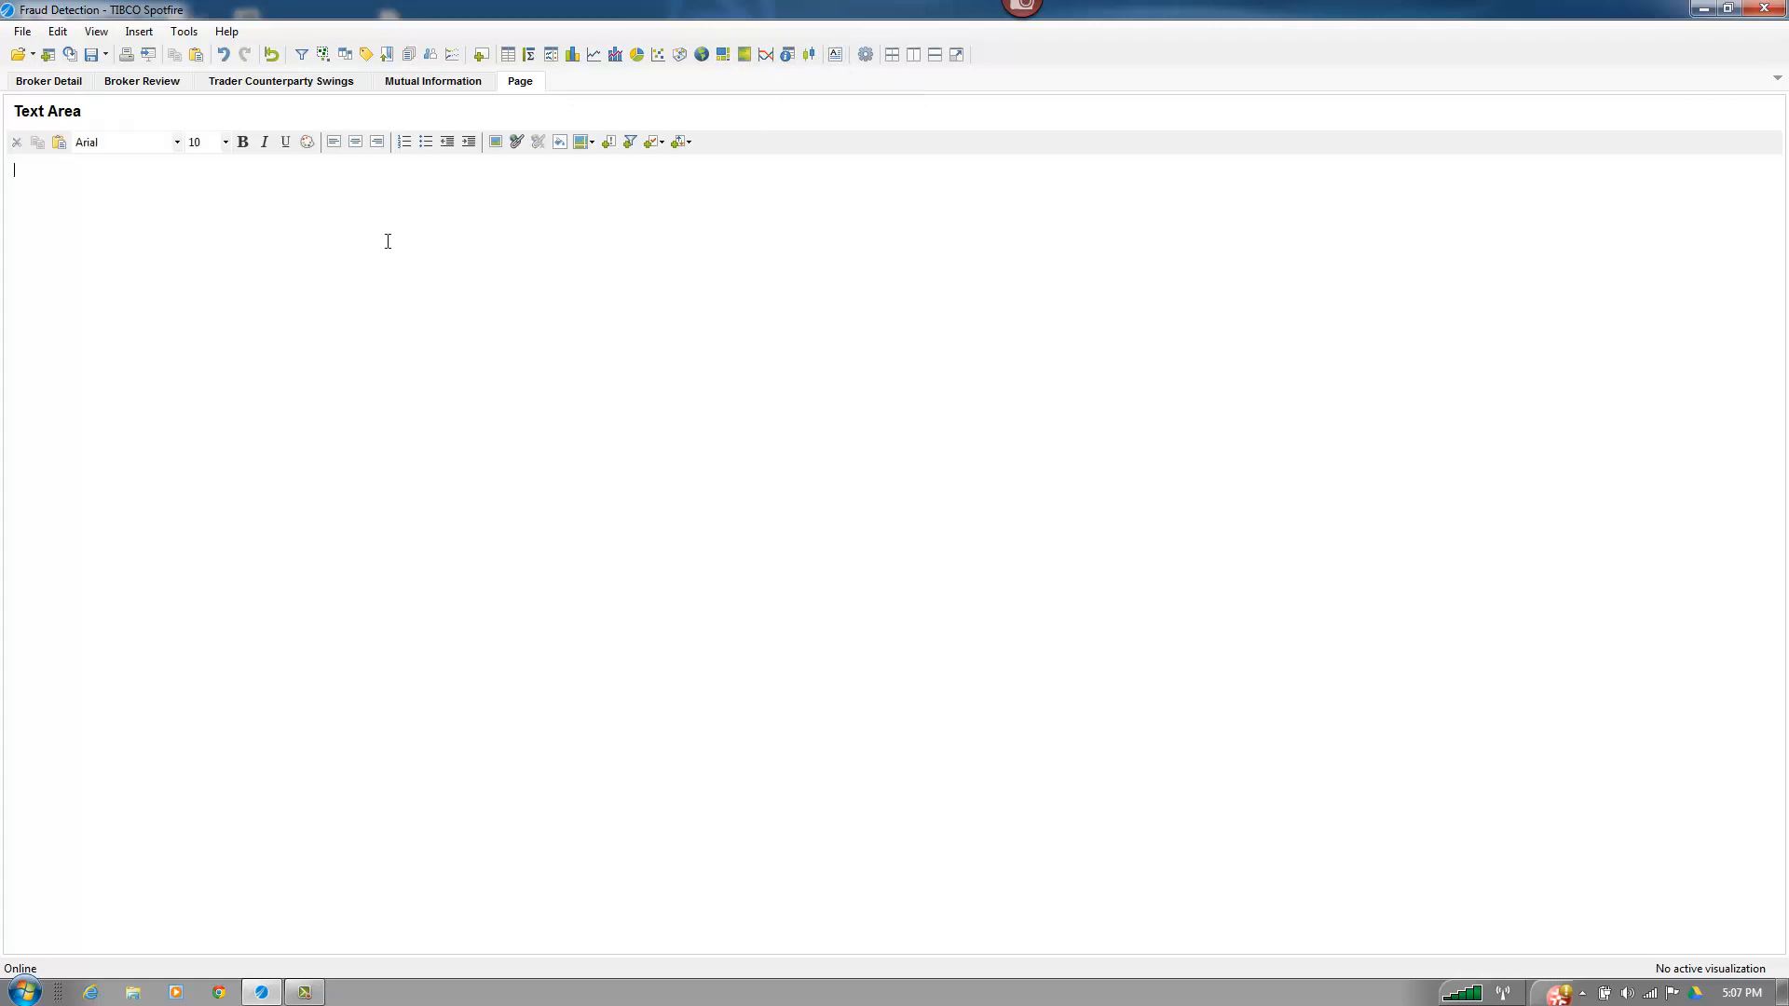
mouse_move(192, 212)
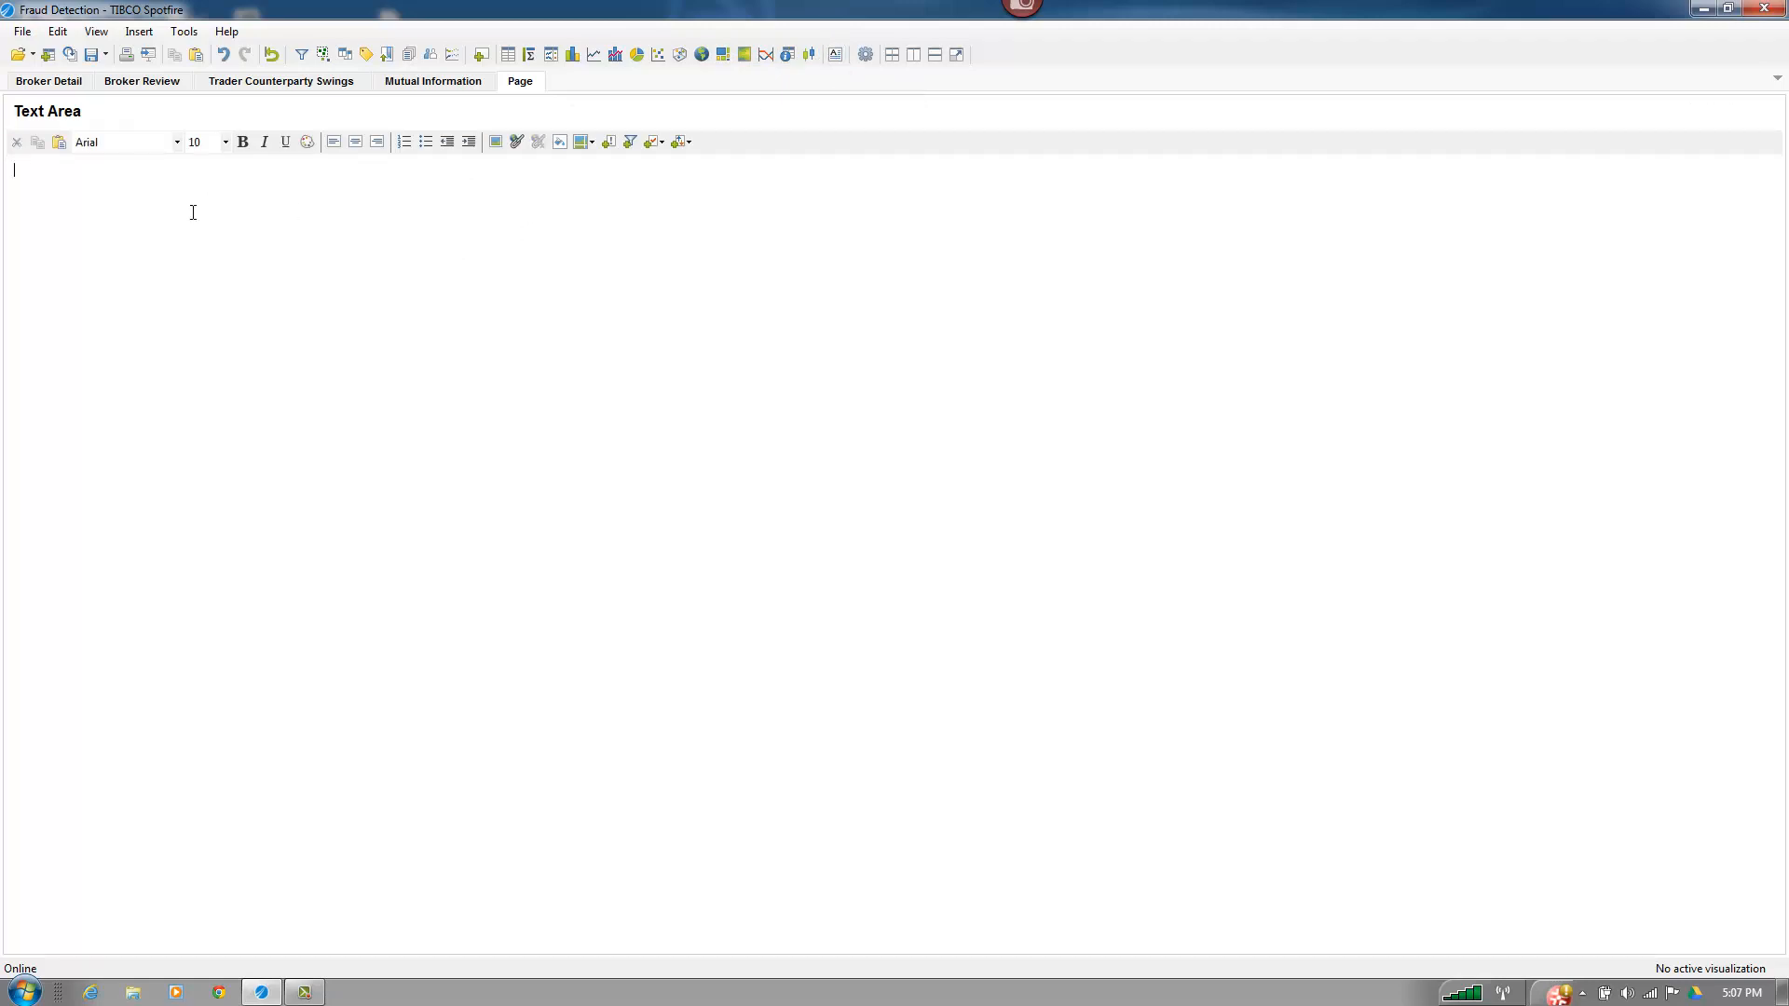
- Fill the text area with an XML Generator Settings heading and Root Element, Row Element, Directory, File Name labels
type("XML General")
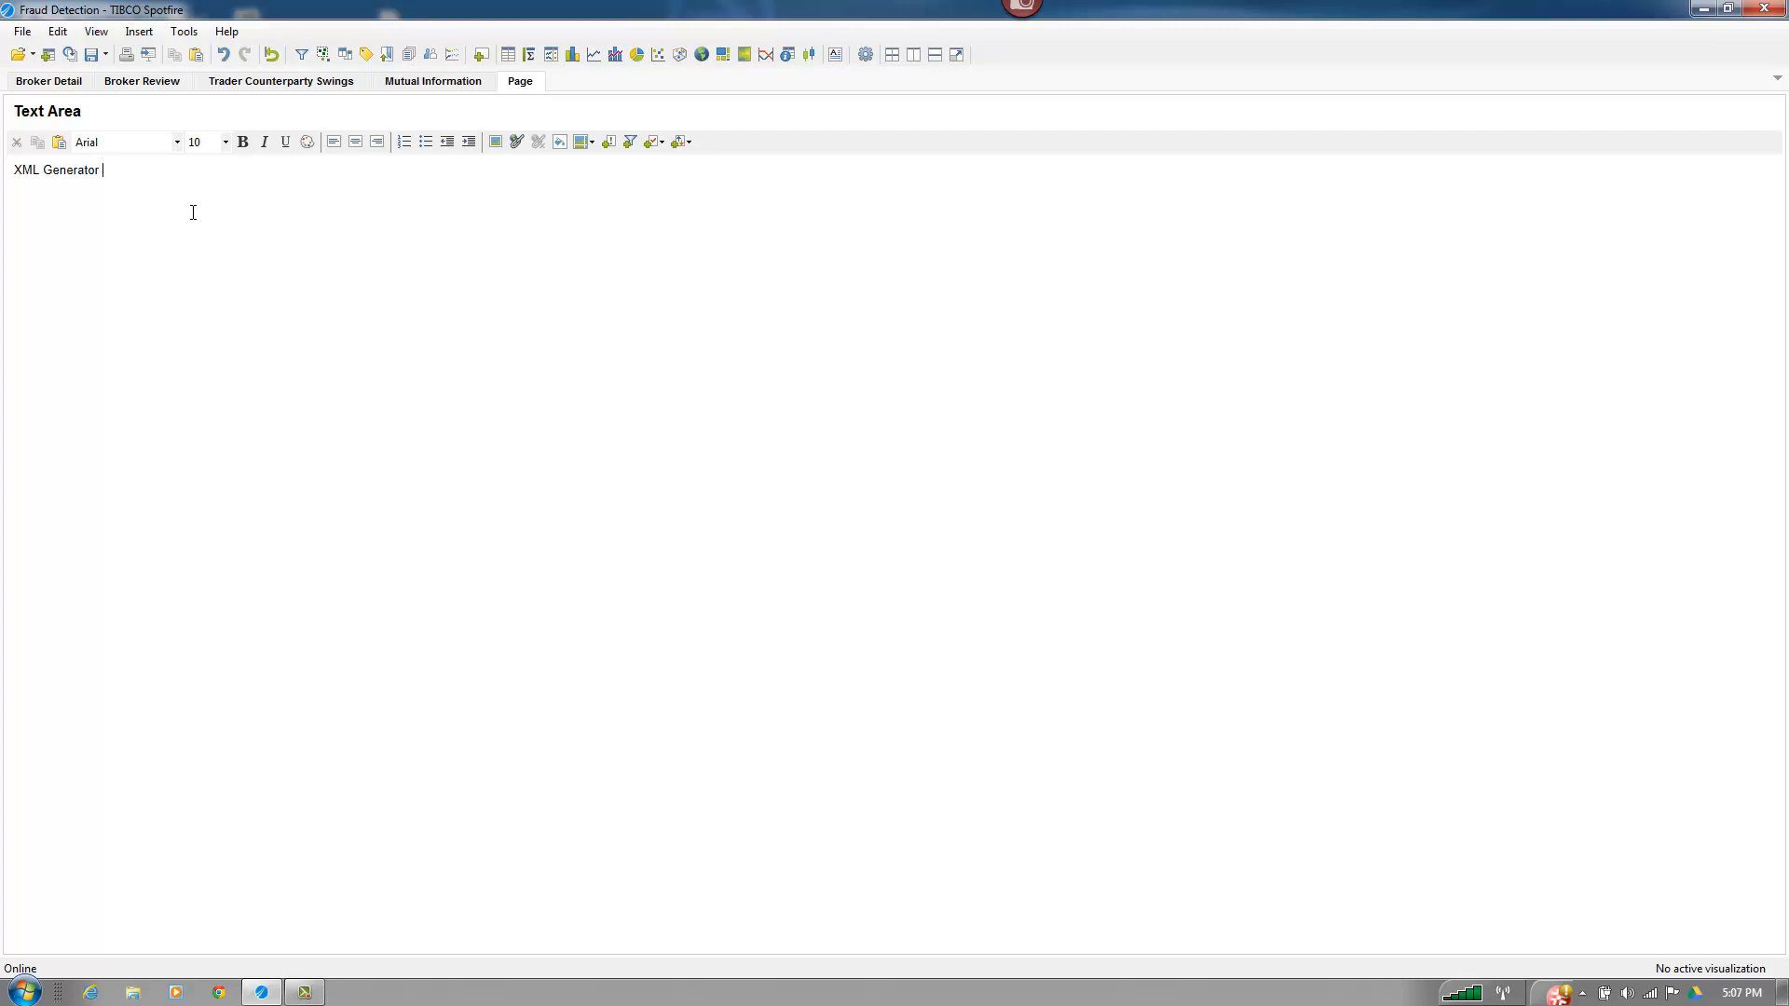
type("Sett")
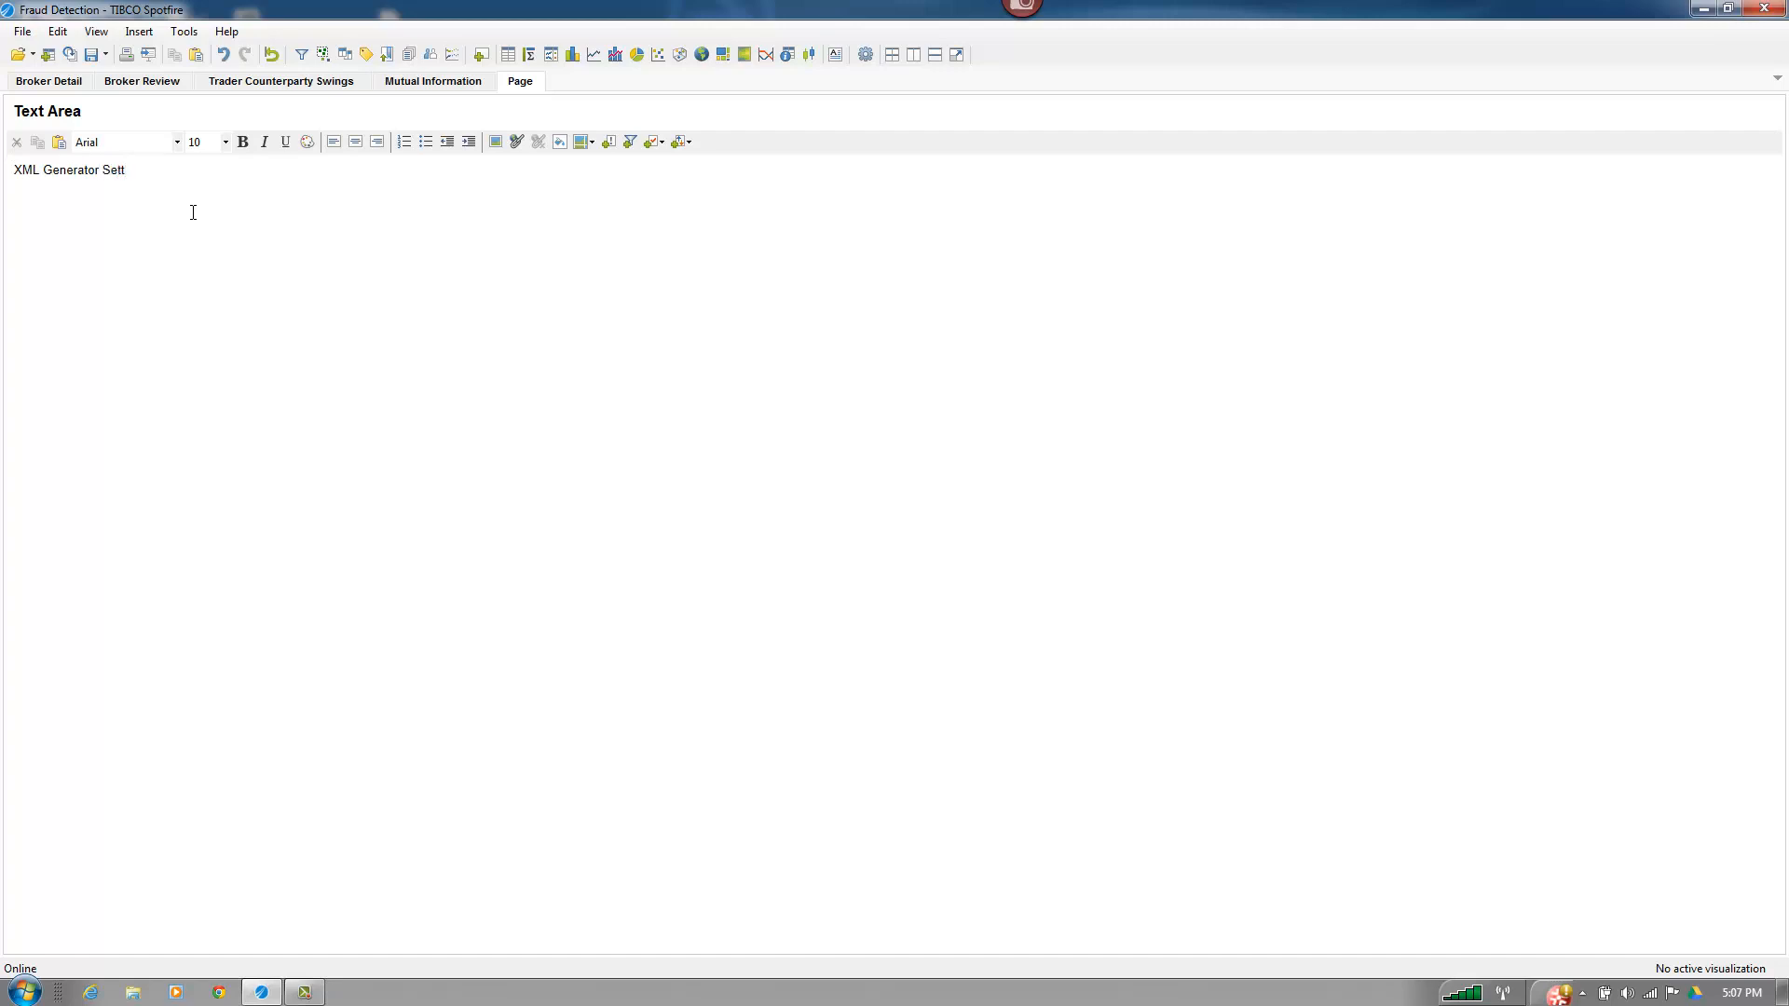
type("ings")
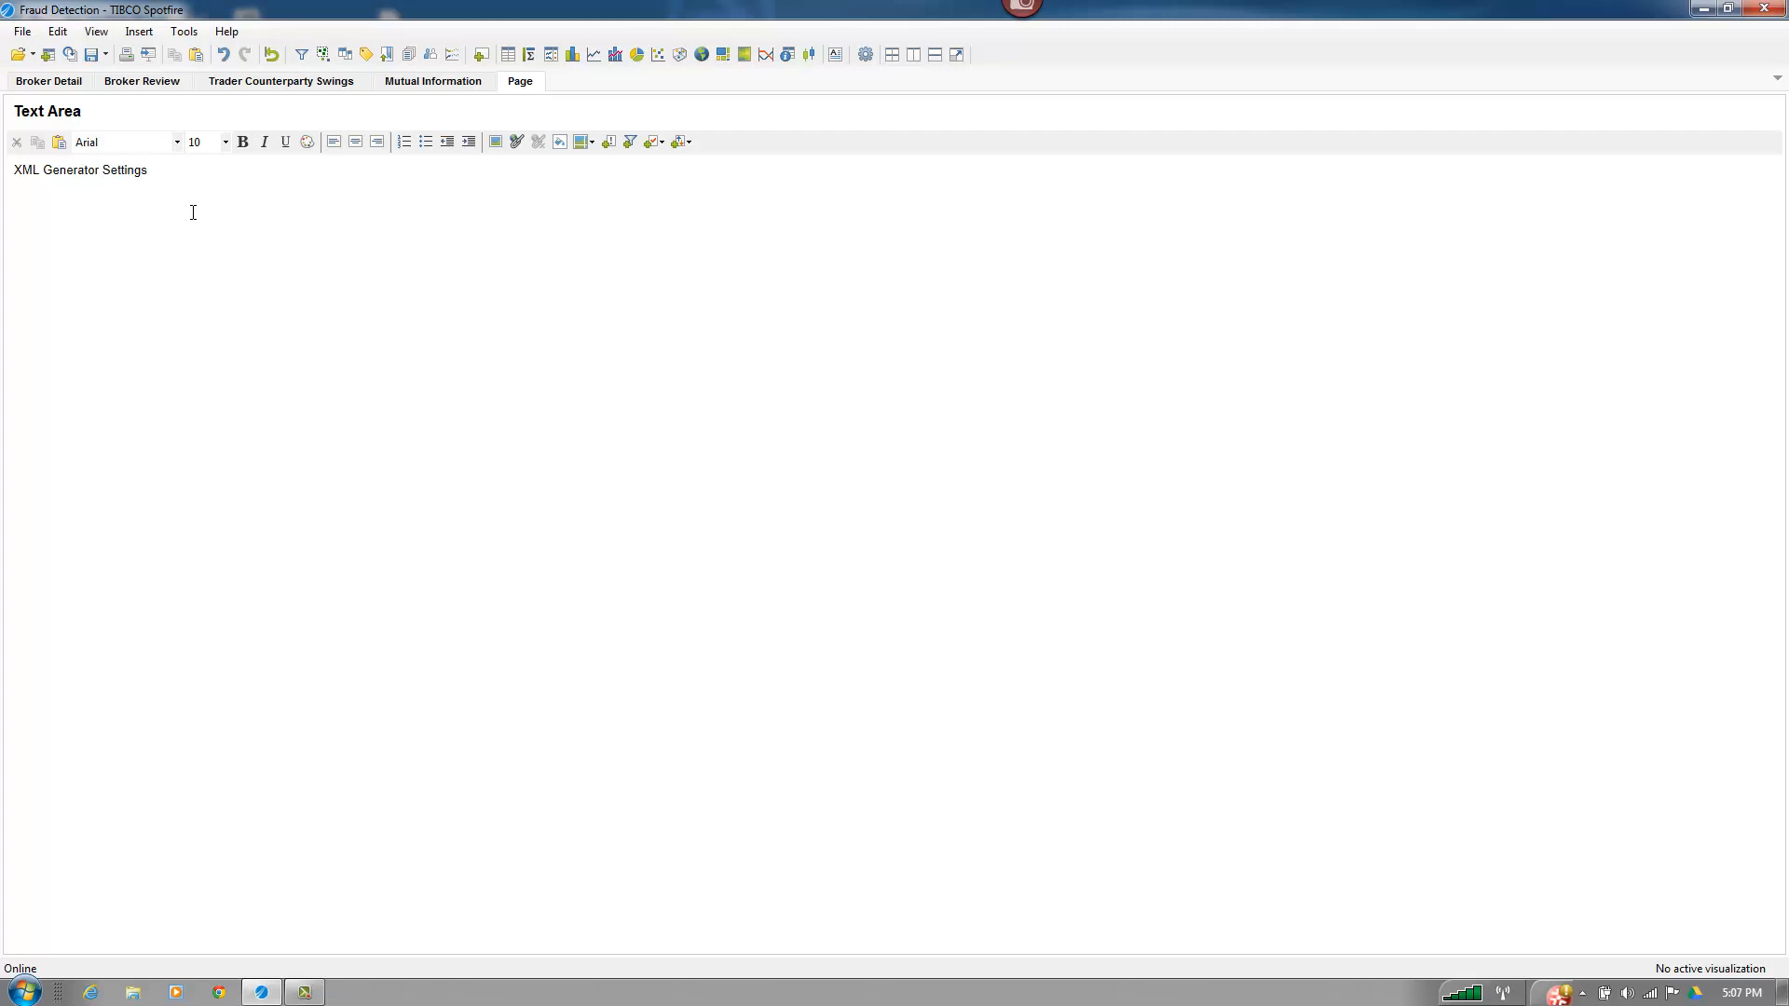
type("Root ele")
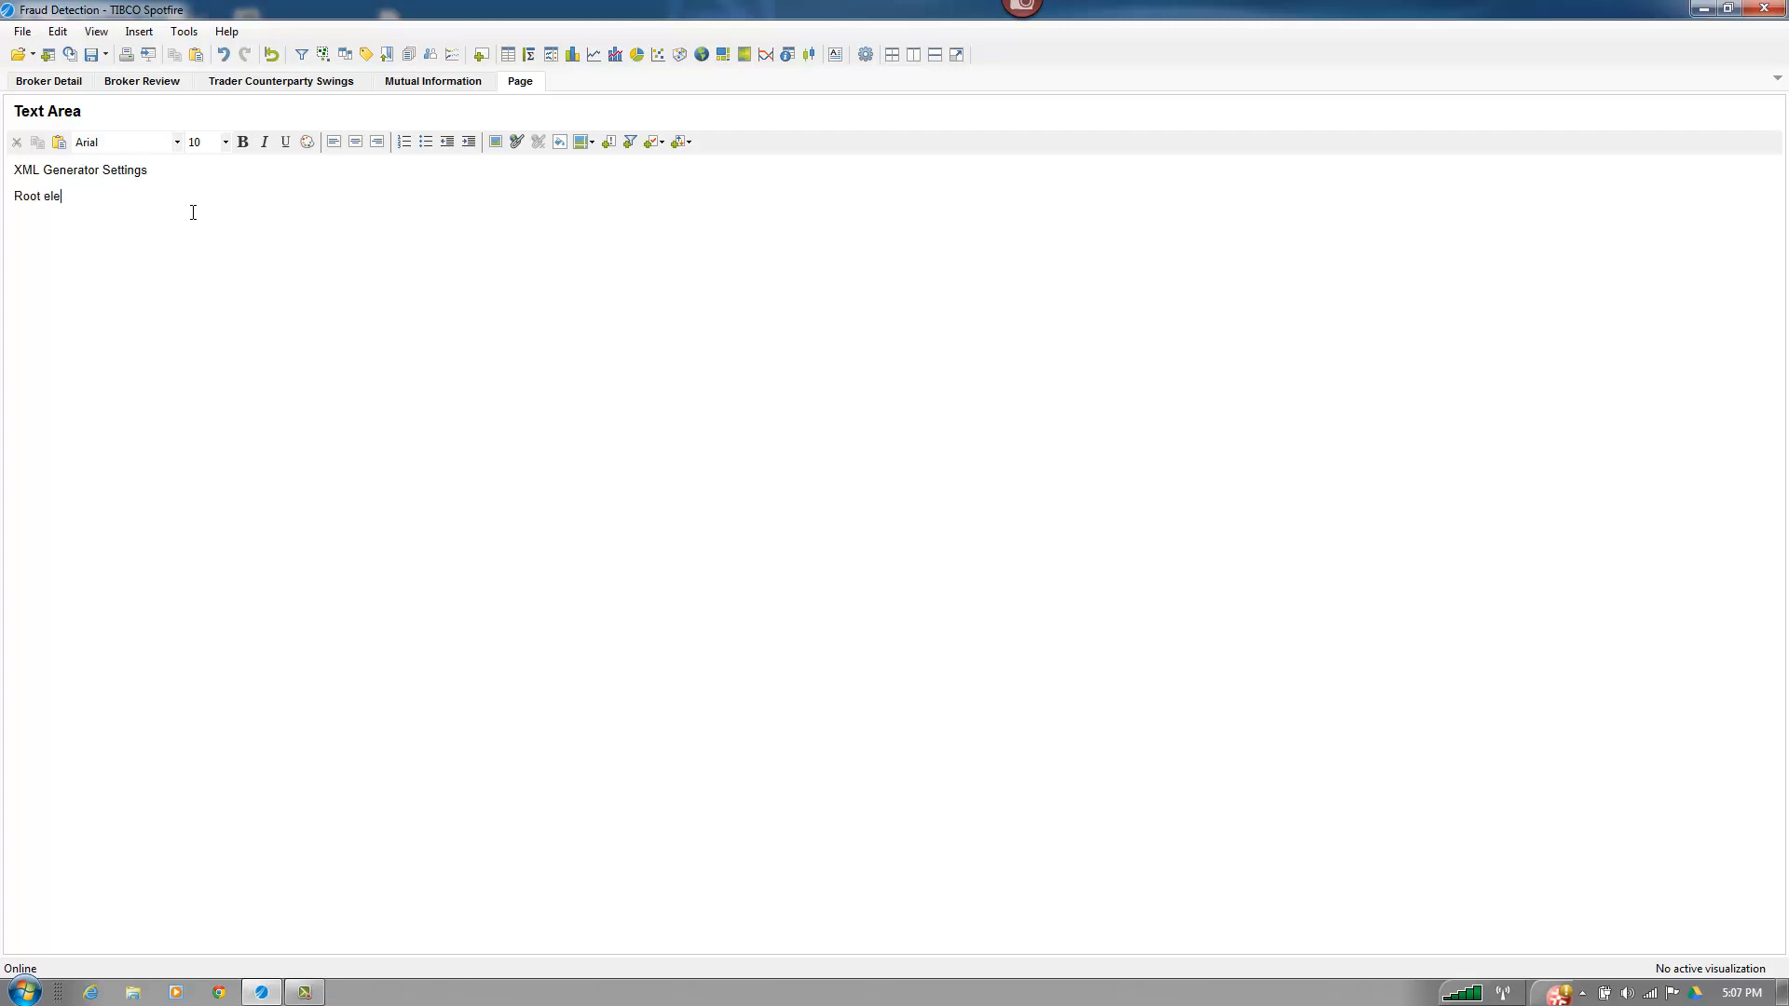
type("ment")
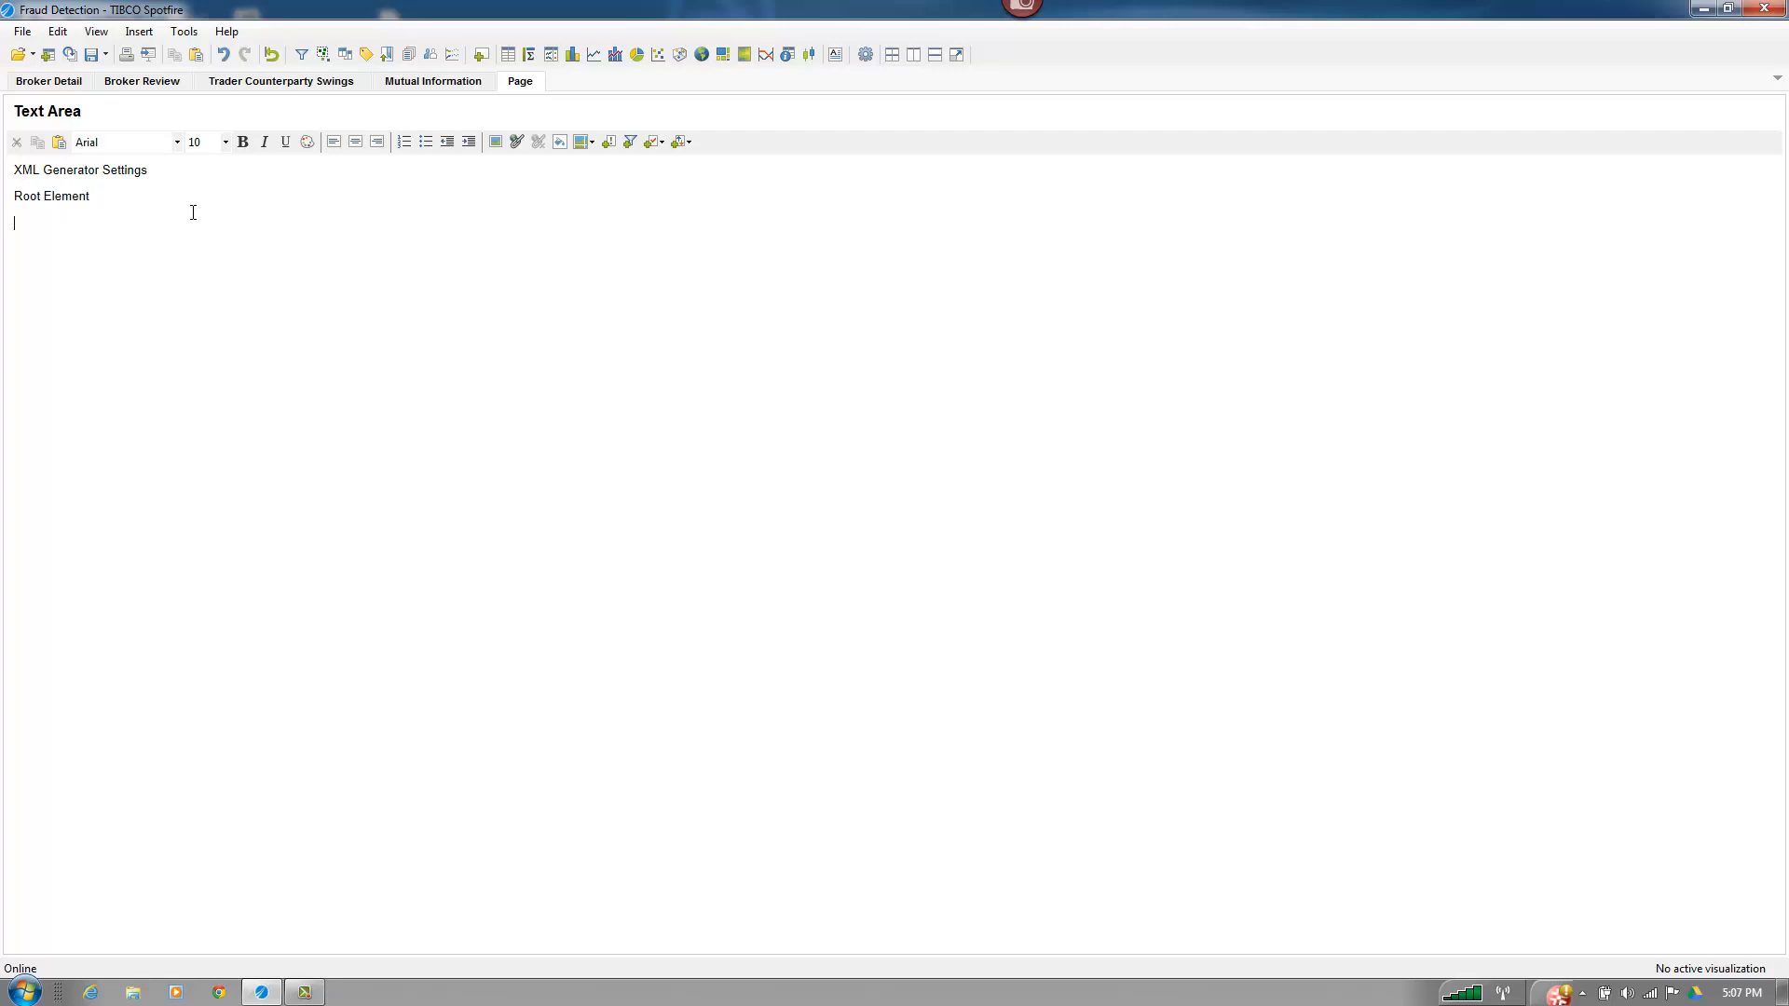
type("R")
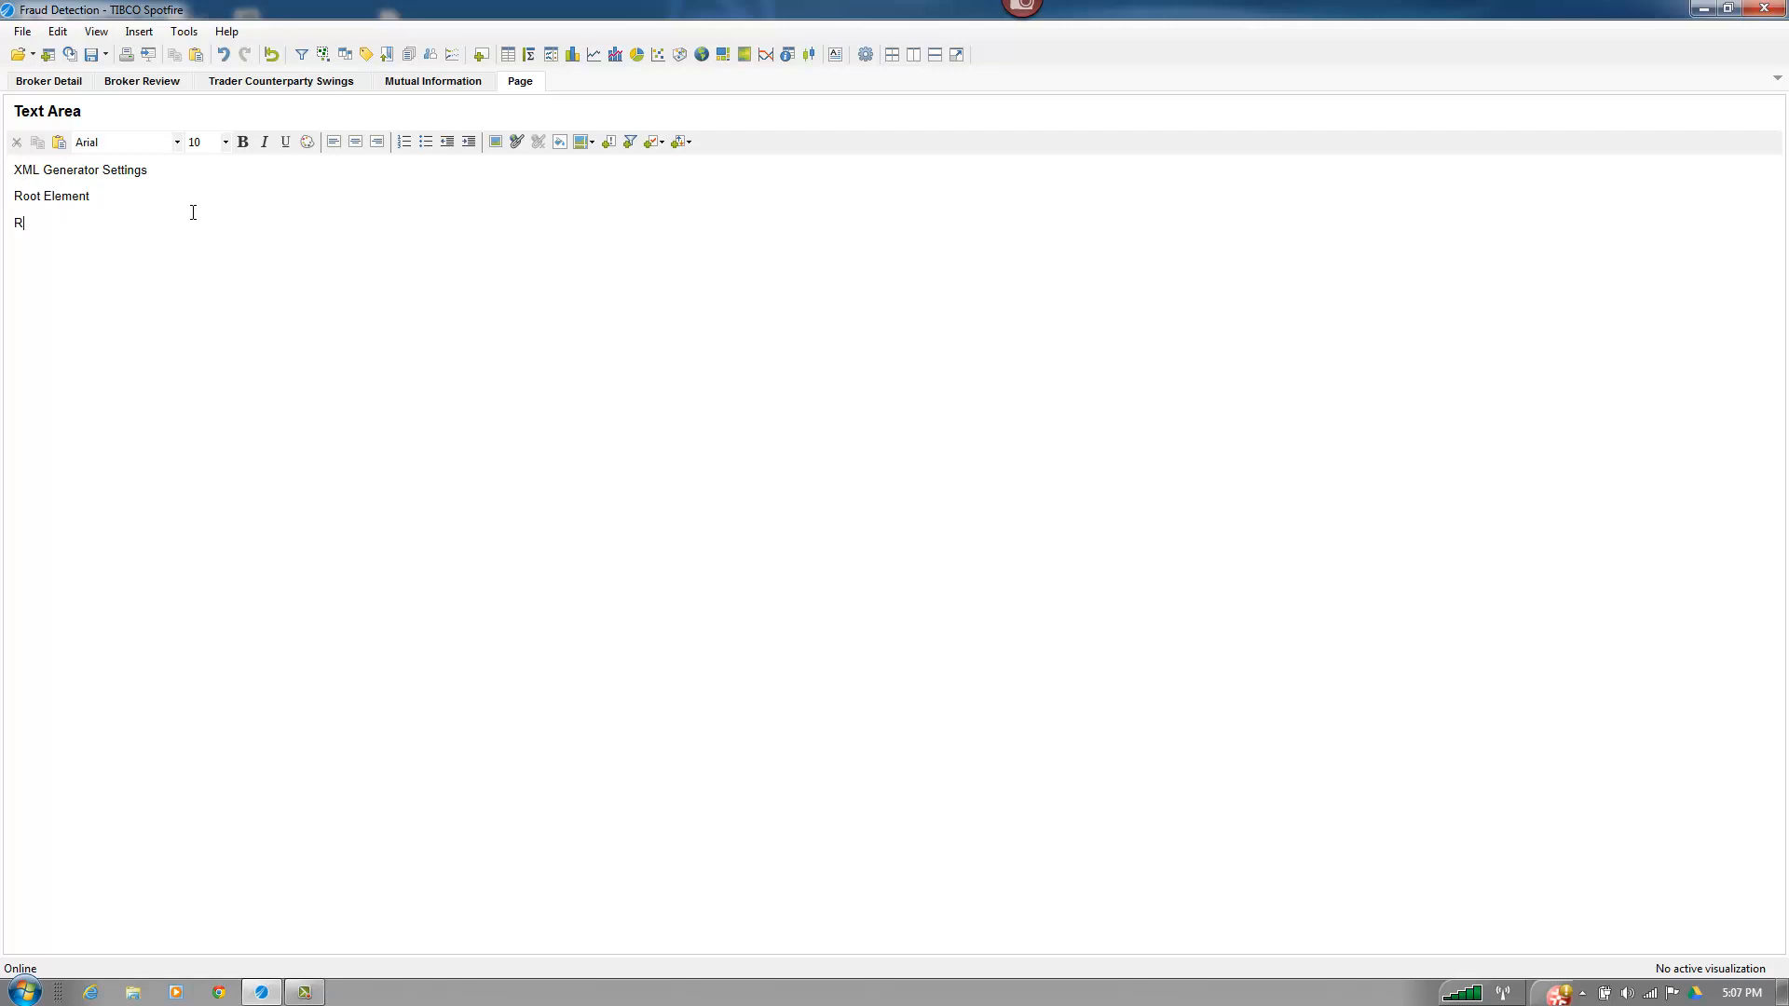
type("ow Elem")
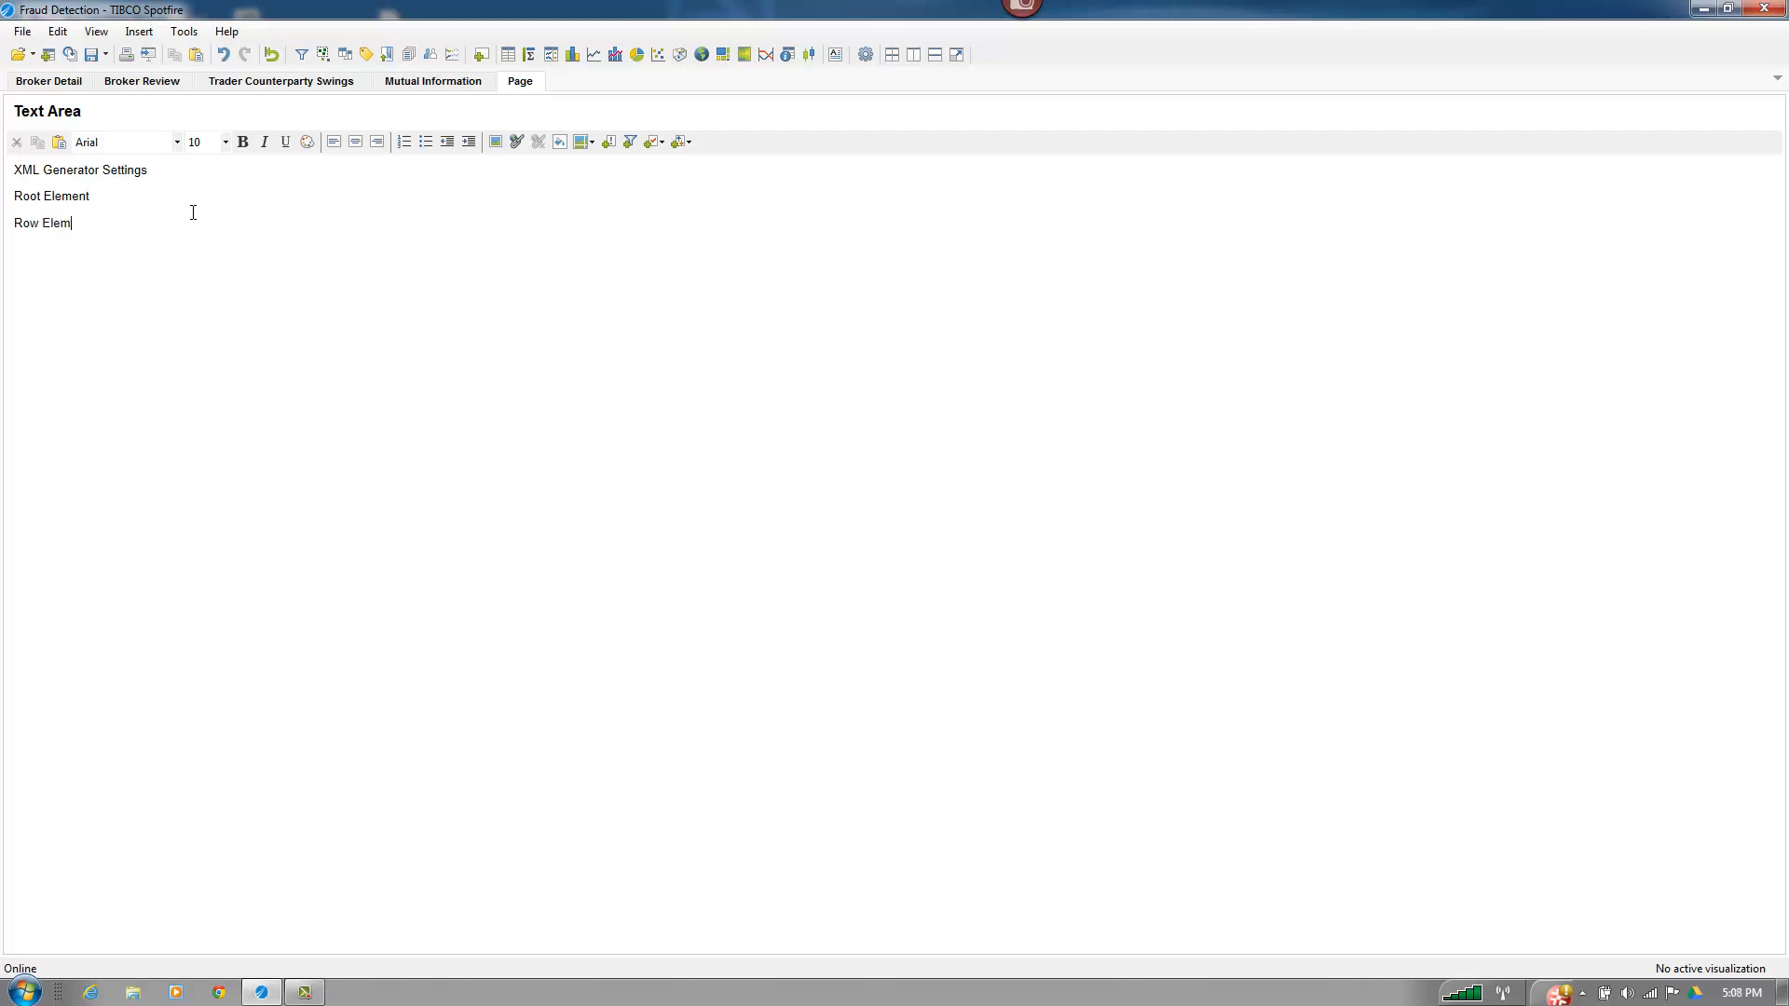
type("ent:")
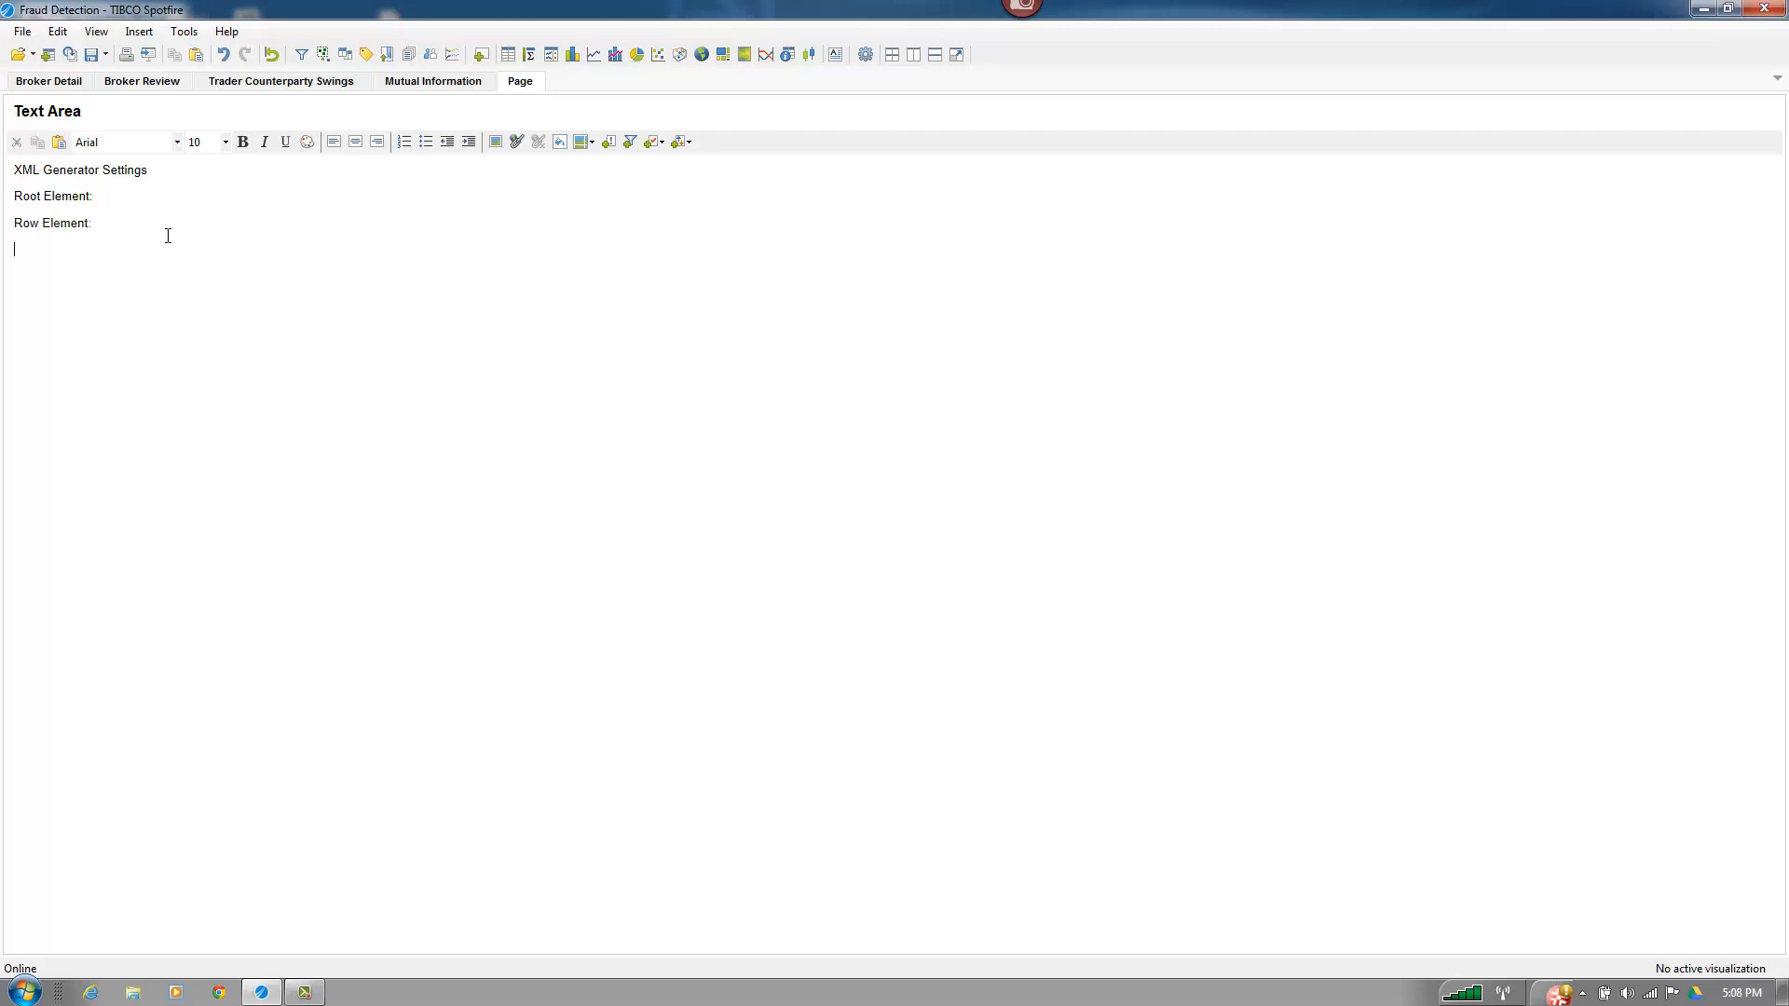
type("Directory:")
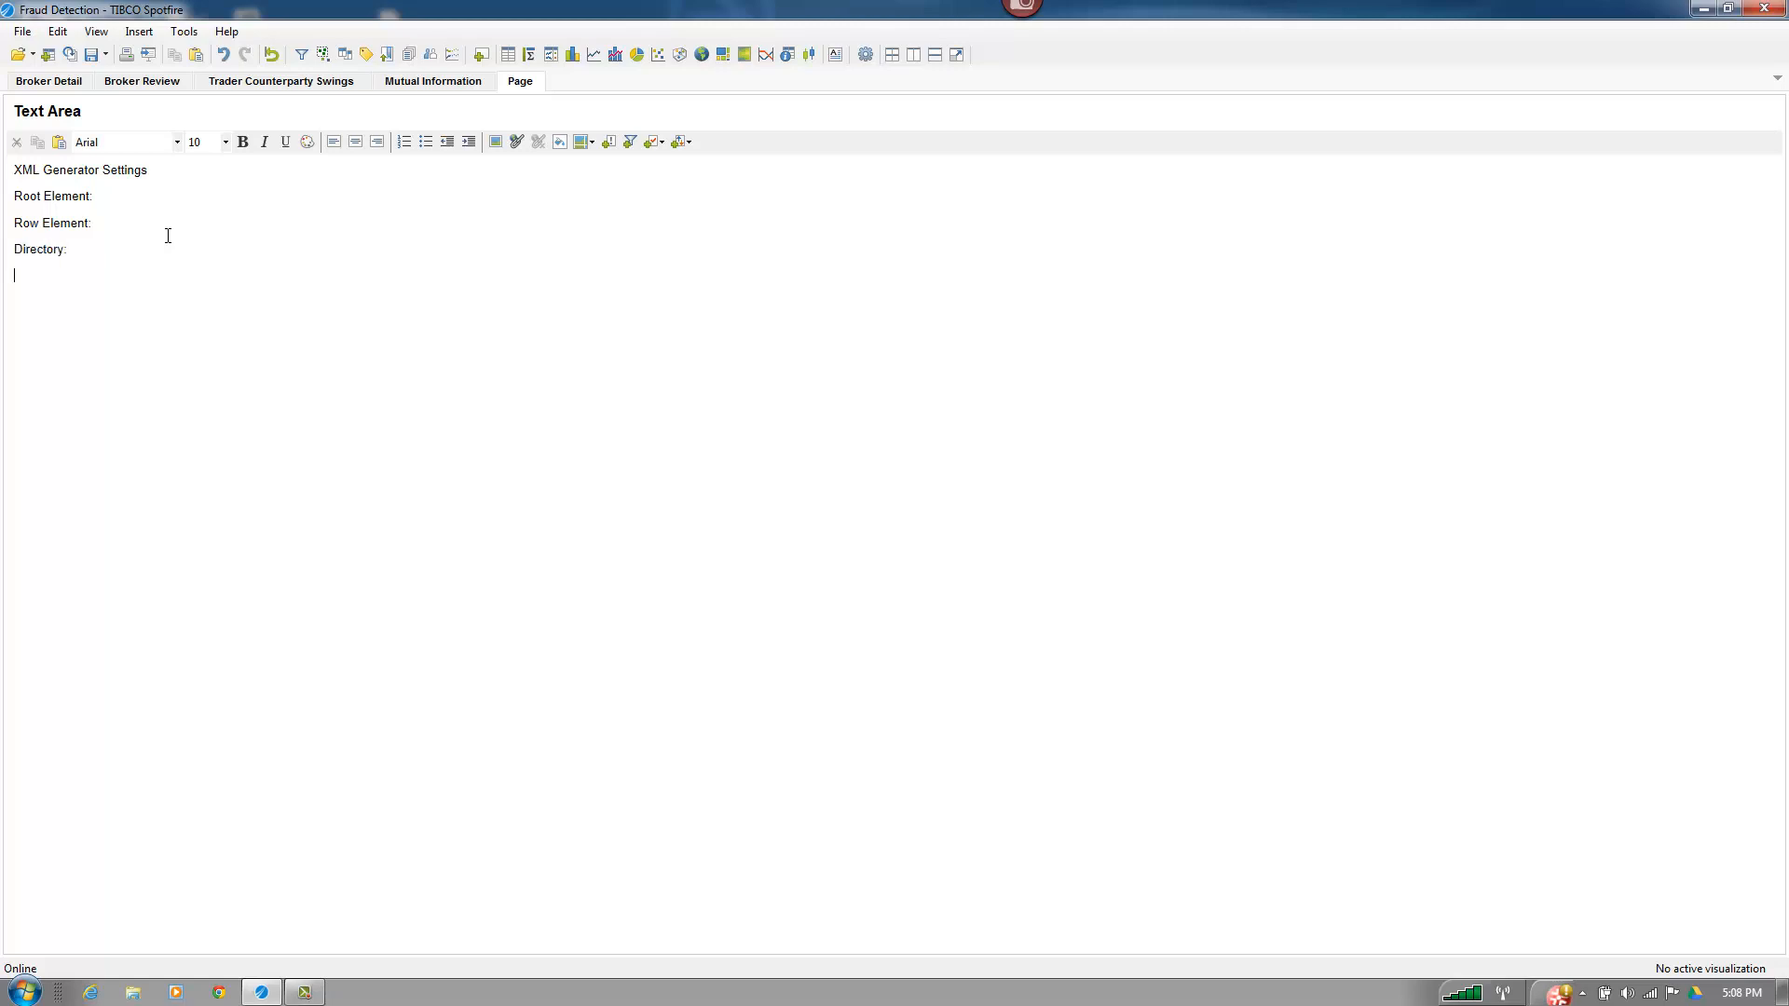
type("File")
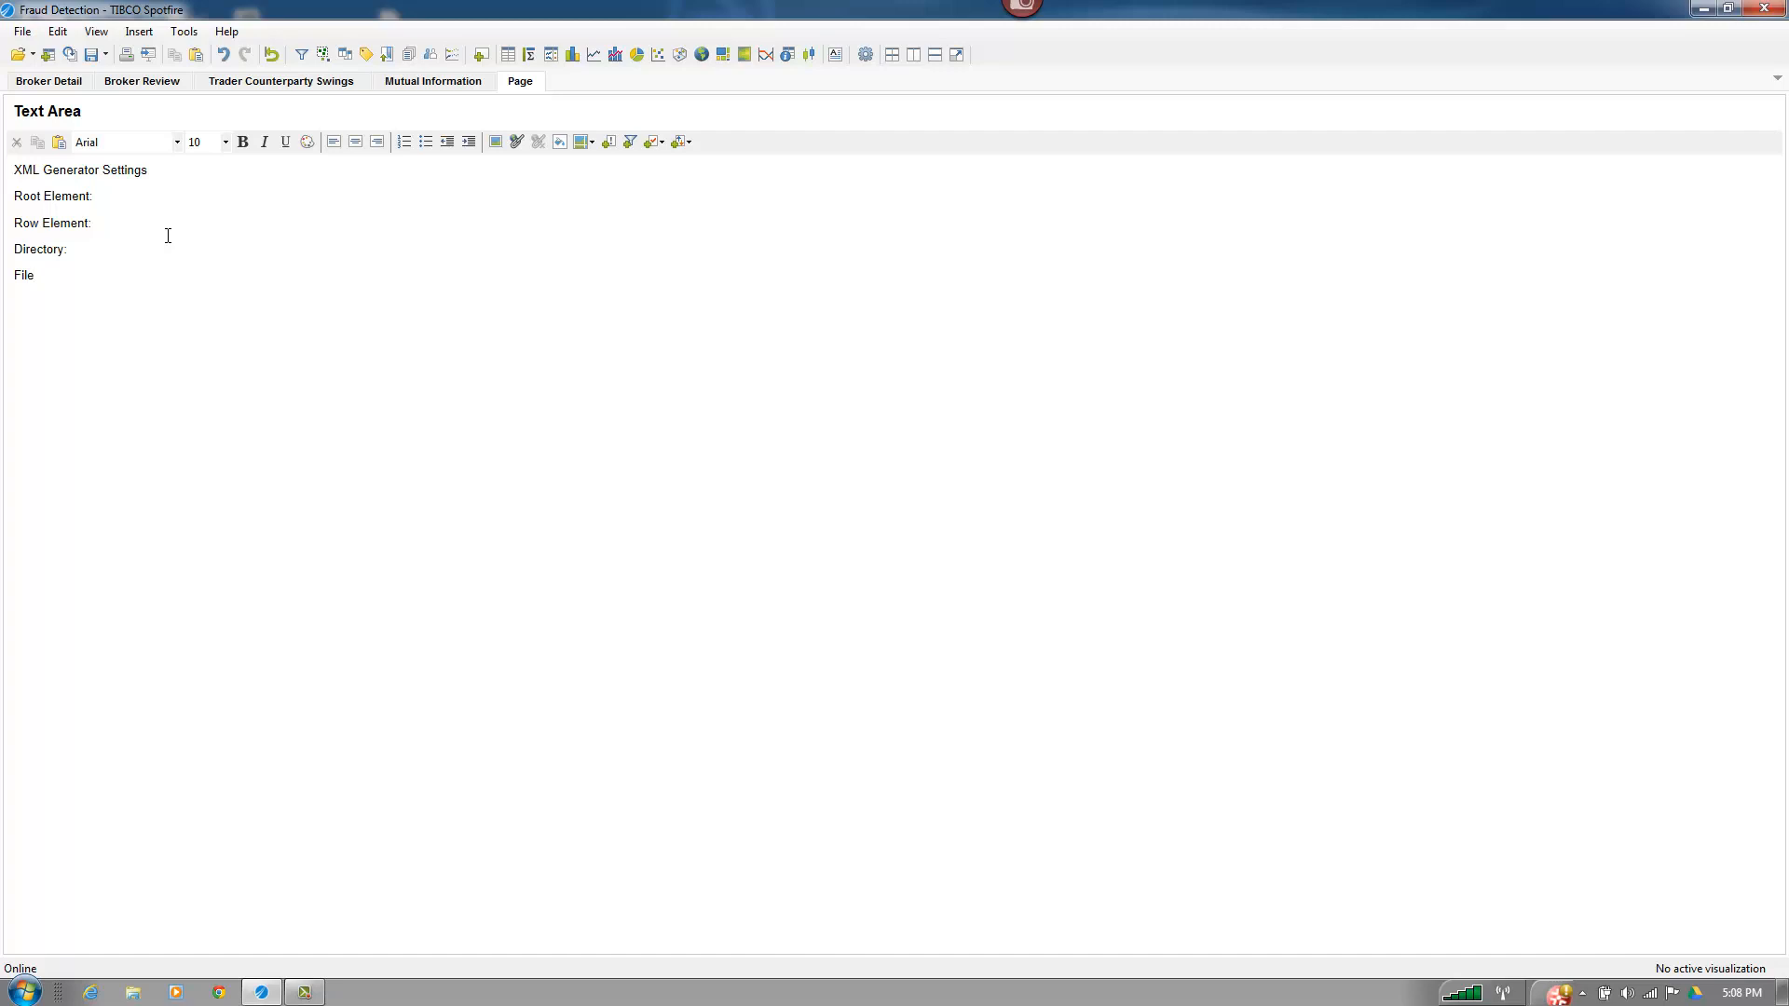
type("Name:")
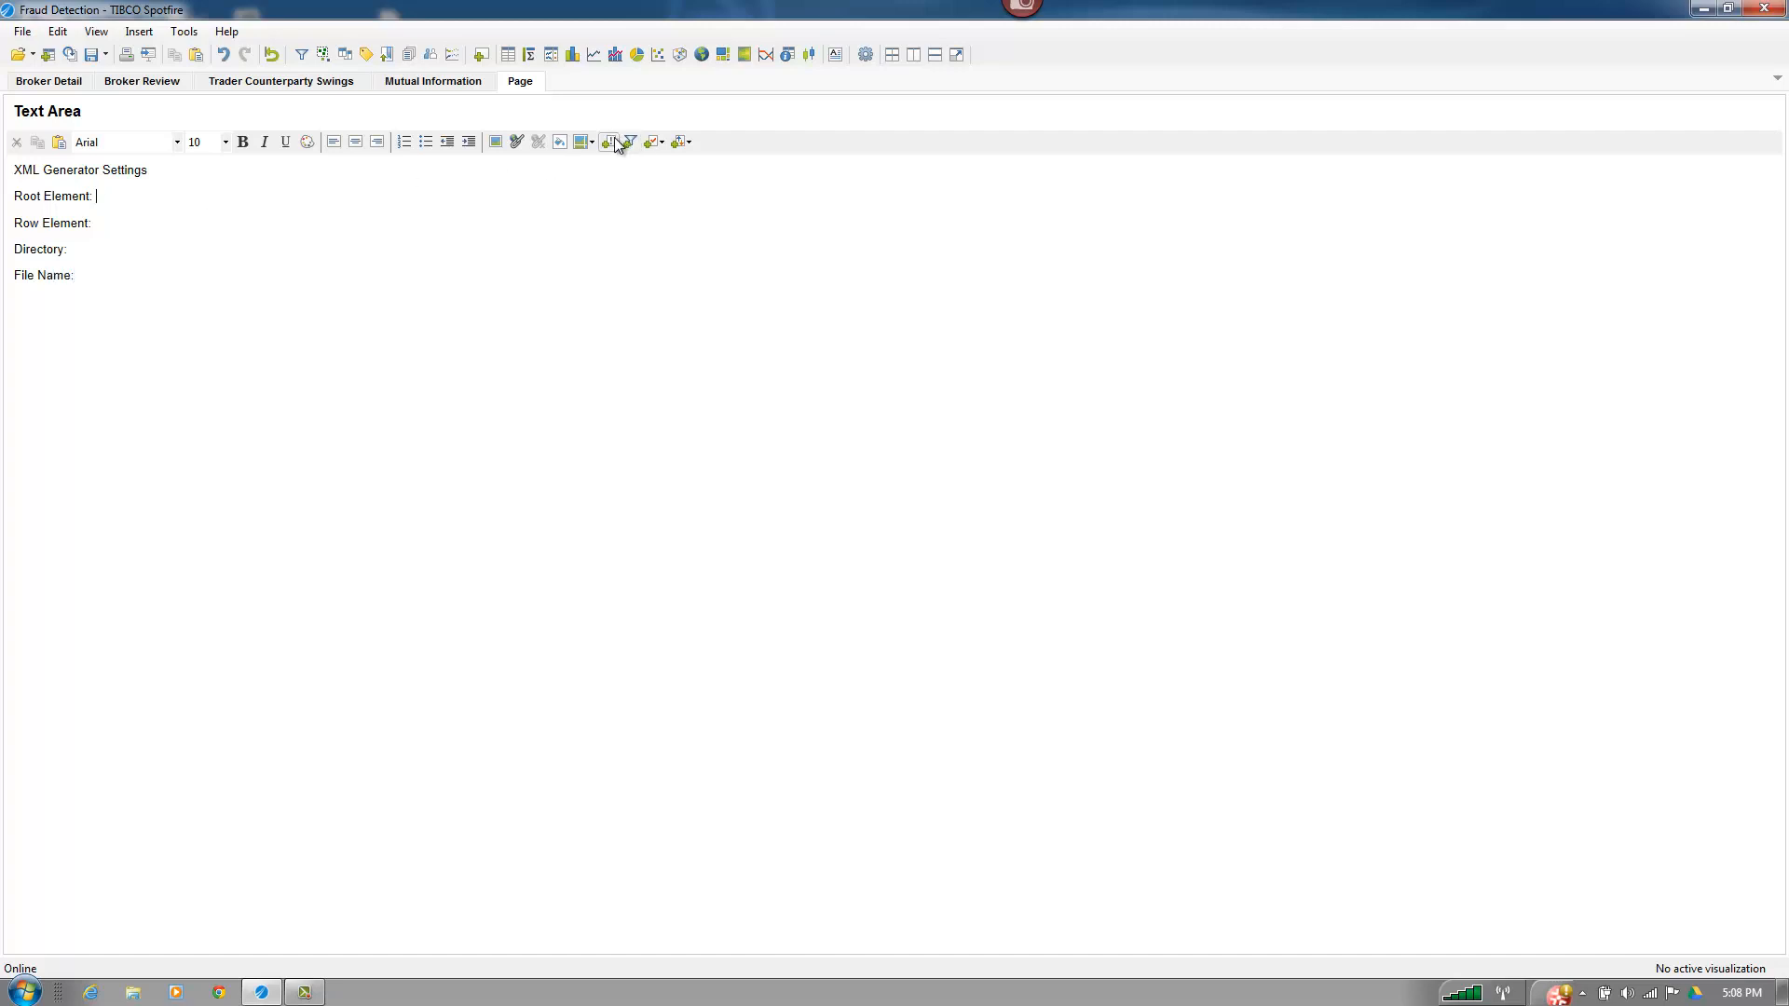
- Add an input field after Root Element bound to a new rootElement property
left_click(609, 142)
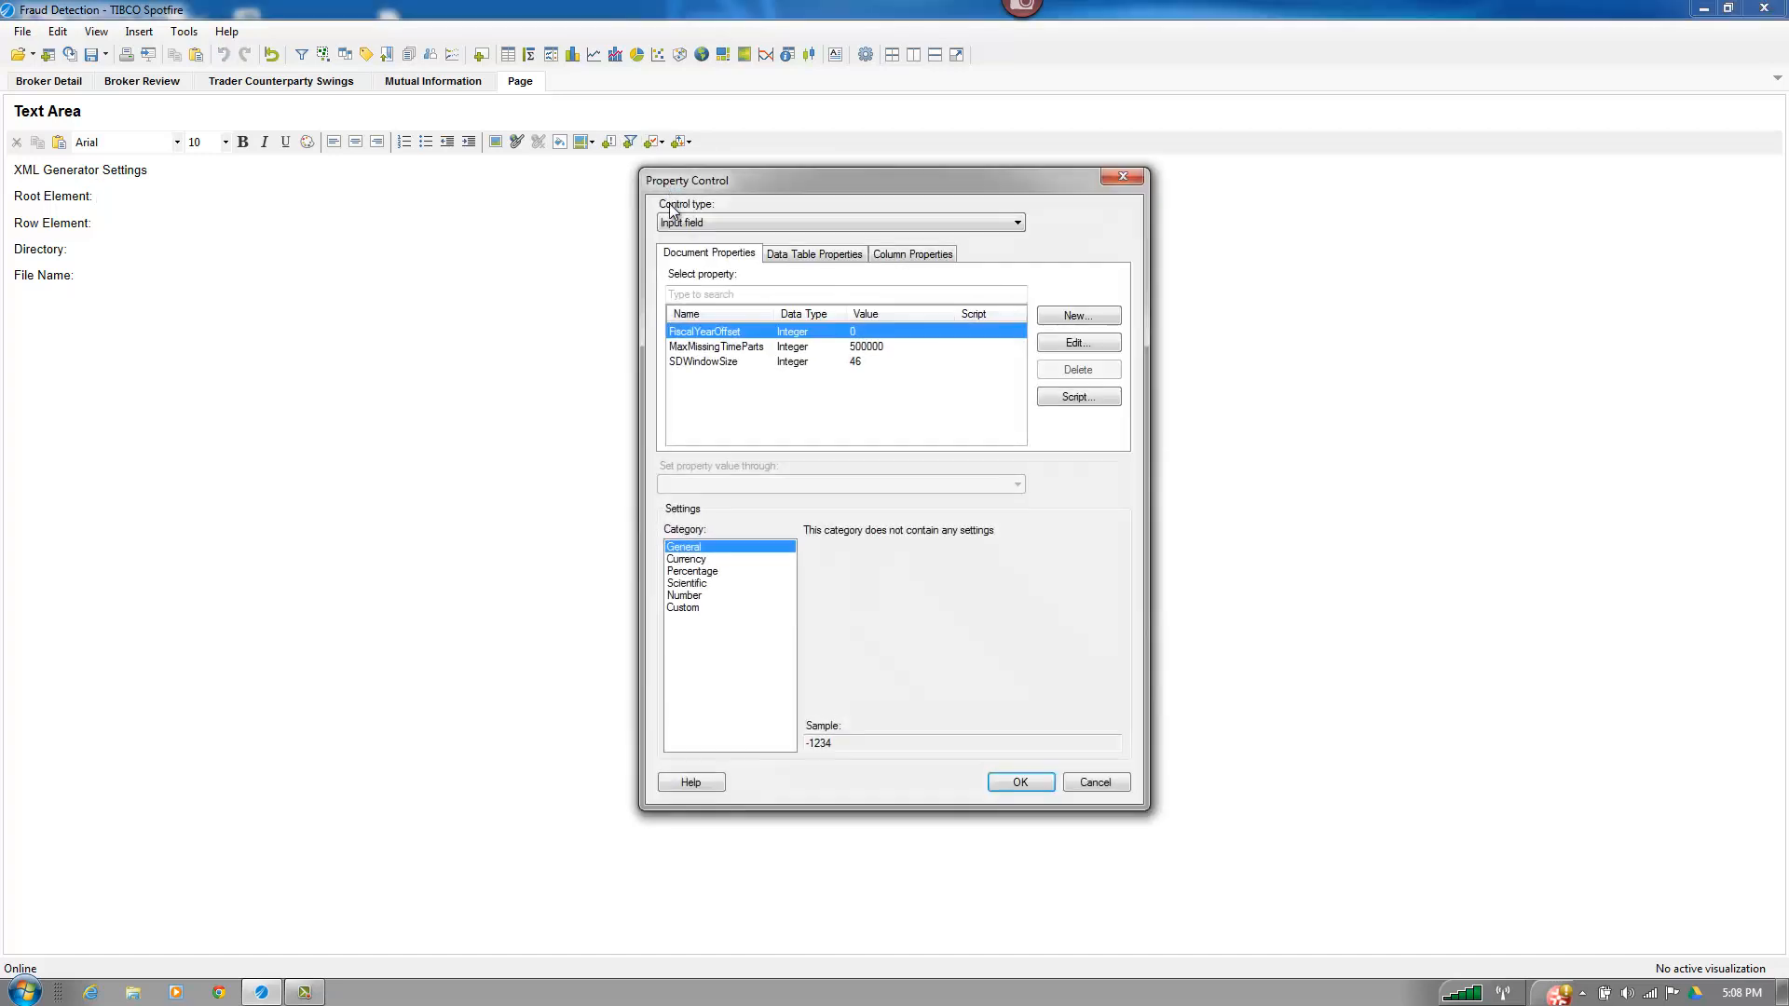
left_click(1077, 315)
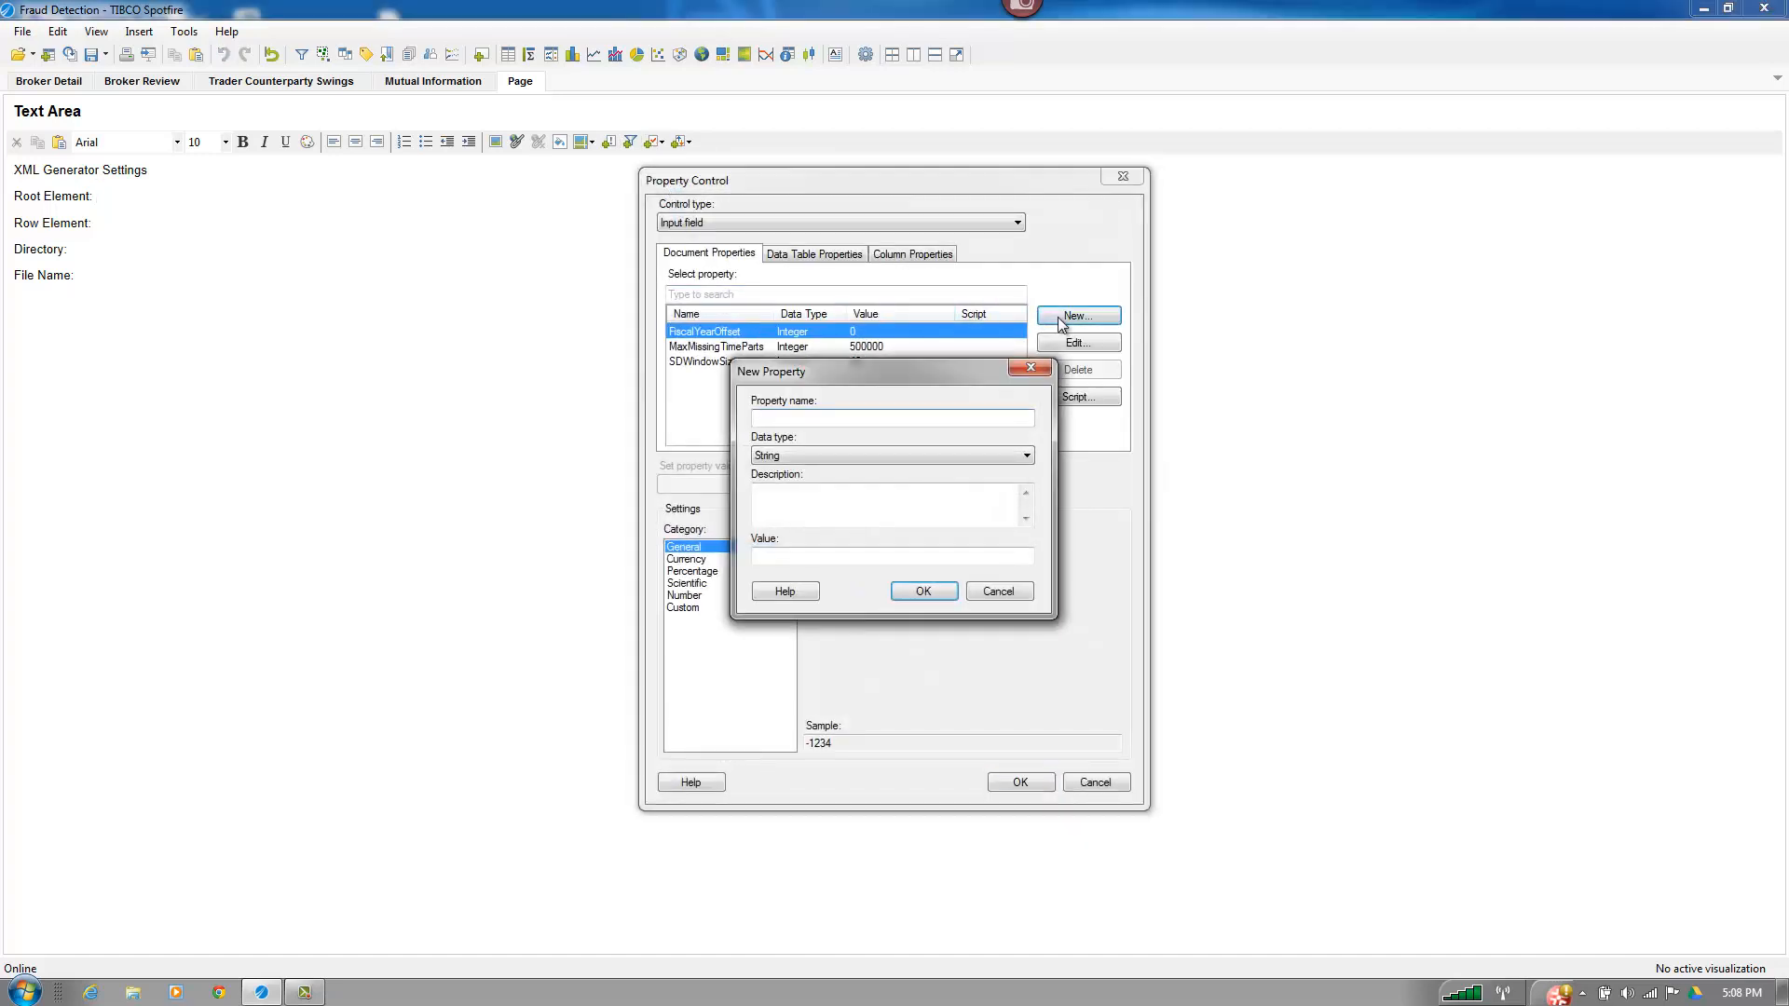
type("rootElement")
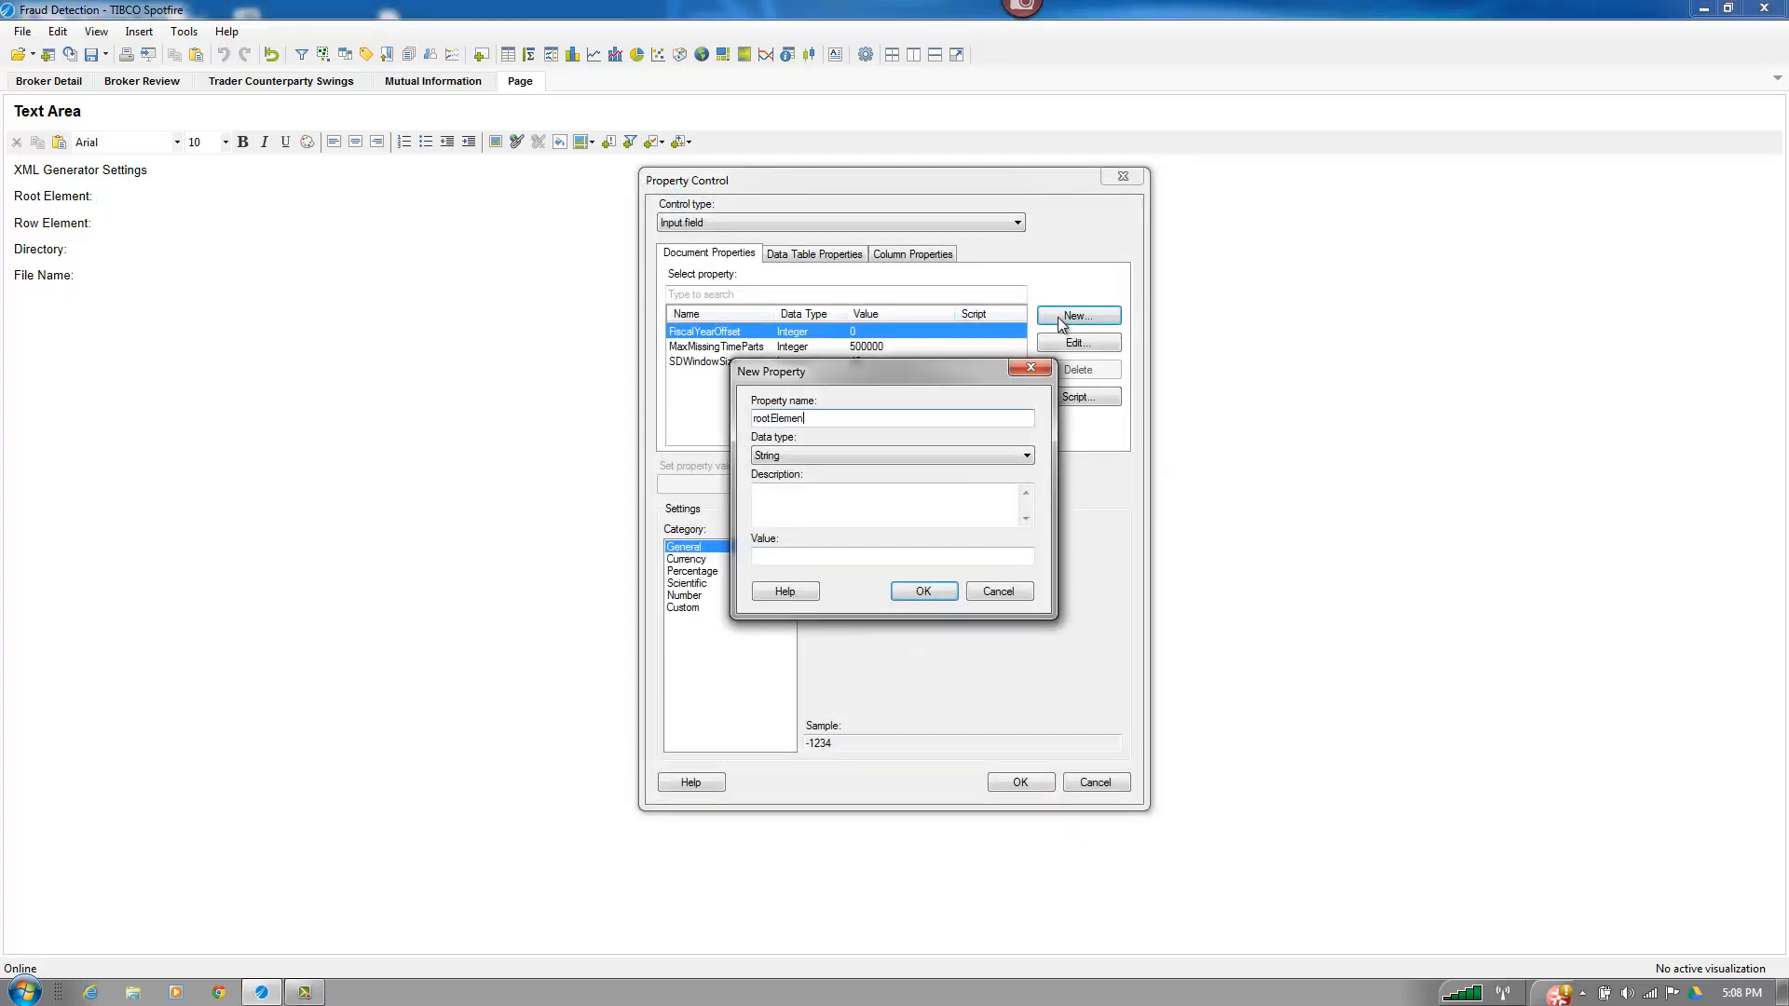
type("ro")
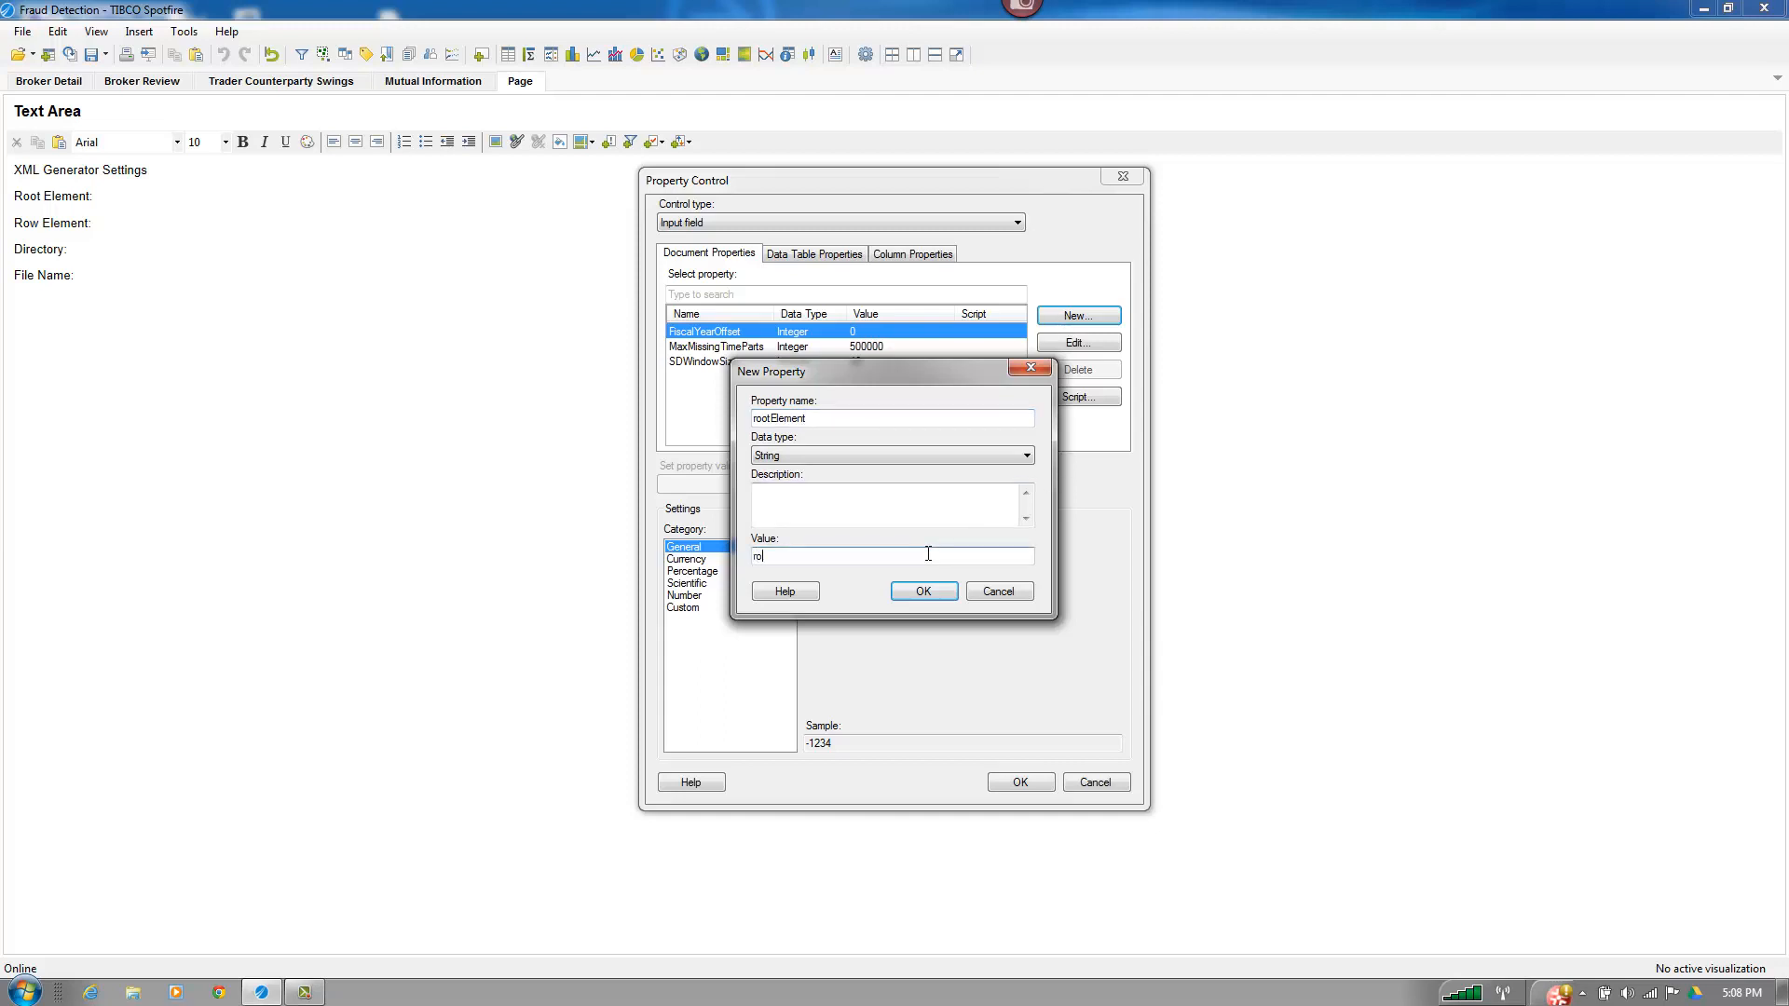
left_click(923, 590)
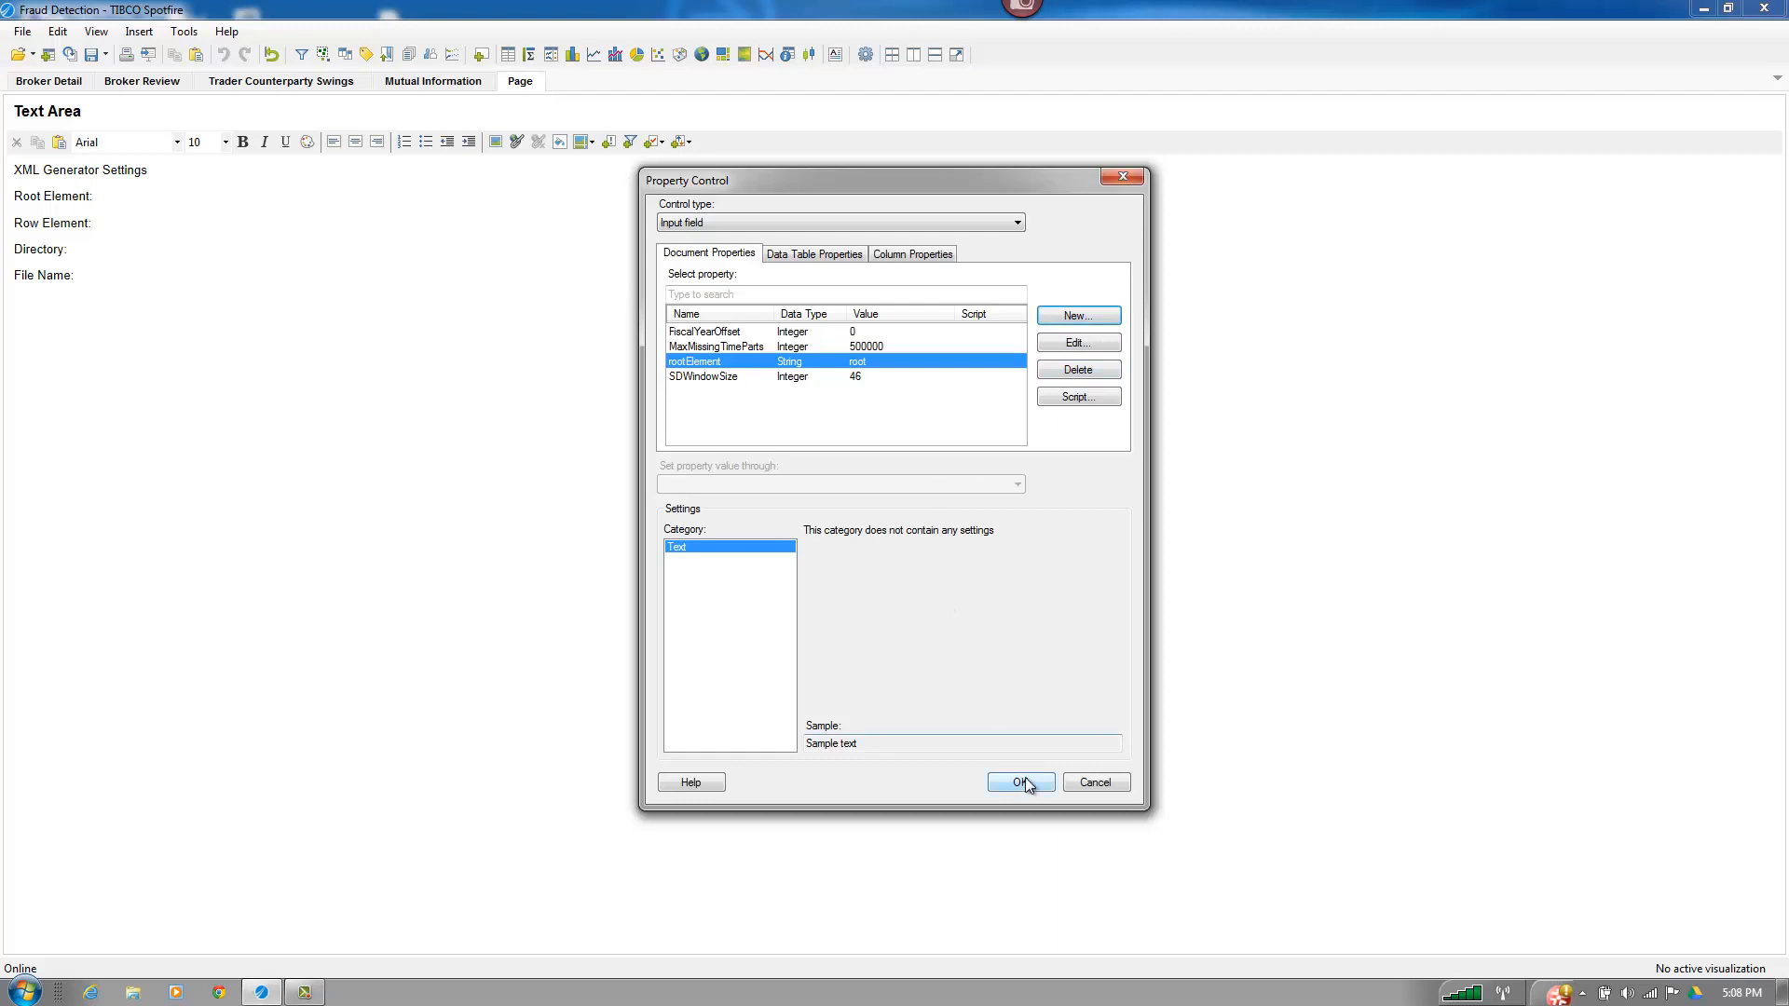
left_click(1020, 783)
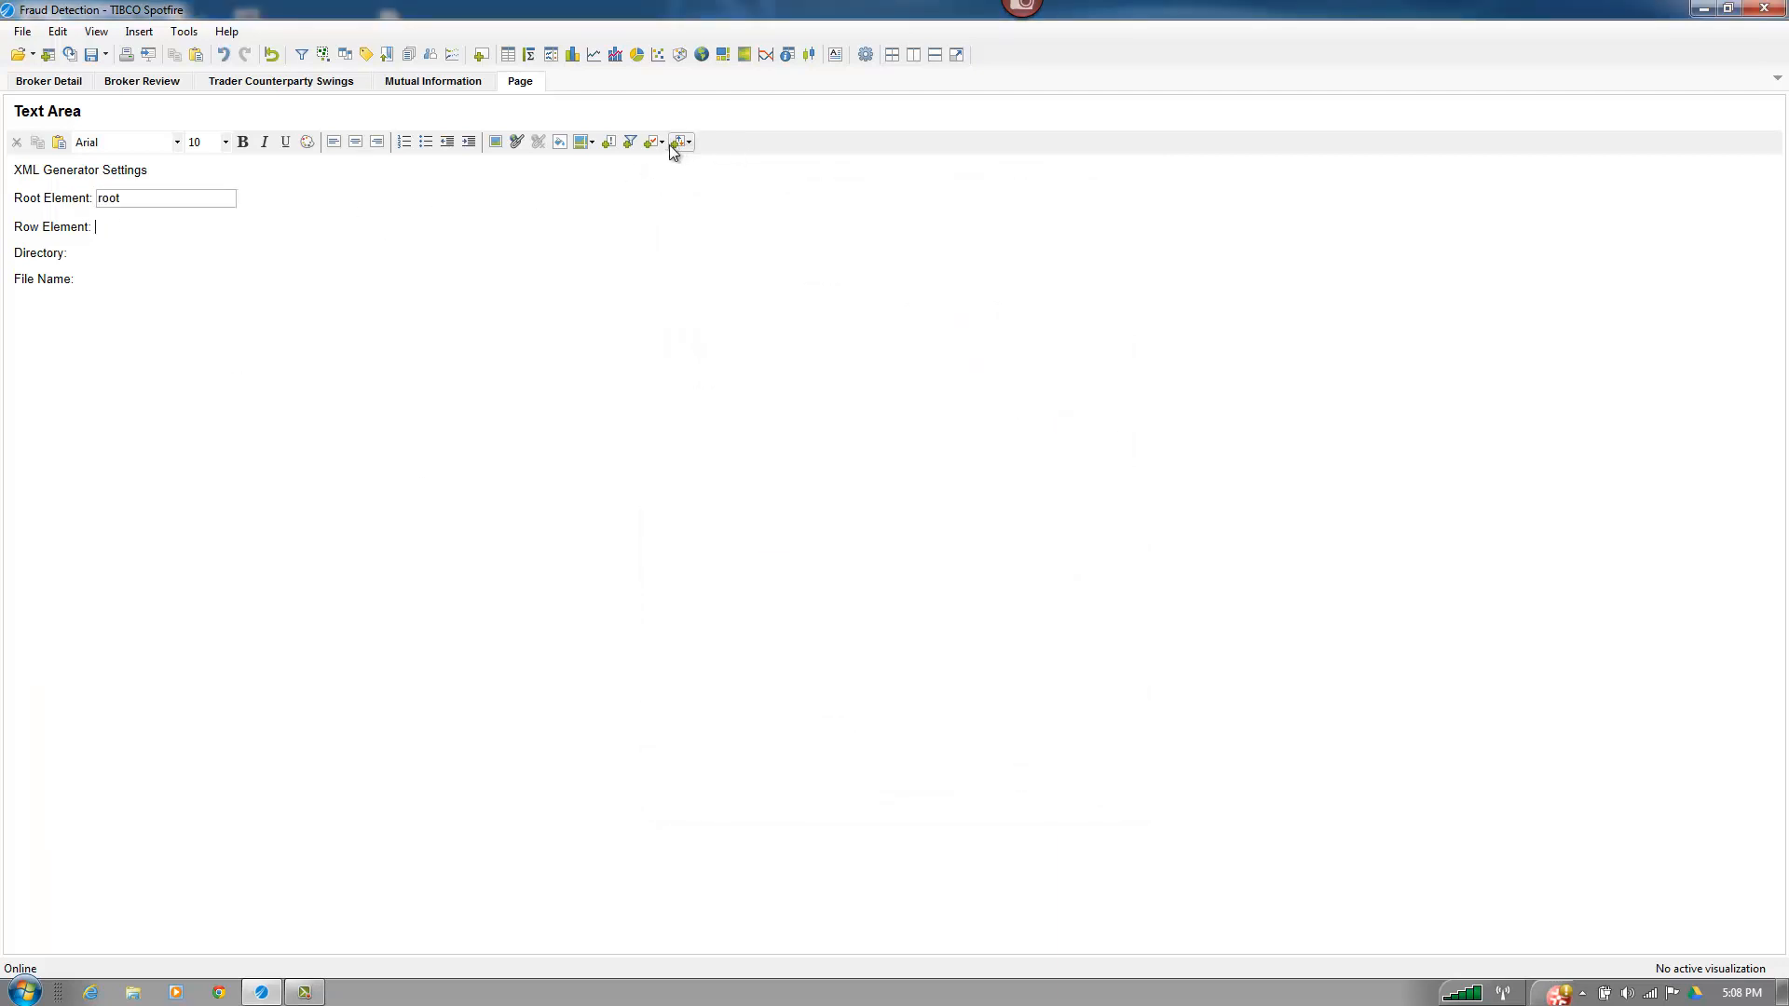
- Add an input field after Row Element bound to a new rowElement property valued row
left_click(653, 142)
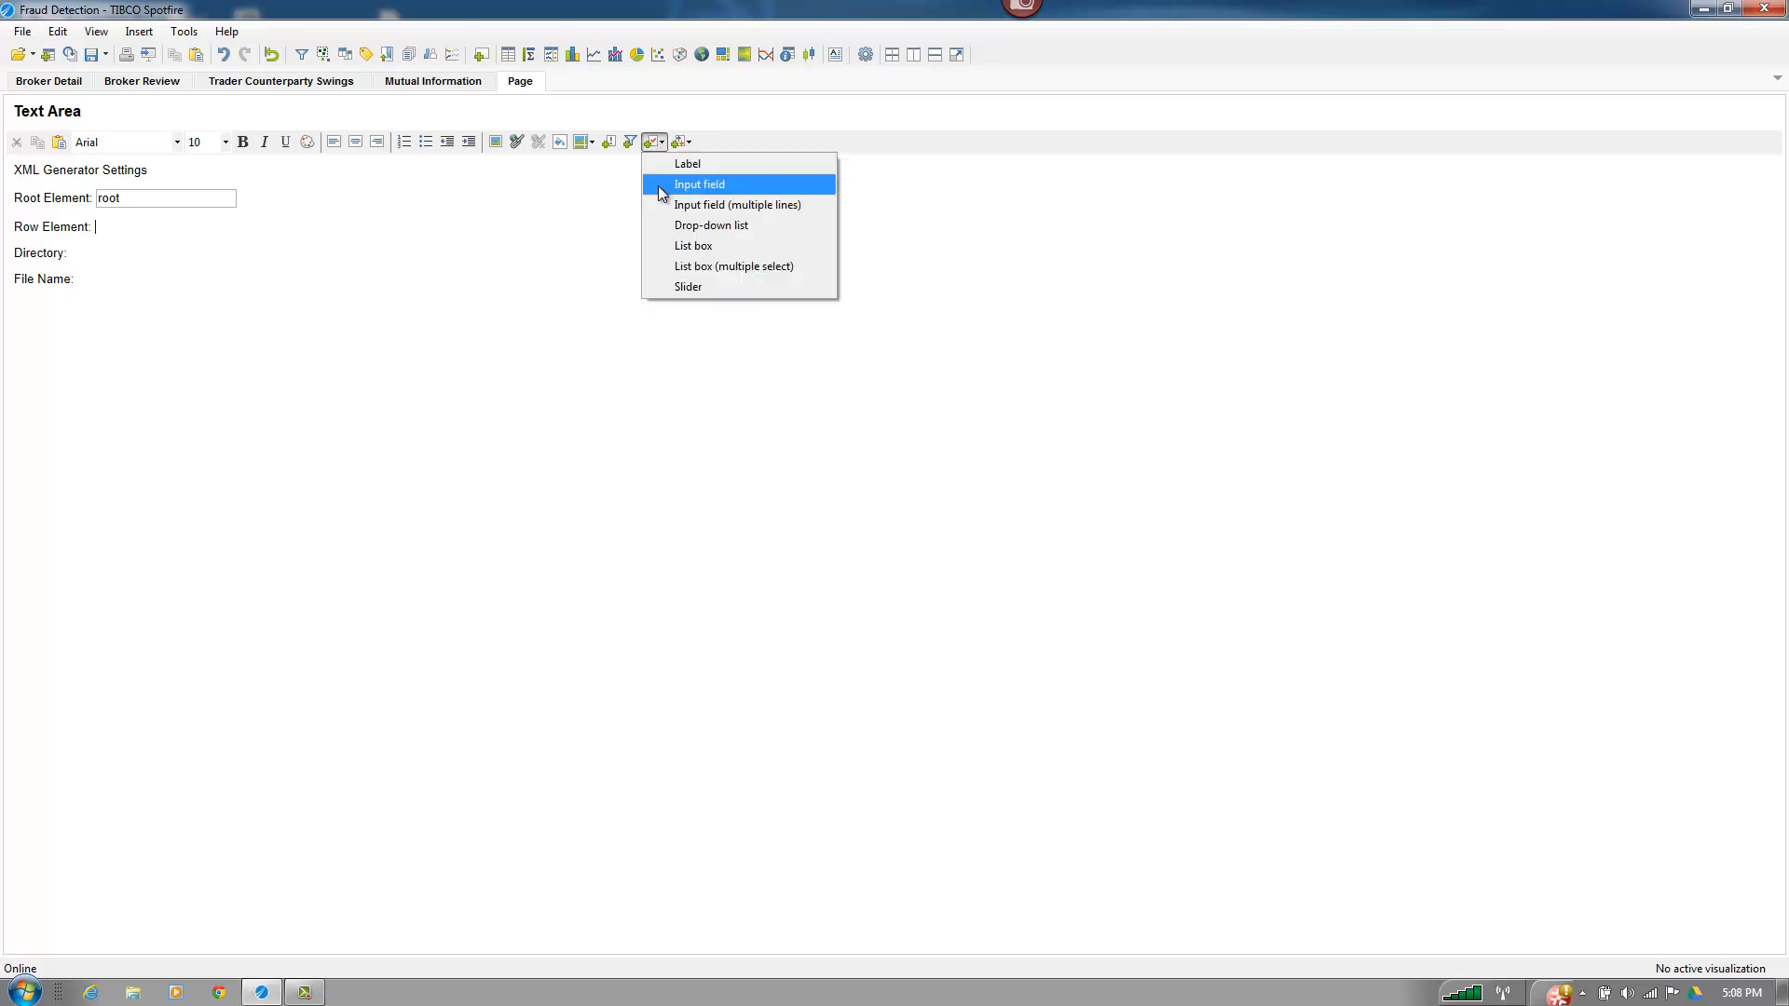
left_click(698, 184)
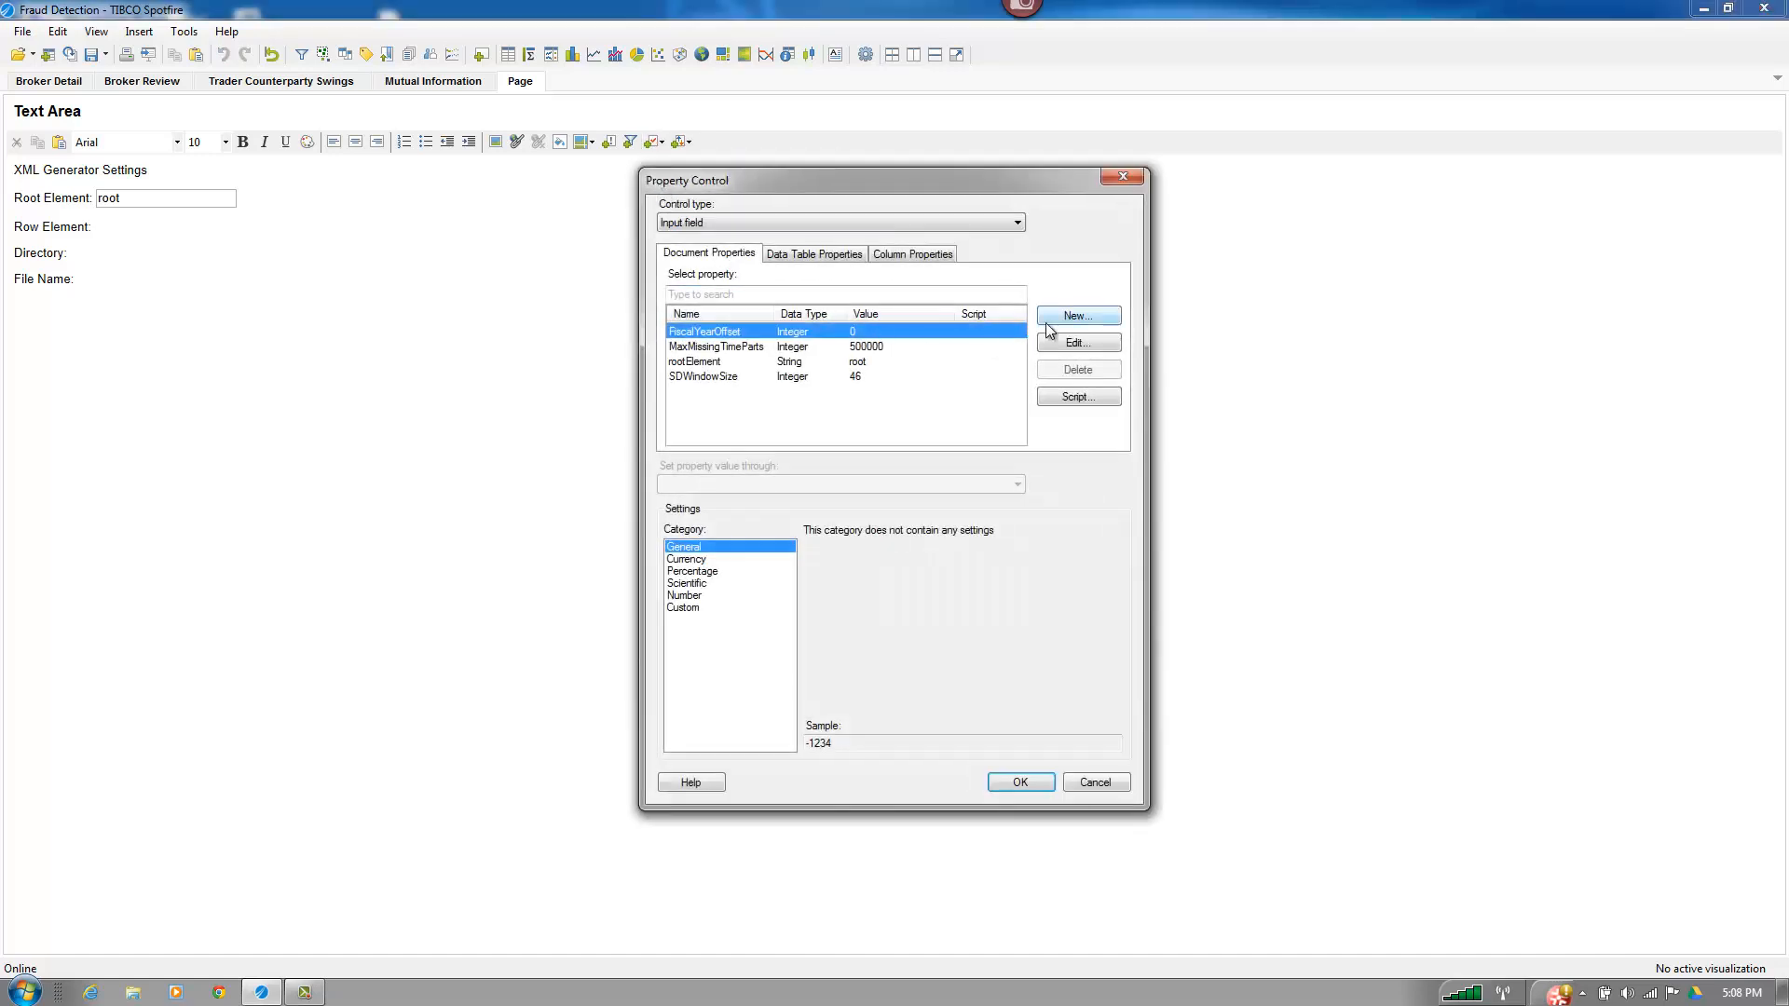
left_click(1078, 315)
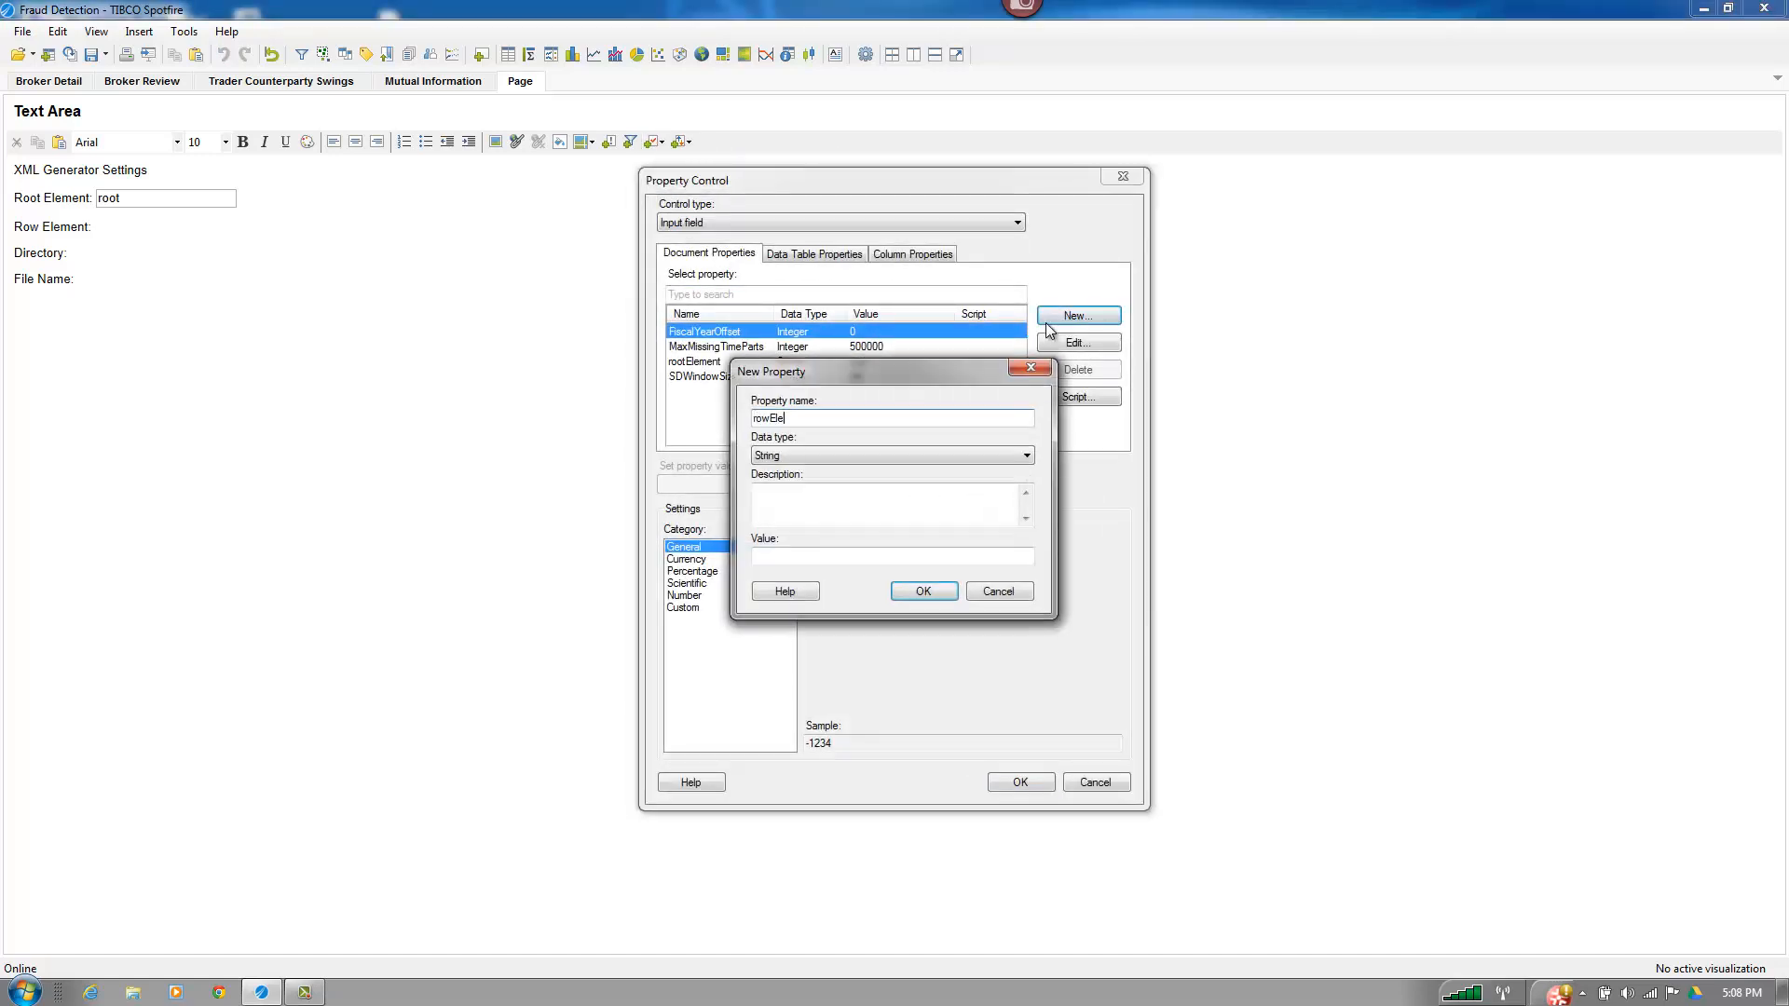
left_click(890, 557)
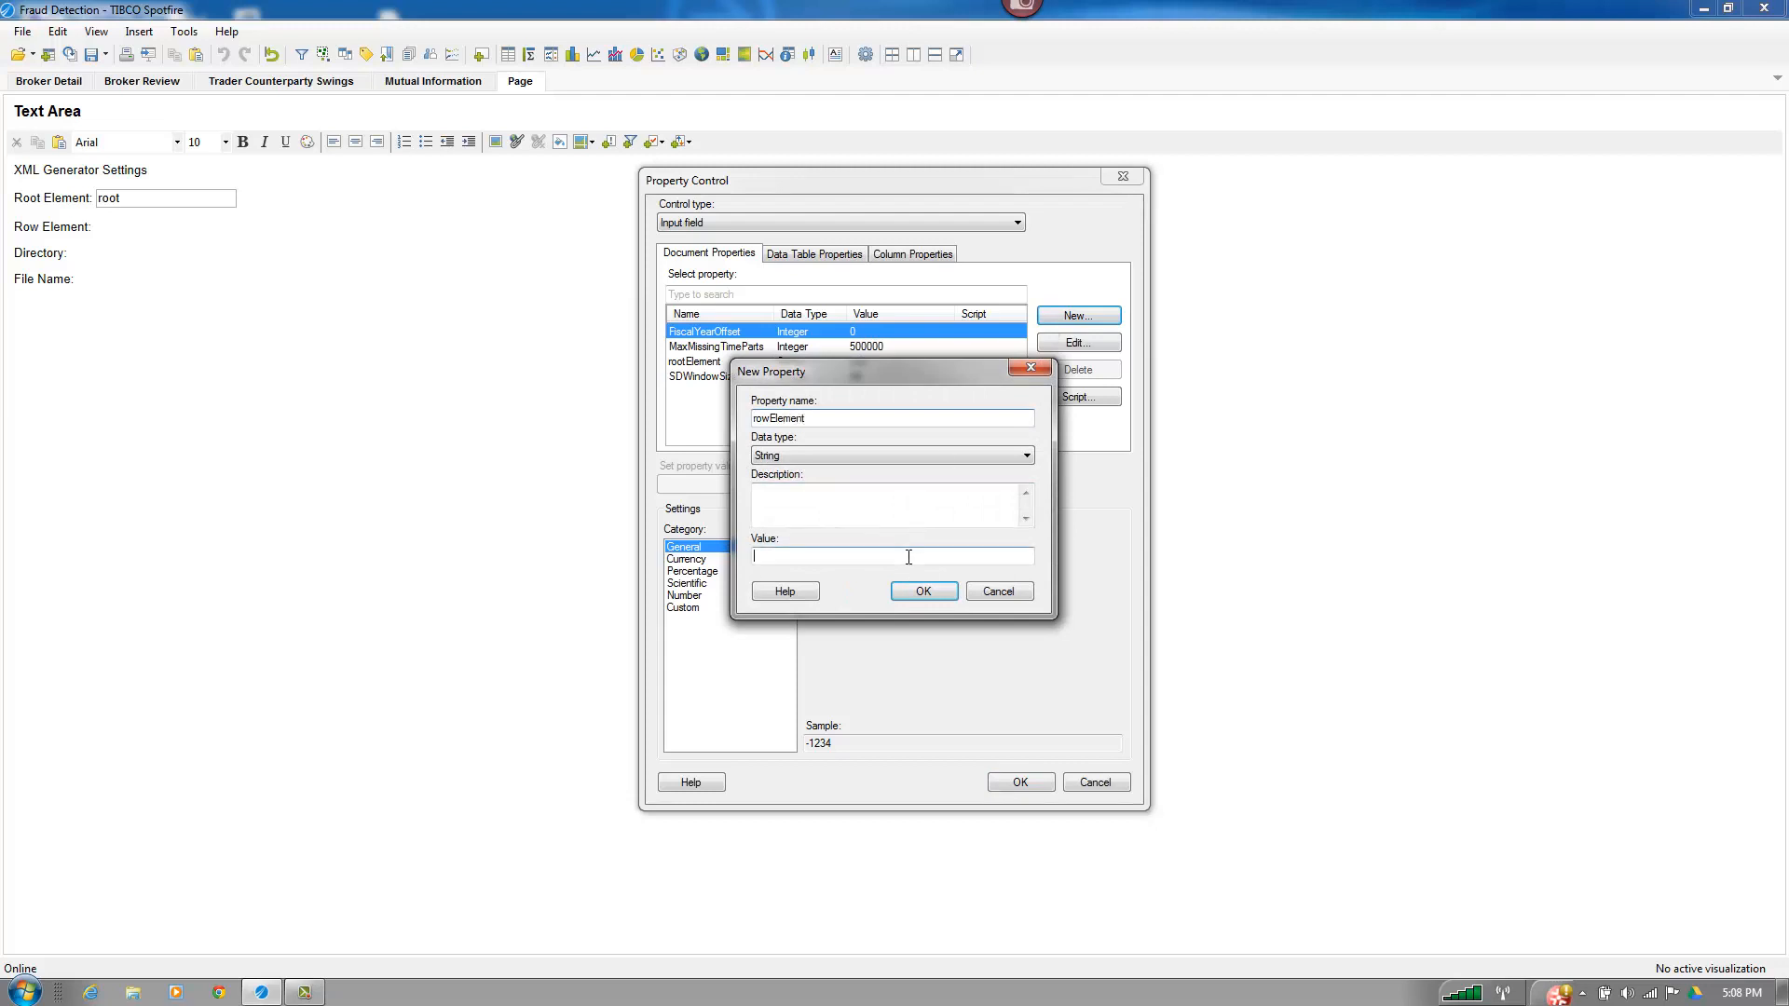
left_click(922, 590)
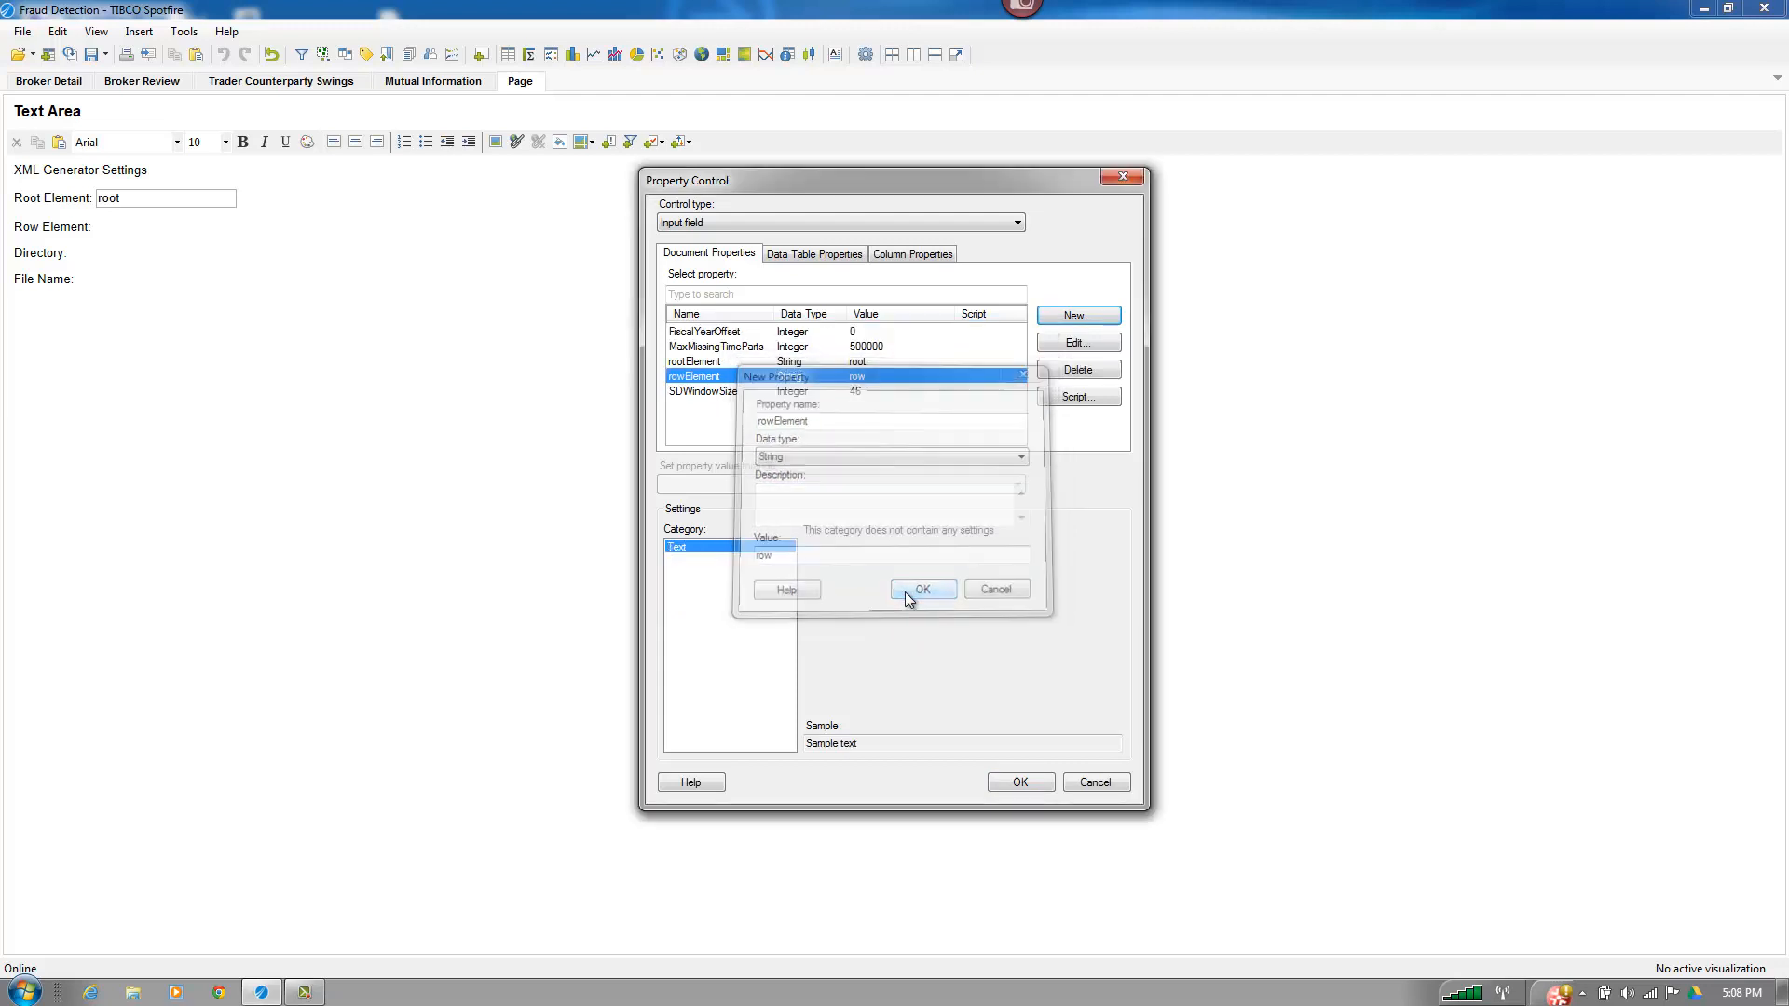
left_click(922, 589)
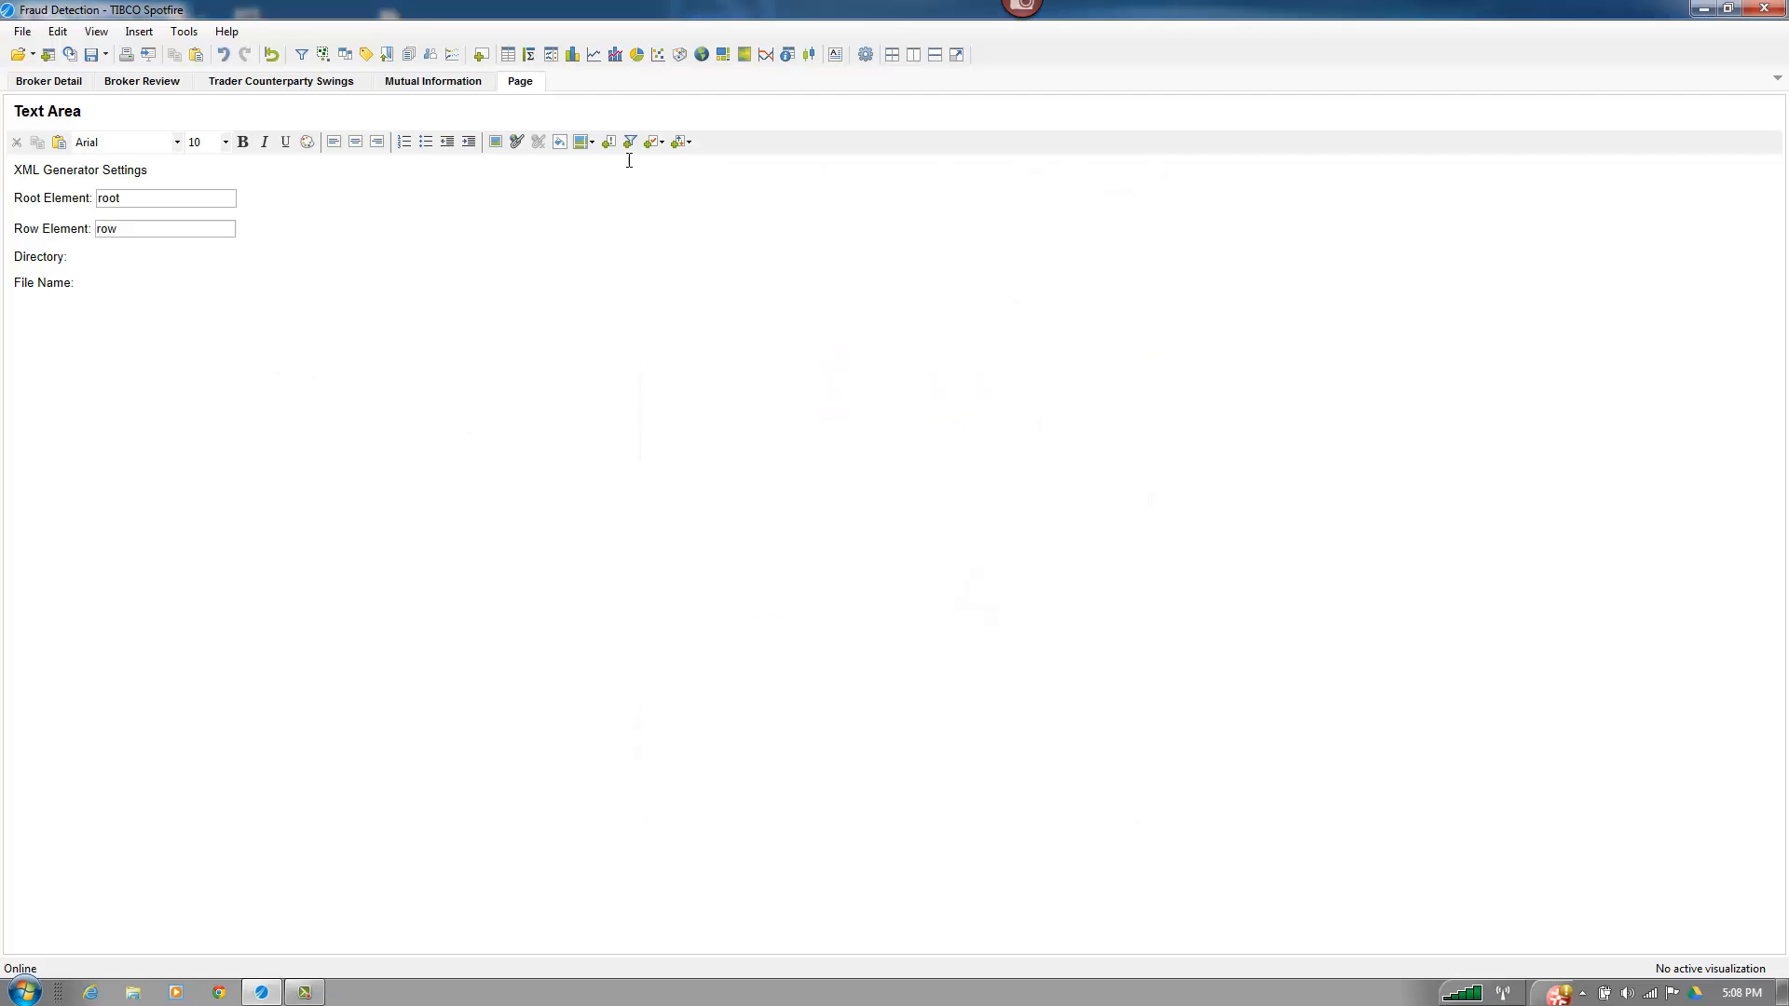
- Add a Directory input field bound to a new directory property valued C:\
left_click(654, 142)
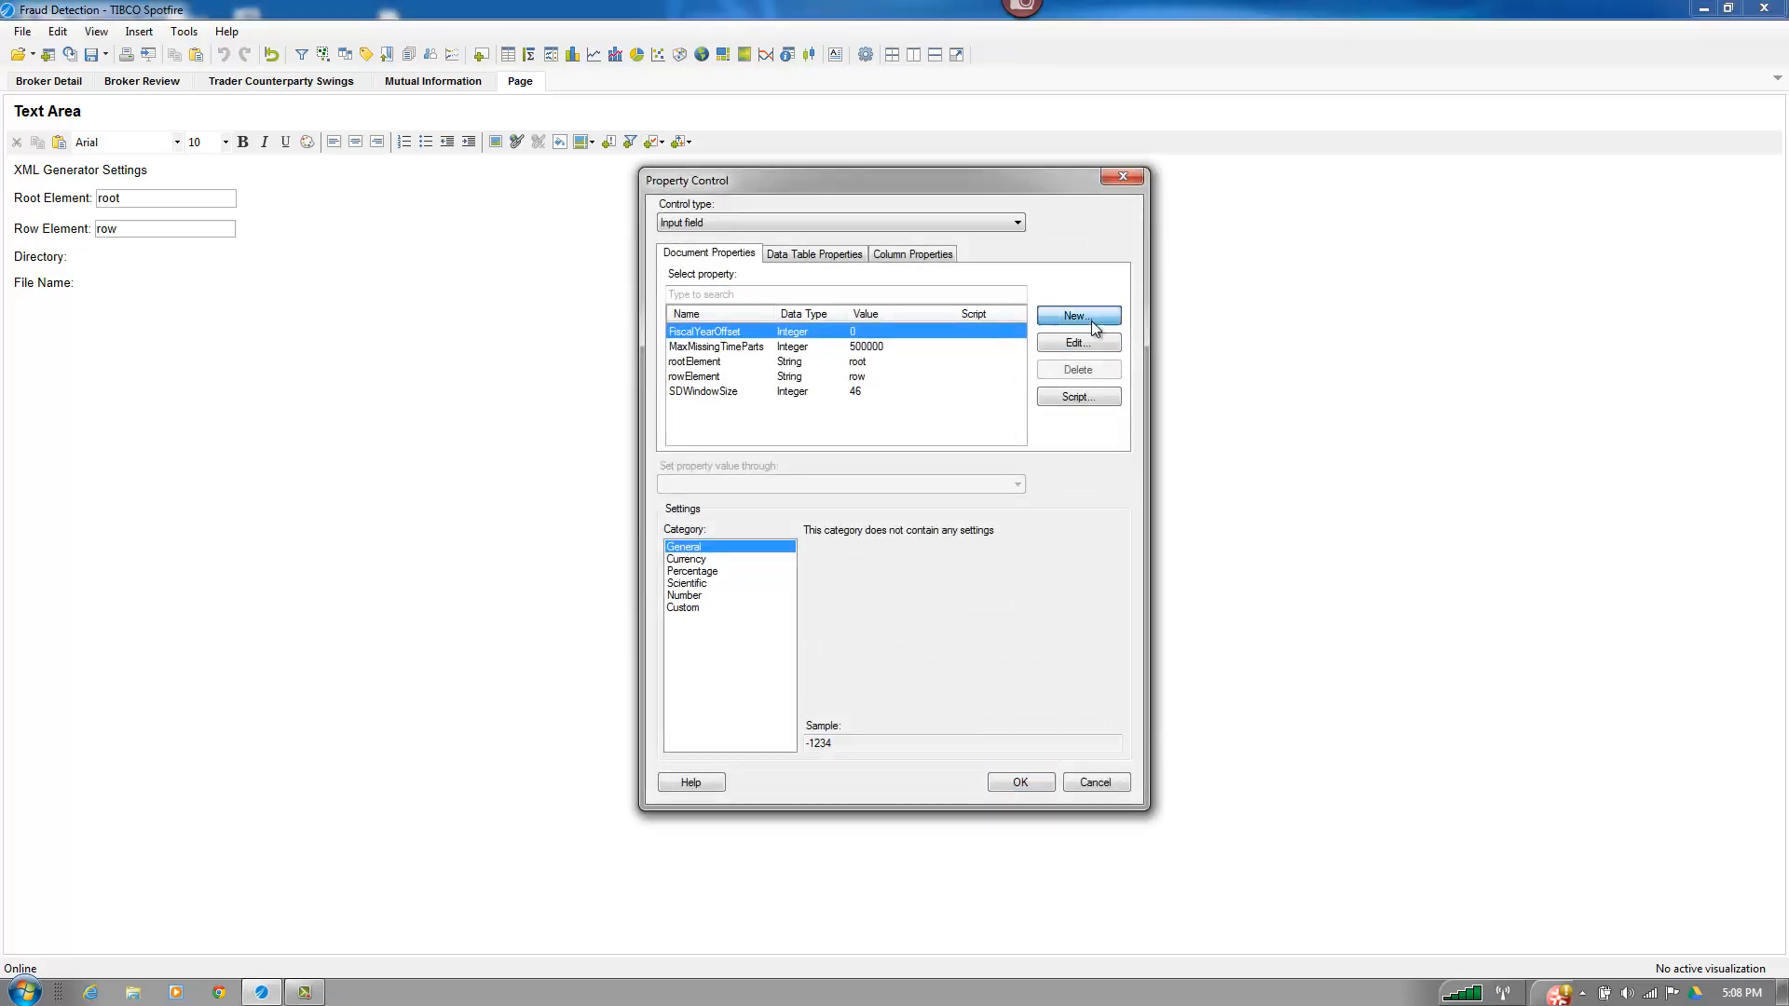
left_click(1076, 316)
type("directory")
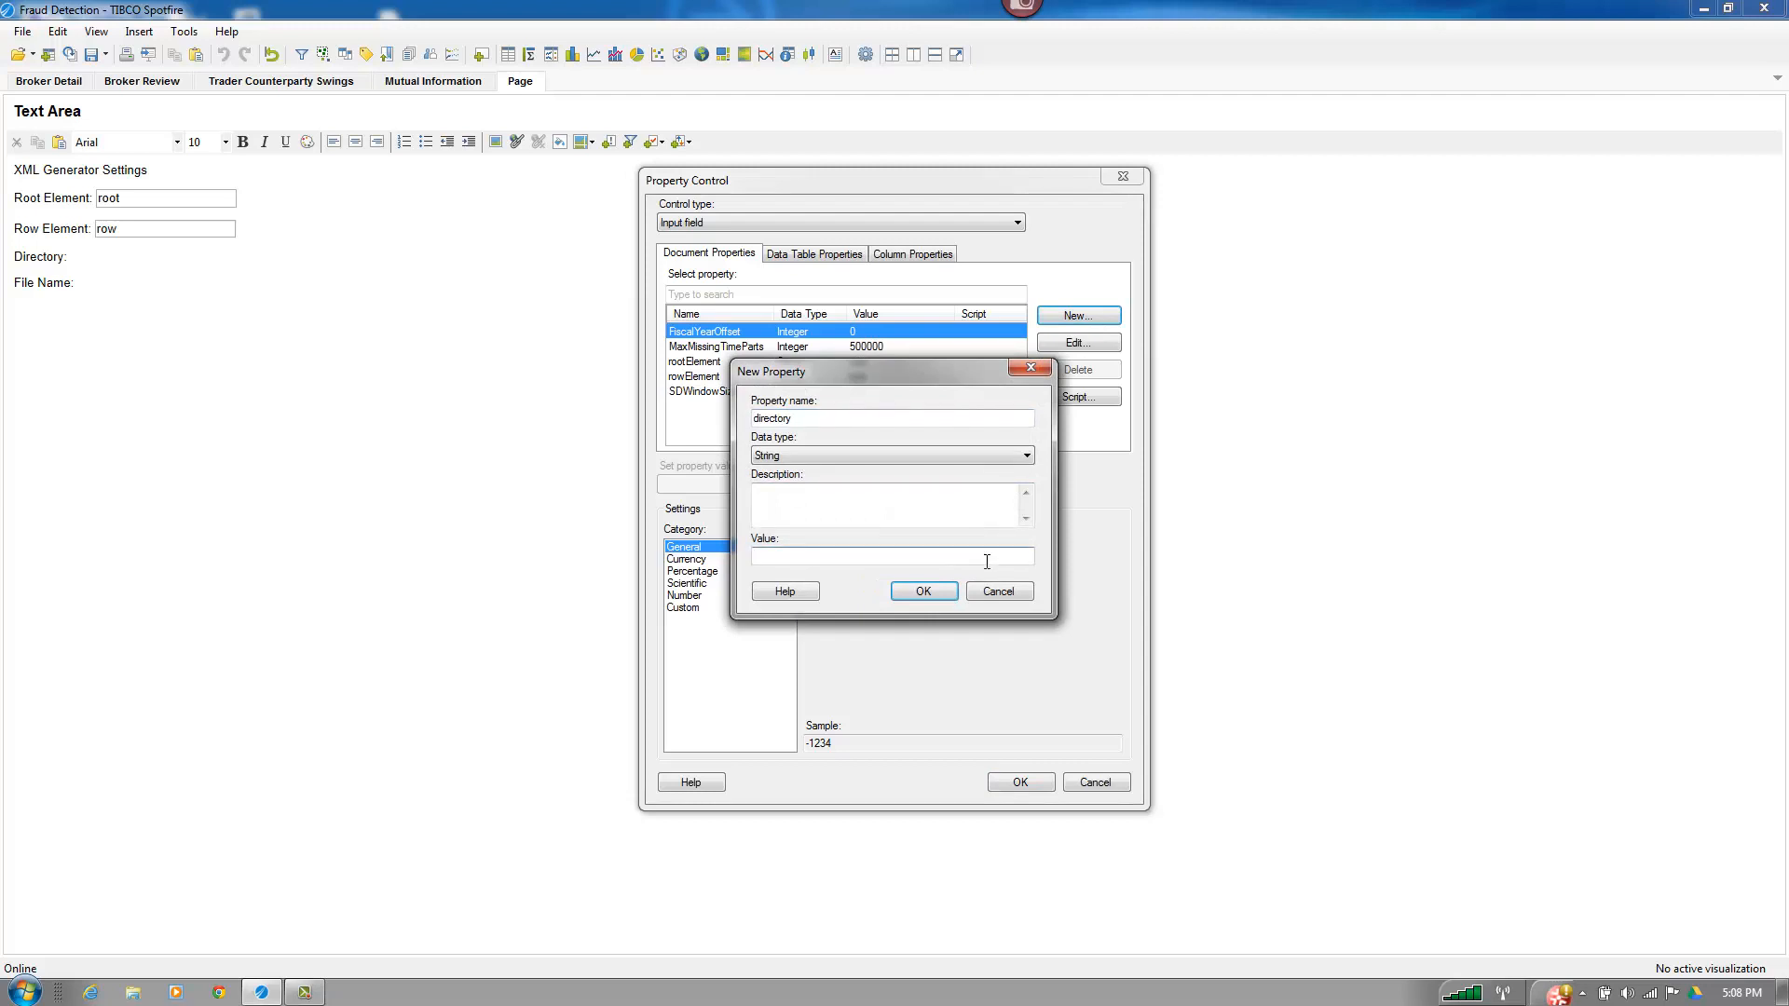
type("C:\\")
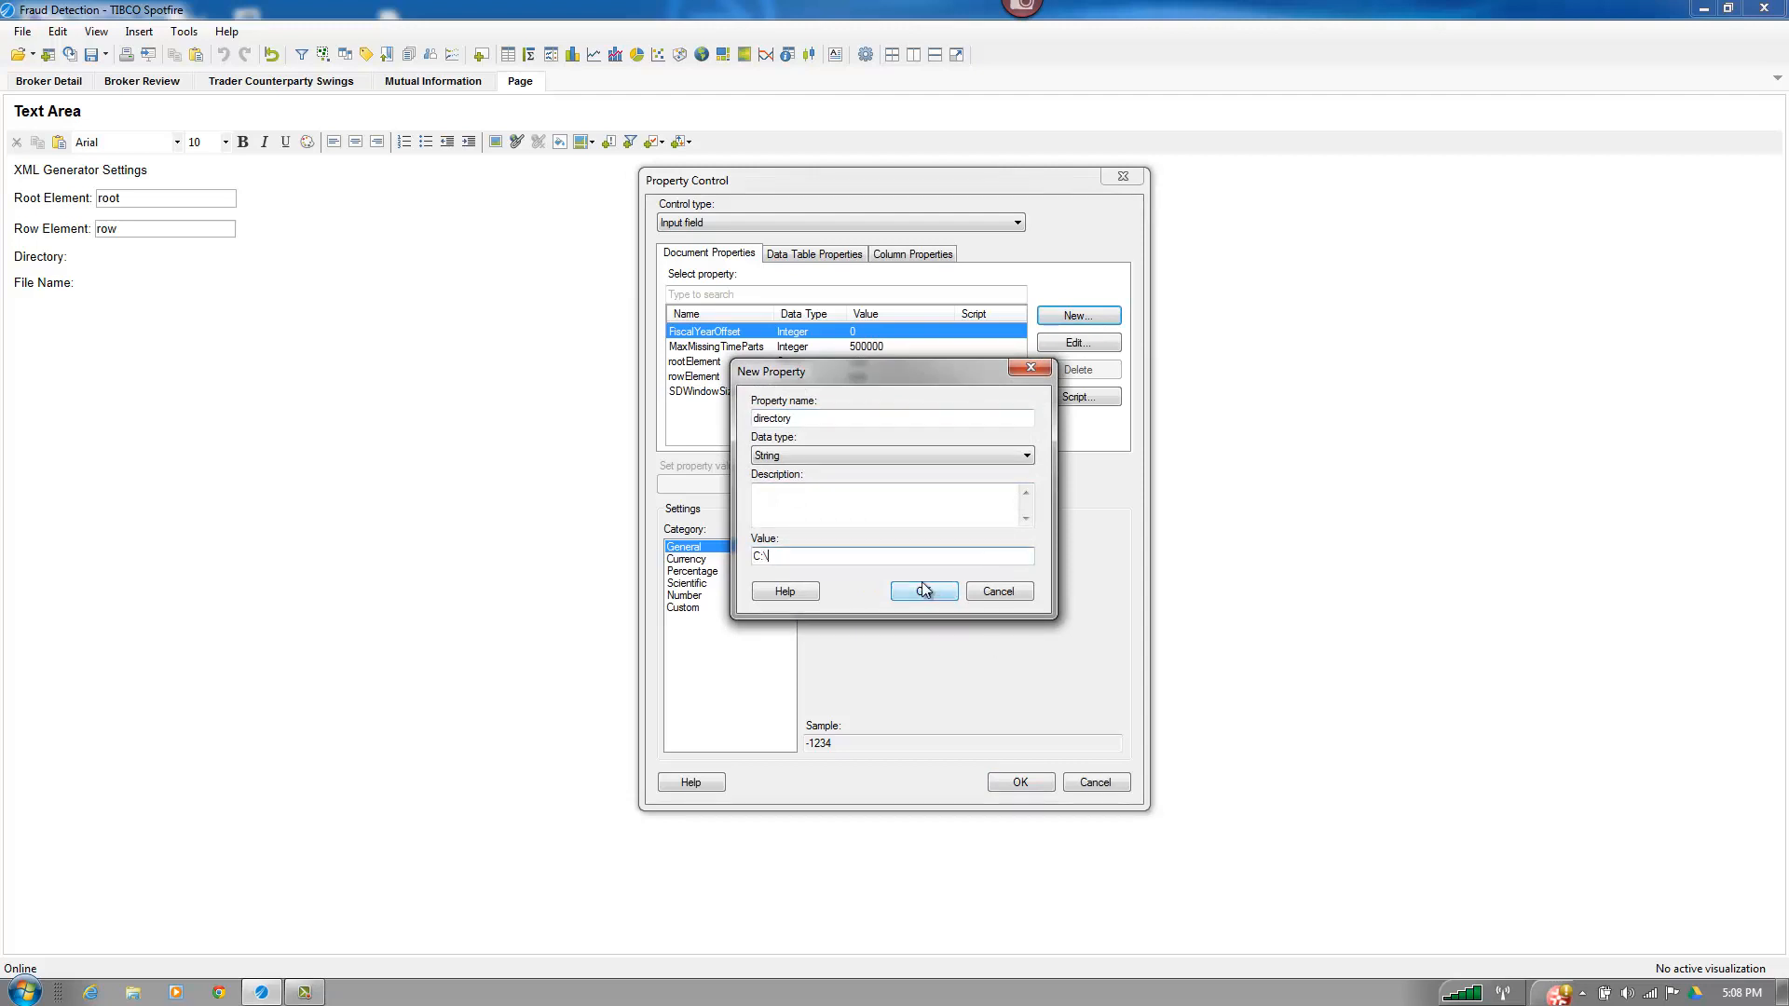
left_click(922, 591)
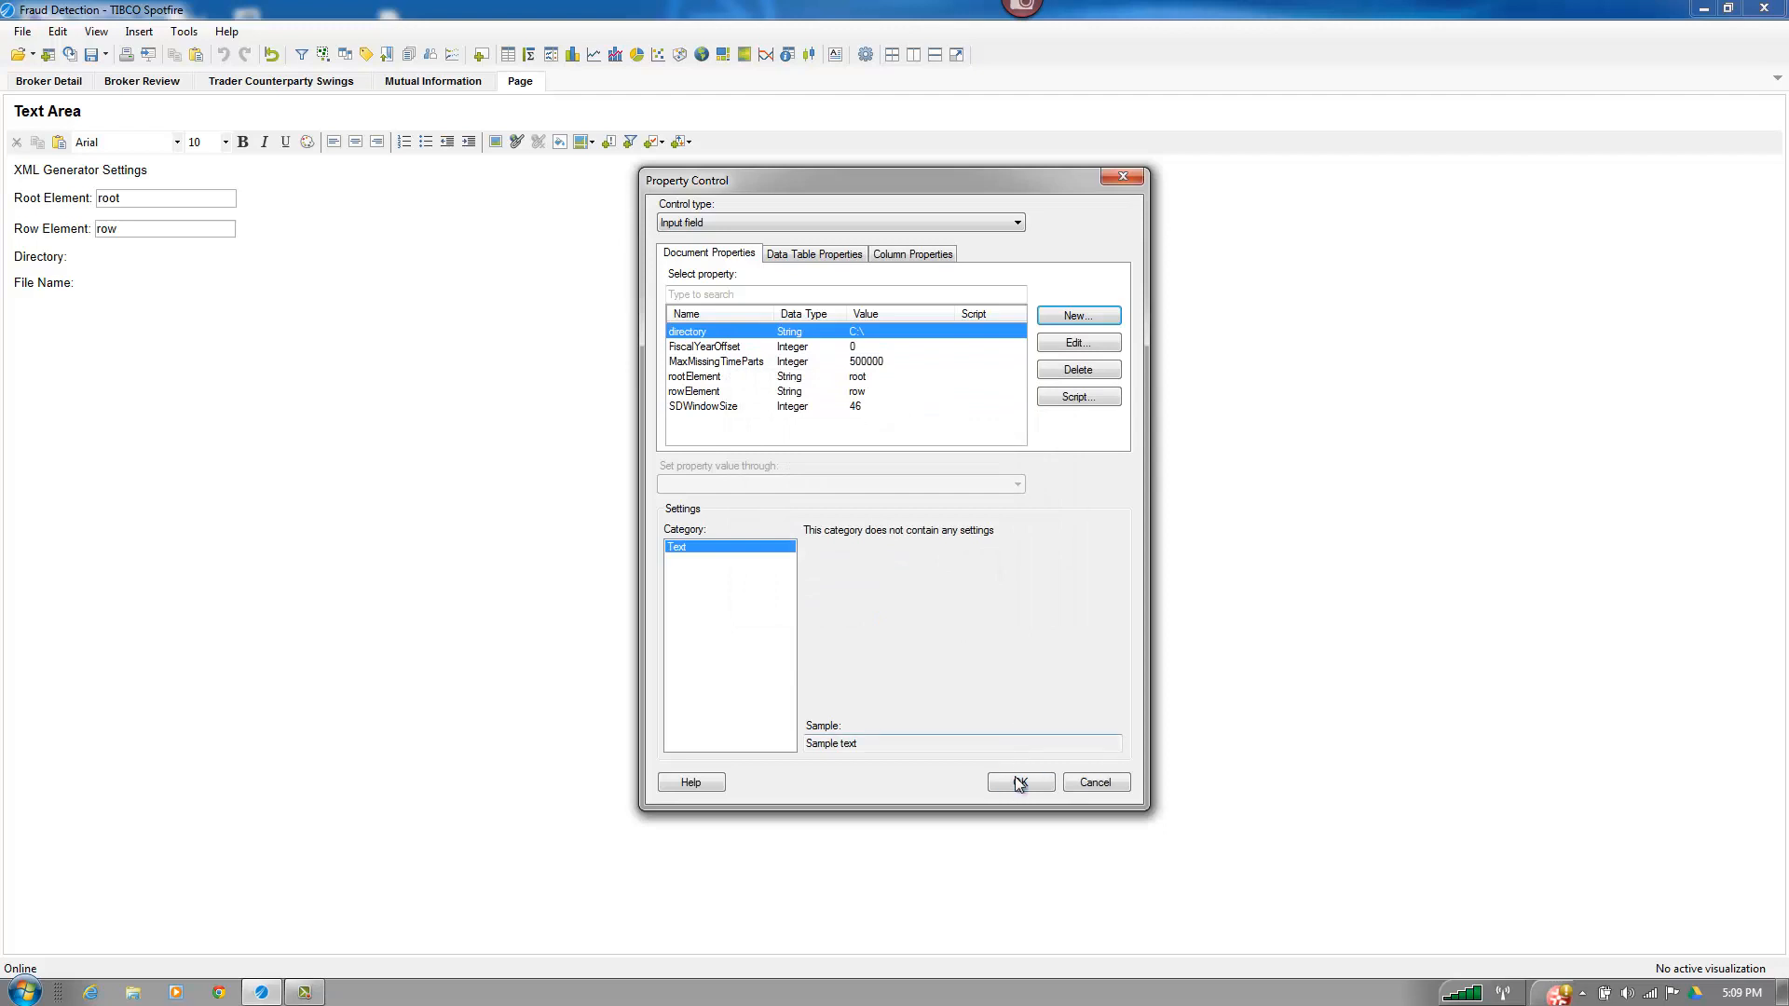
left_click(1014, 781)
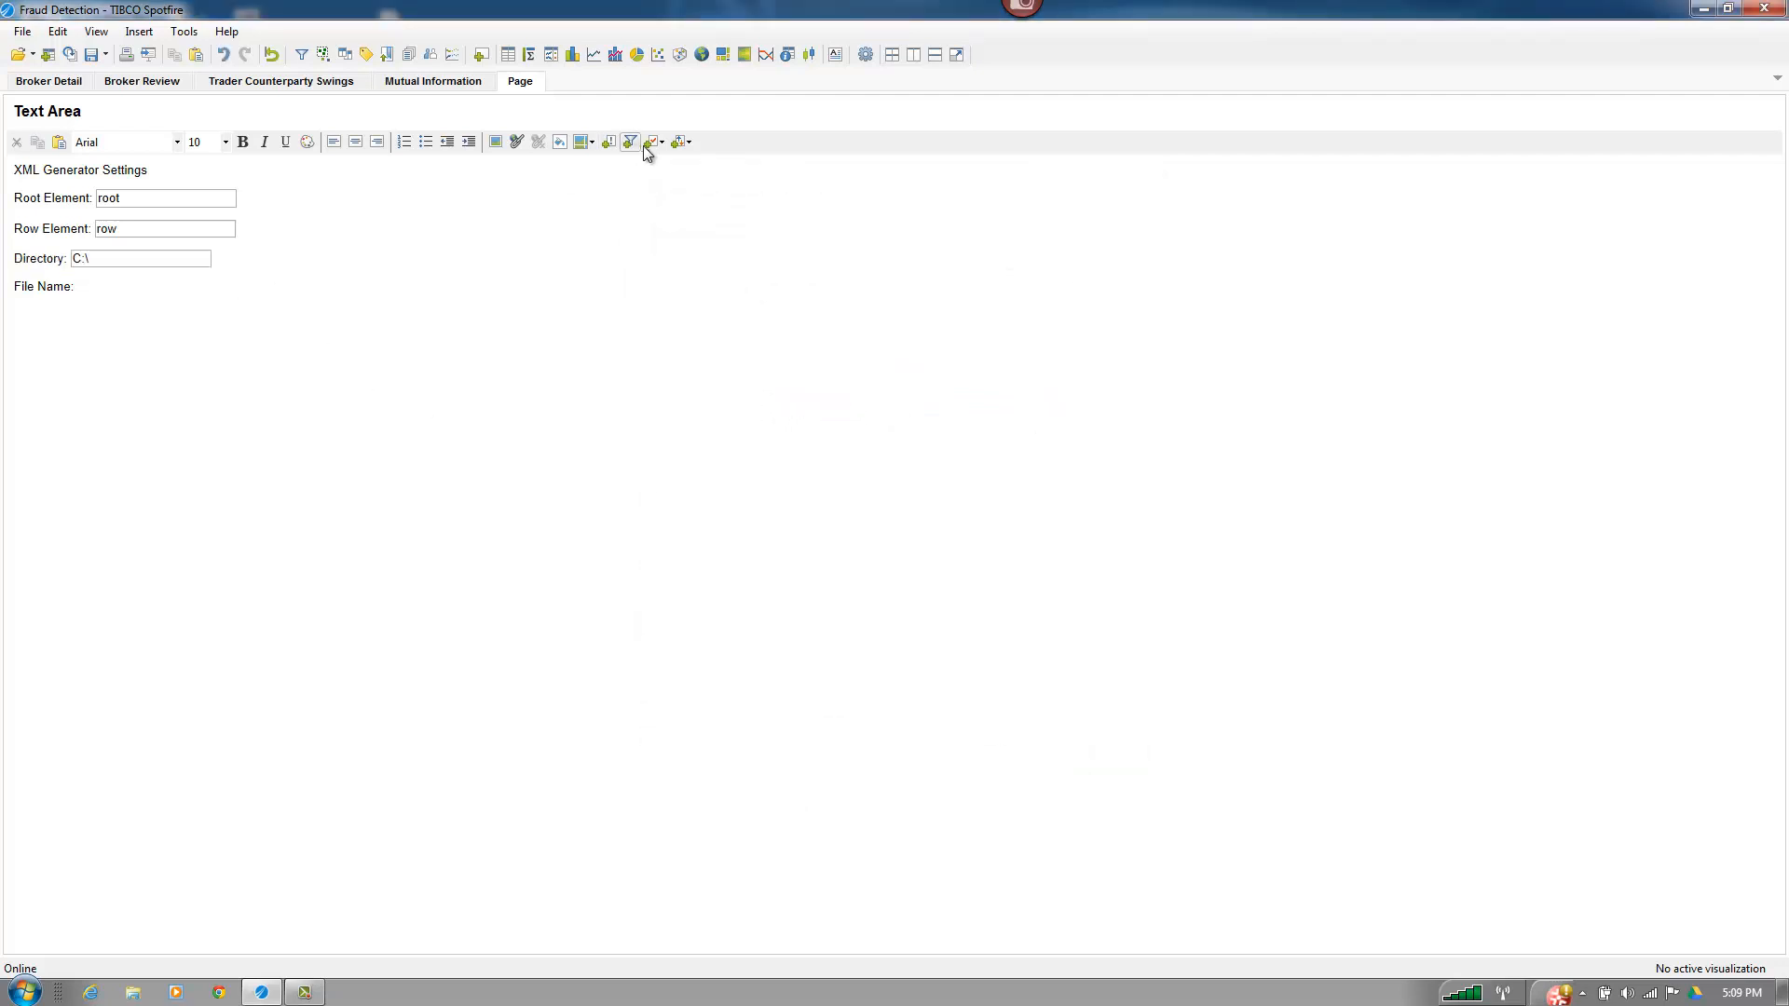
- Add a File Name input field bound to a new filename property
left_click(646, 141)
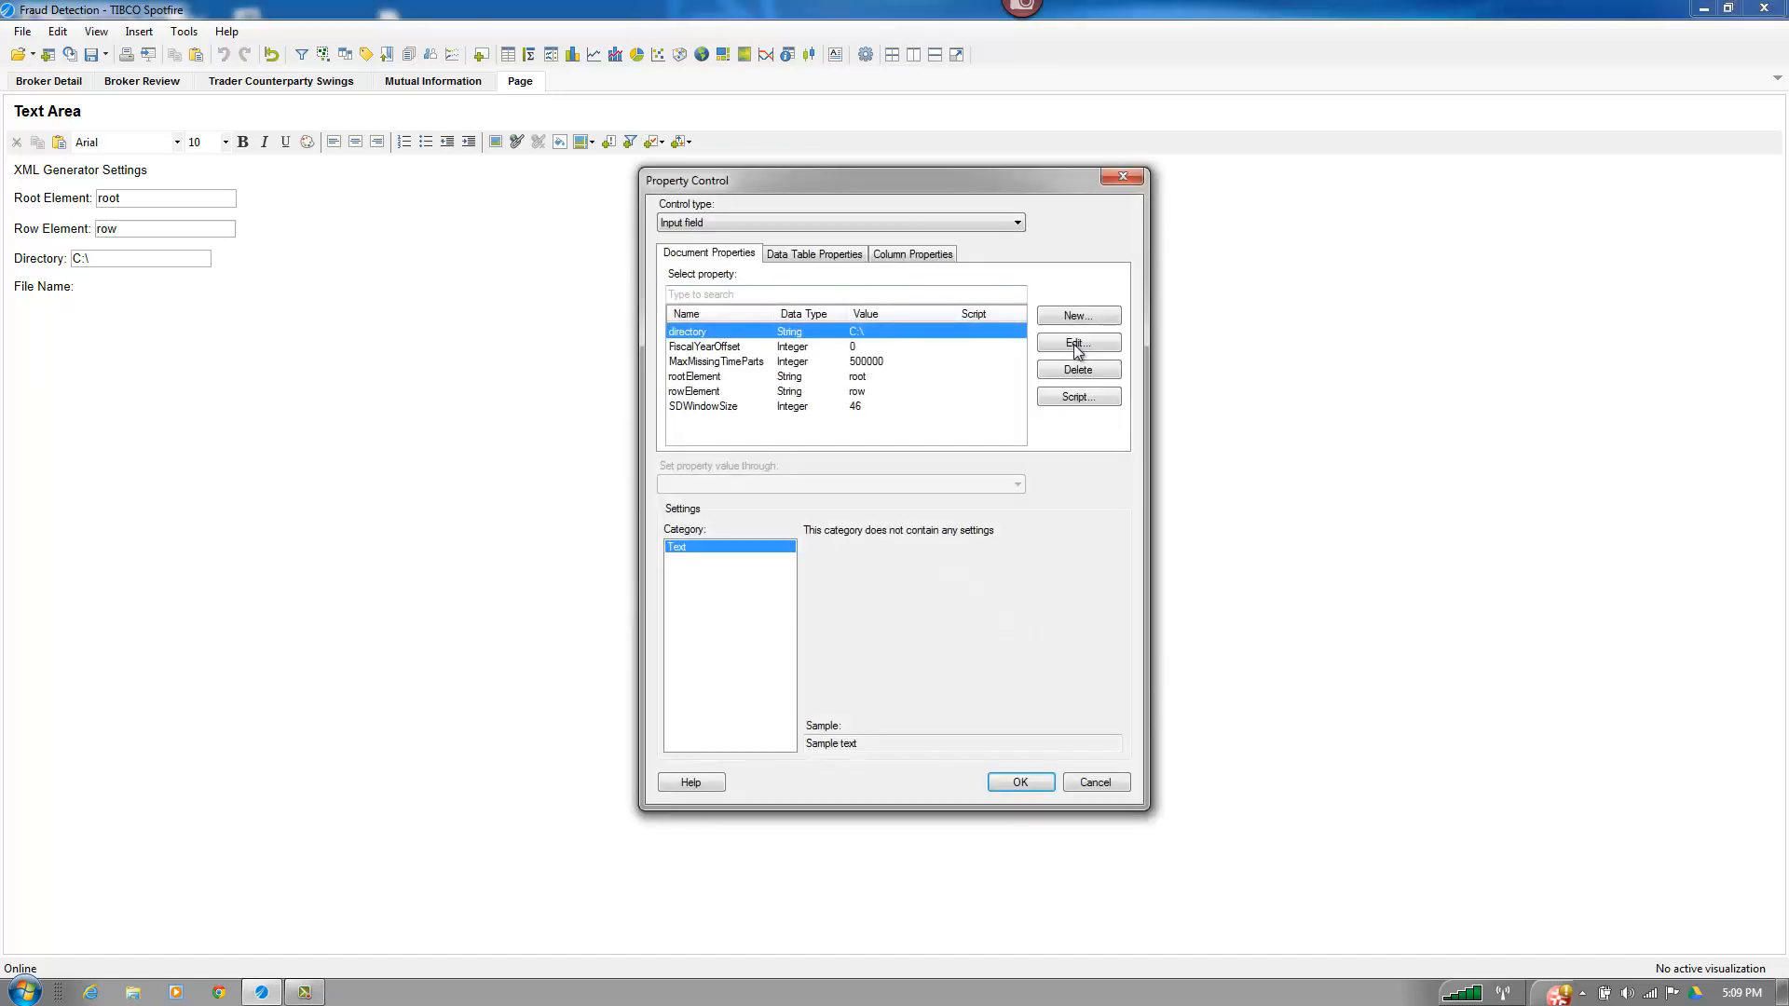
left_click(1076, 316)
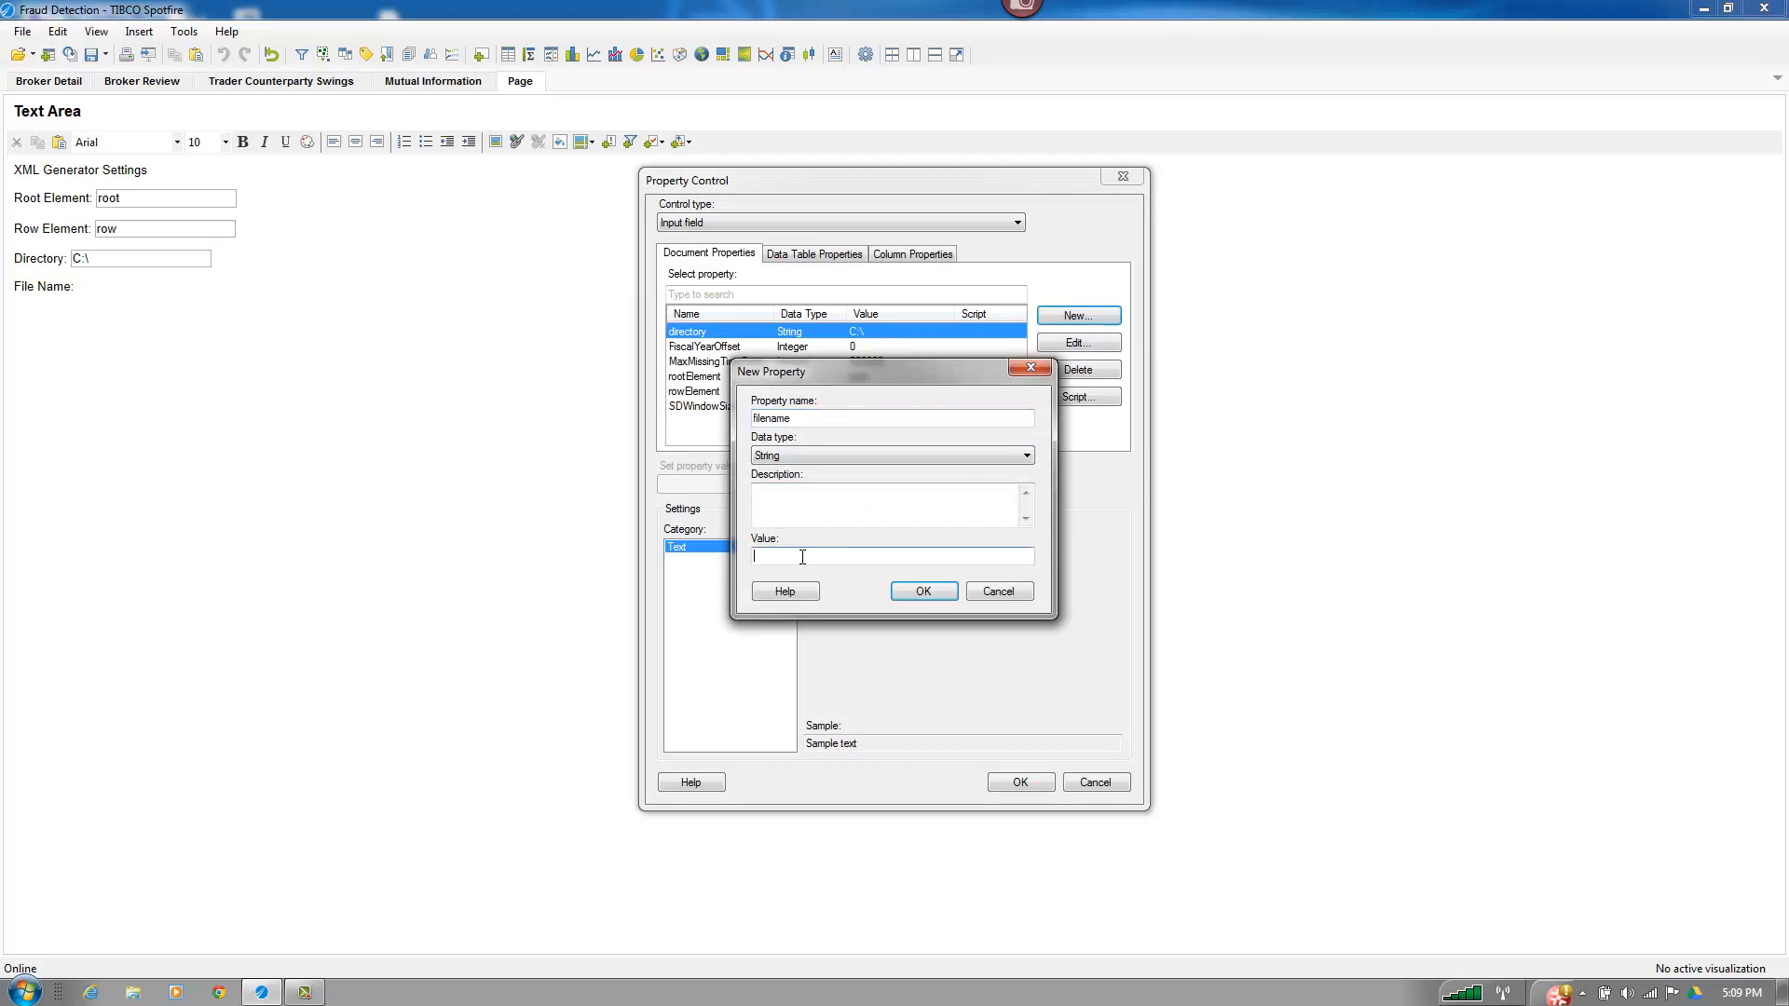
type("filename")
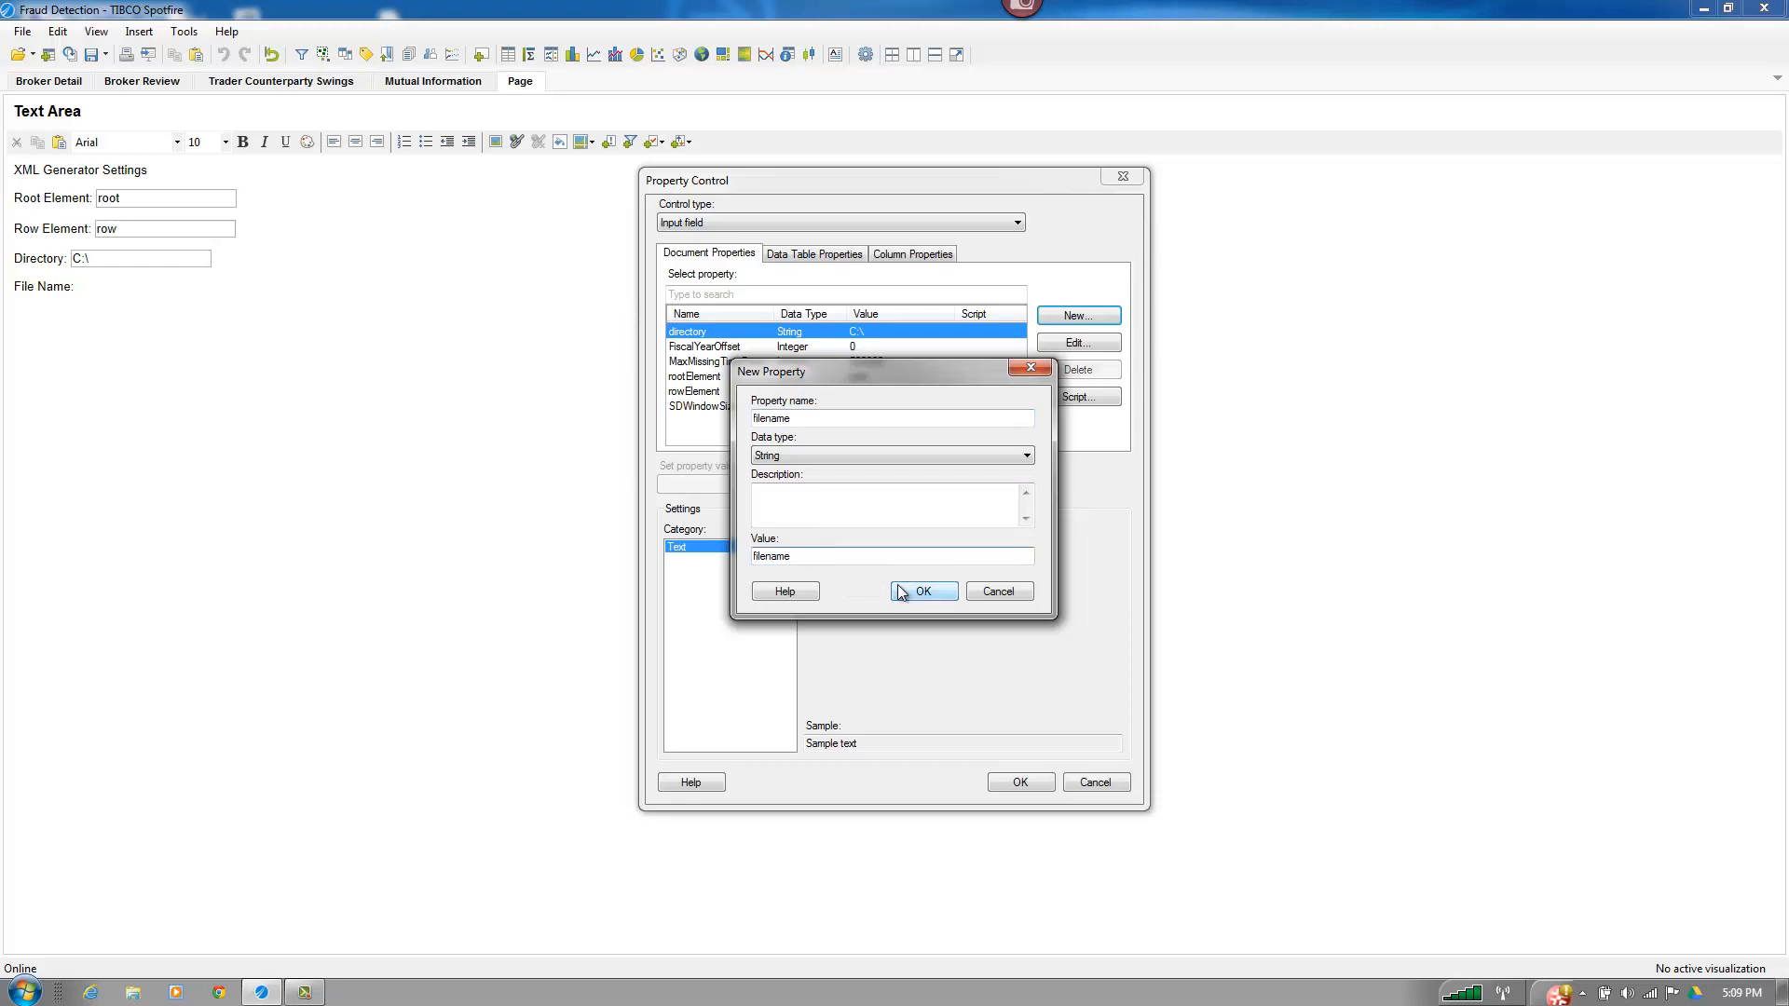
left_click(922, 591)
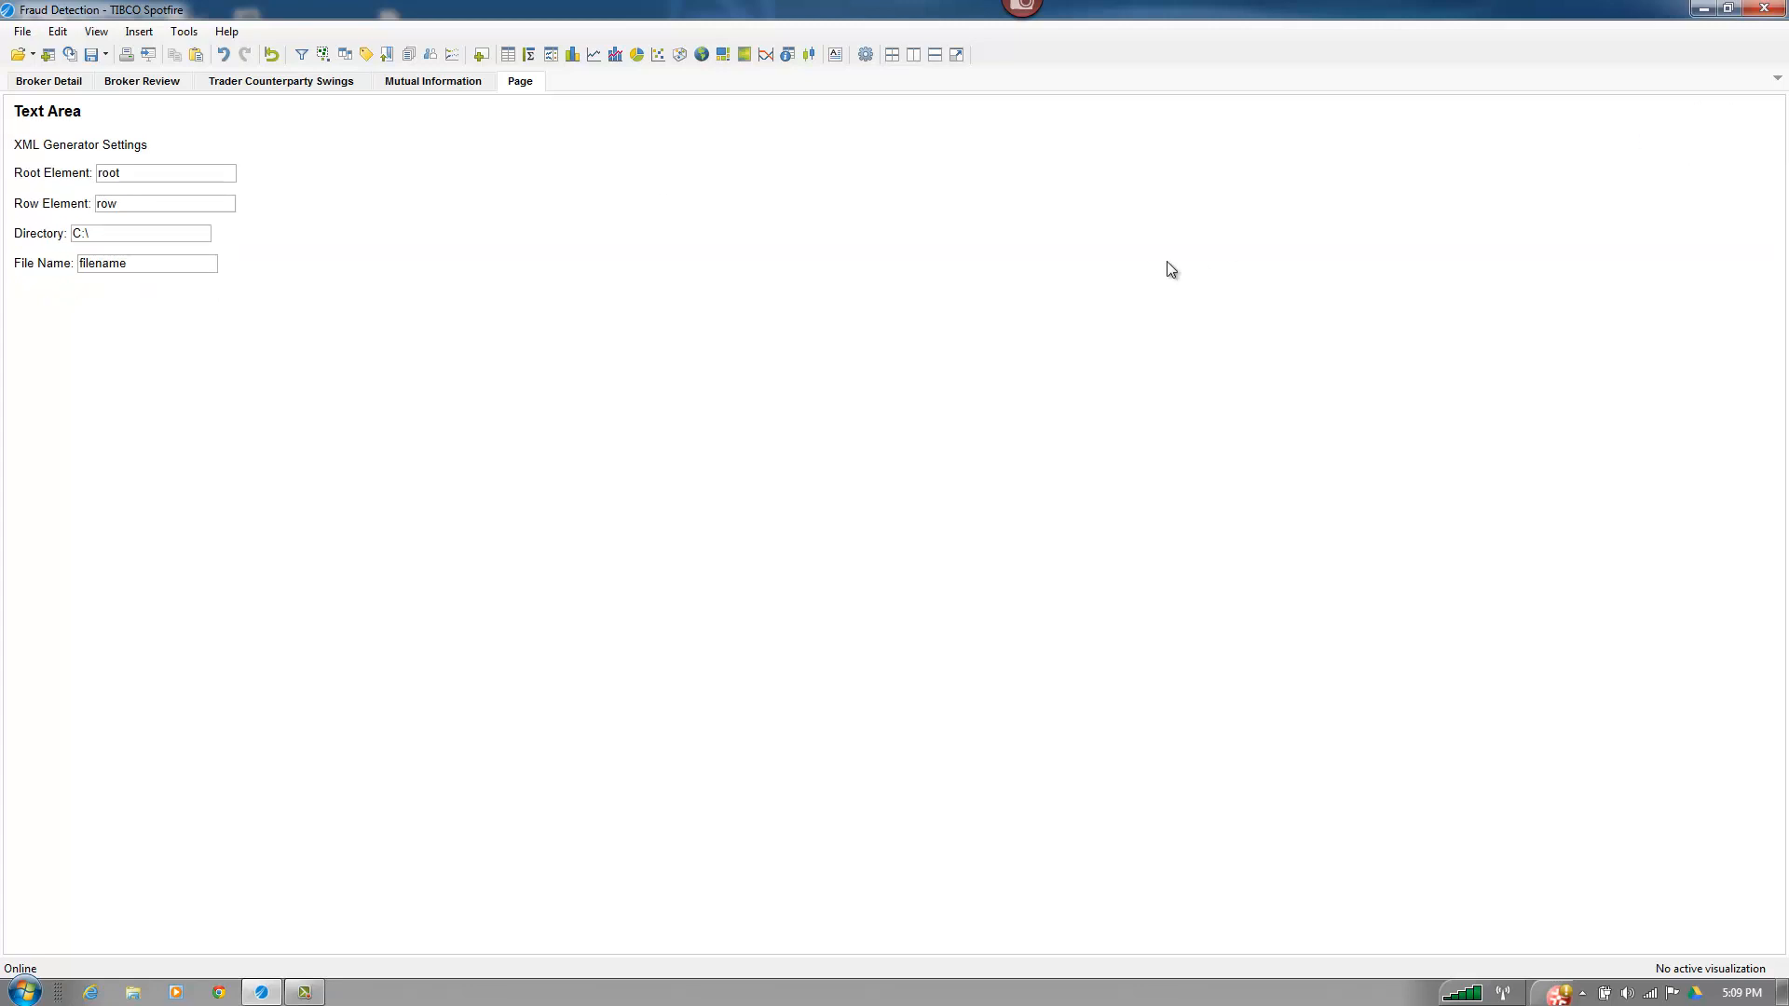
mouse_move(508, 54)
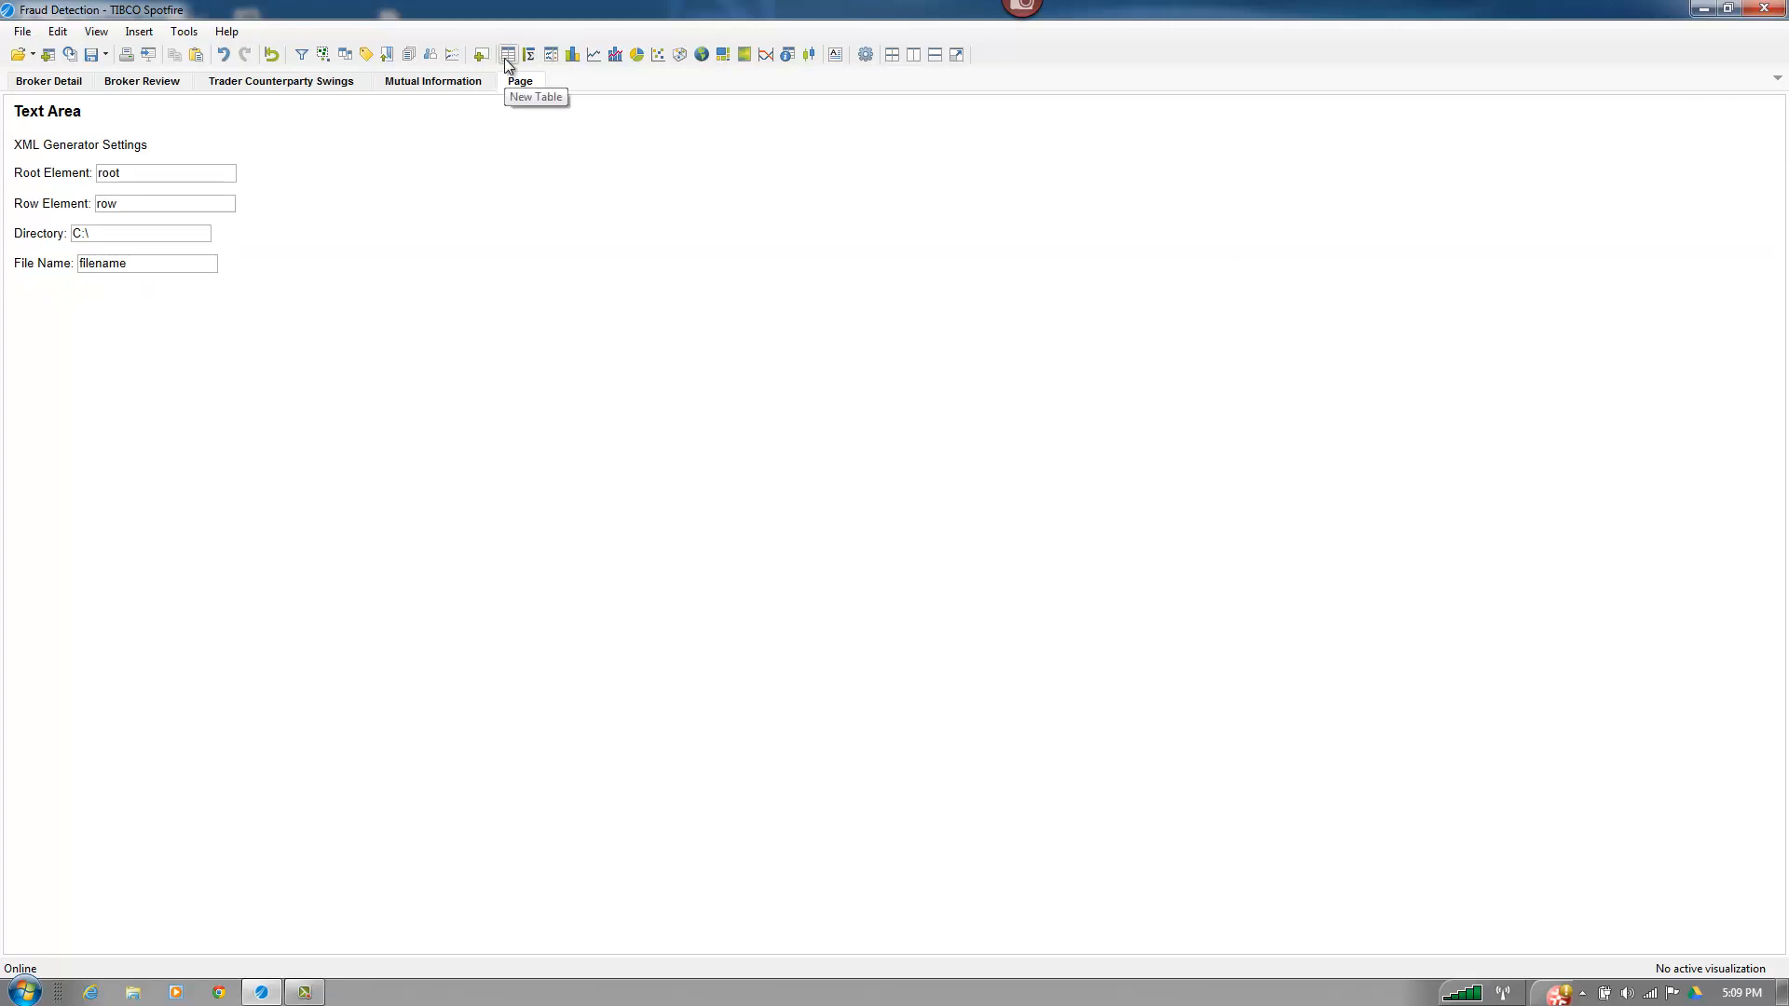
- Add a trade data table to the page and check the Mutual Information bar chart's marking in its Data properties
left_click(508, 54)
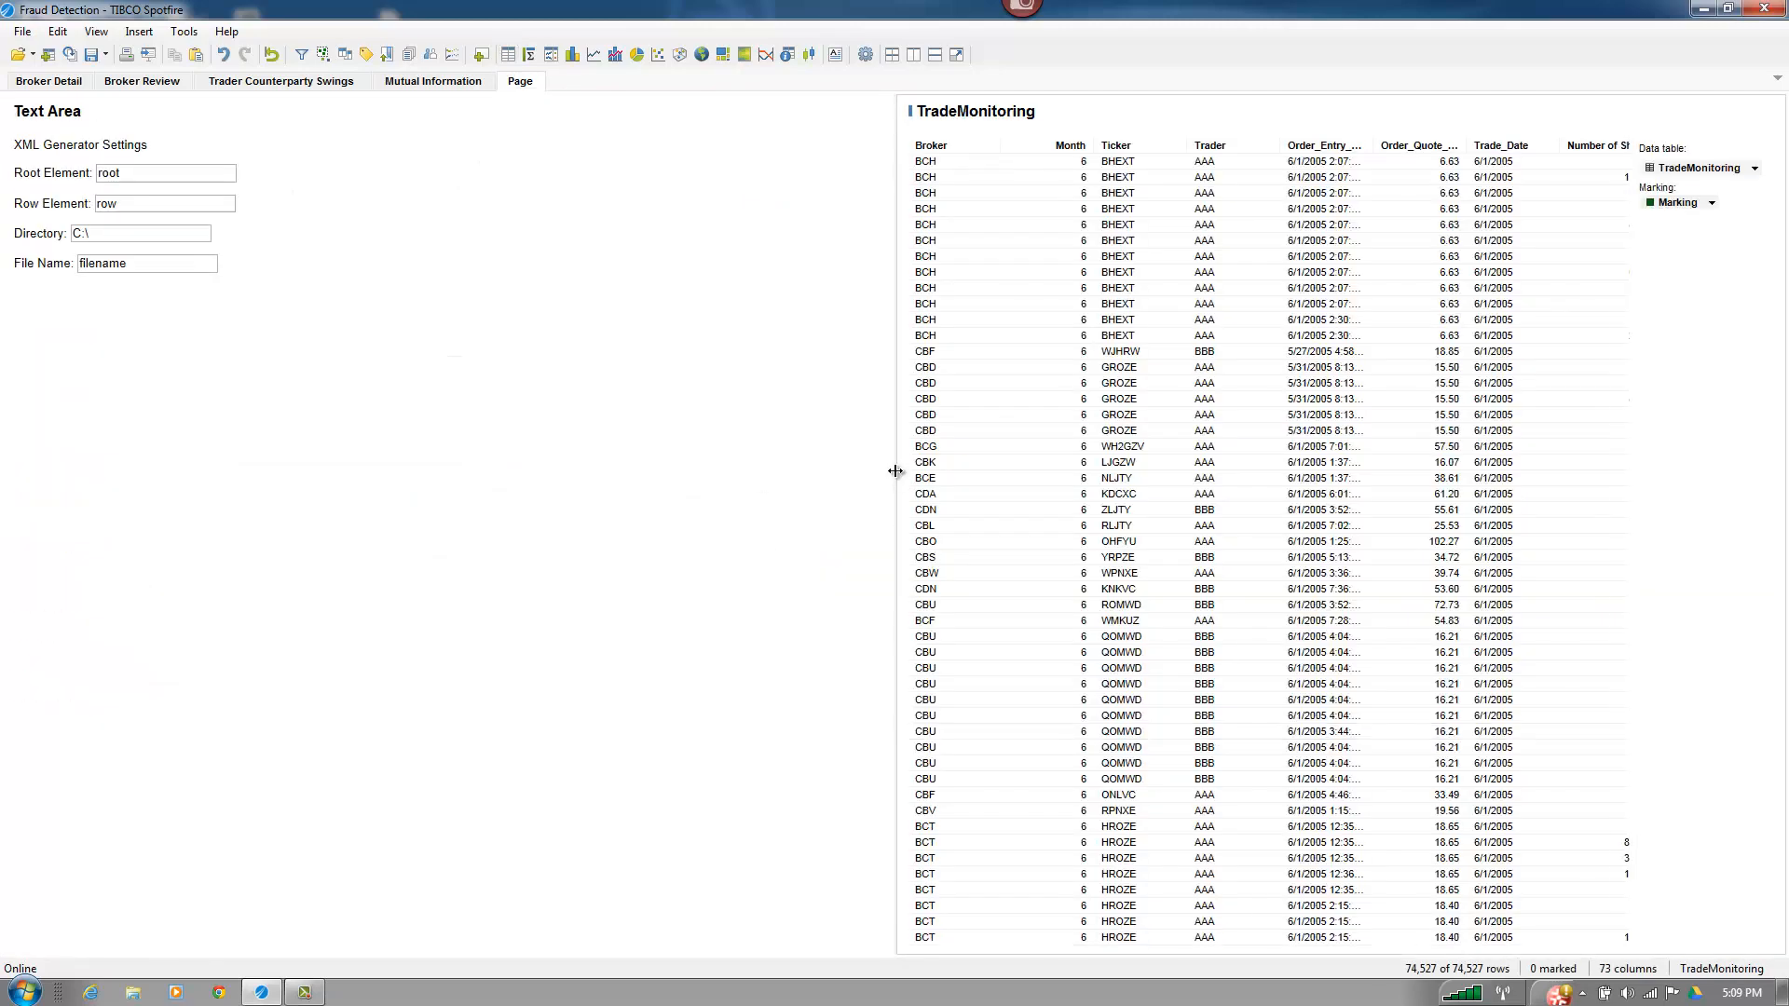
left_click(433, 81)
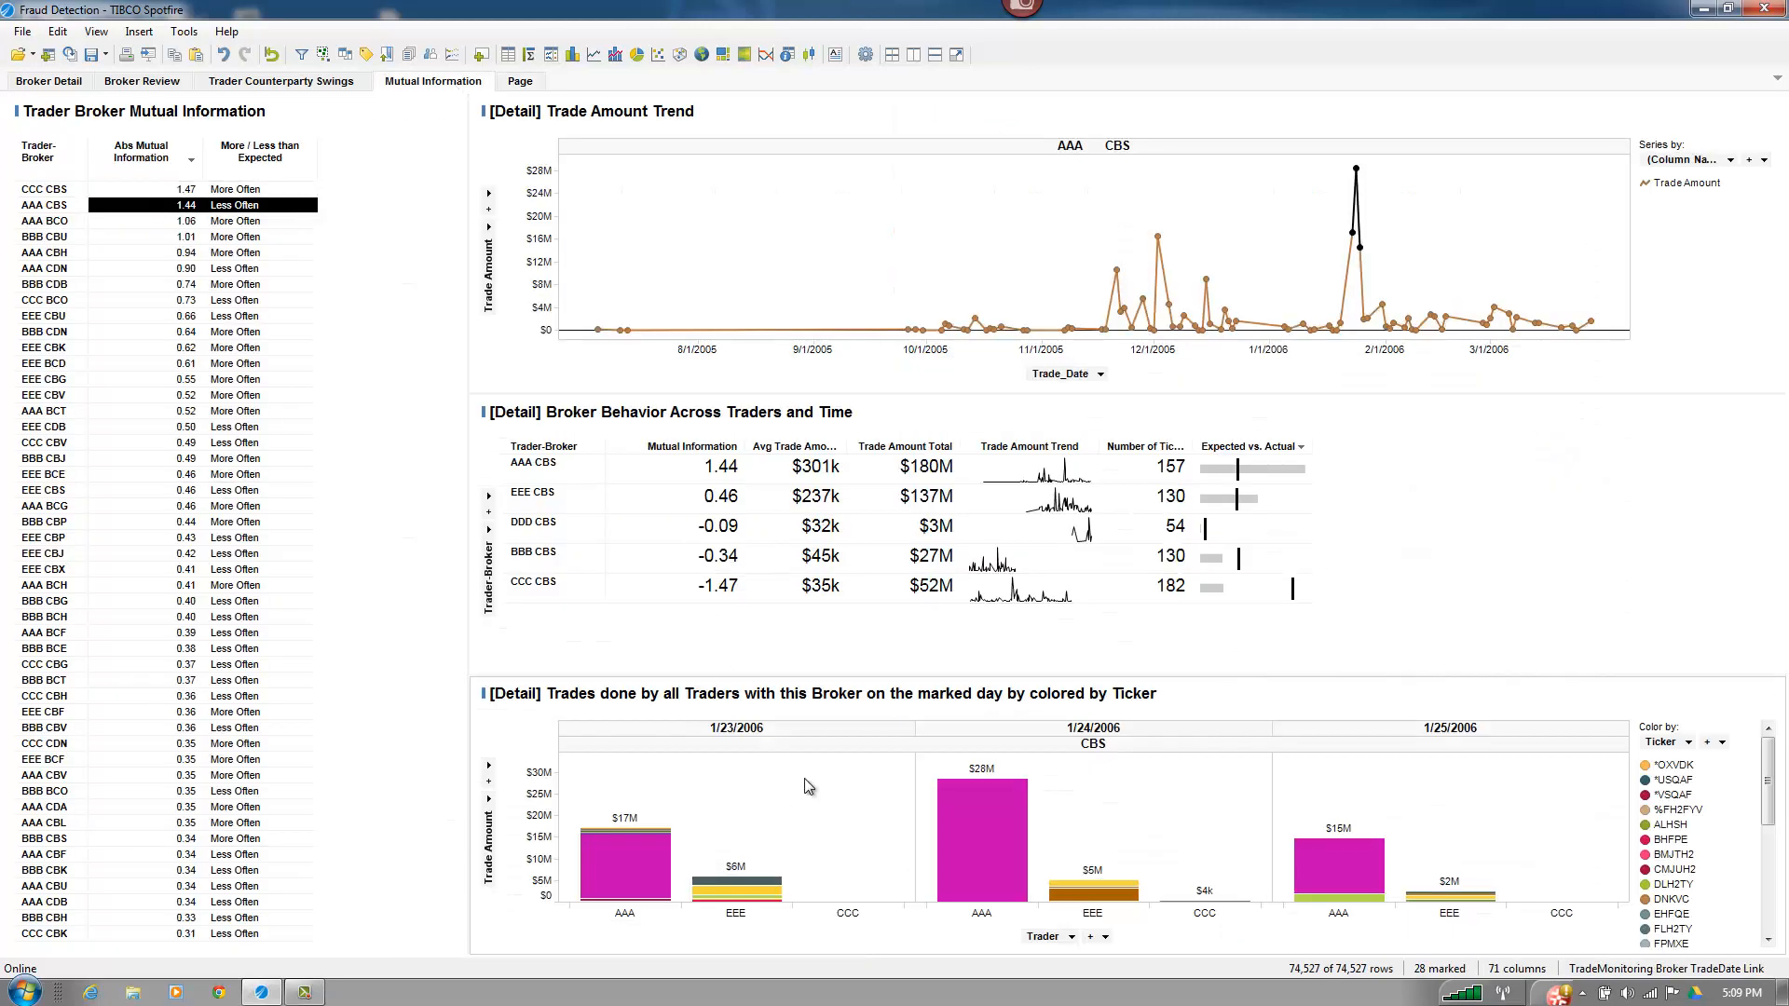
right_click(807, 784)
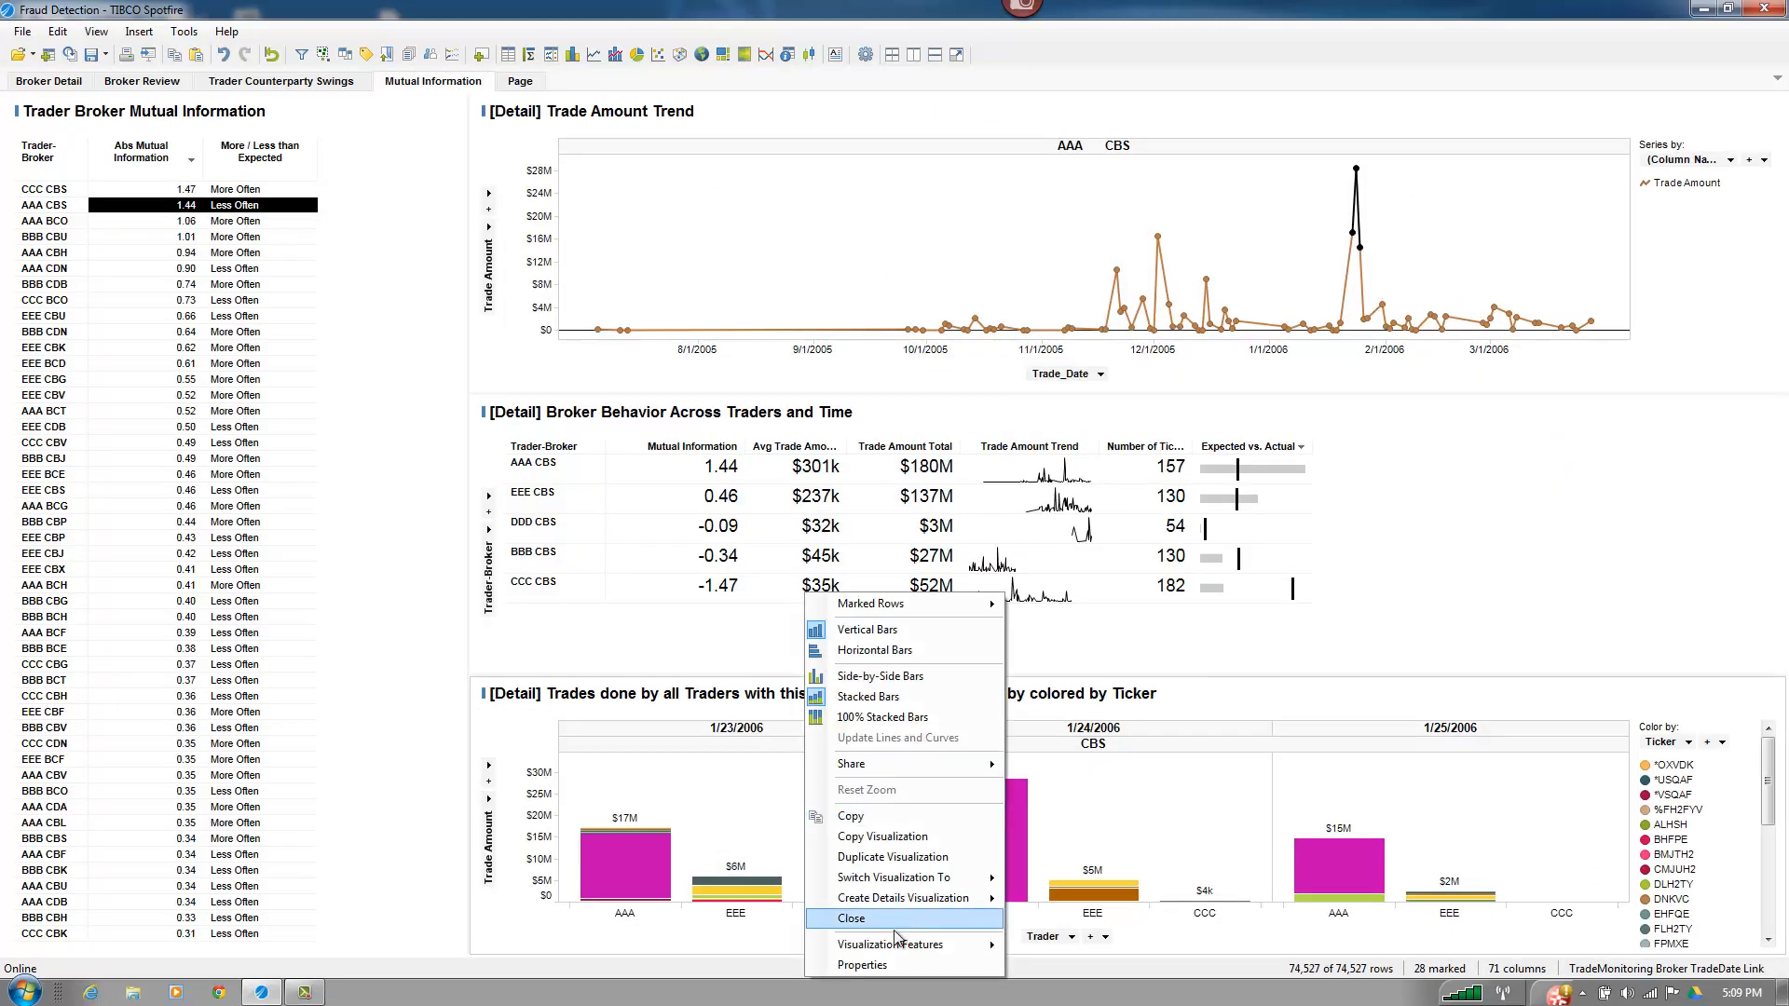
left_click(863, 964)
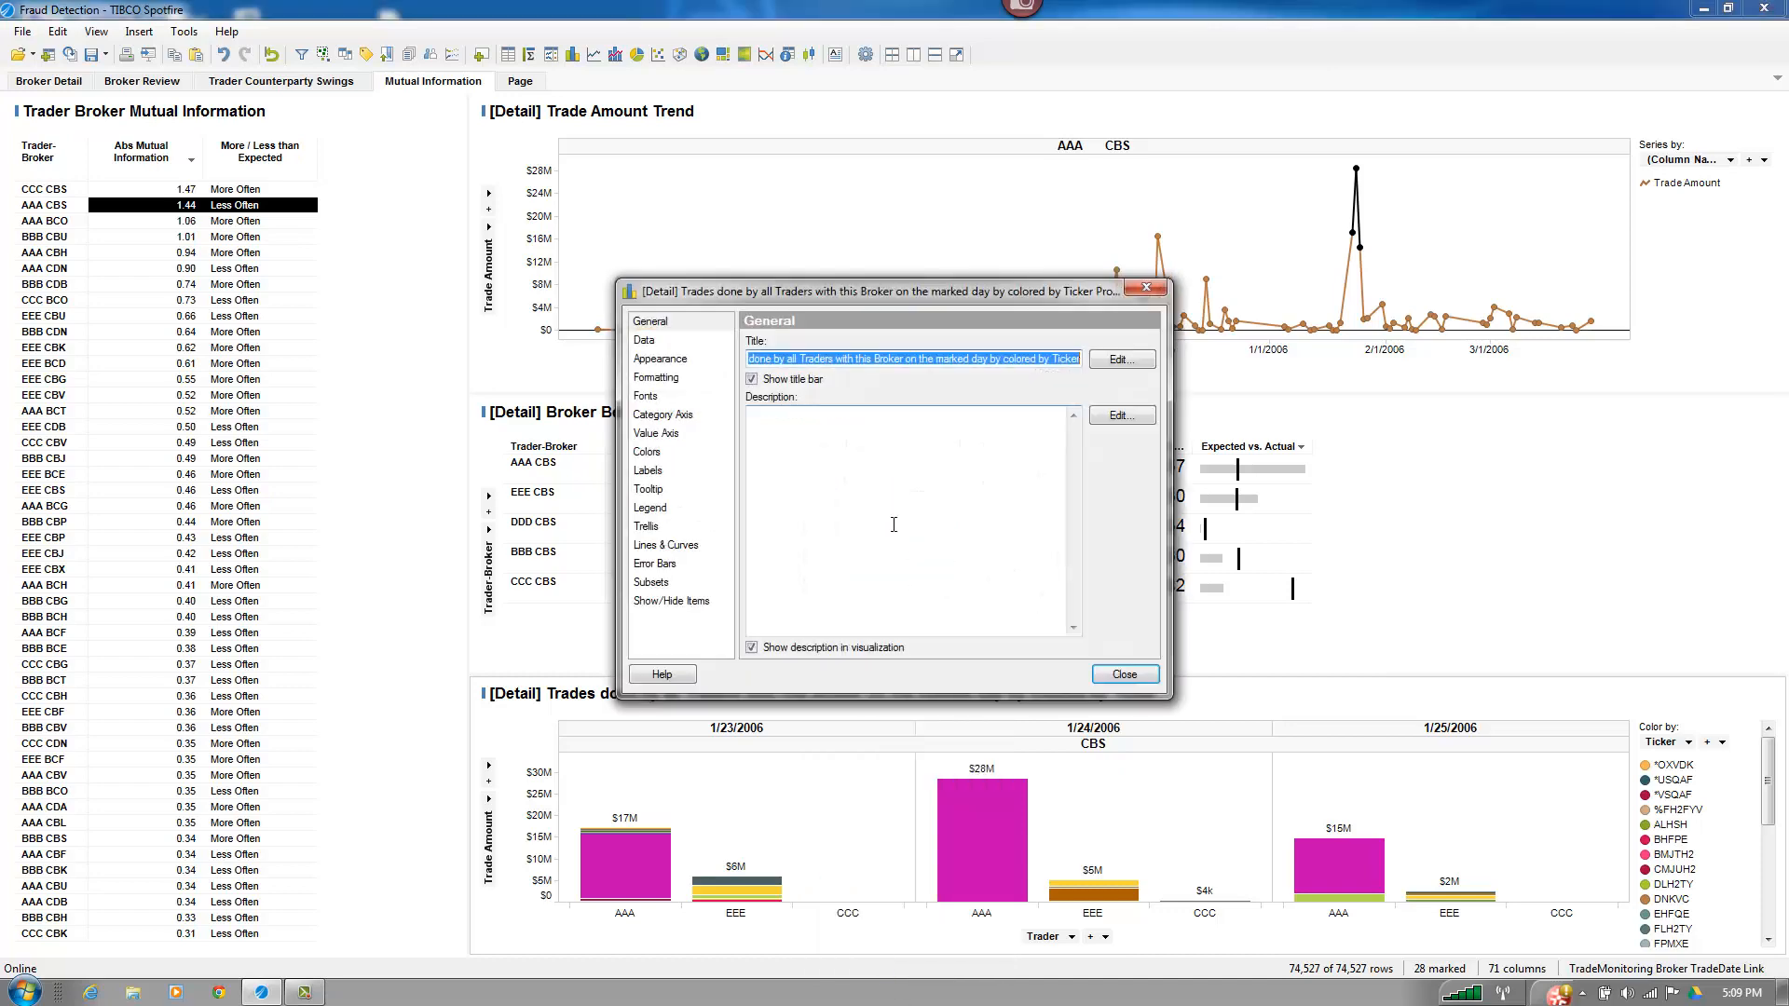
left_click(645, 340)
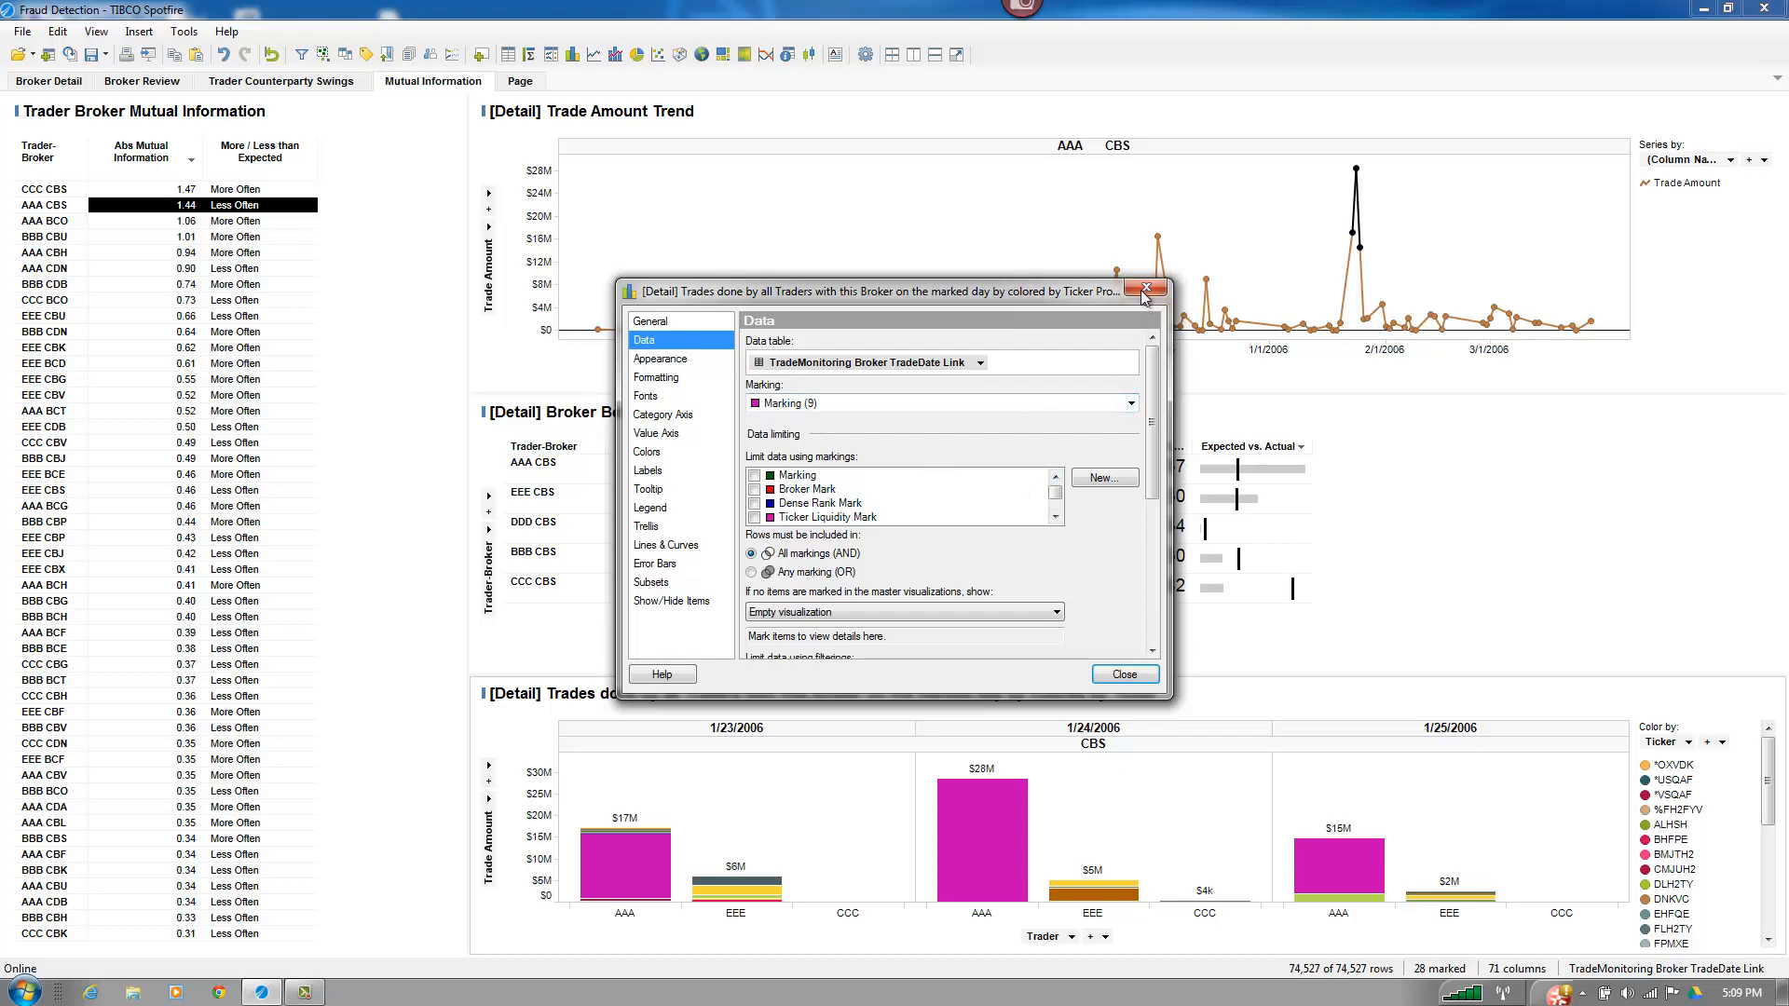
left_click(520, 81)
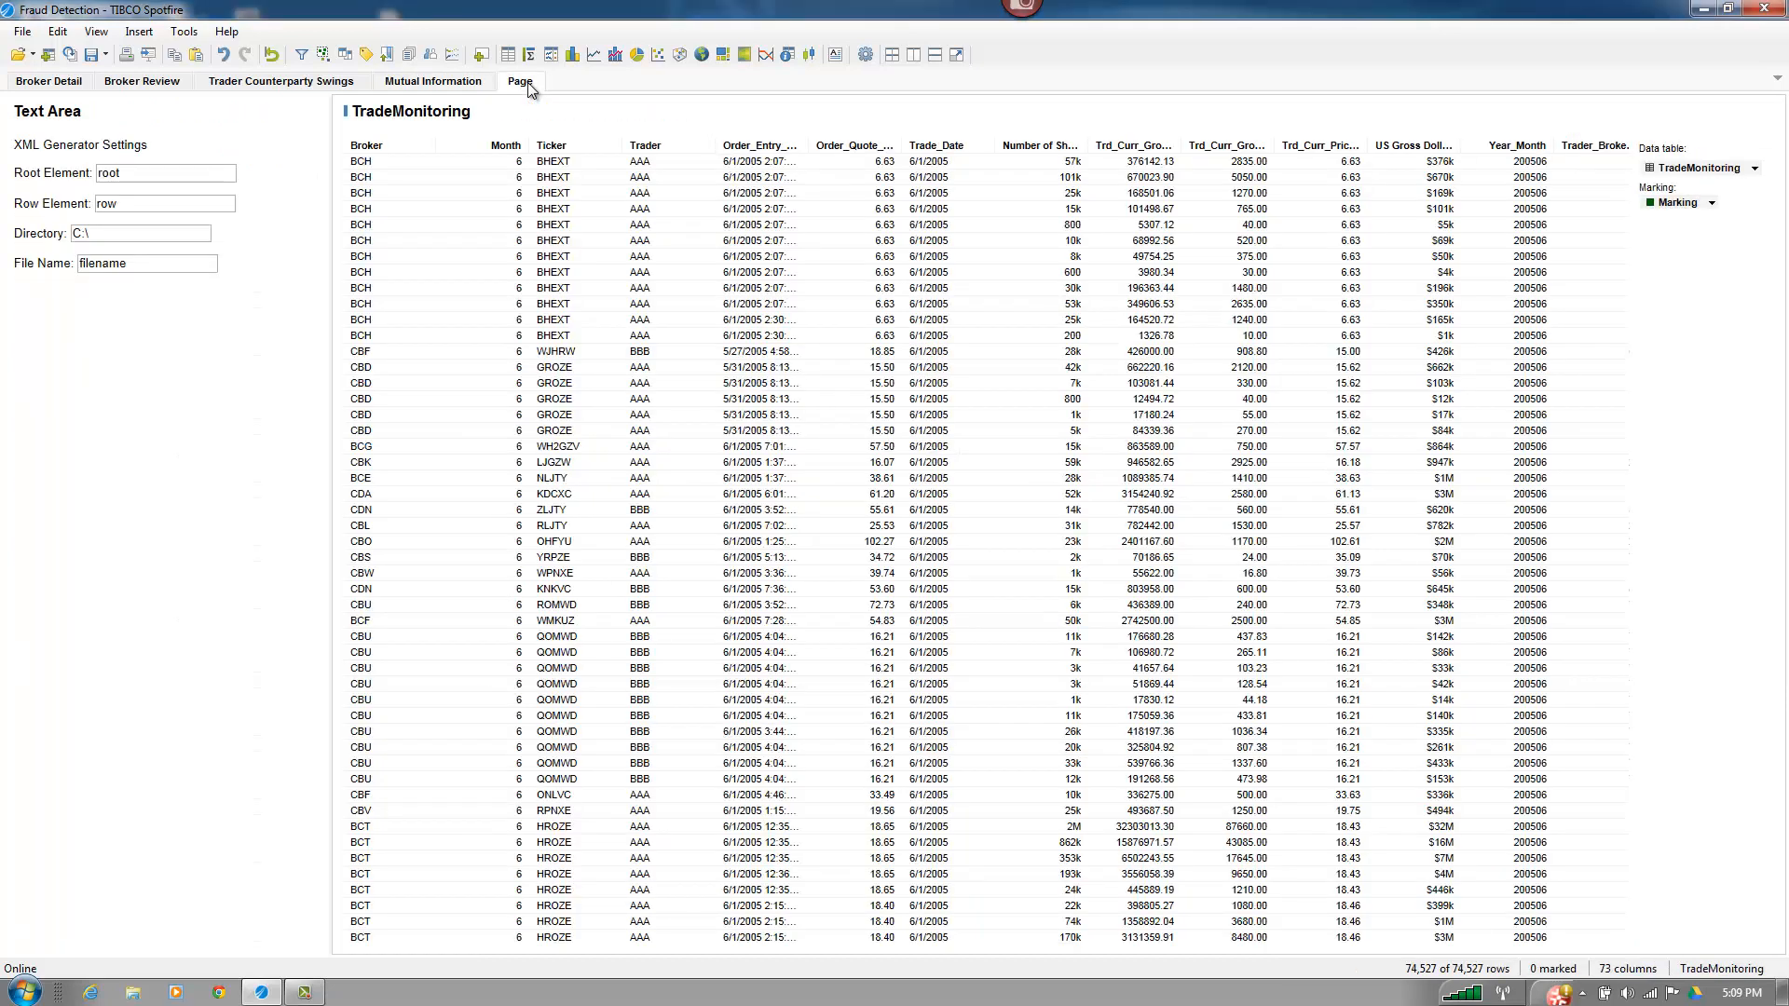
- Base the table on TradeMonitoring Broker TradeDate Link limited by the chart's marking
right_click(867, 336)
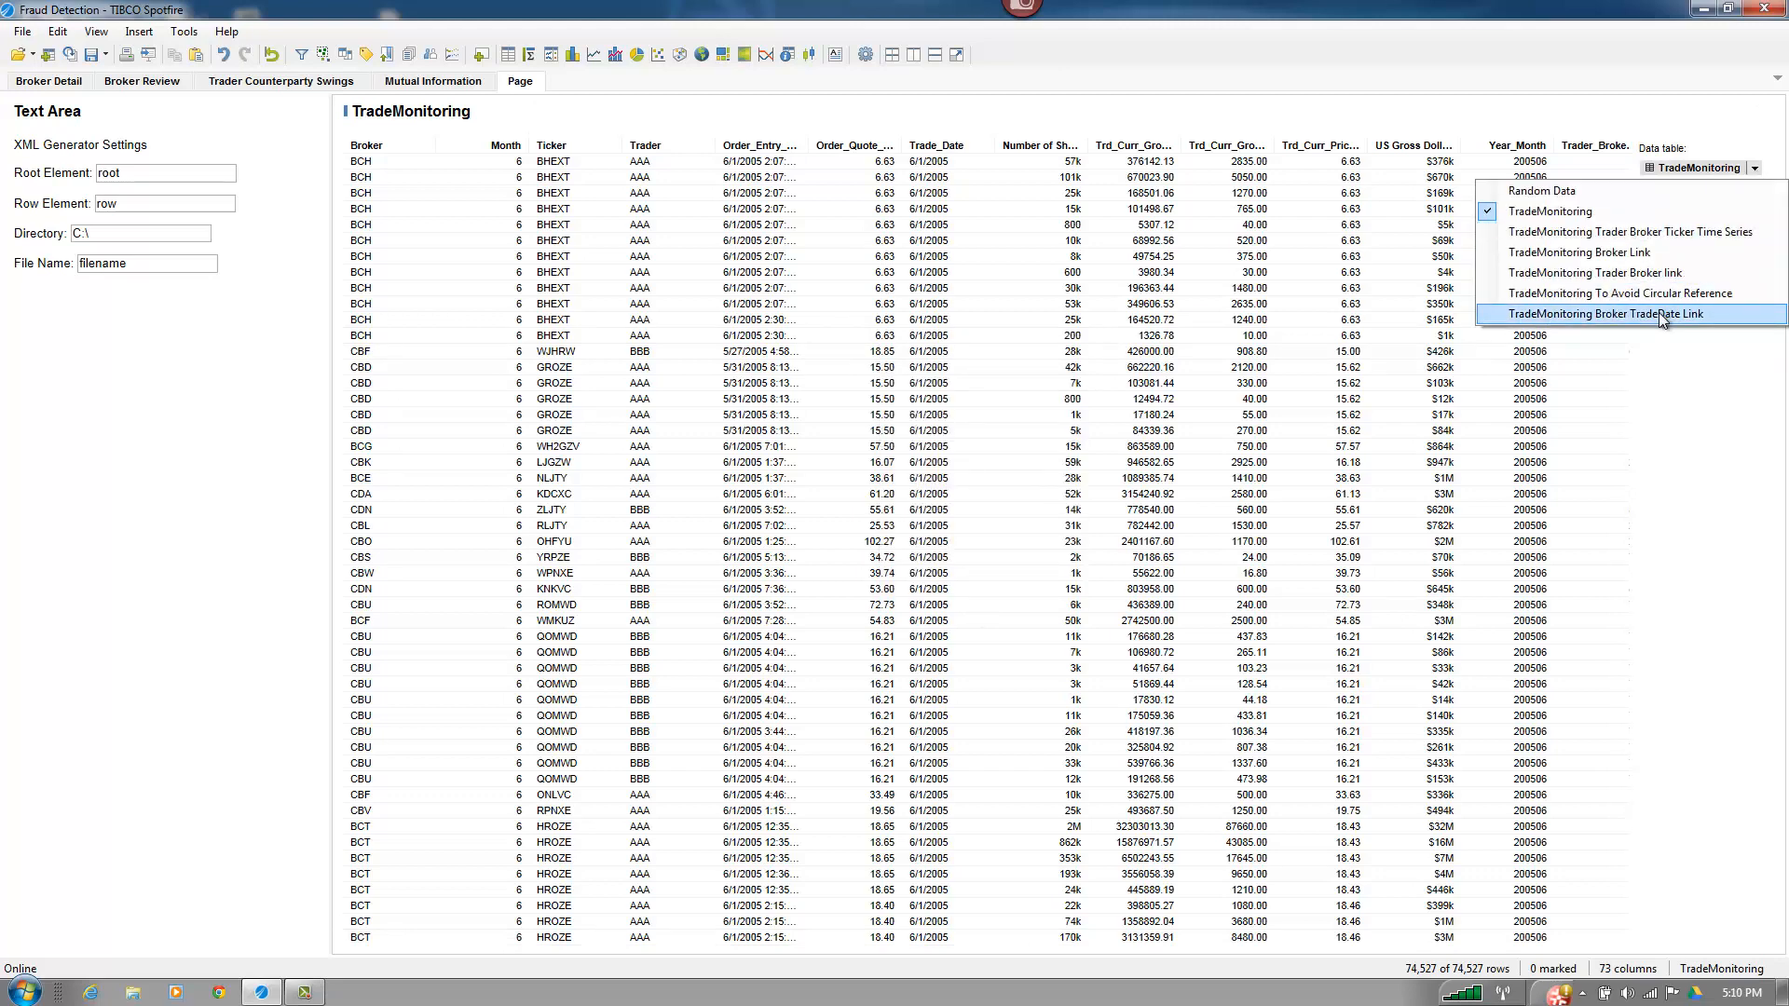
left_click(1633, 314)
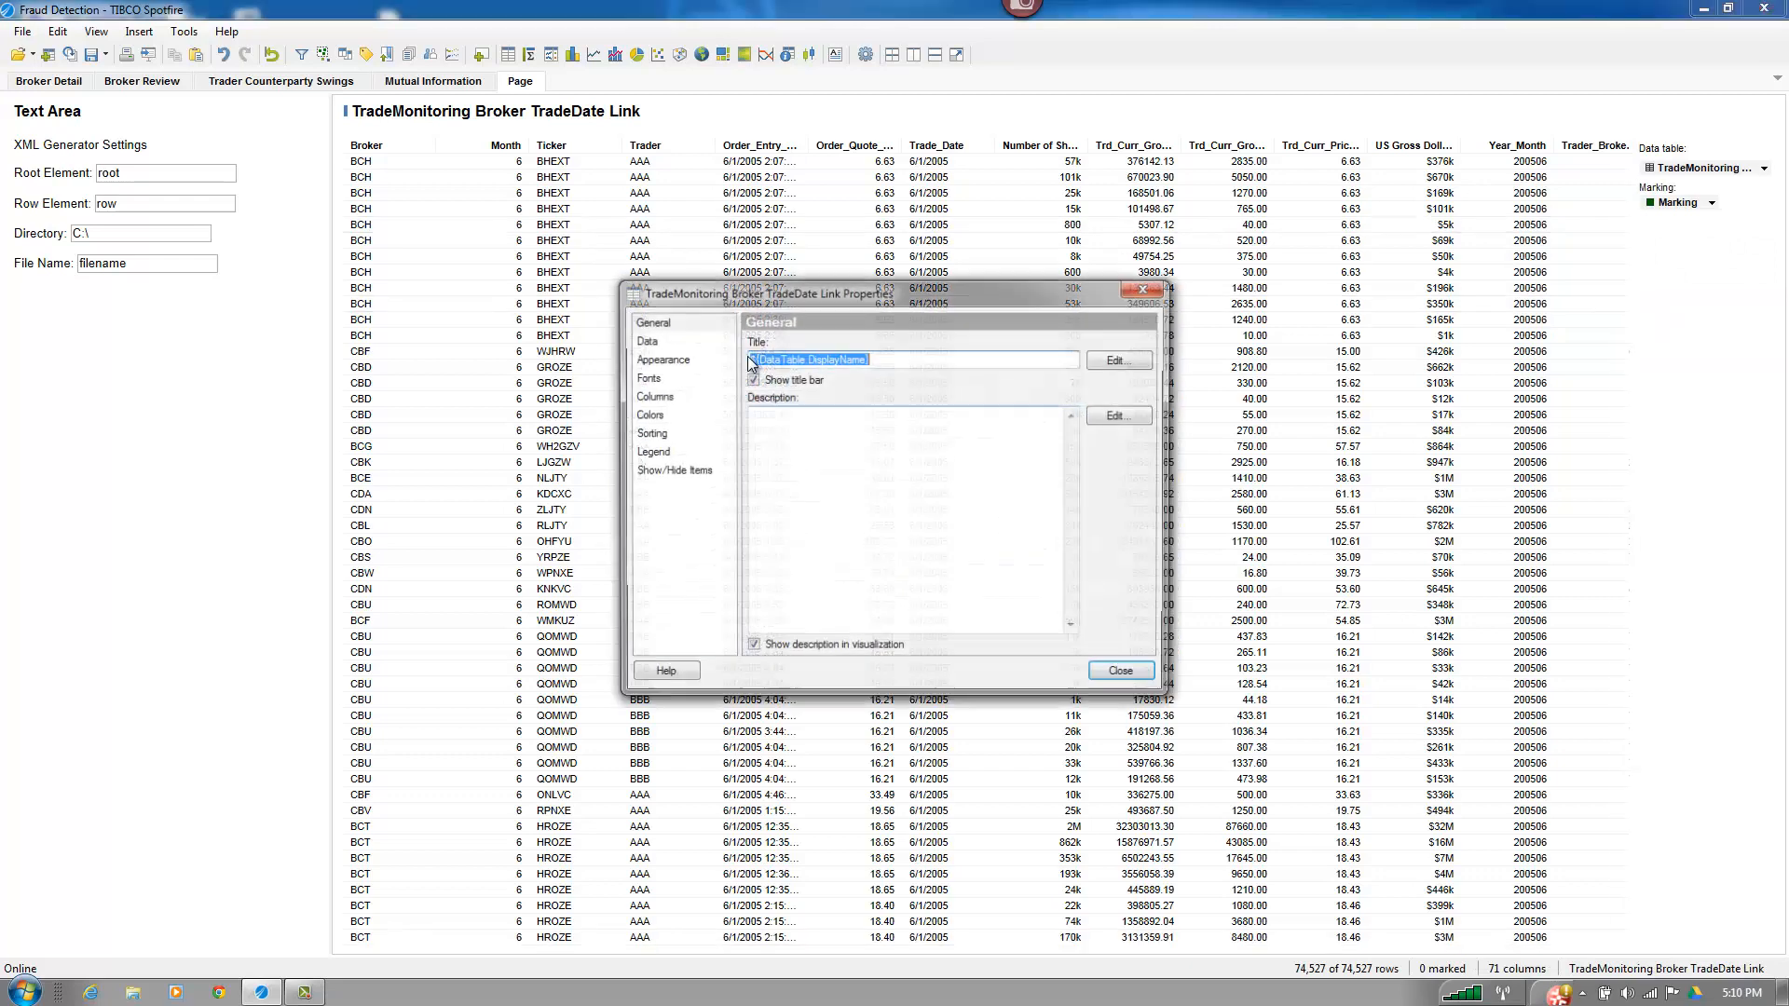
left_click(645, 340)
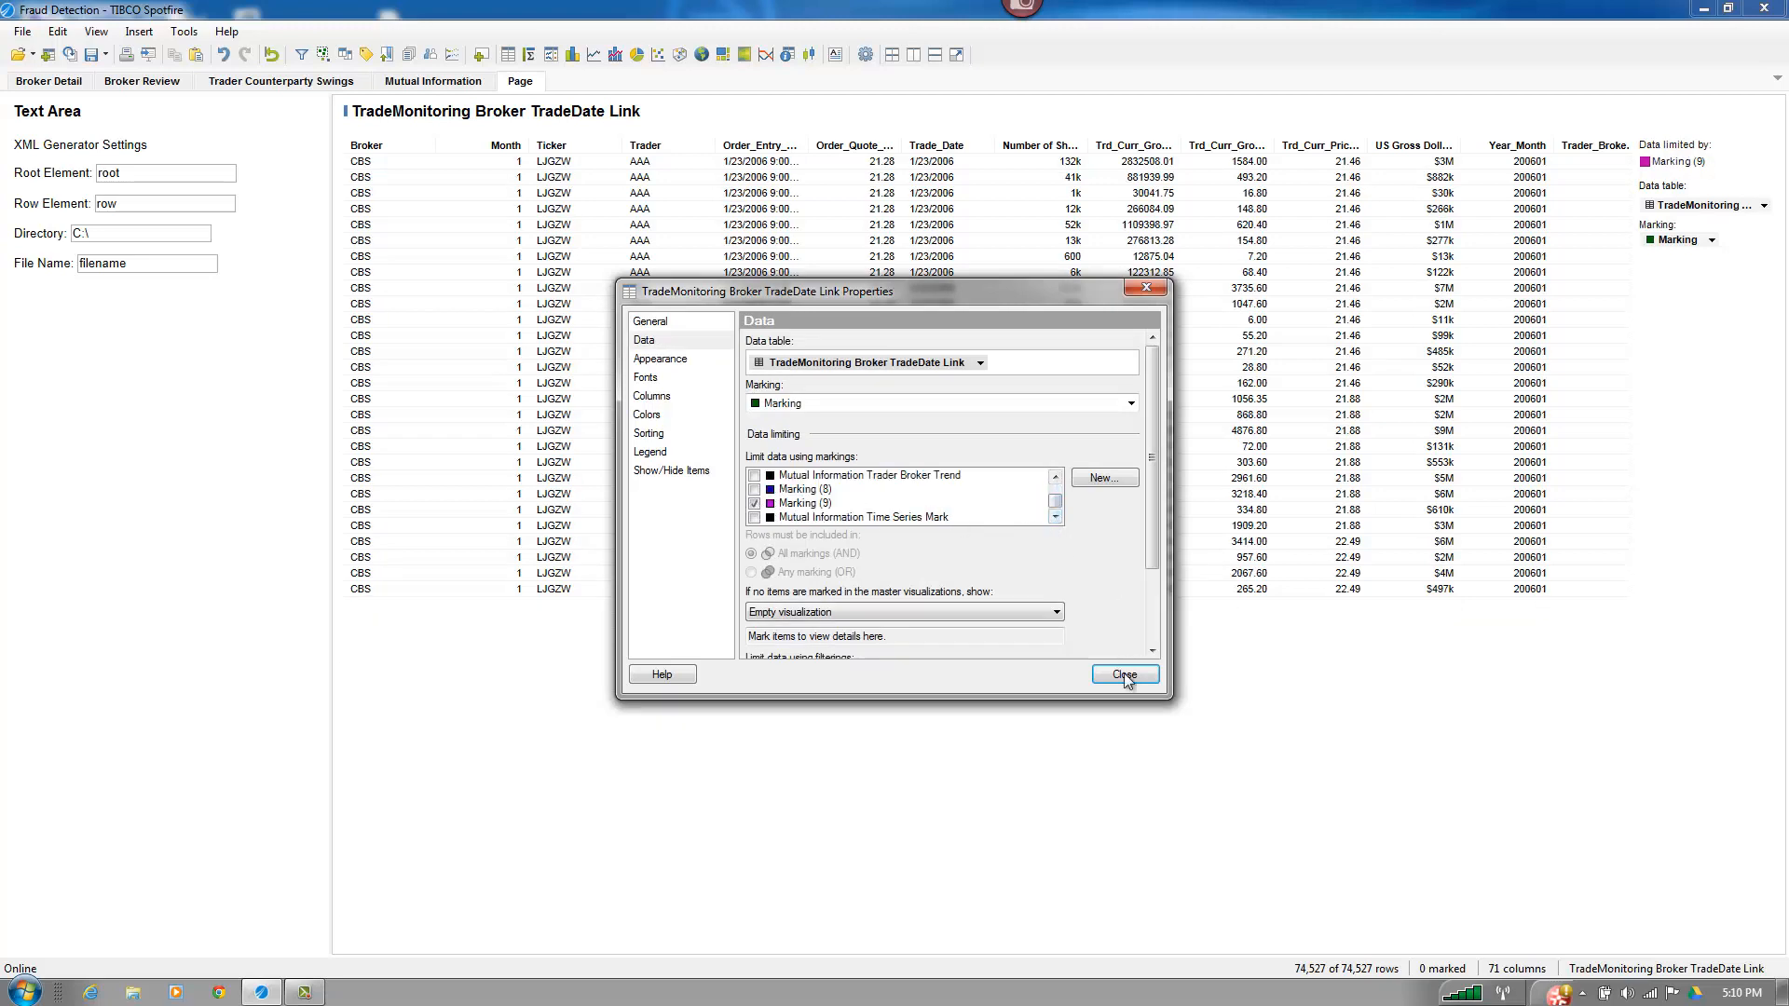
left_click(1123, 675)
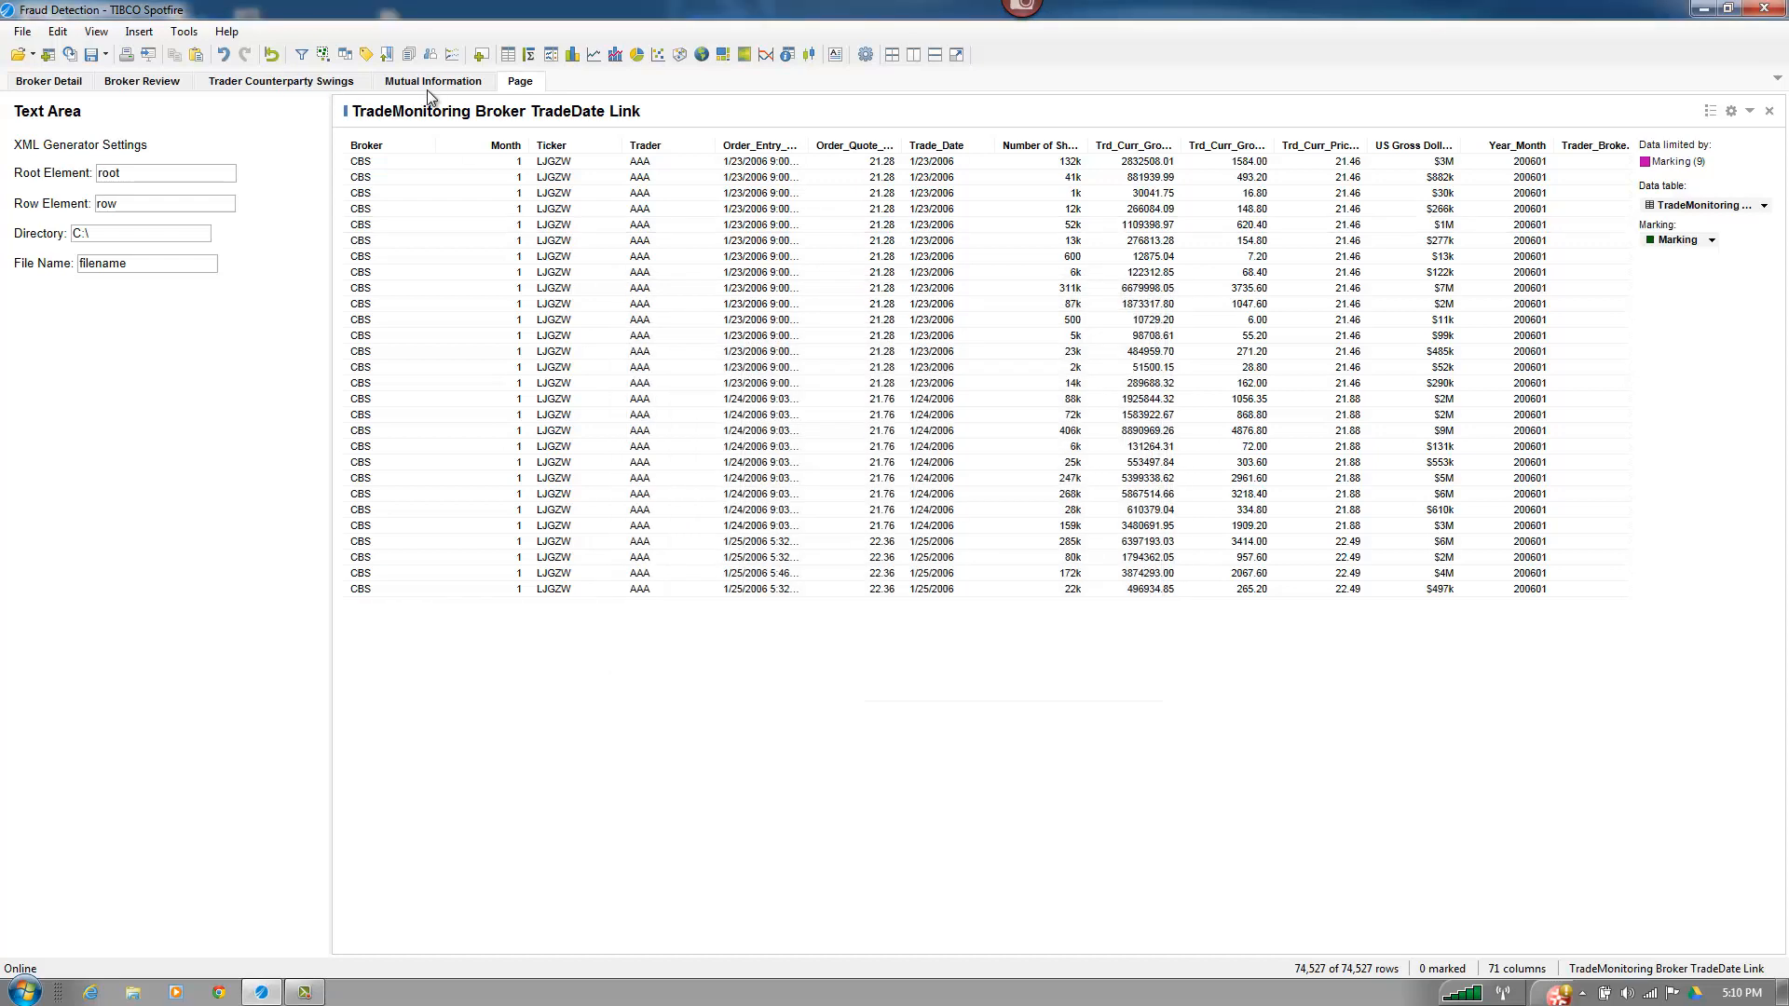
- Mark the AAA trades on 1/23/2006 on Mutual Information and return to the settings page
left_click(432, 81)
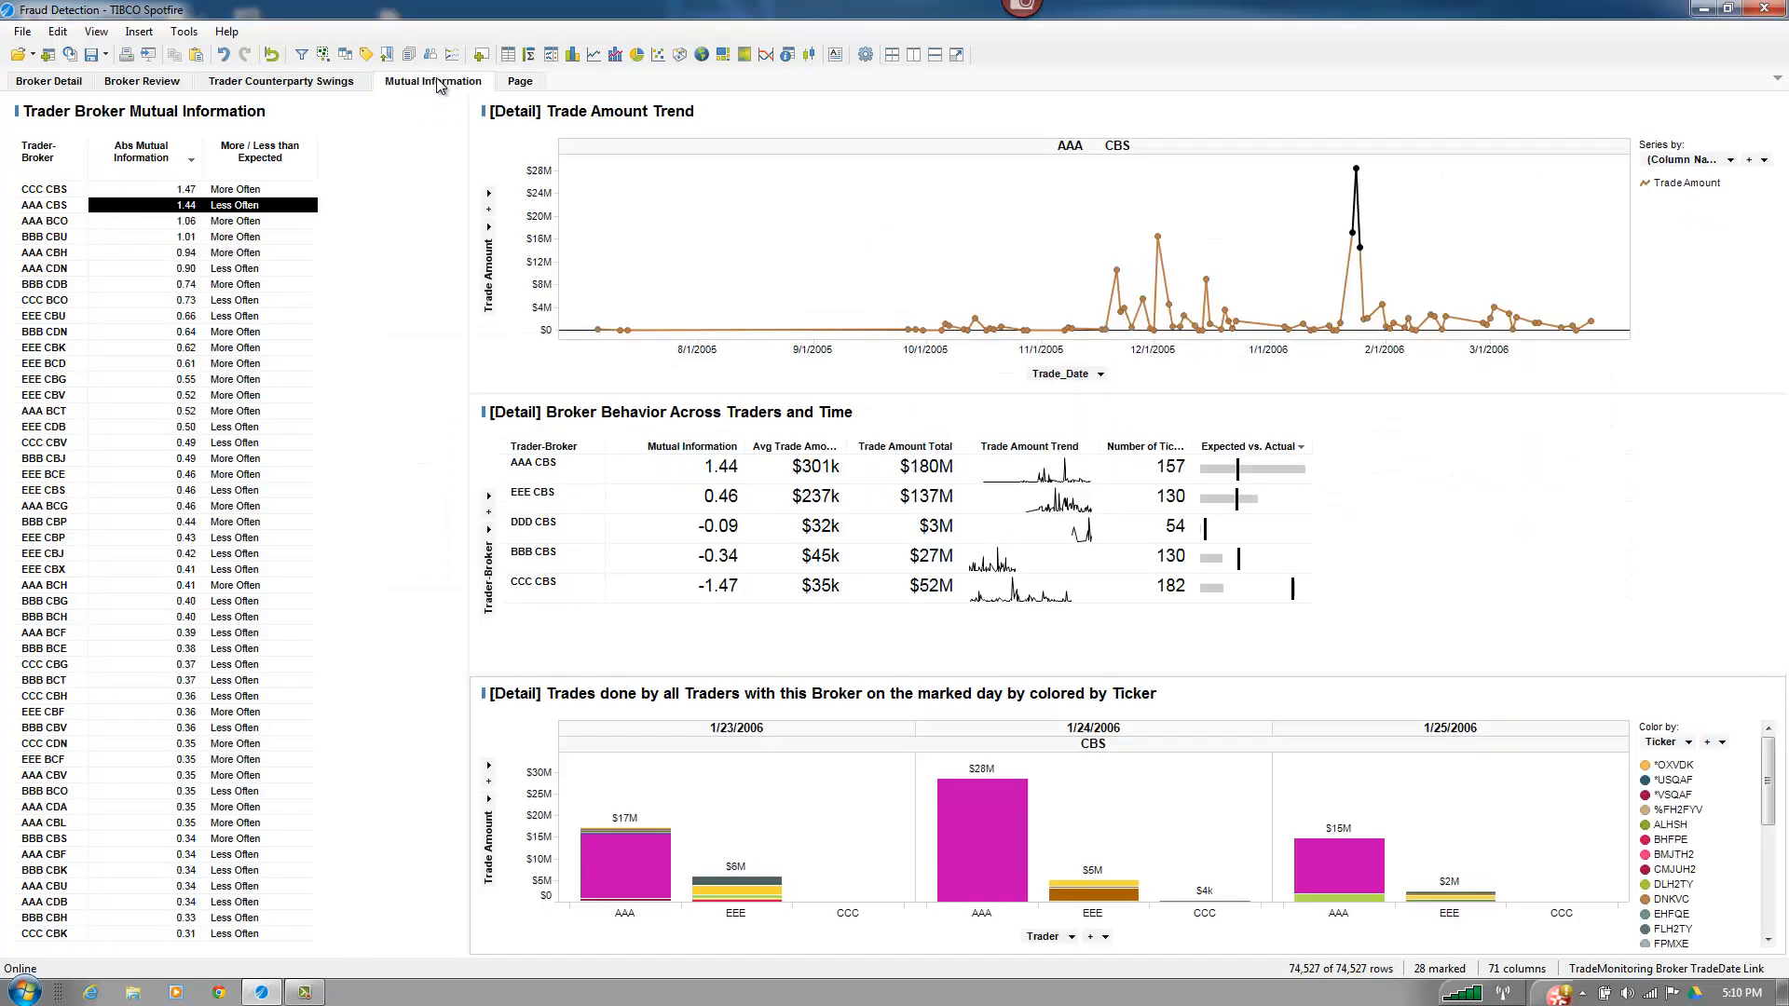
mouse_move(702, 807)
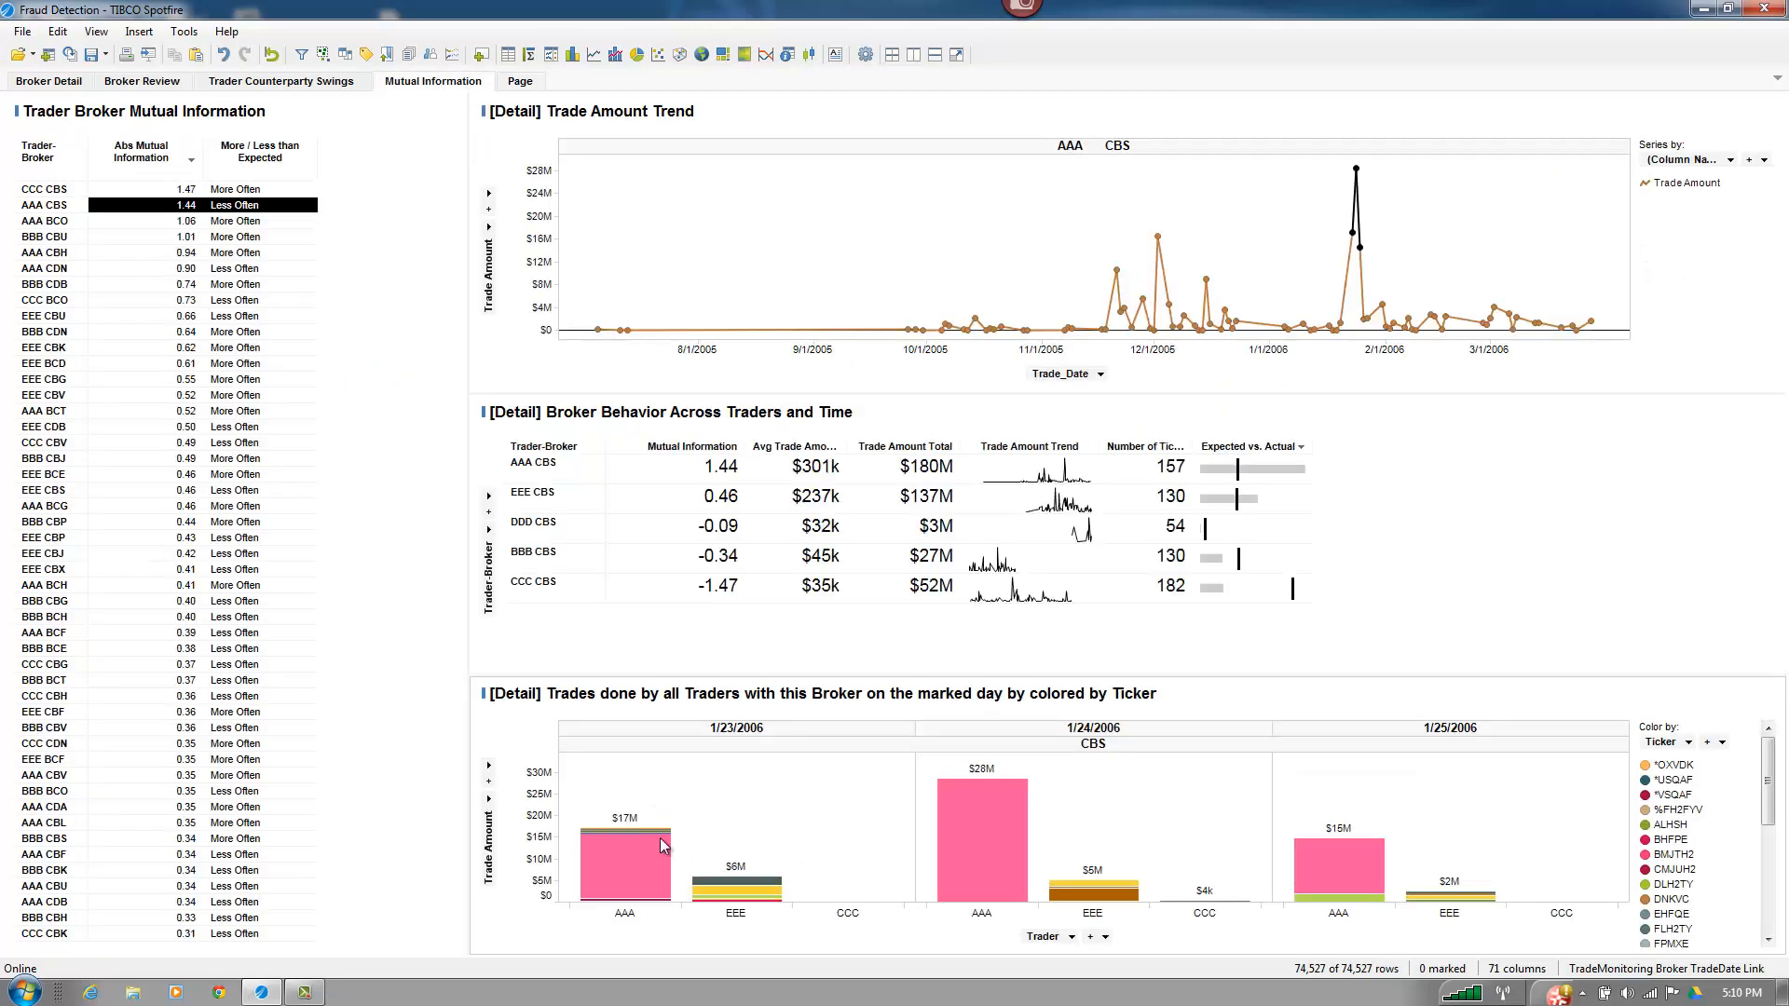
left_click(979, 833)
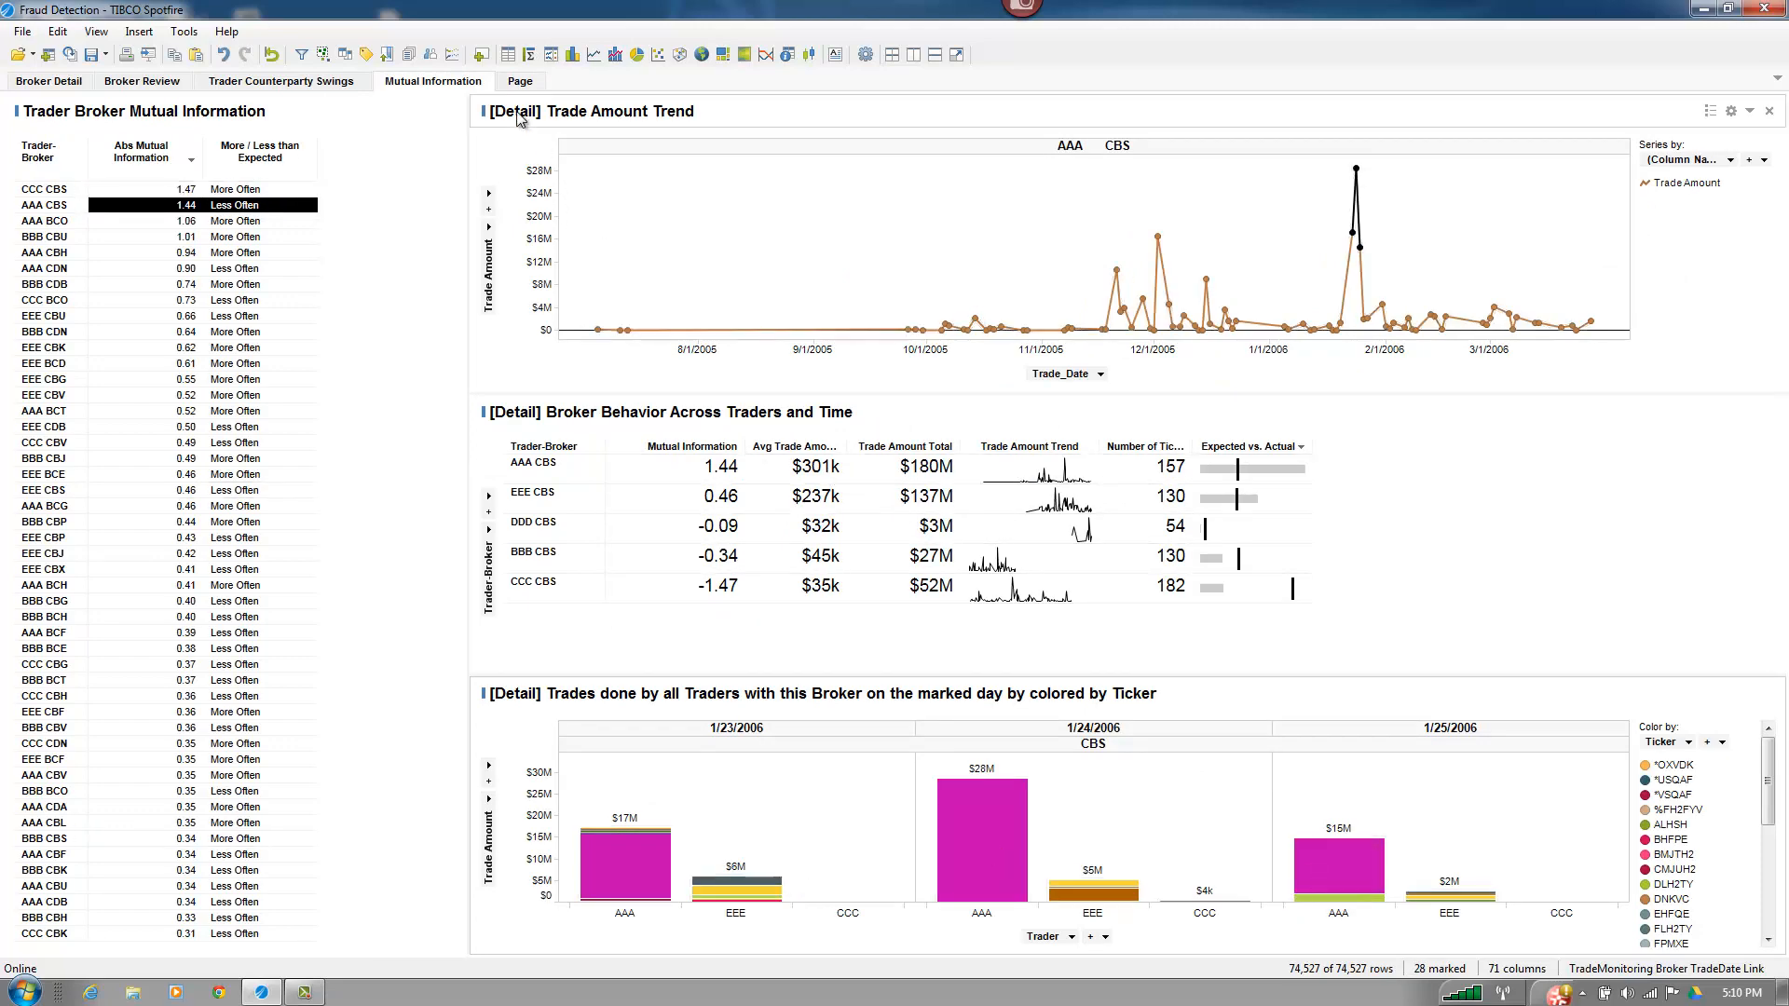
left_click(519, 81)
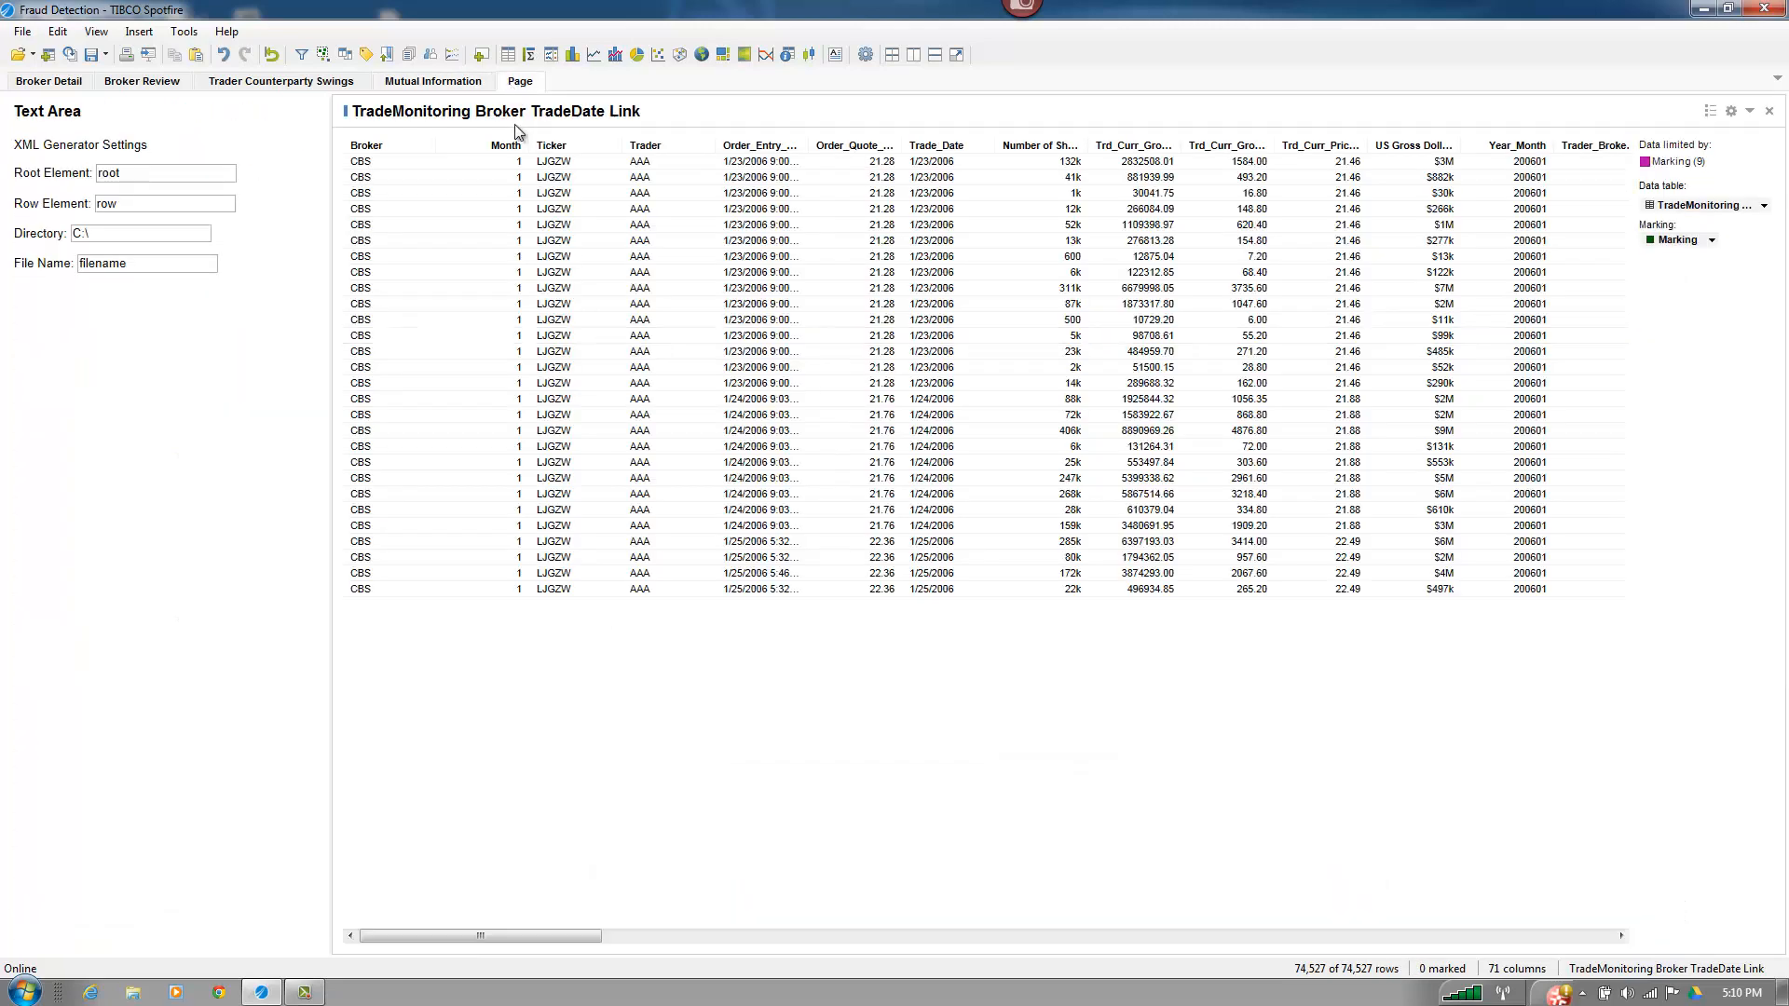
mouse_move(479, 123)
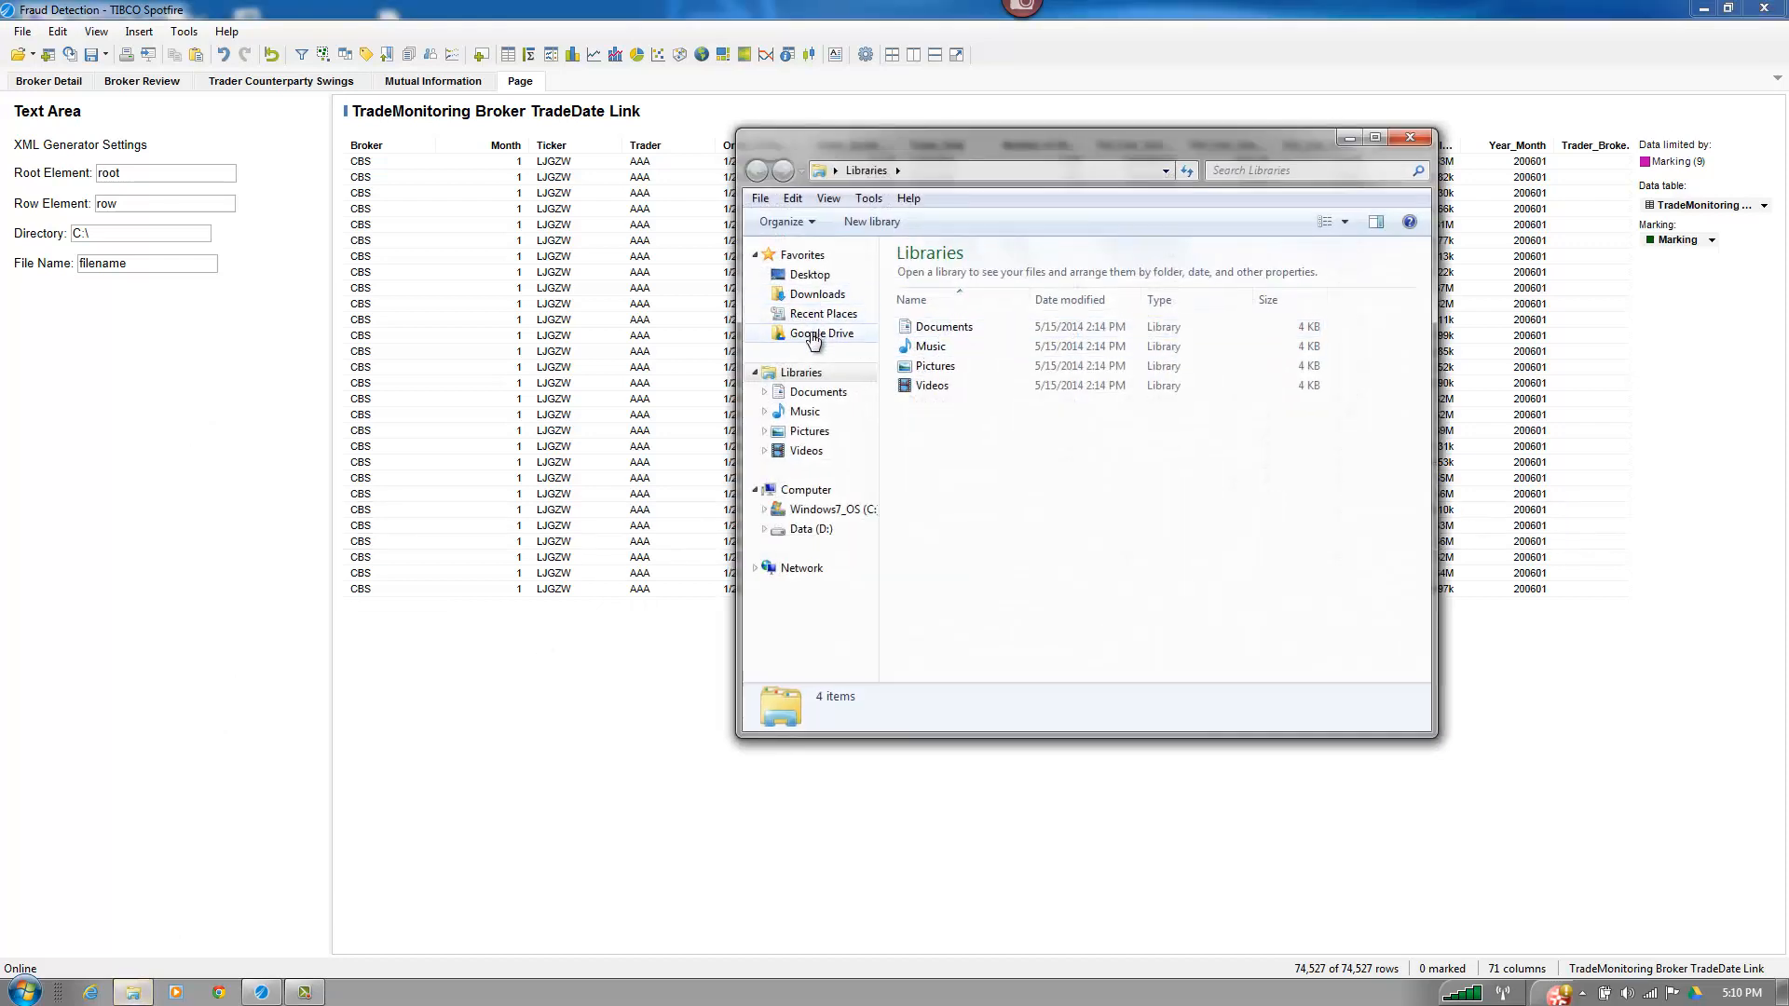
- Browse Google Drive > Spotfire Analysis to the XML Generated by TERR output folder
left_click(822, 333)
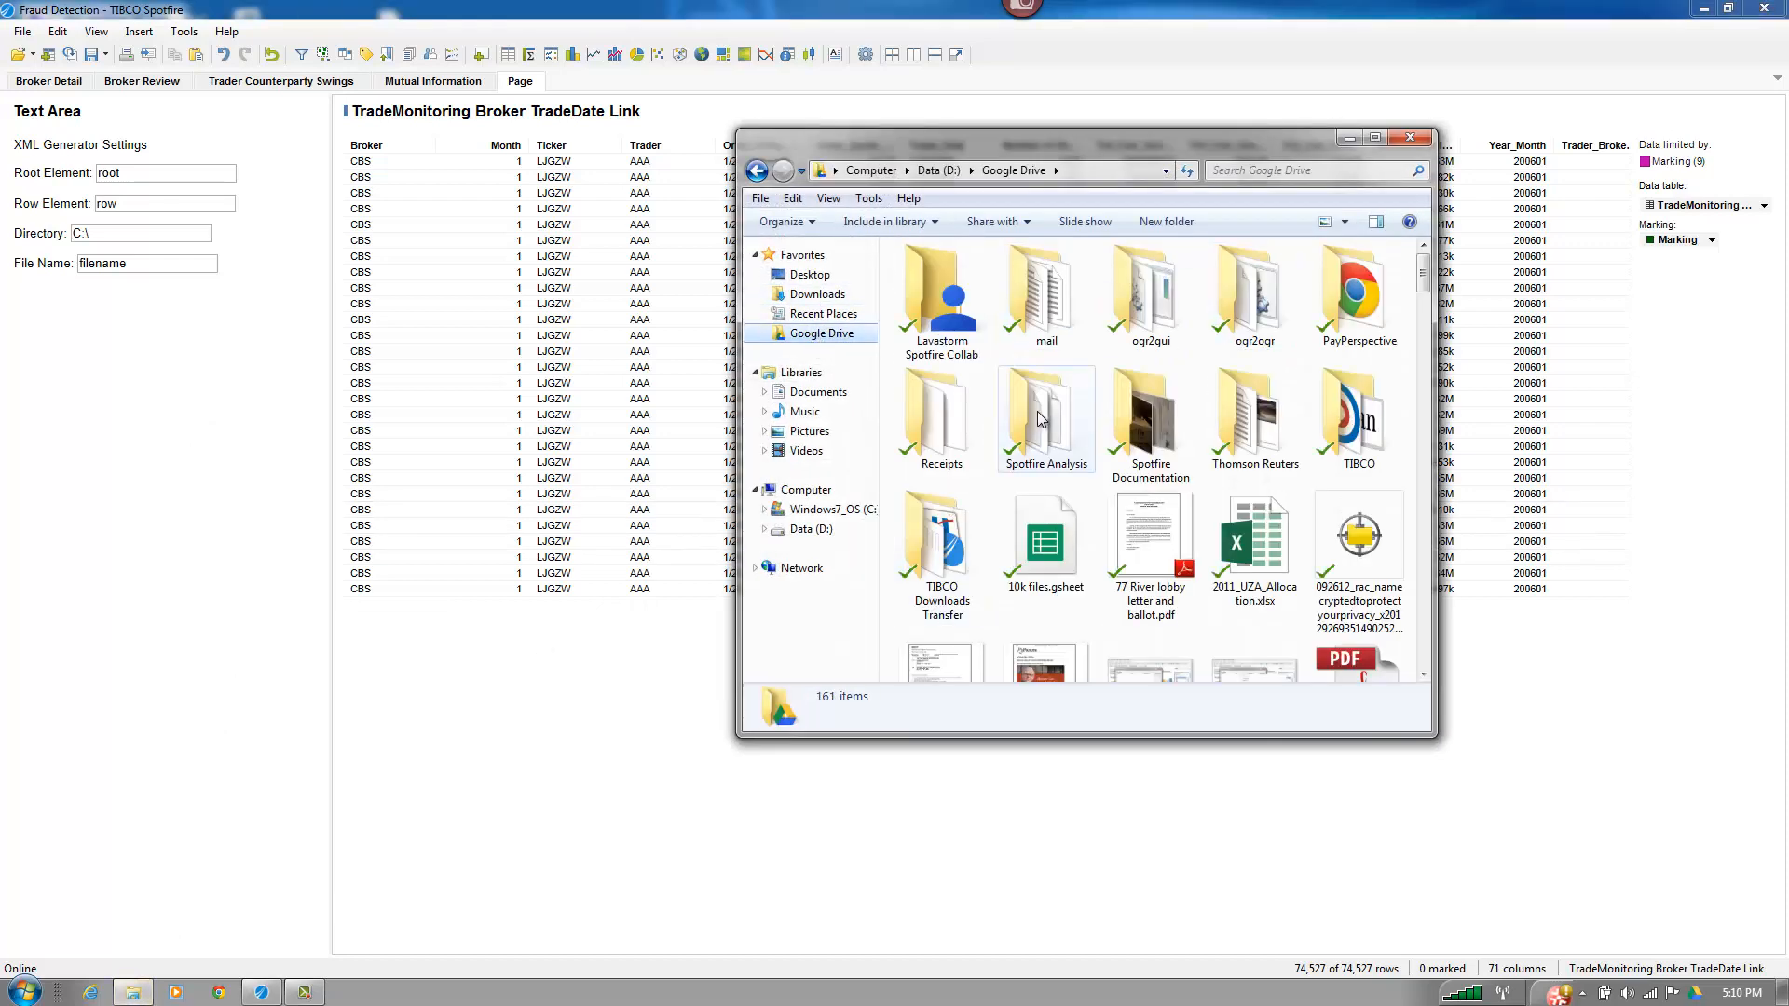
double_click(1045, 417)
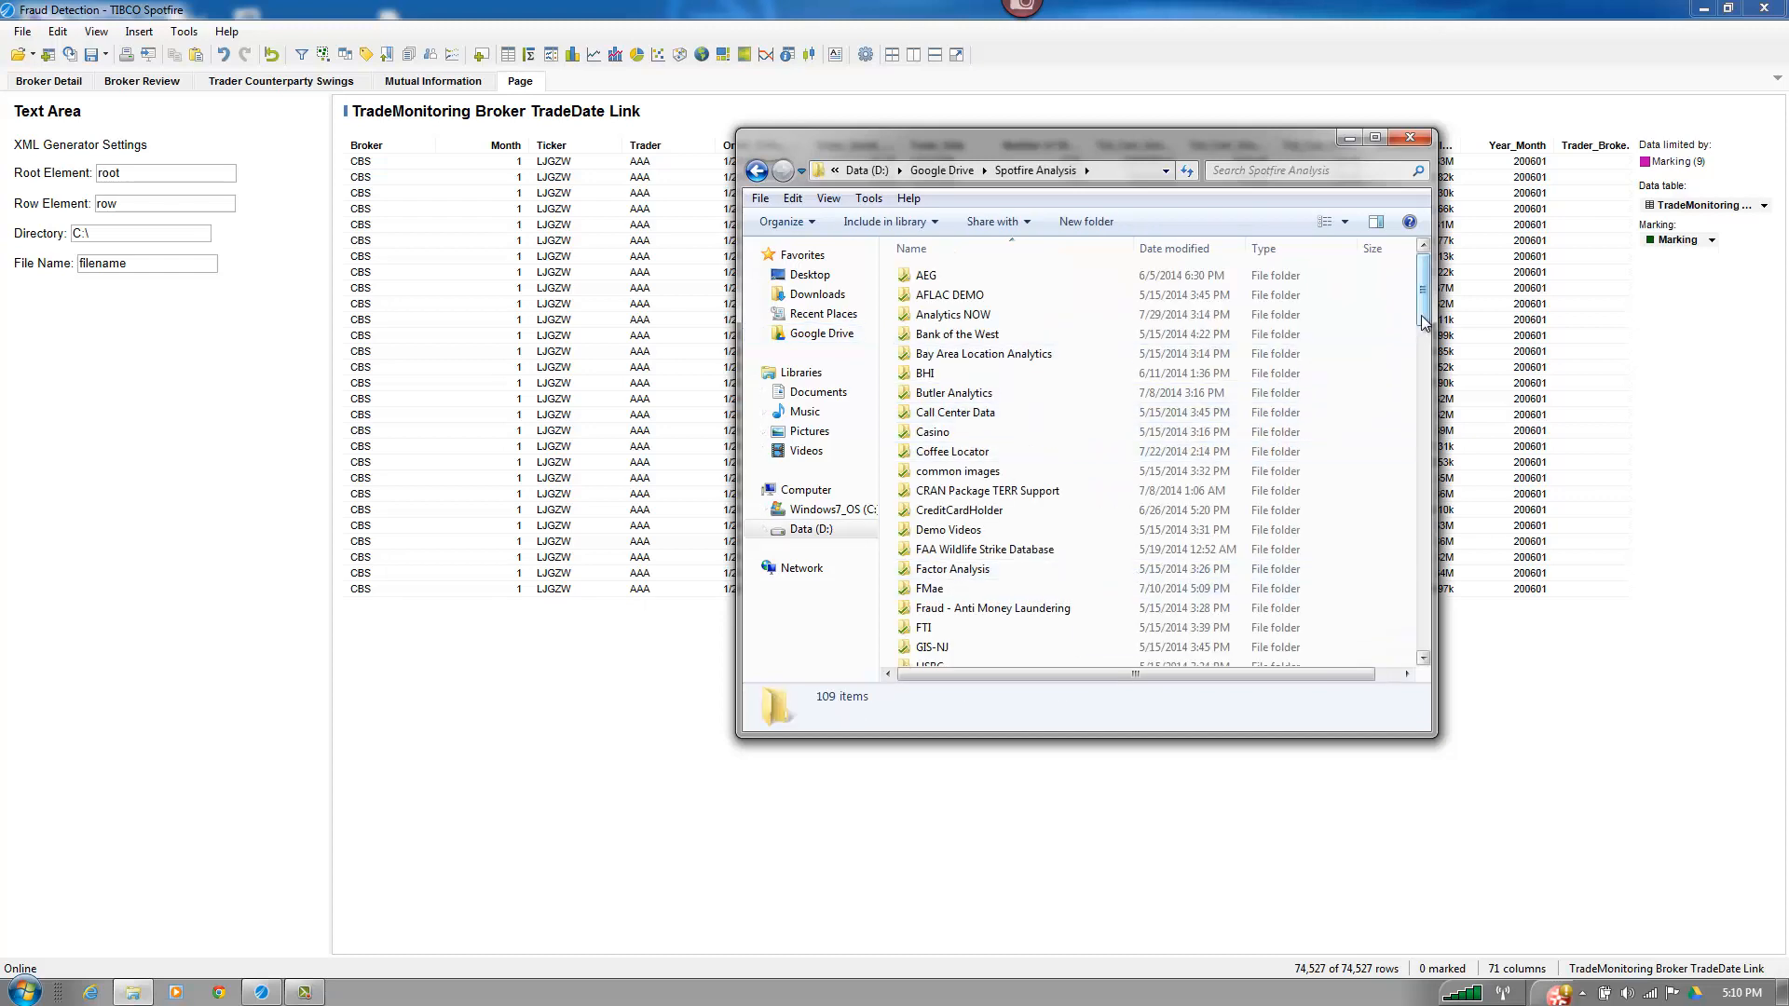
scroll("down", 3)
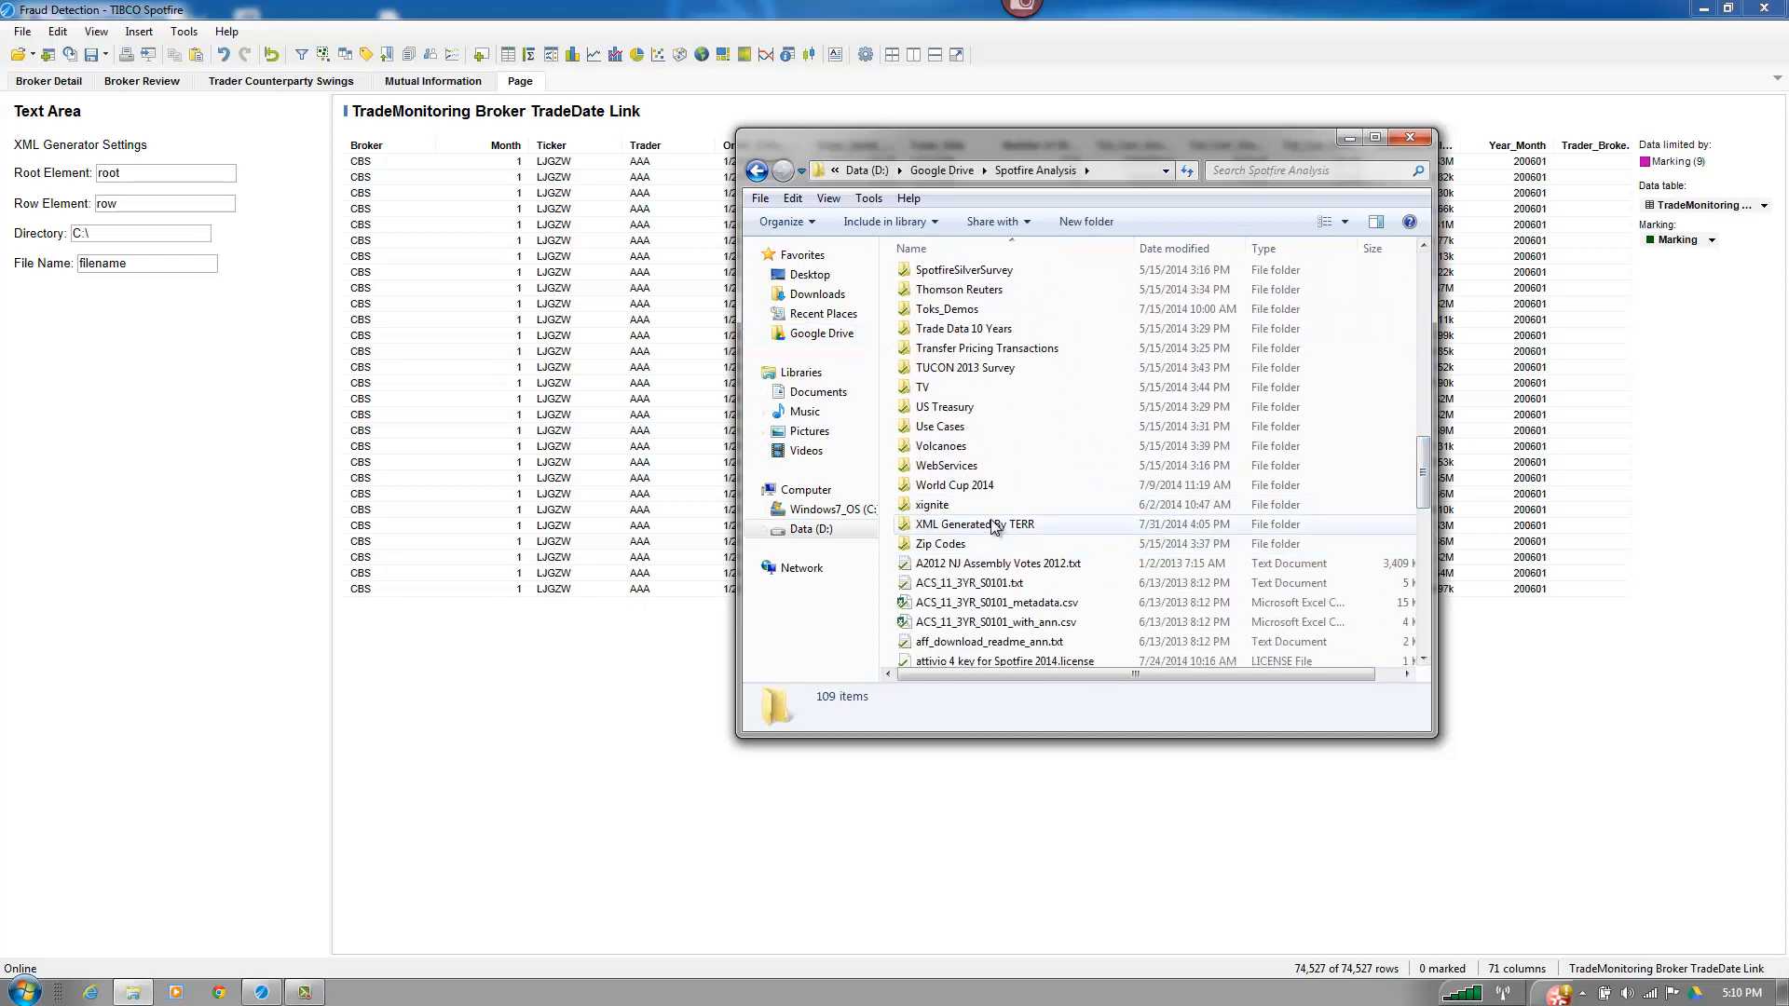
double_click(974, 524)
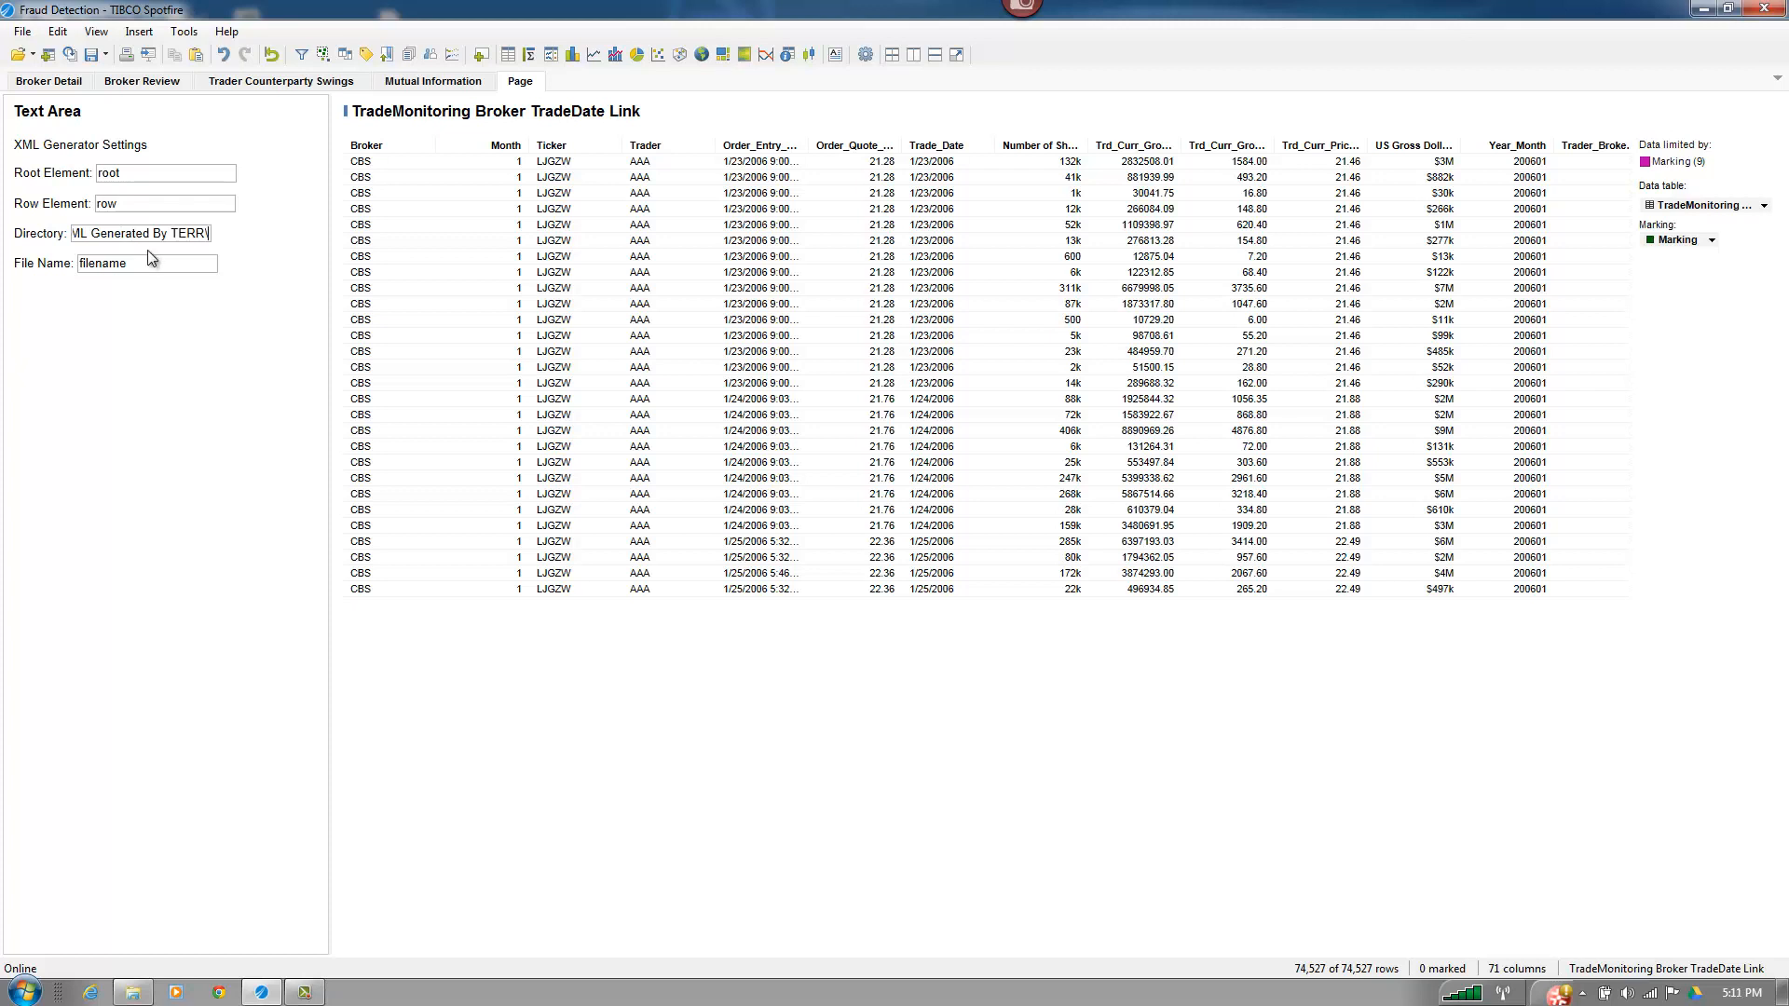
- Replace the placeholder file name with TradeMonitoringInvestigationData
double_click(102, 264)
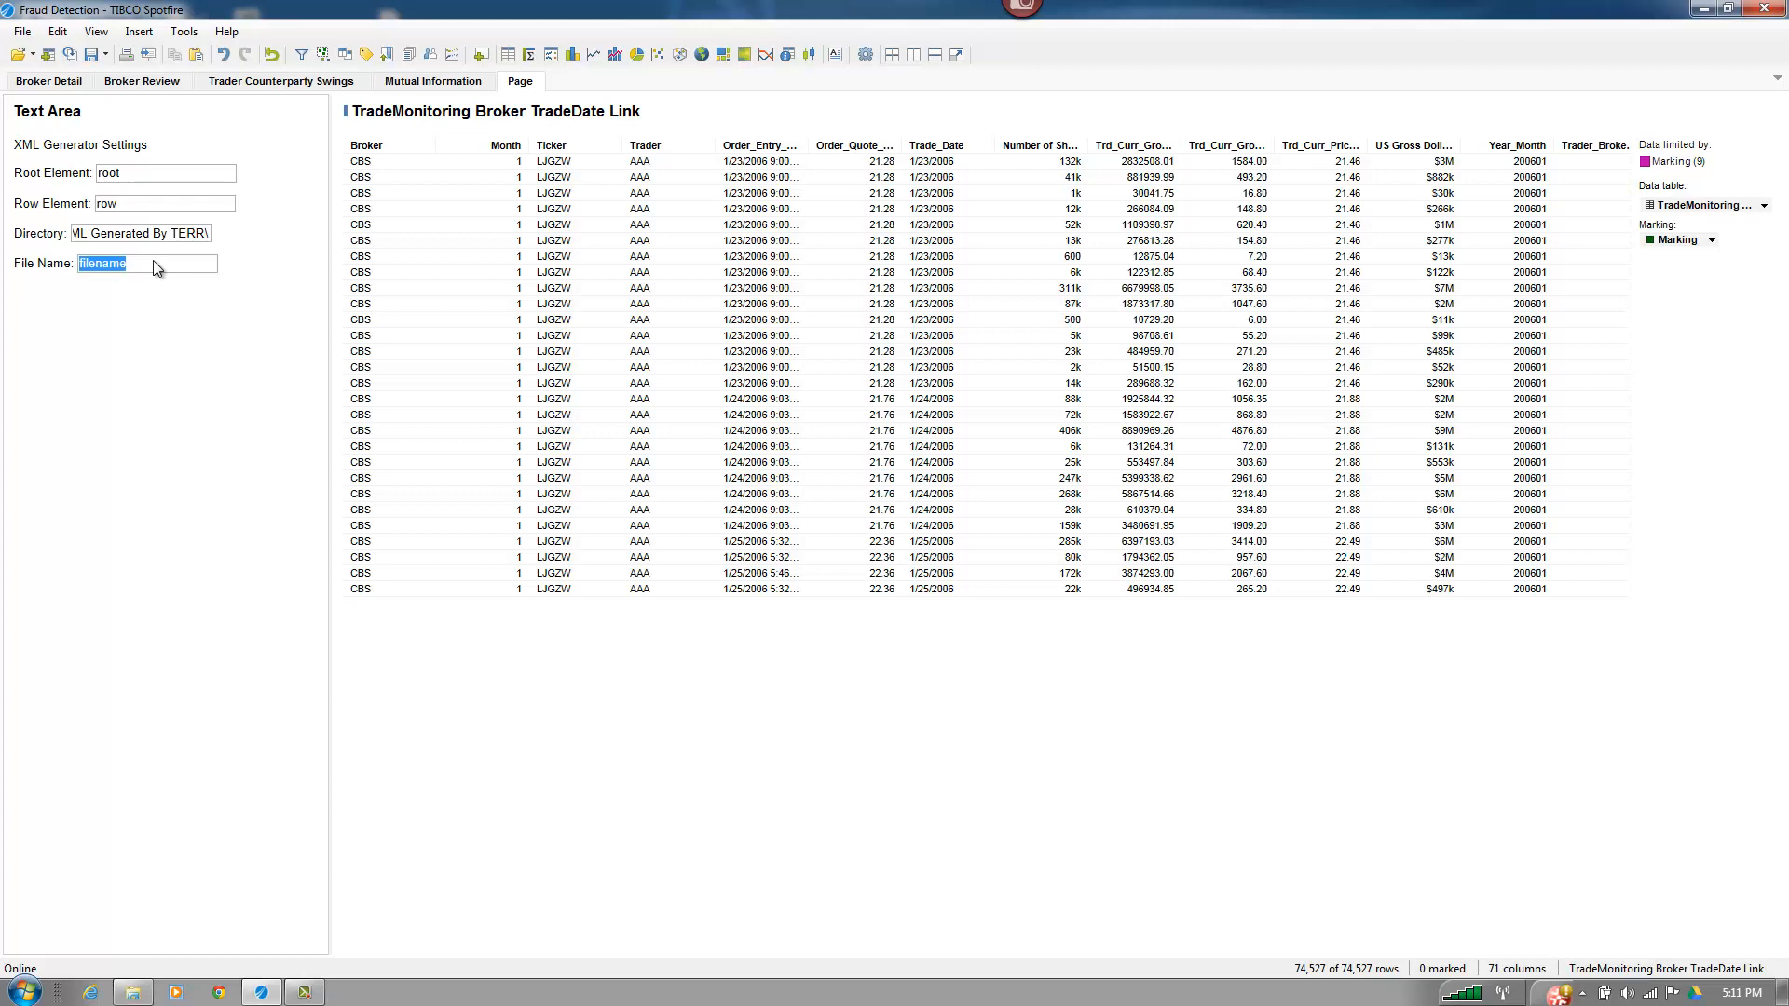
type("TradeMonitoring")
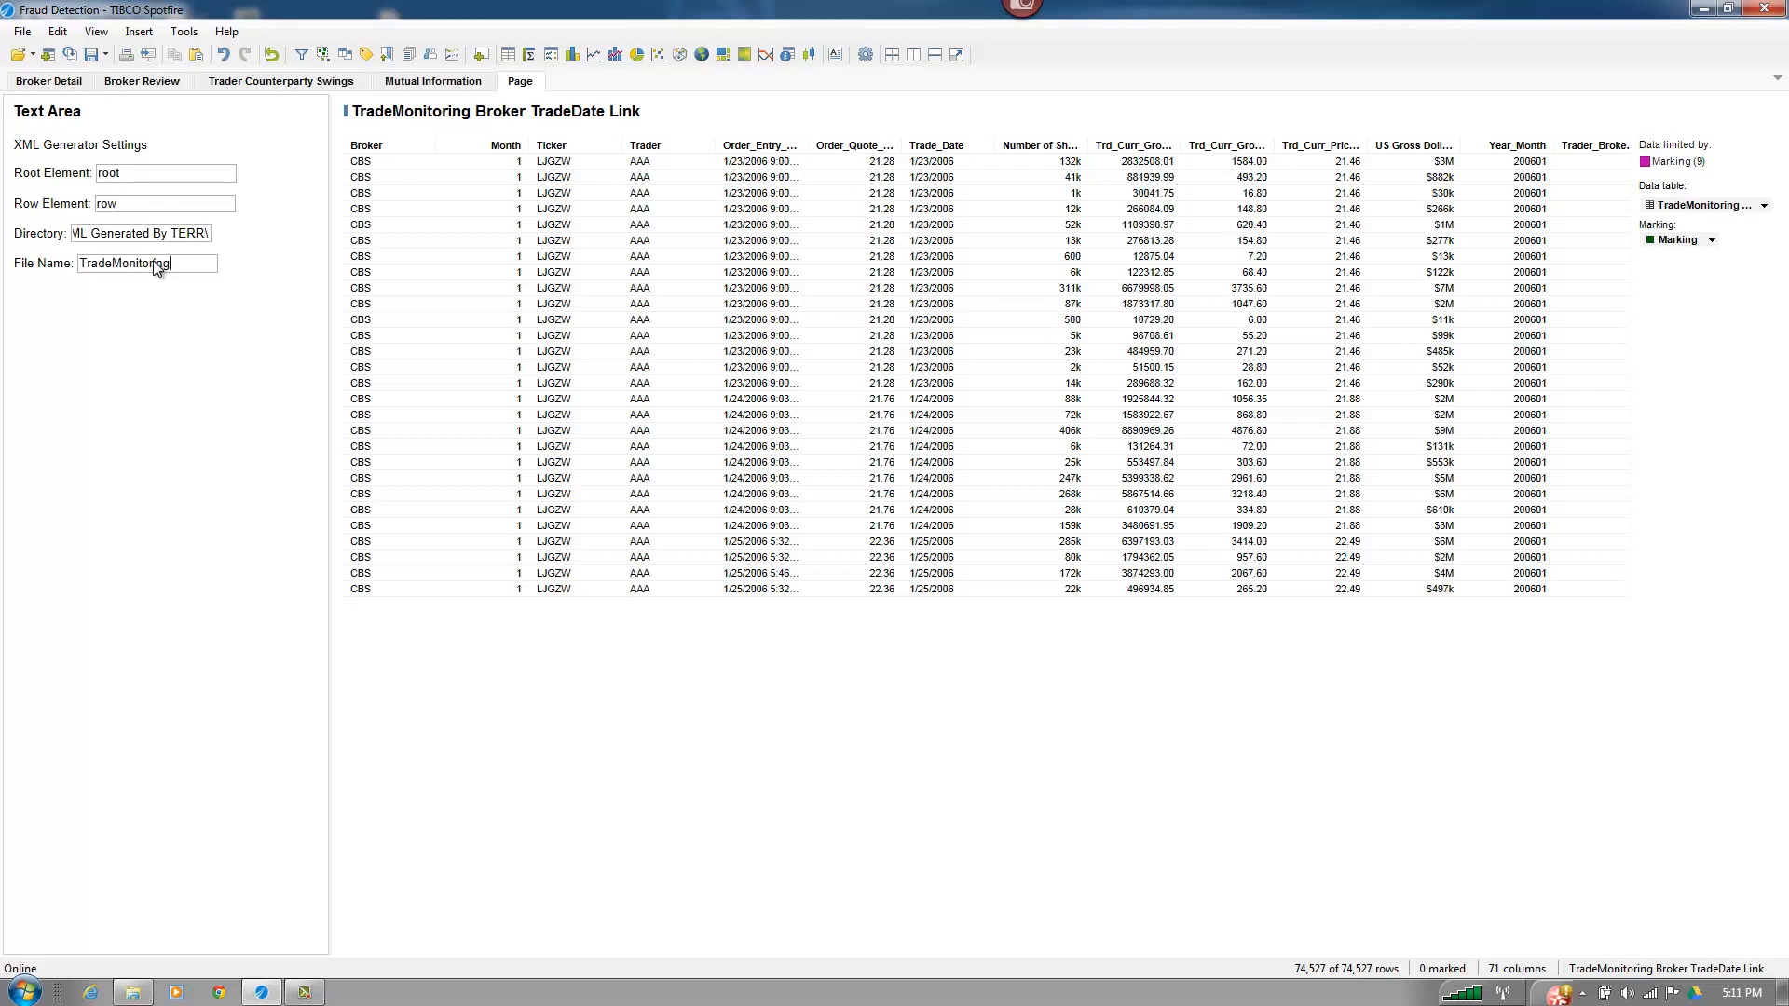
type("Da")
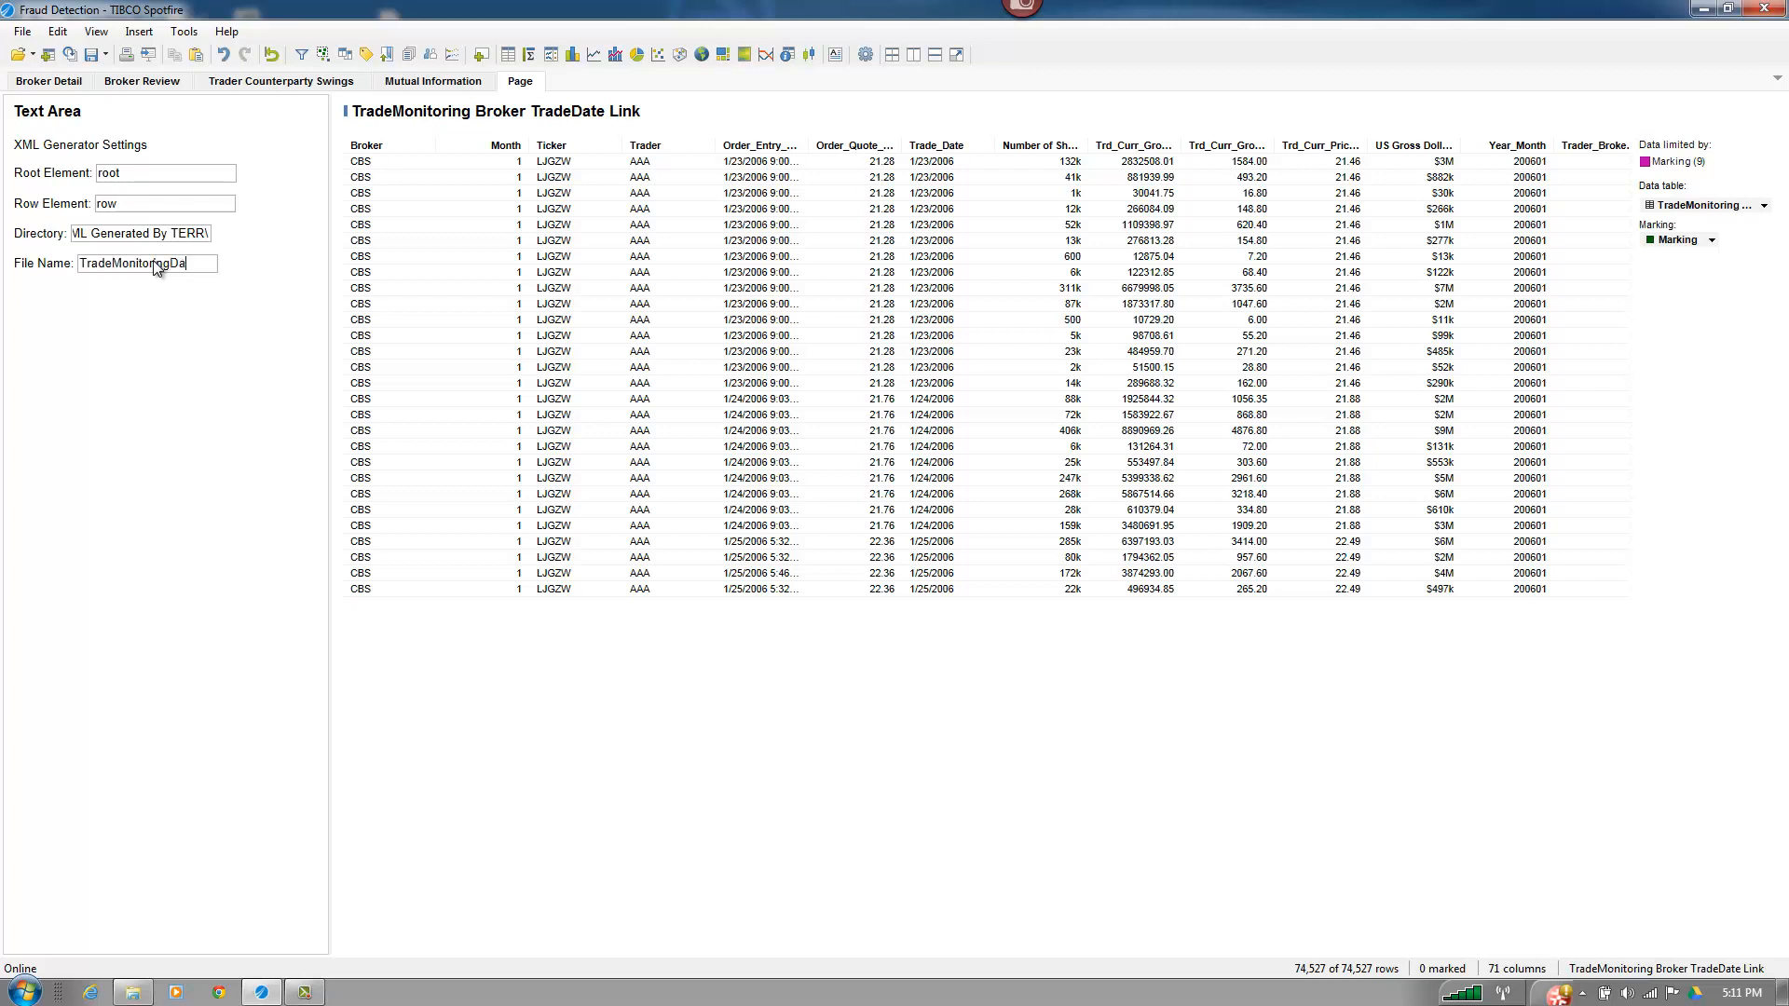
type("ta")
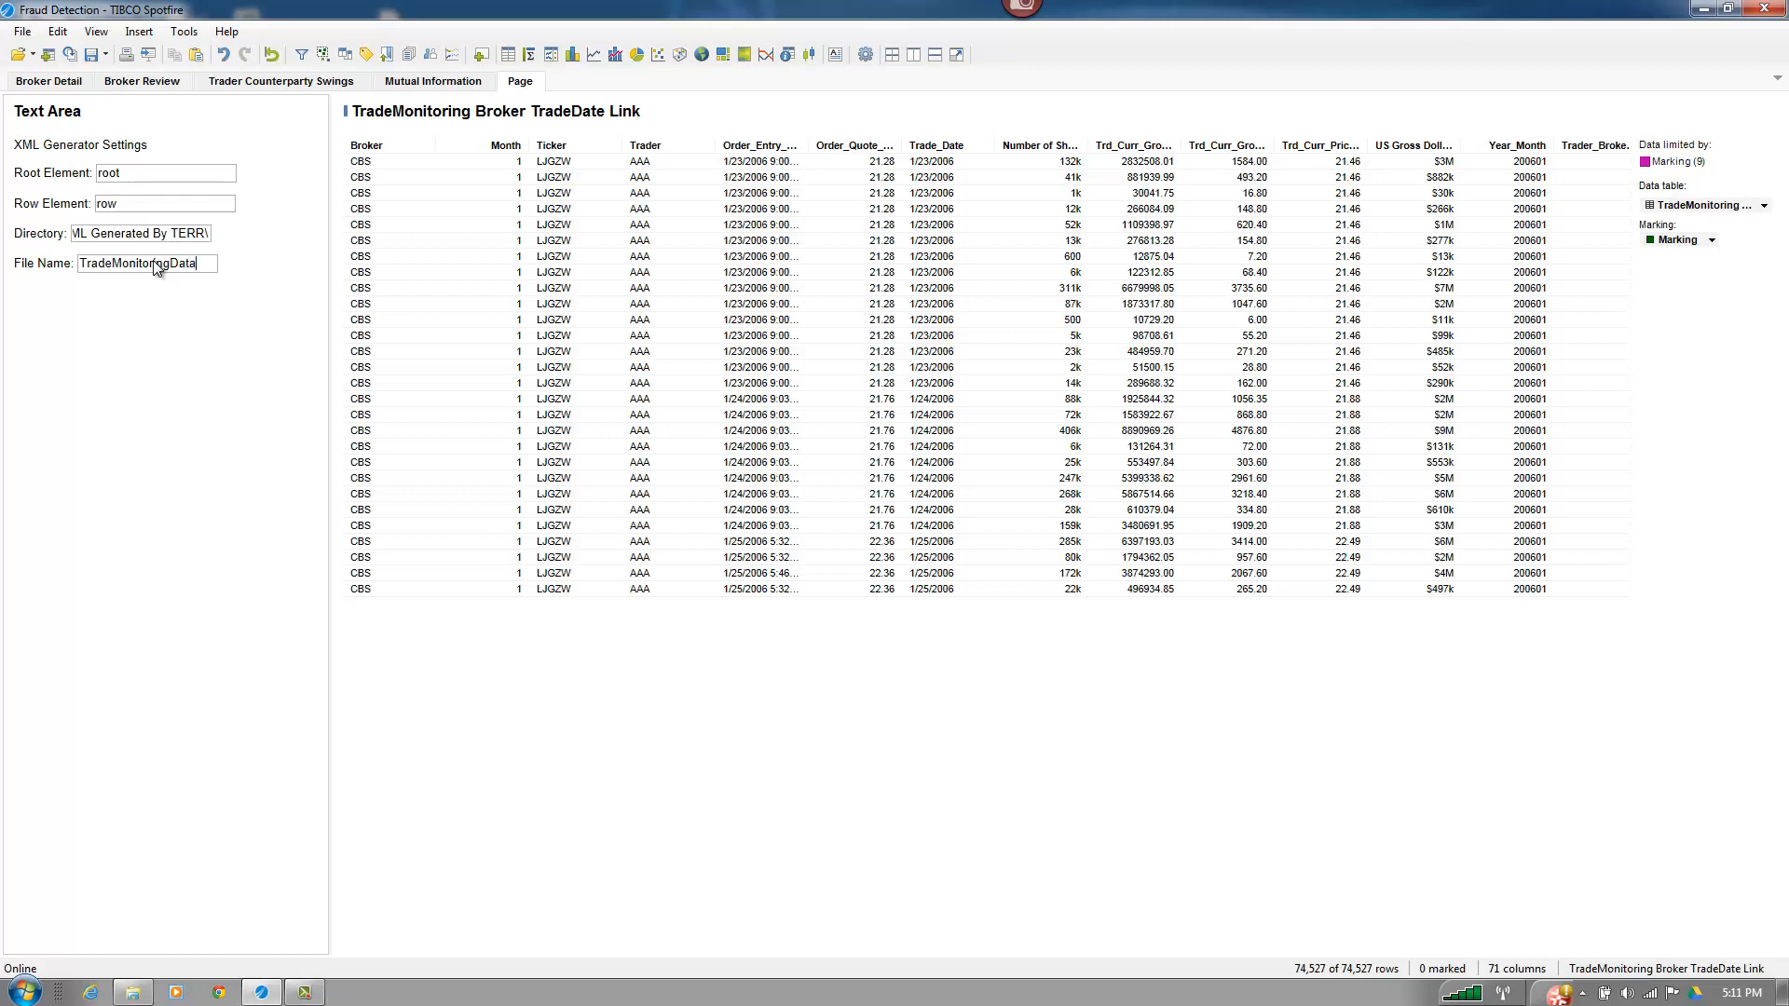
type("Investigation")
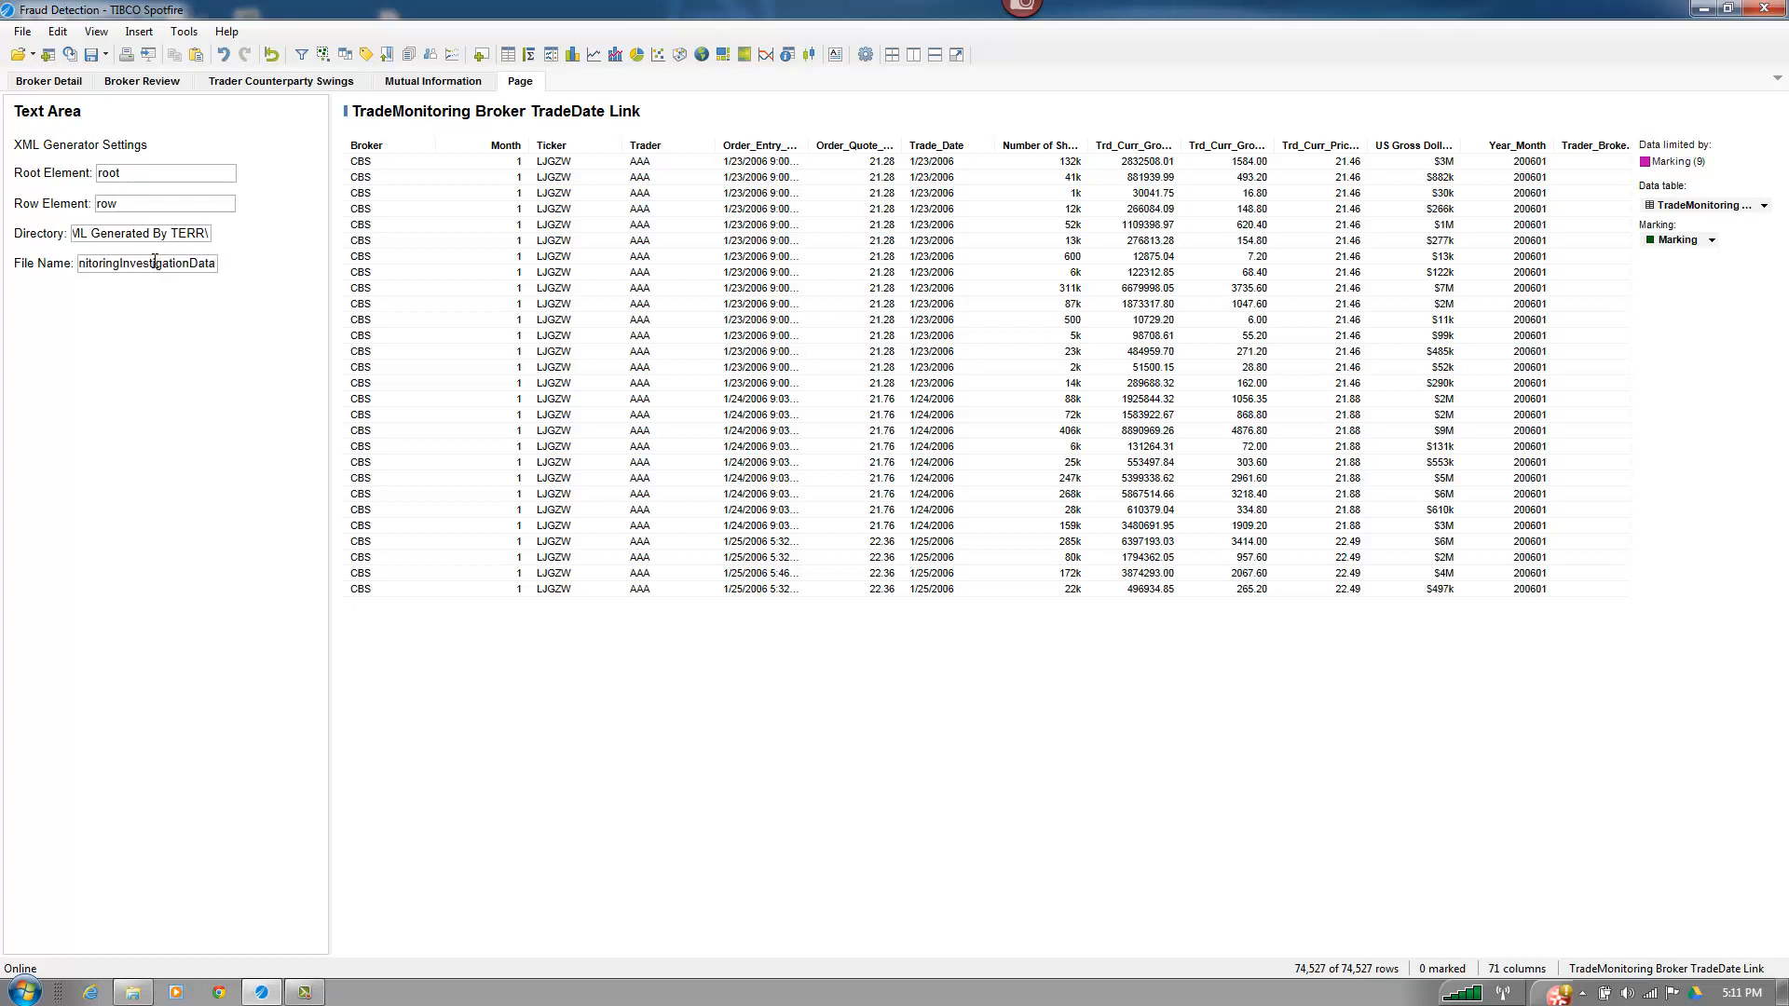
mouse_move(400, 225)
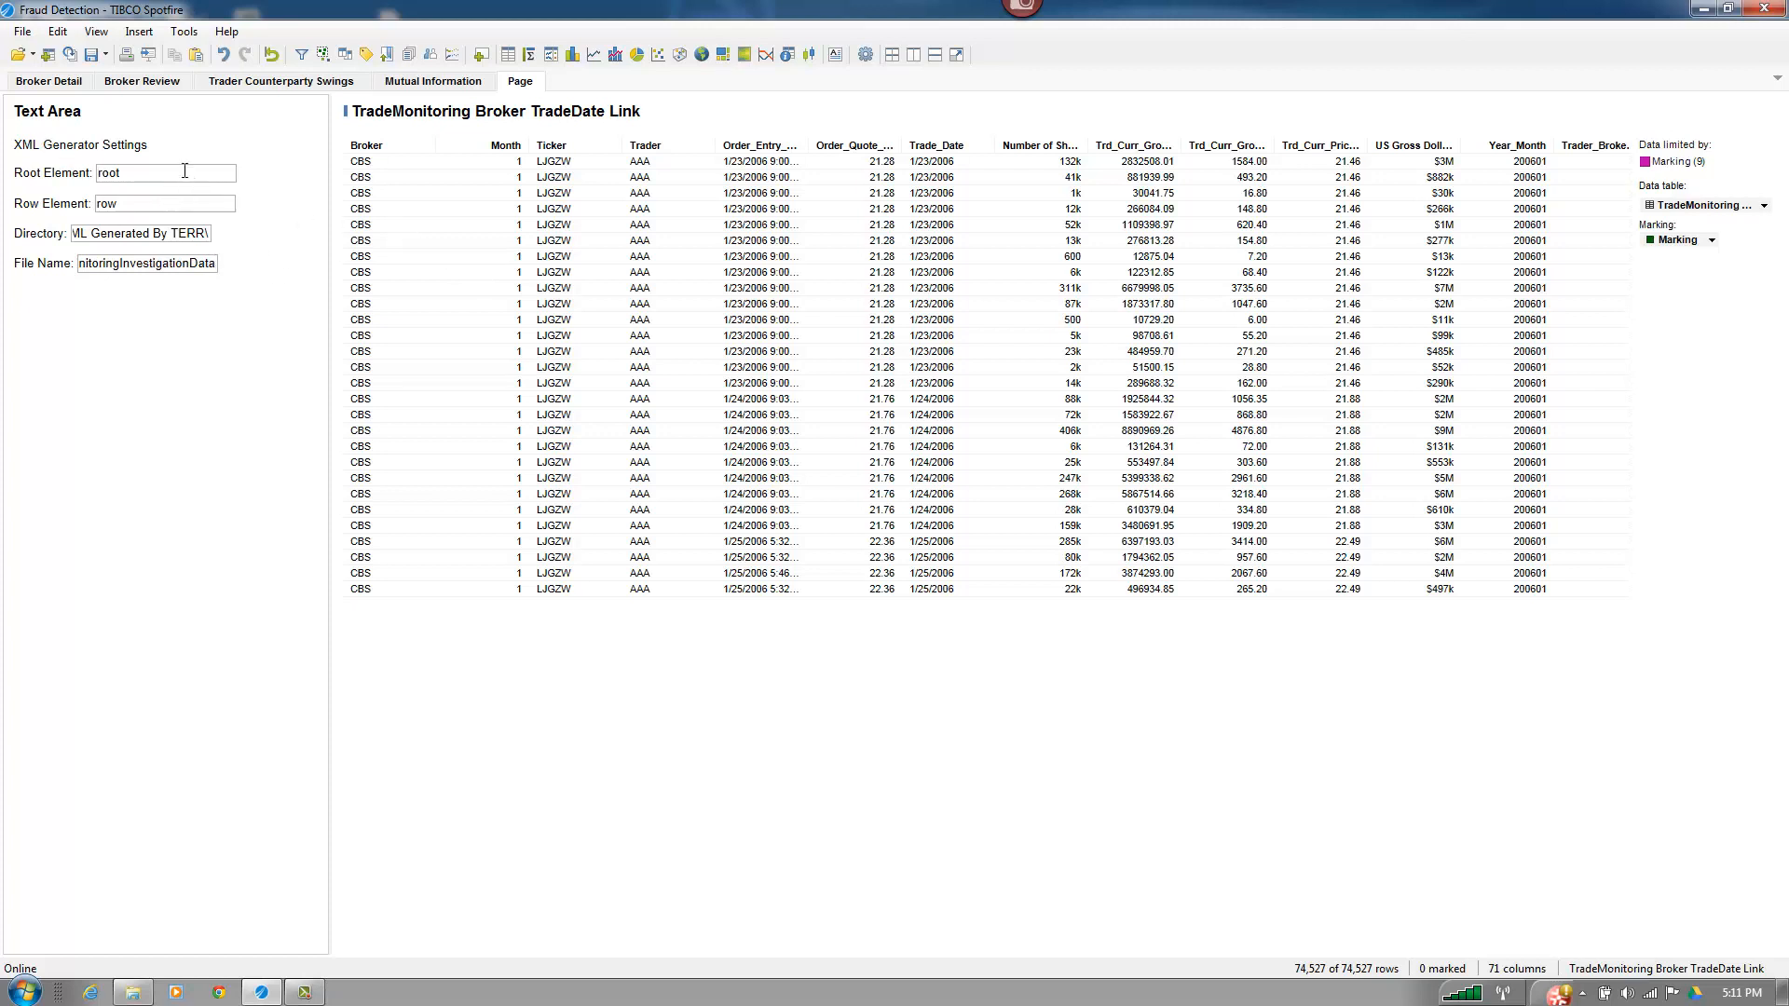
- Set the root element to InvestigationTrades and the row element to TradeData
left_click(164, 173)
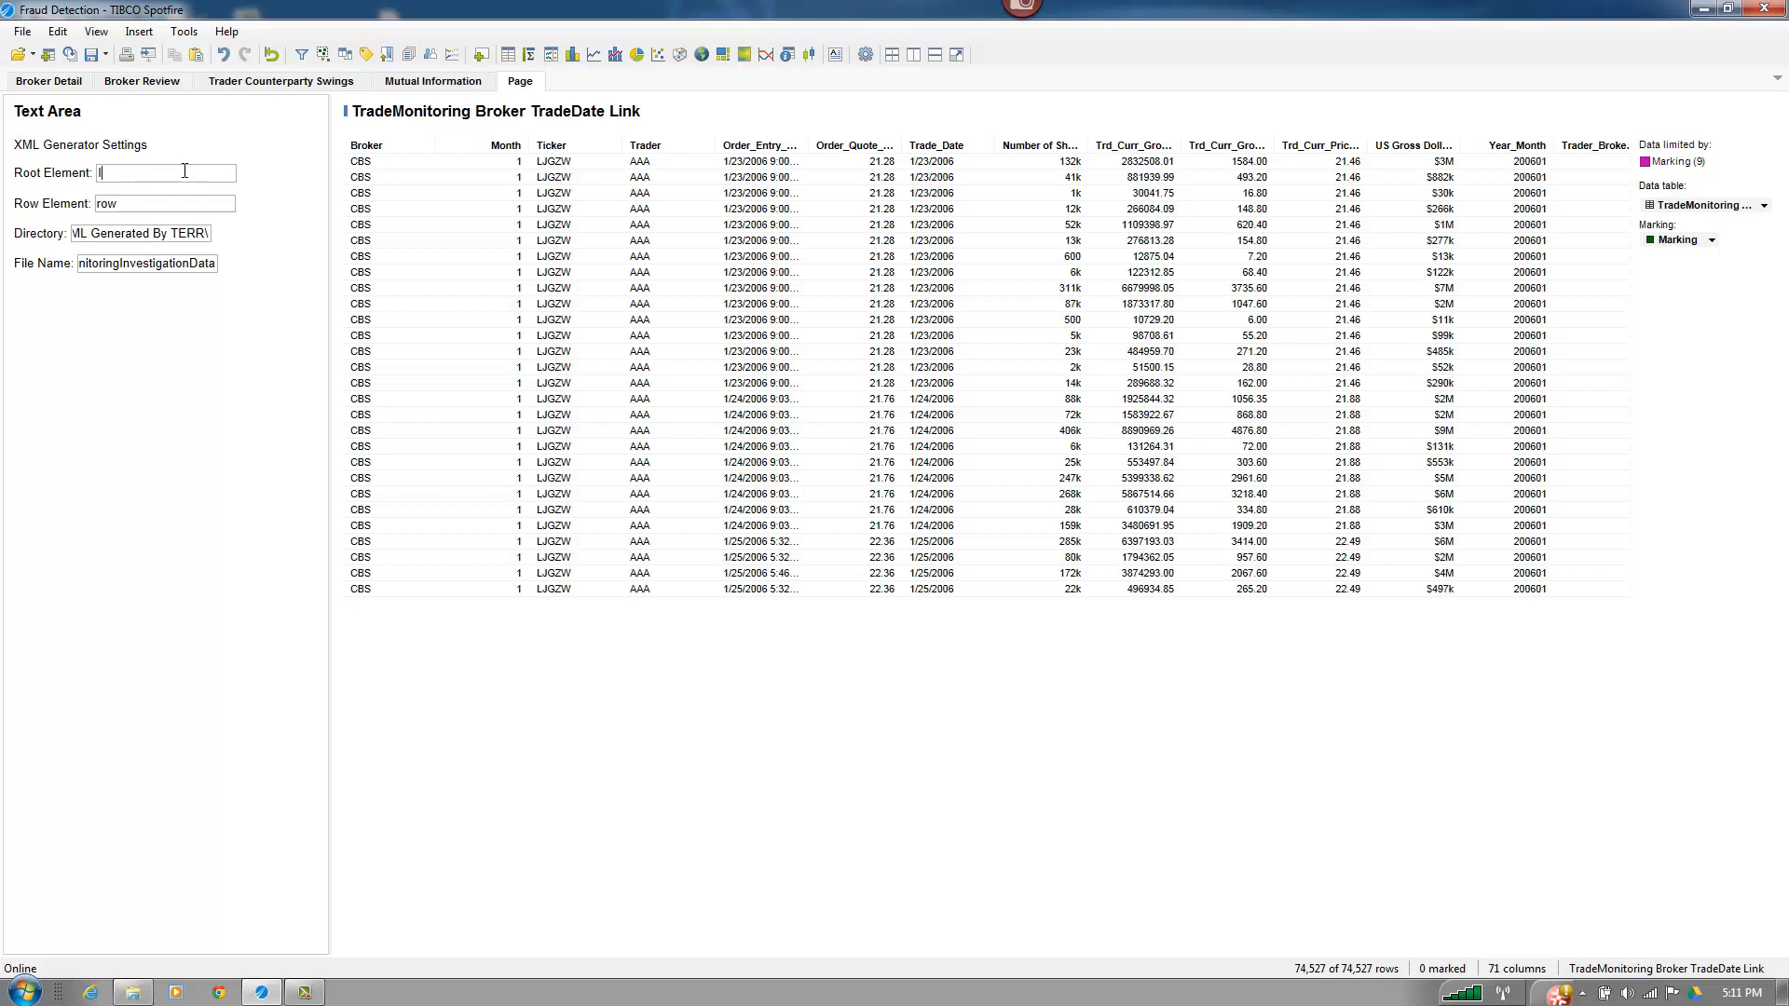
type("InvestigationTrades")
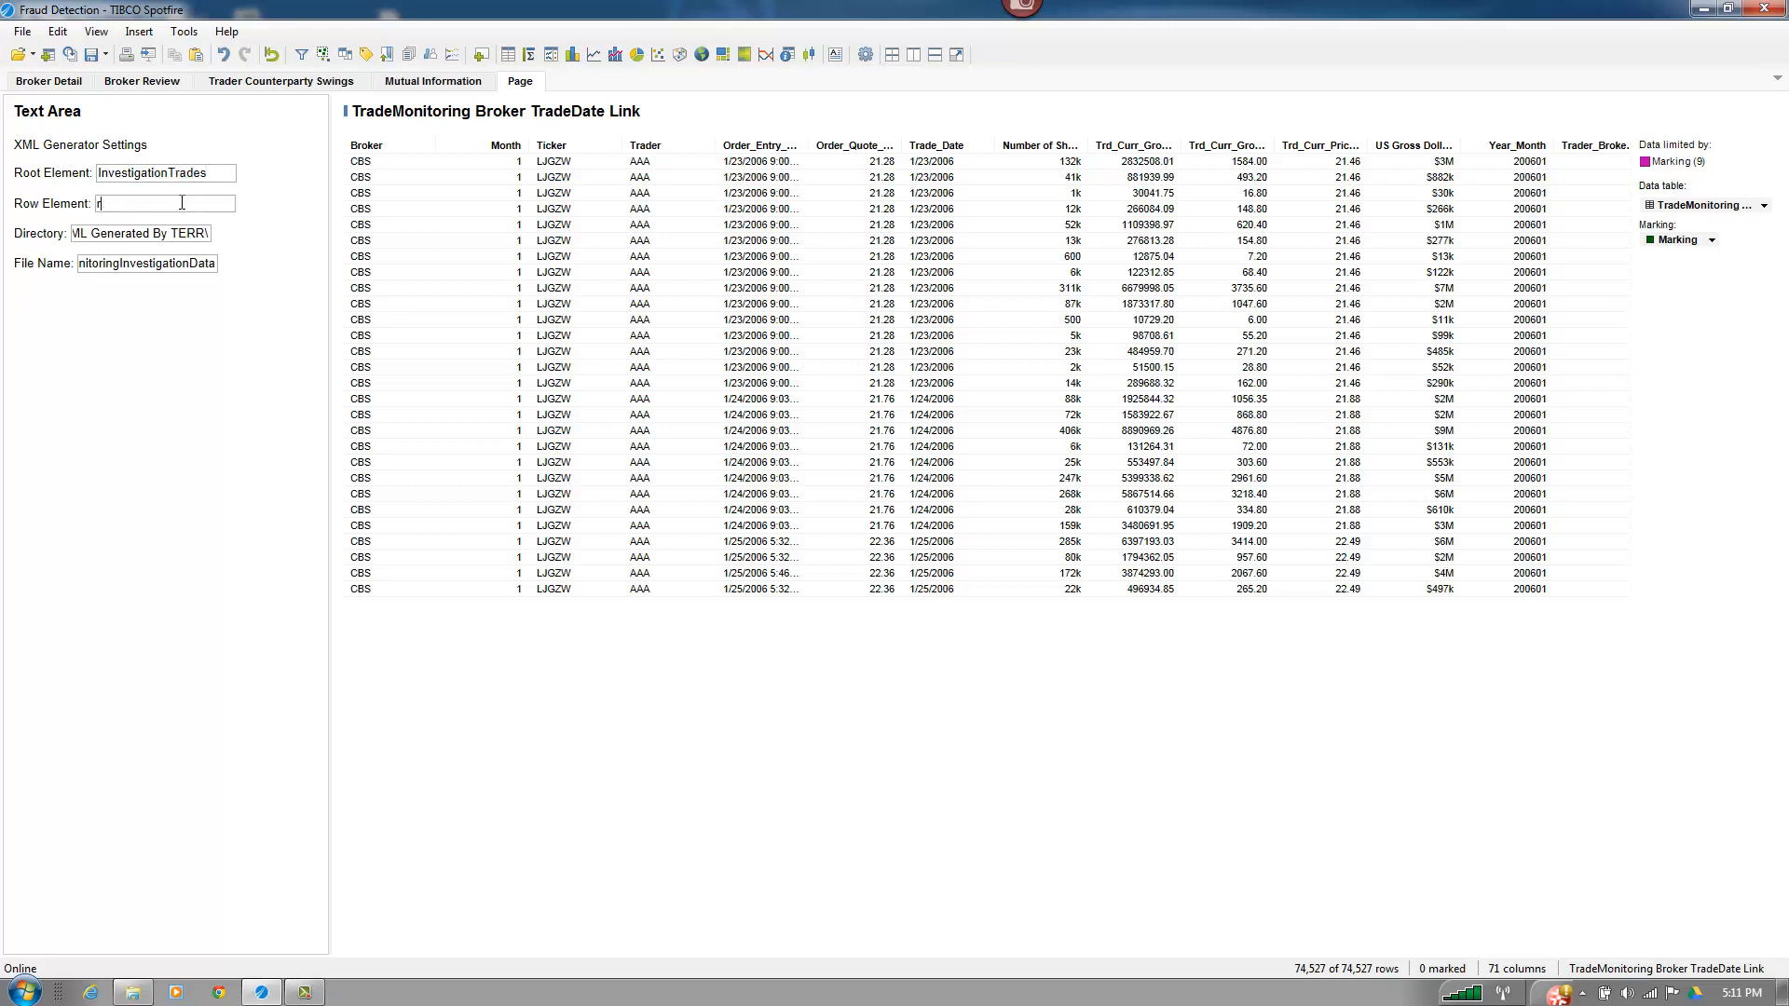
key("Backspace")
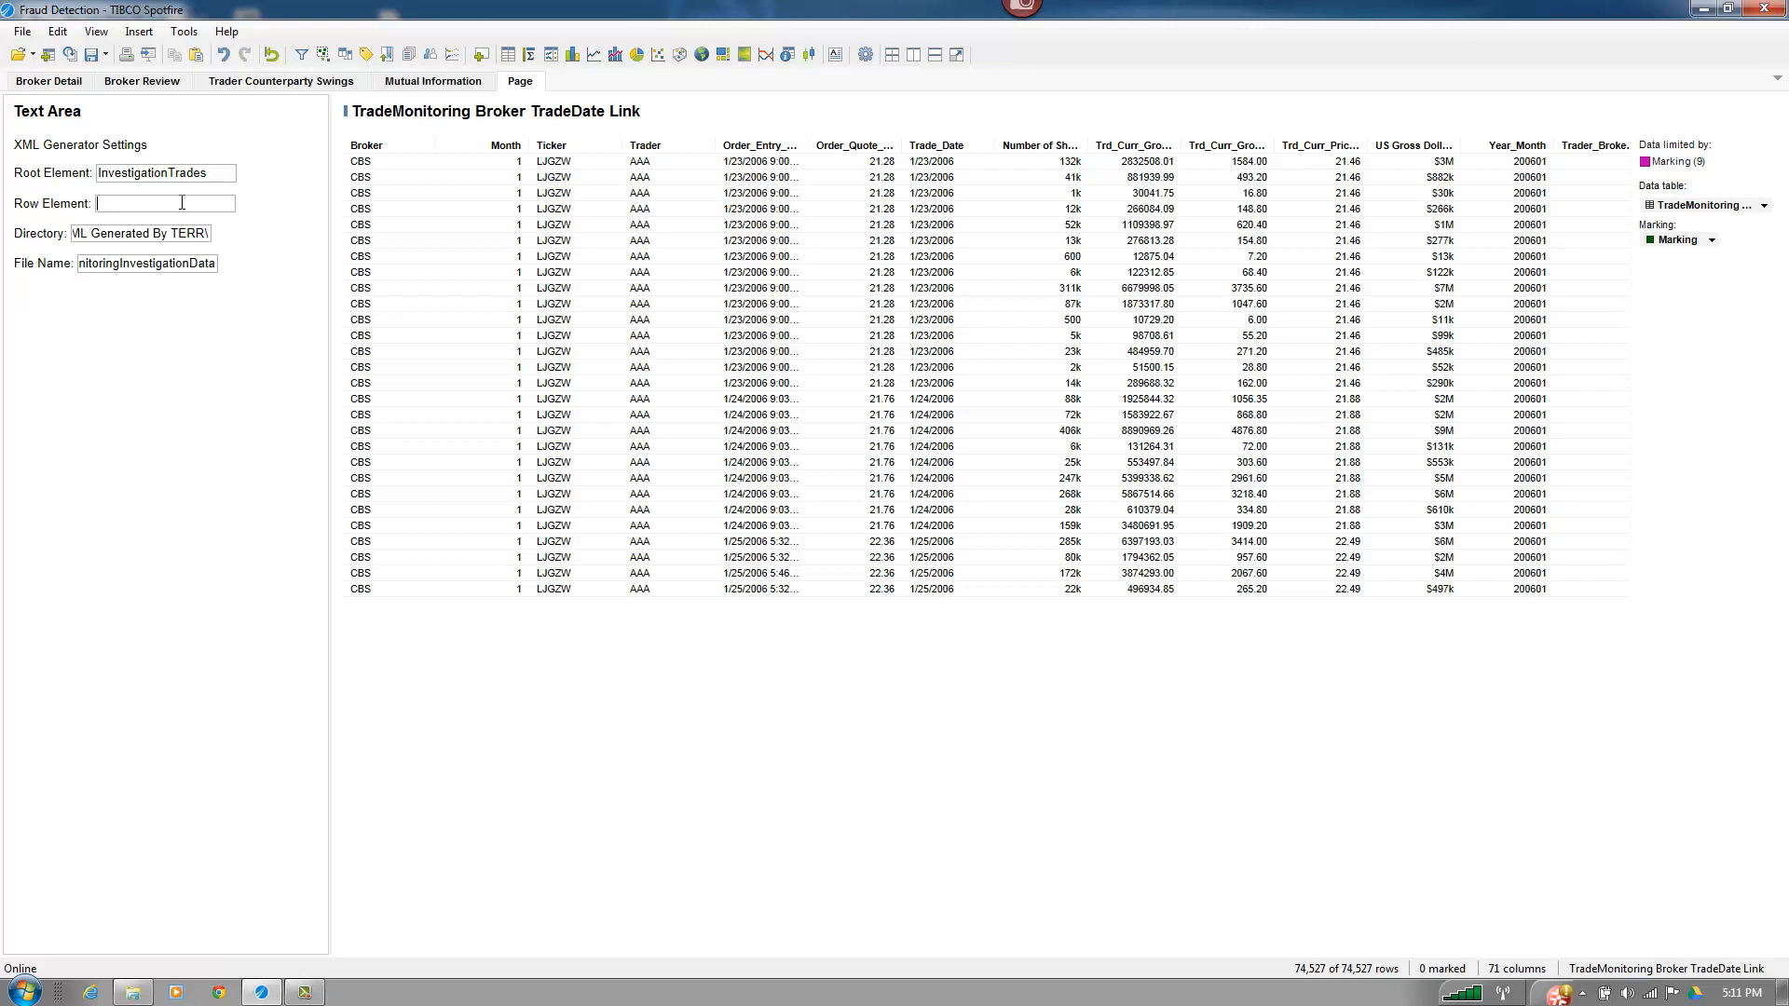
type("TradeData")
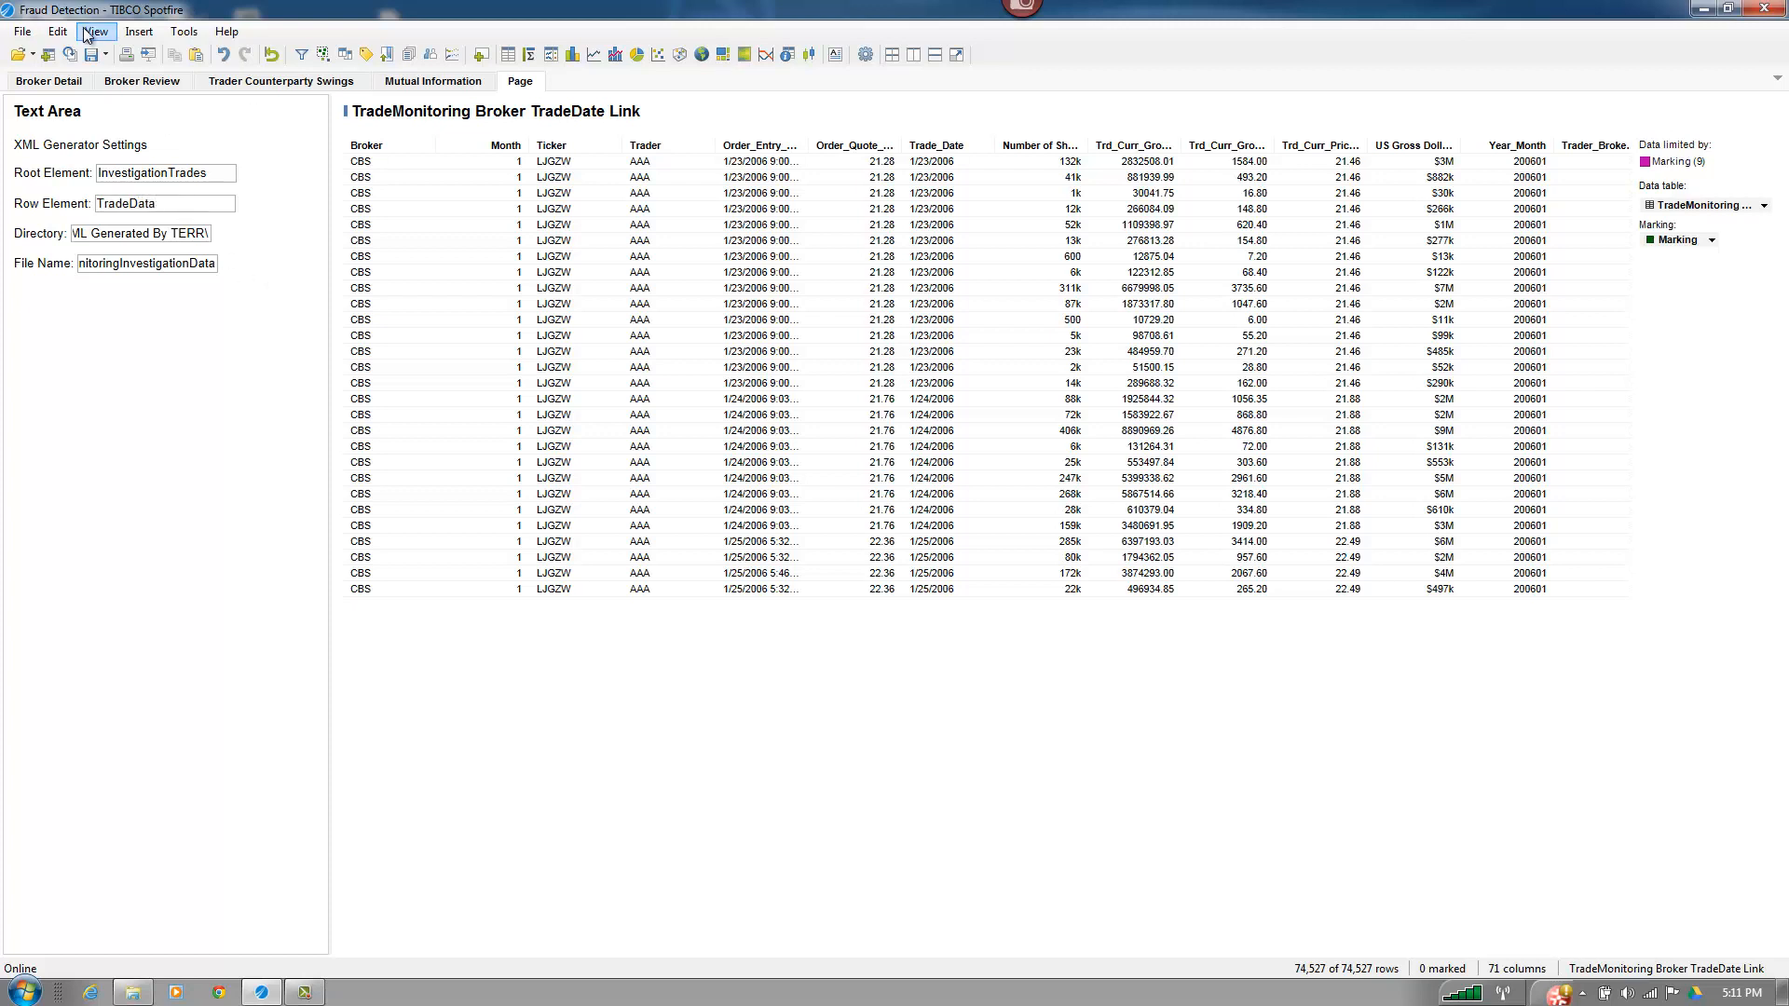
- Insert the Export Data Table to XML File data function from the XML keyword list
left_click(137, 31)
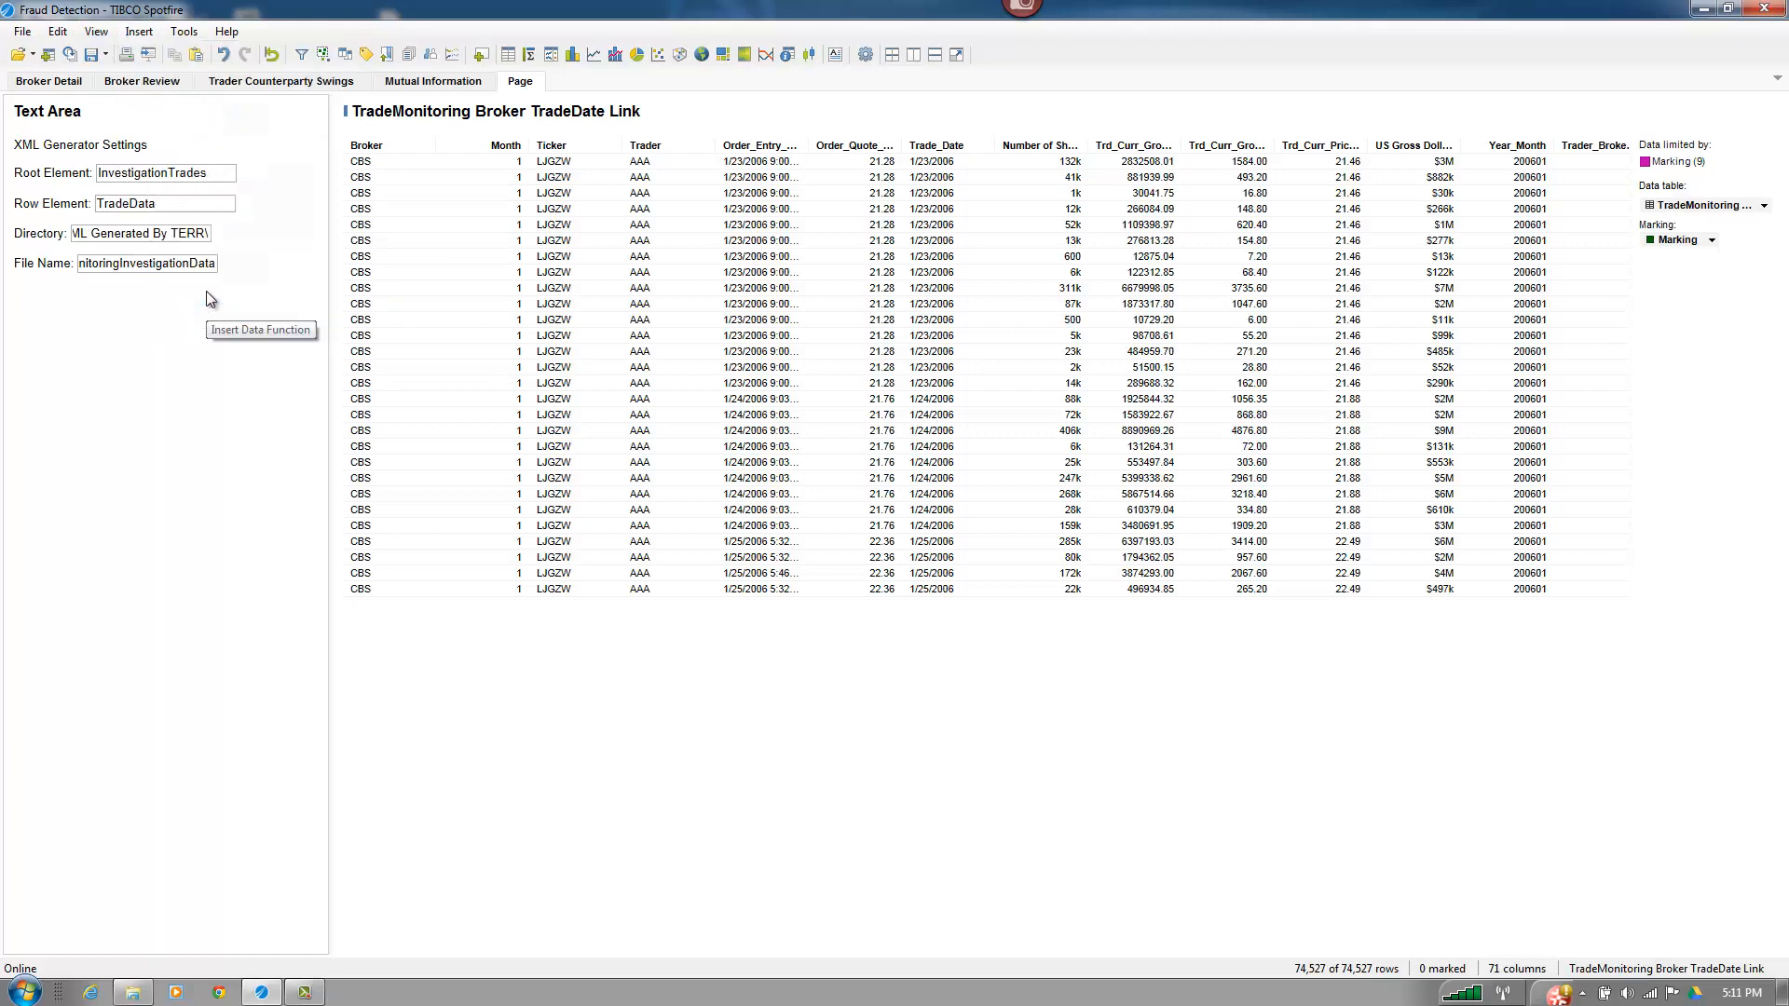
left_click(260, 329)
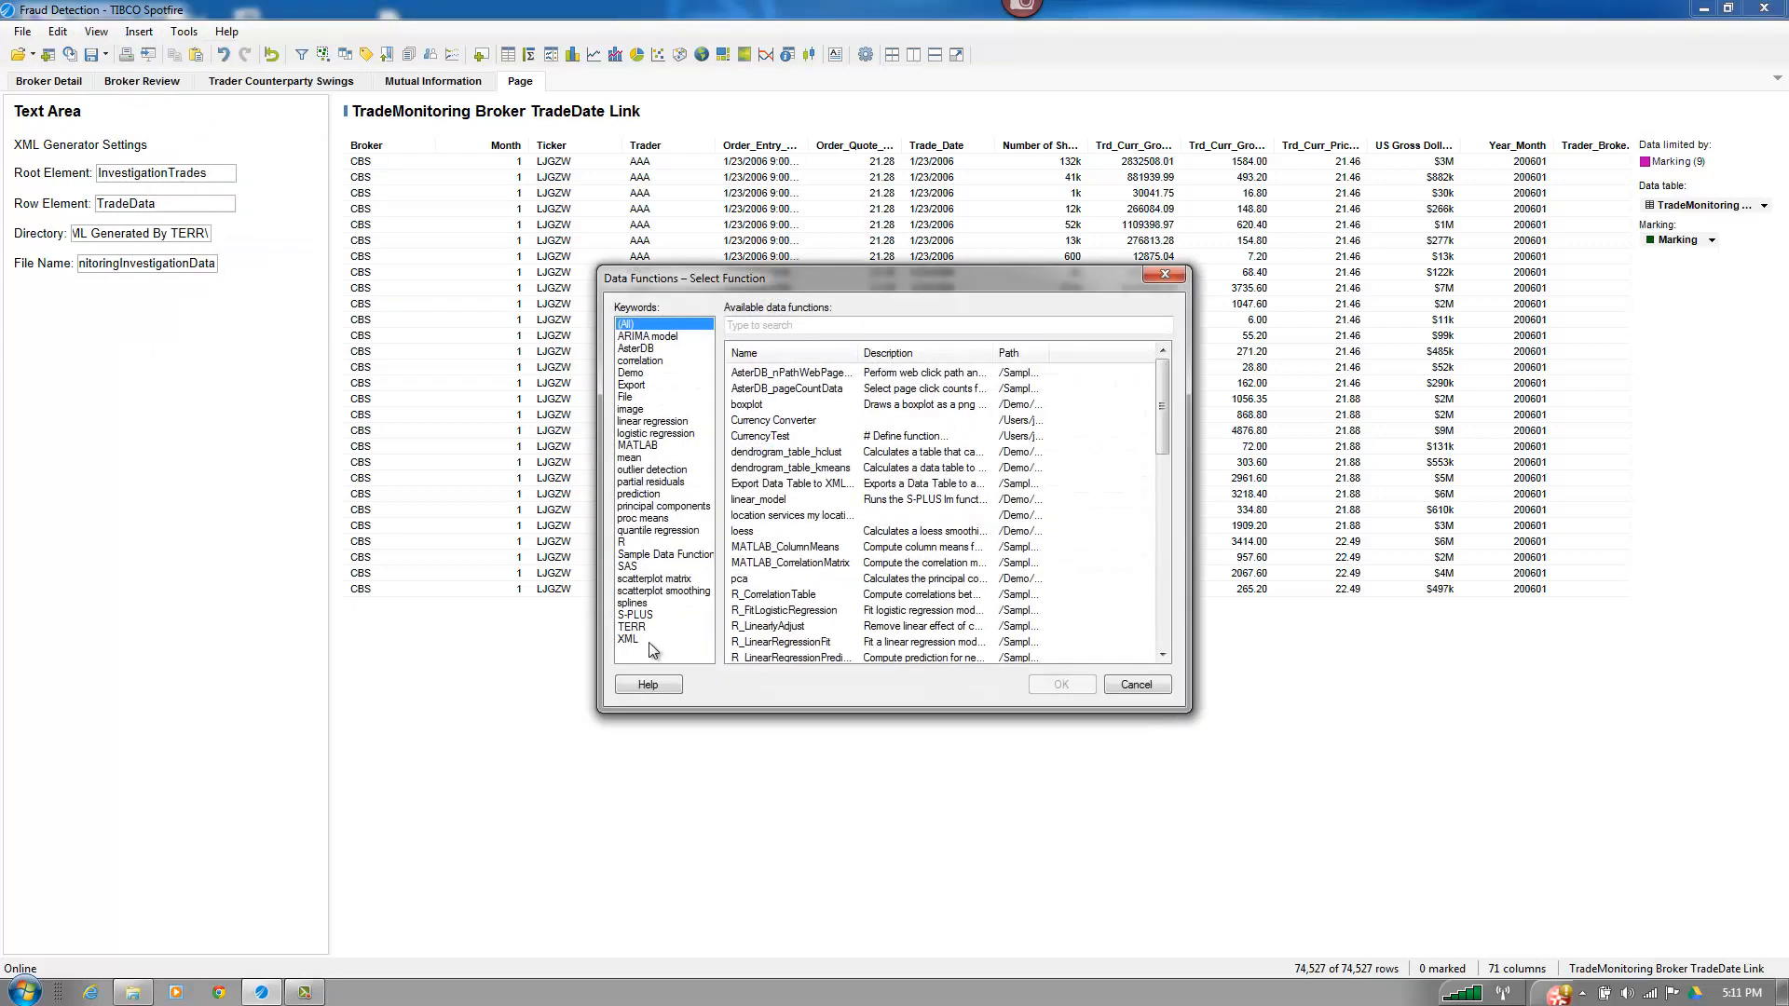
left_click(627, 637)
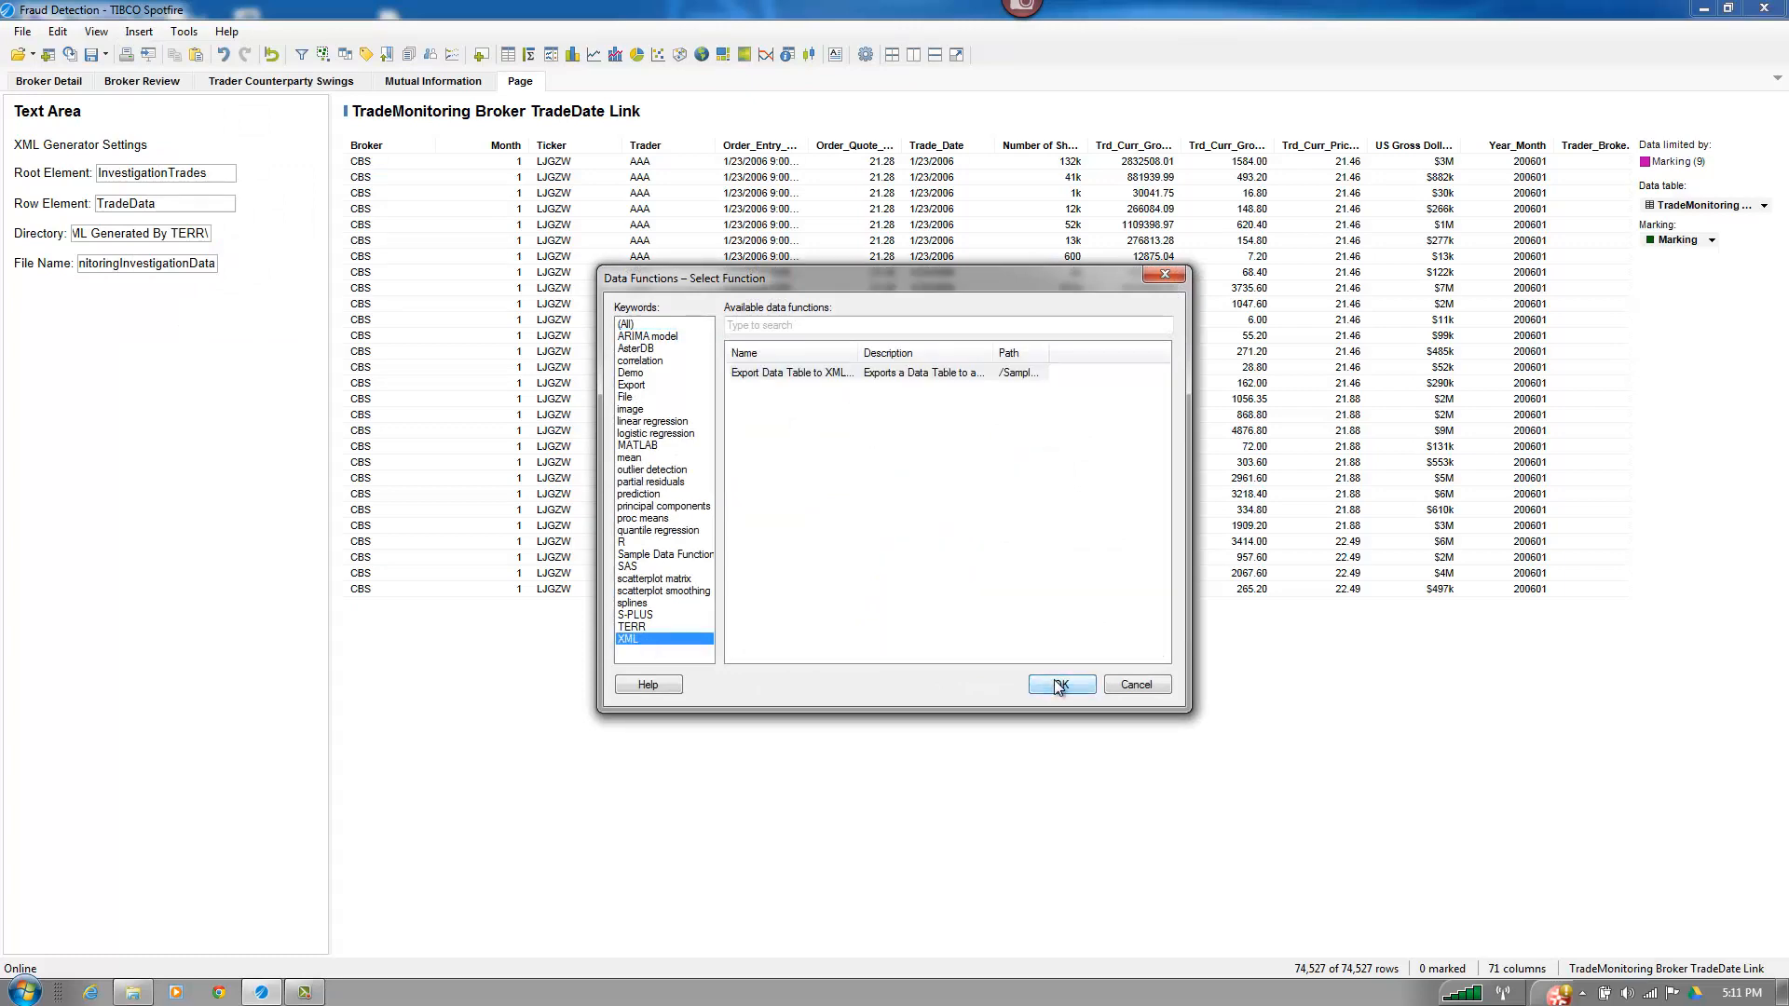
left_click(1058, 685)
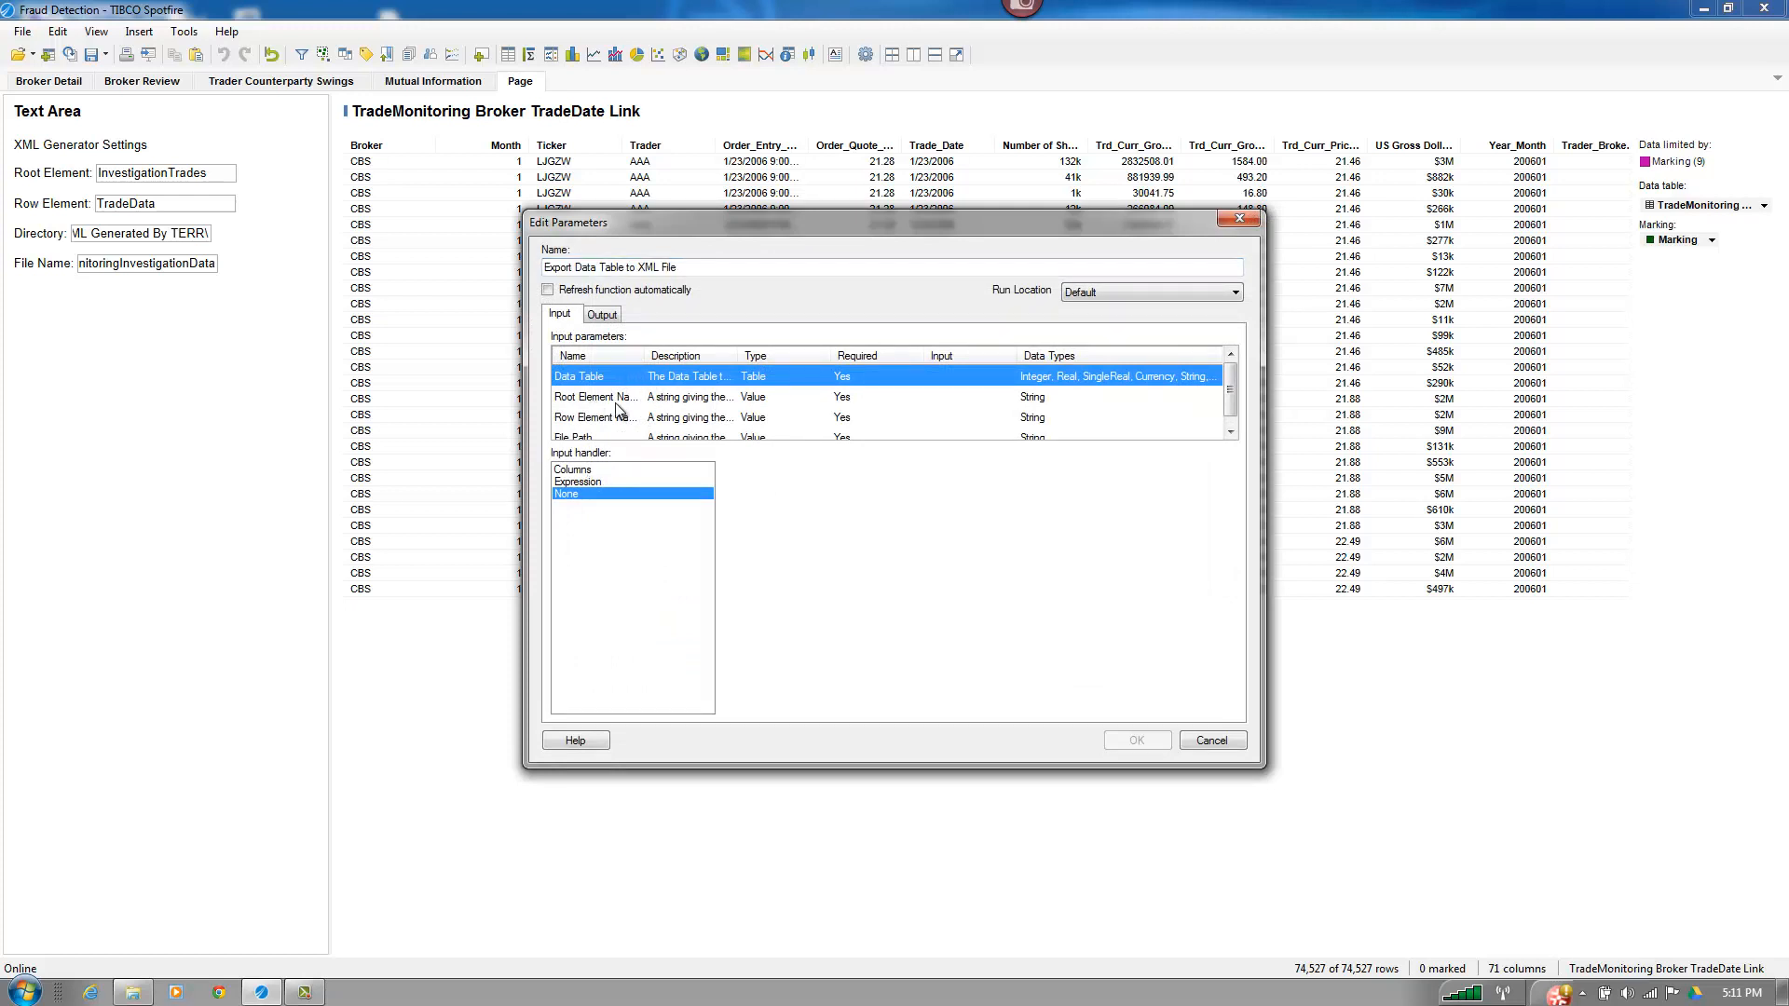
- Map the Data Table input via the Columns handler to all TradeMonitoring Broker TradeDate Link columns
left_click(573, 469)
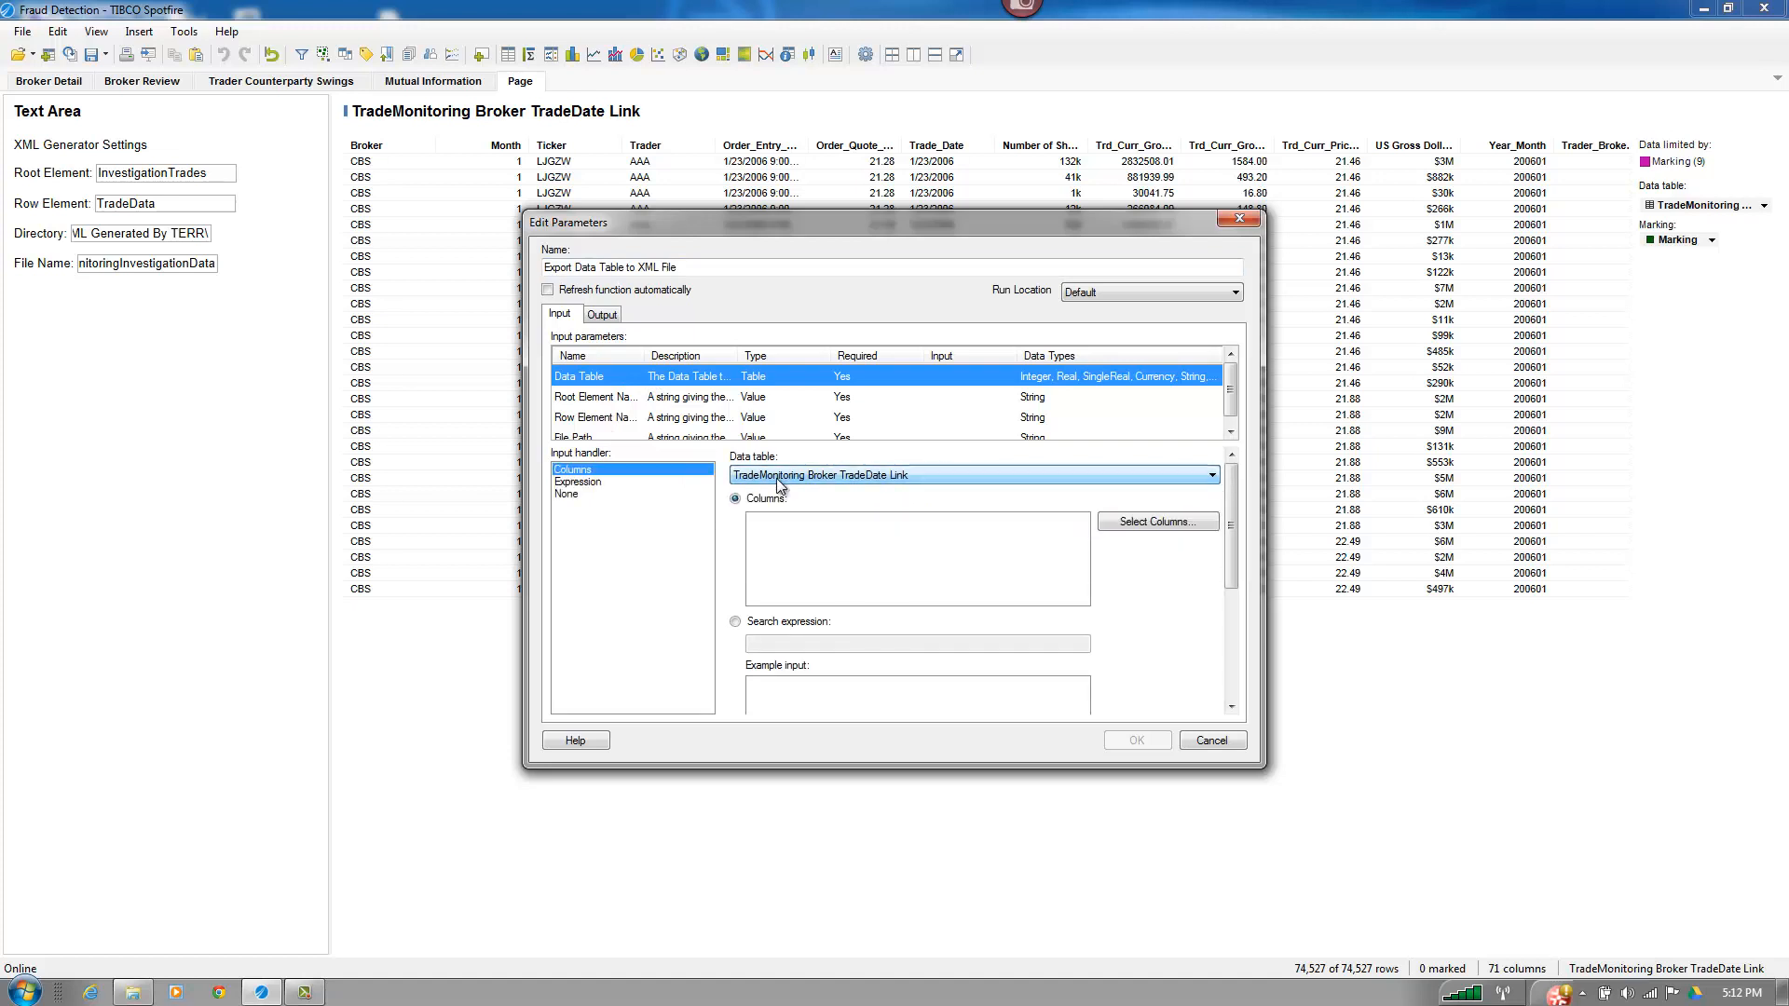
left_click(1156, 522)
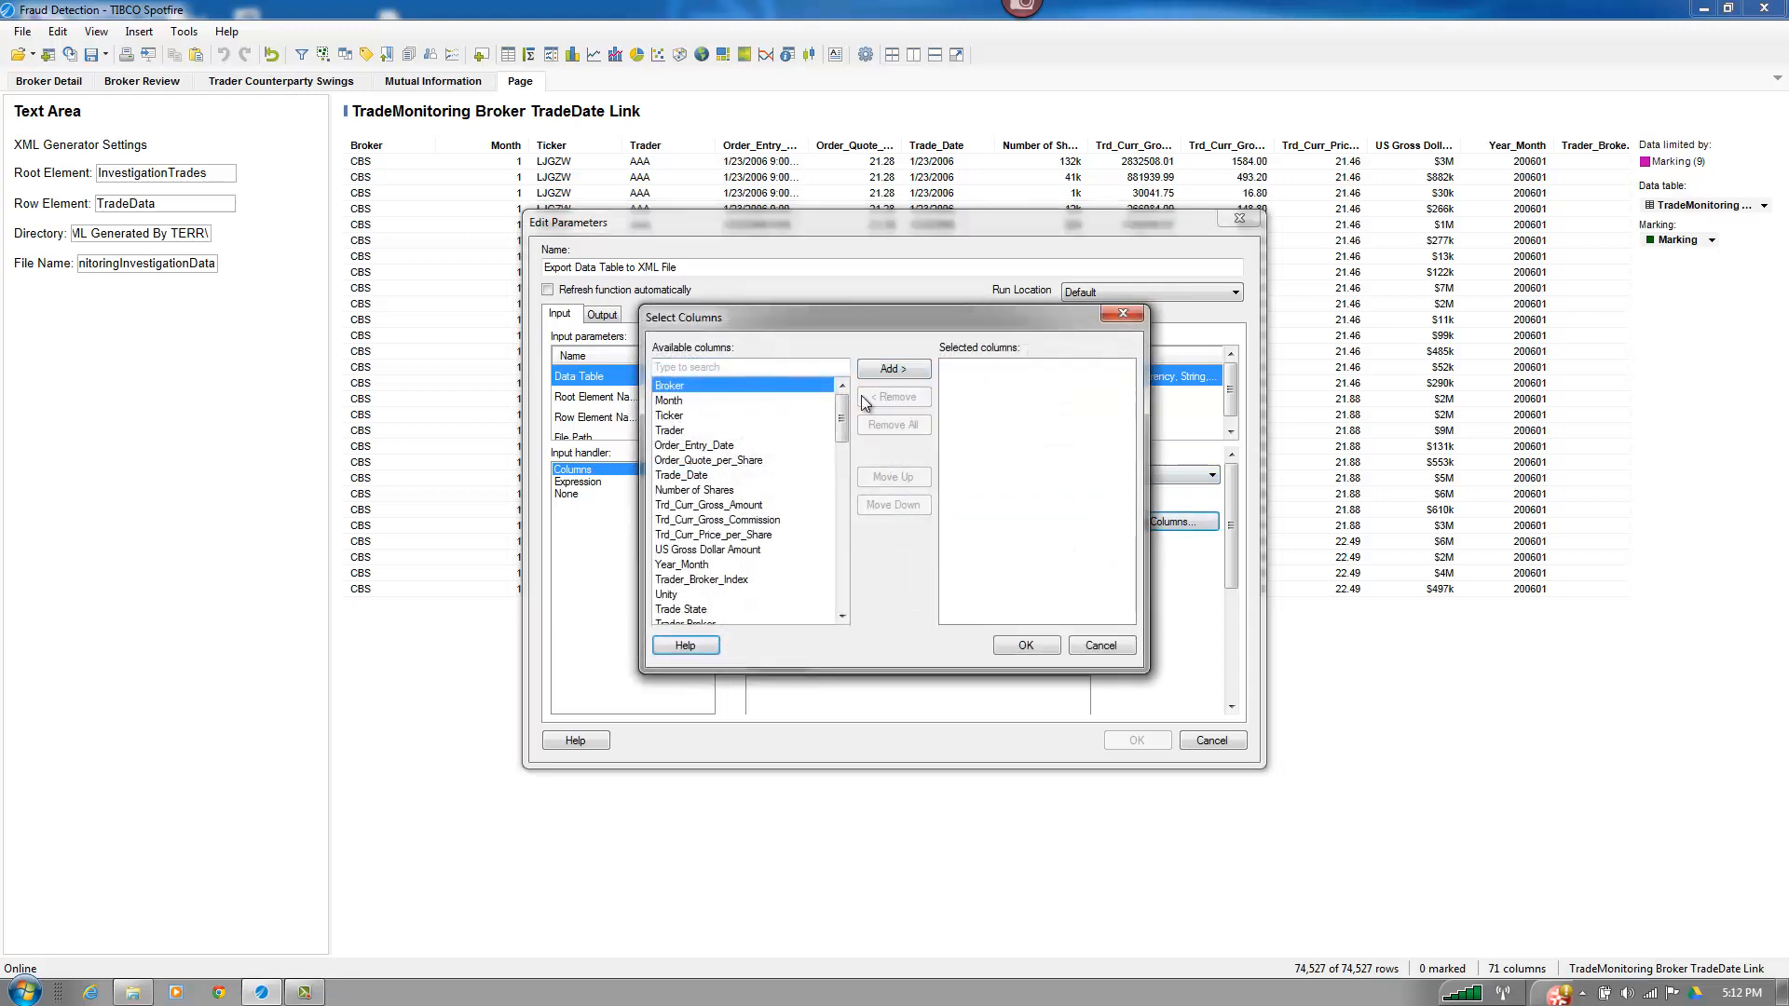
scroll("down", 3)
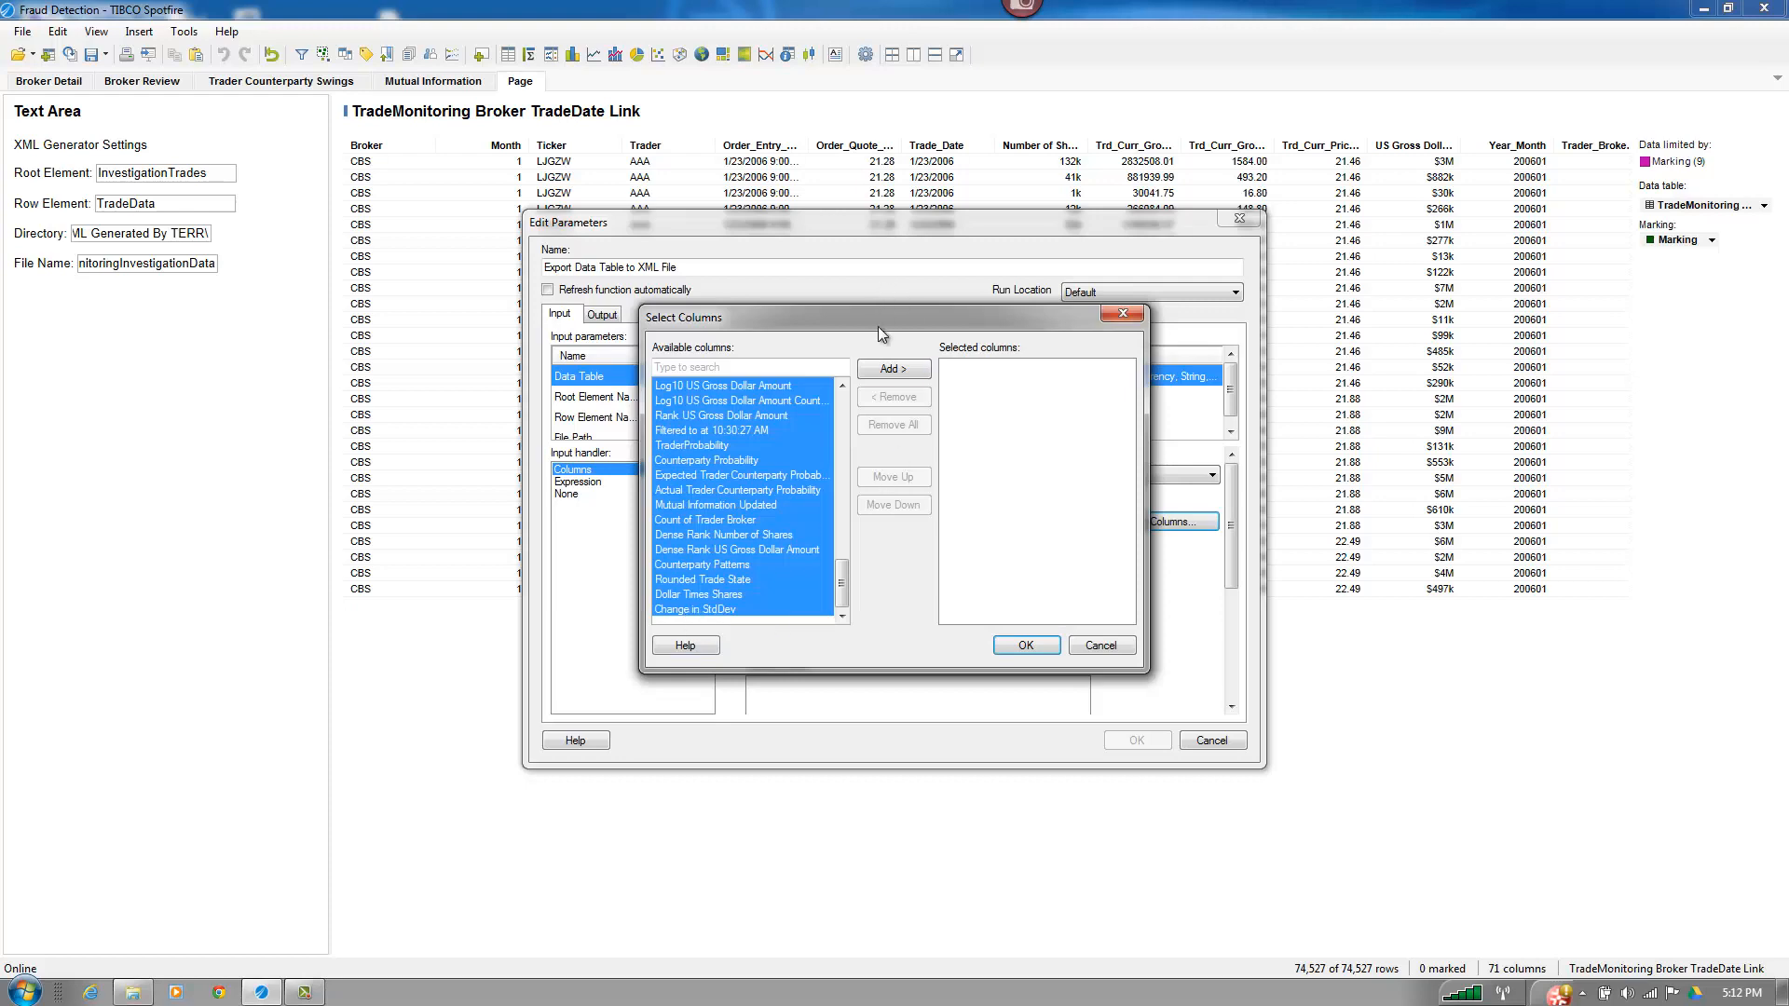
left_click(893, 369)
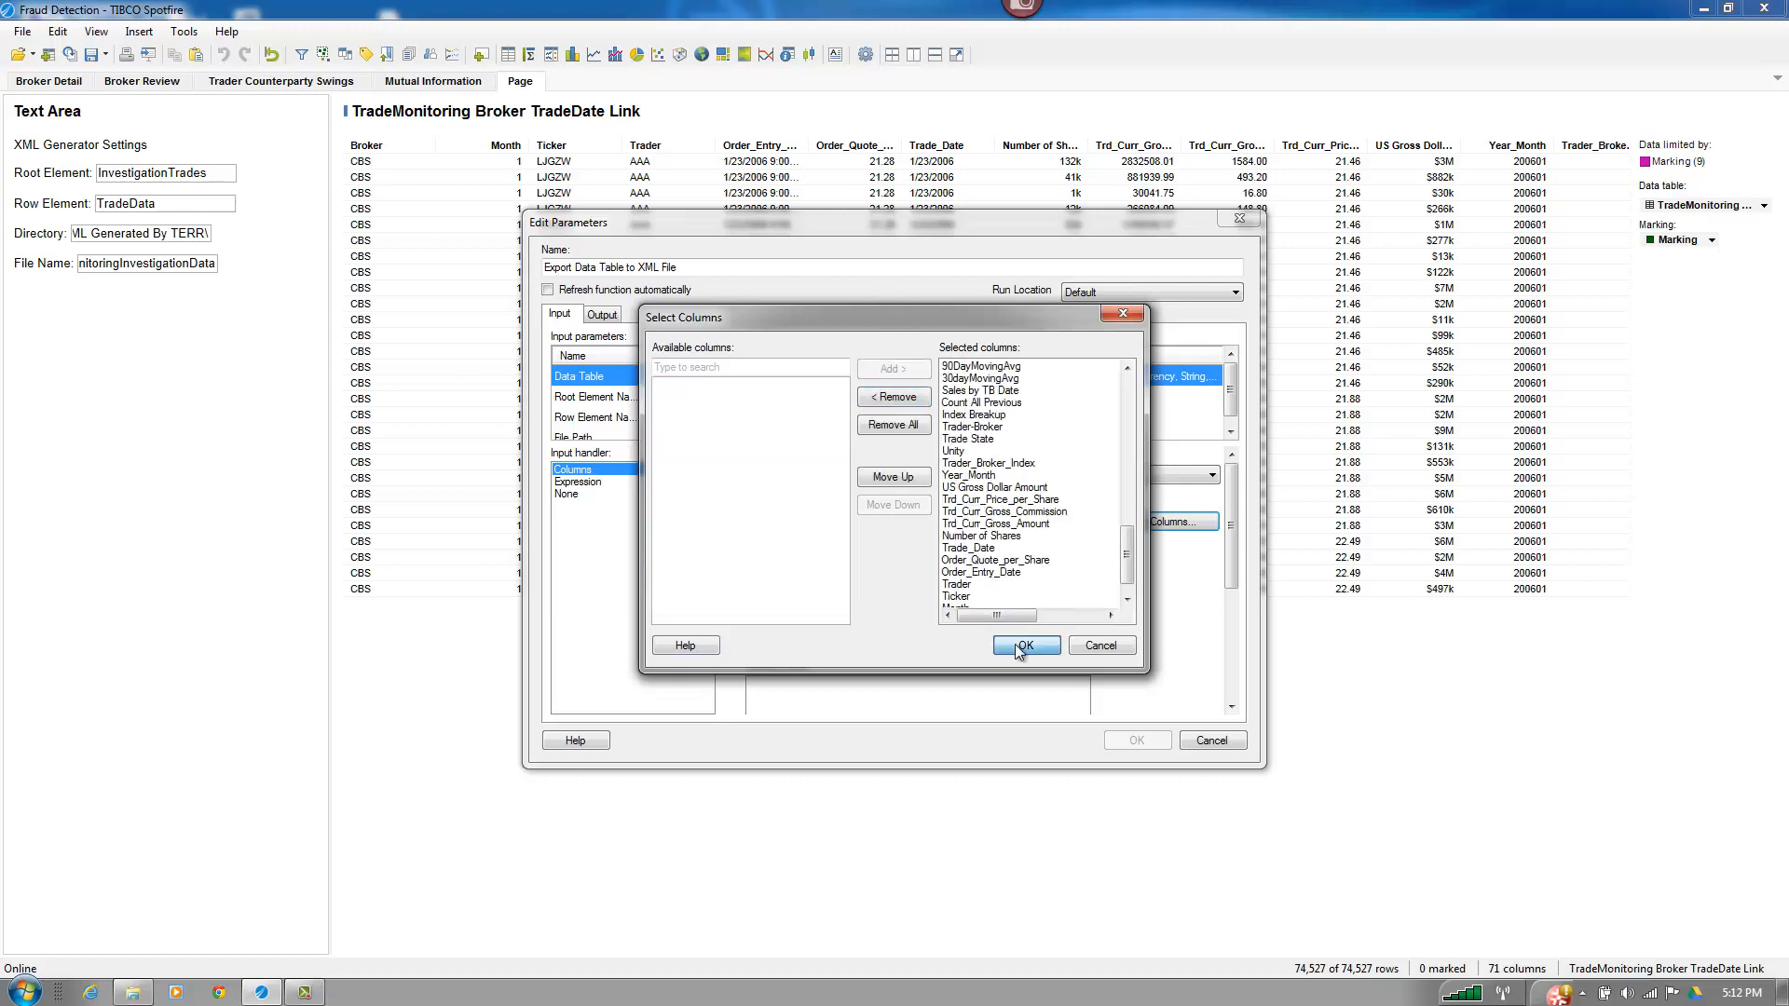
left_click(1023, 645)
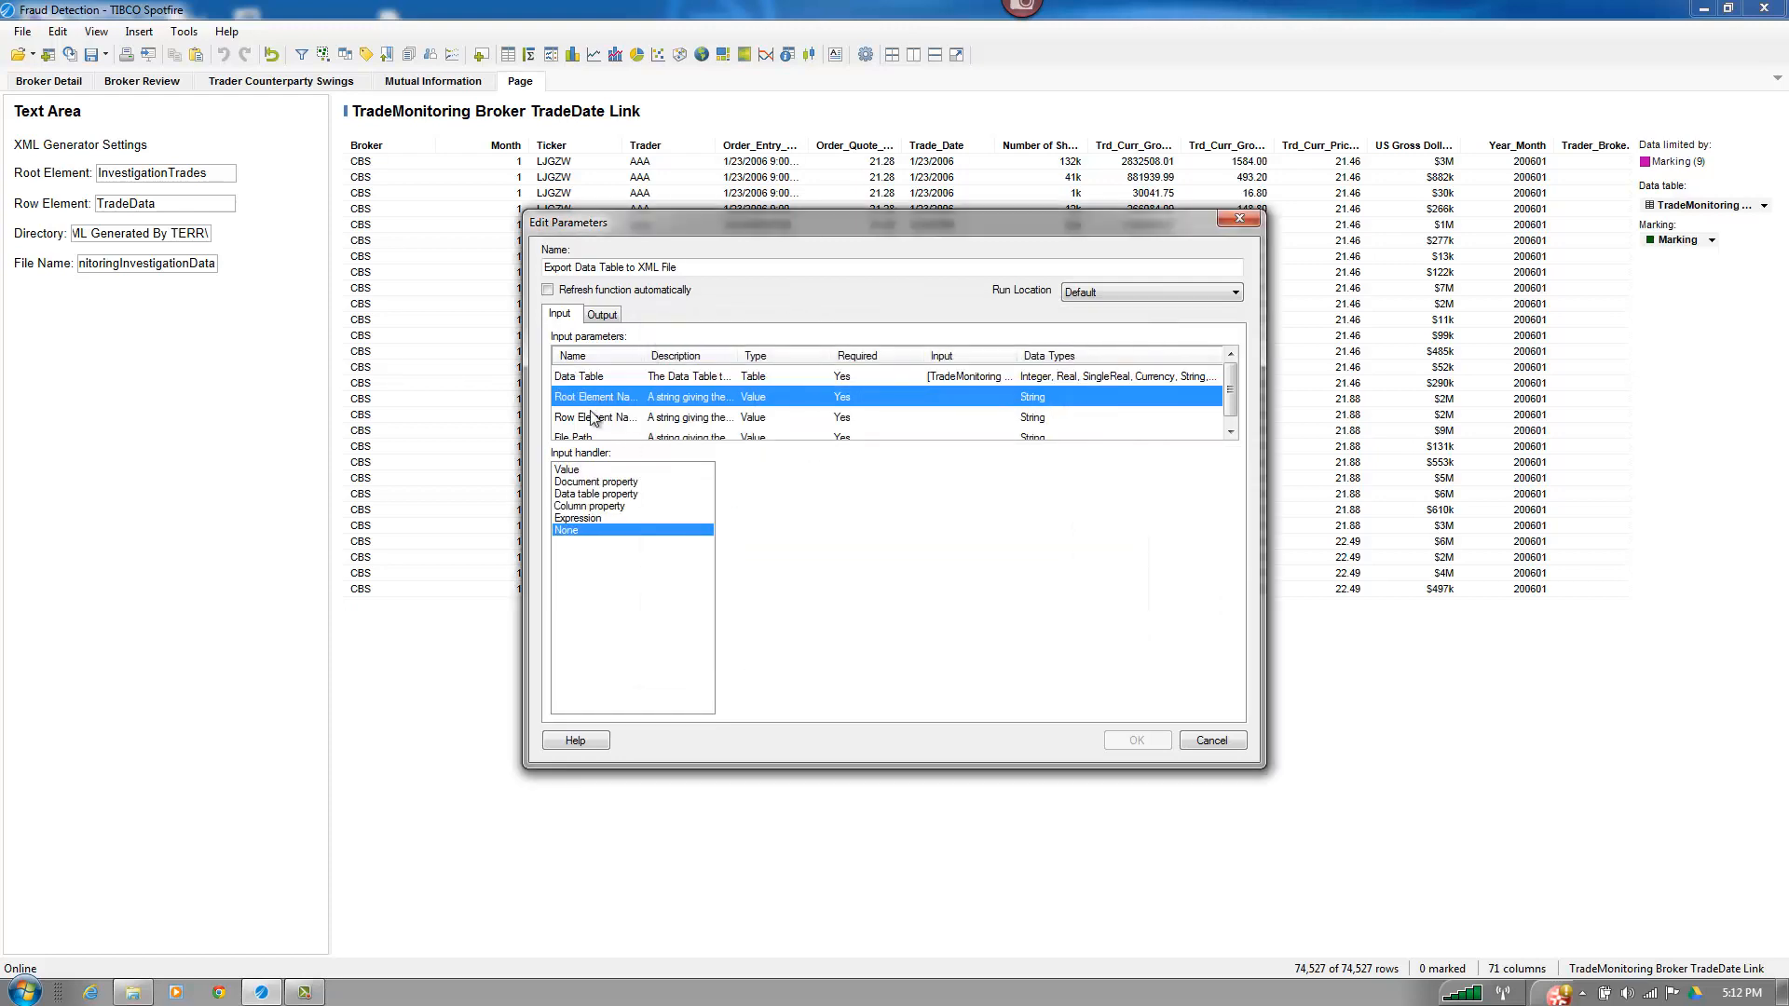
- Bind Root Element to the rootElement document property and Row Element to rowElement
left_click(596, 481)
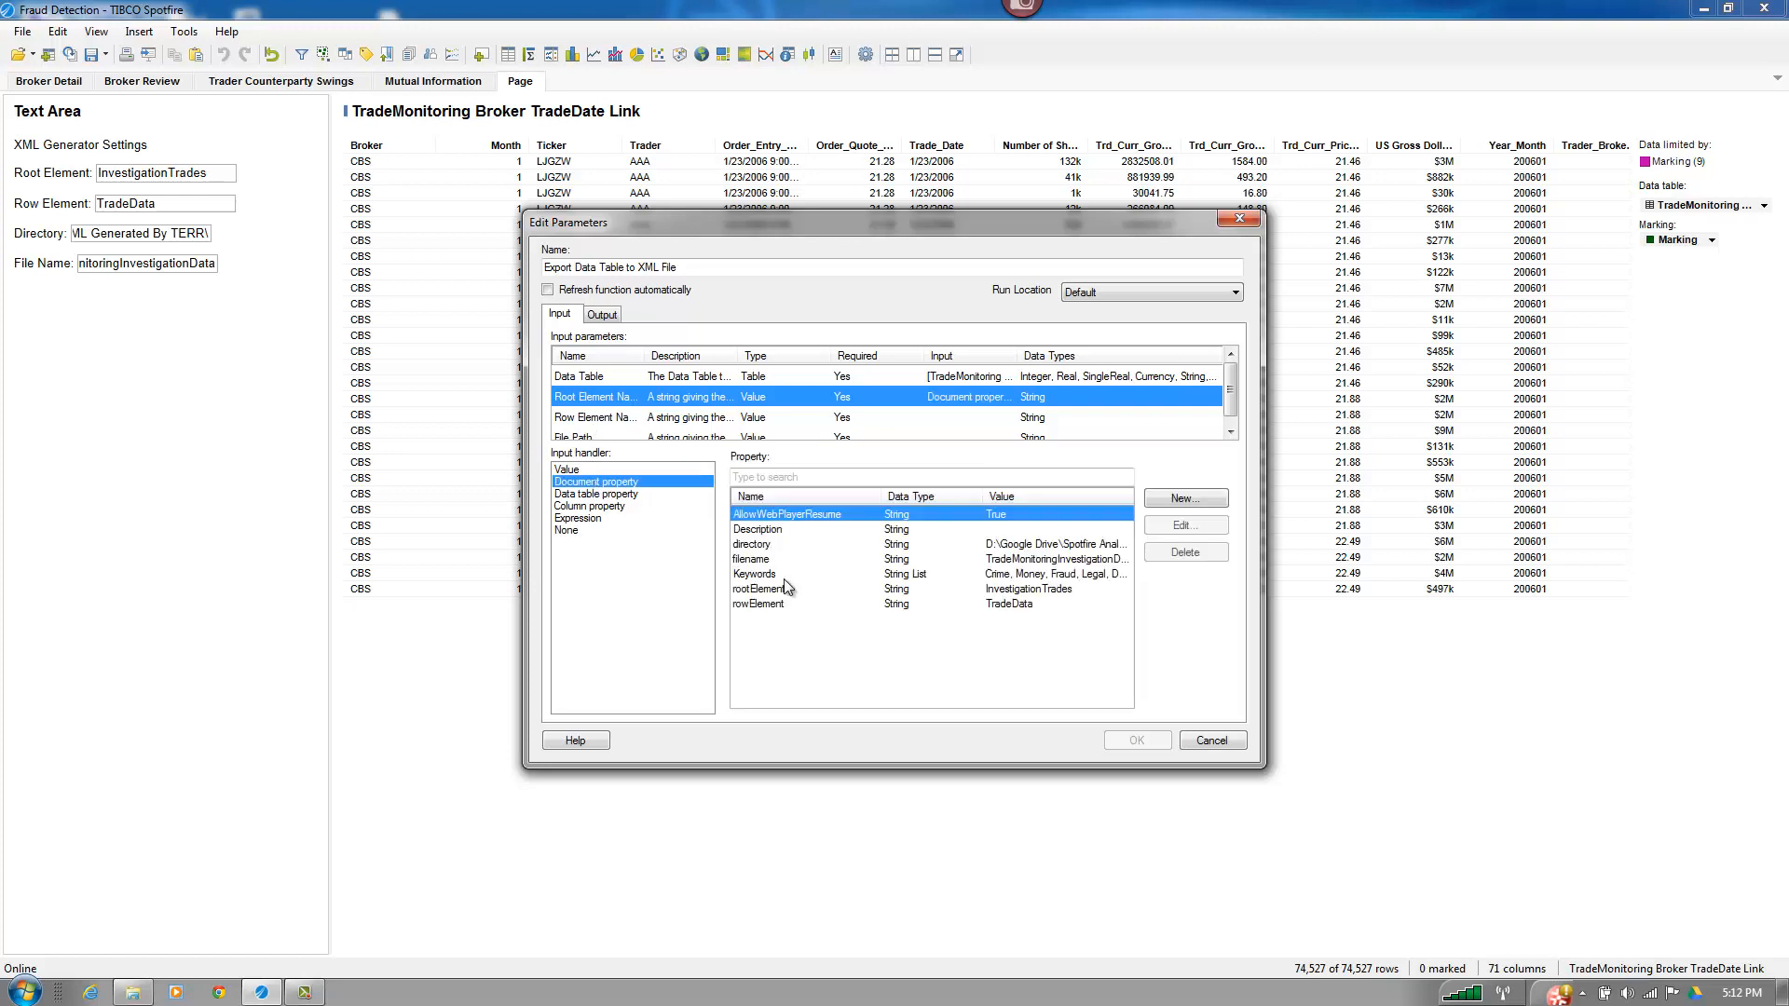
left_click(785, 588)
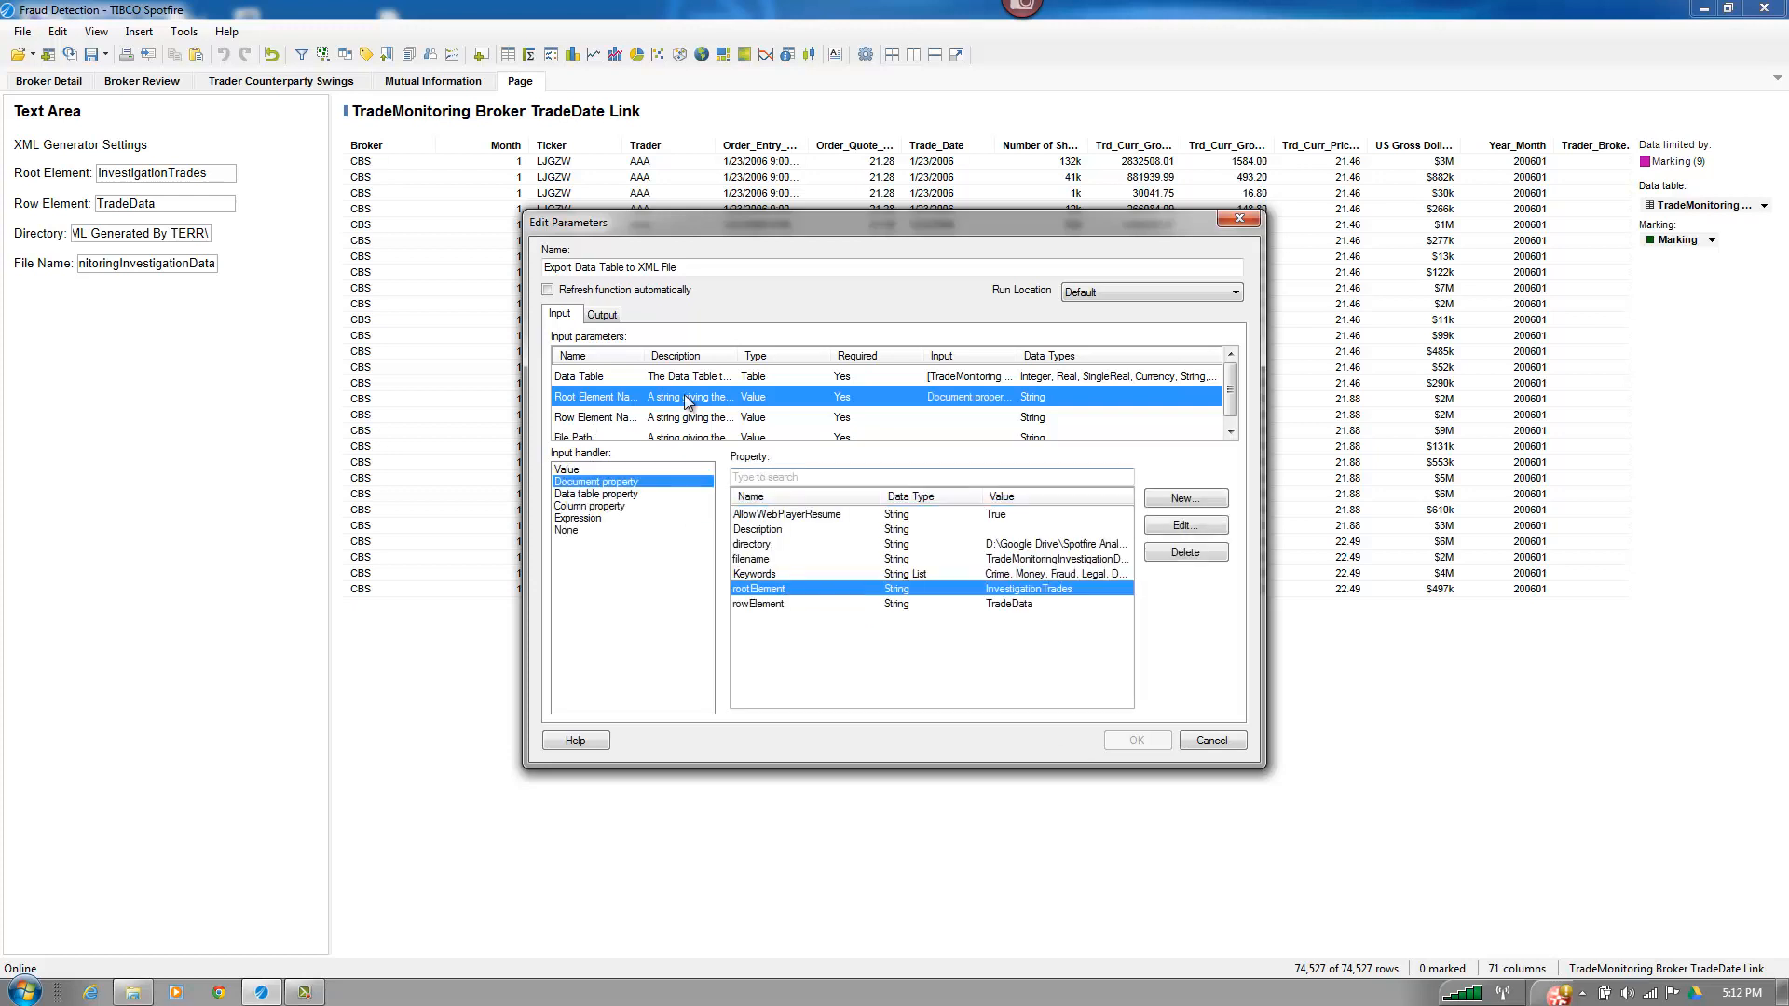
left_click(595, 417)
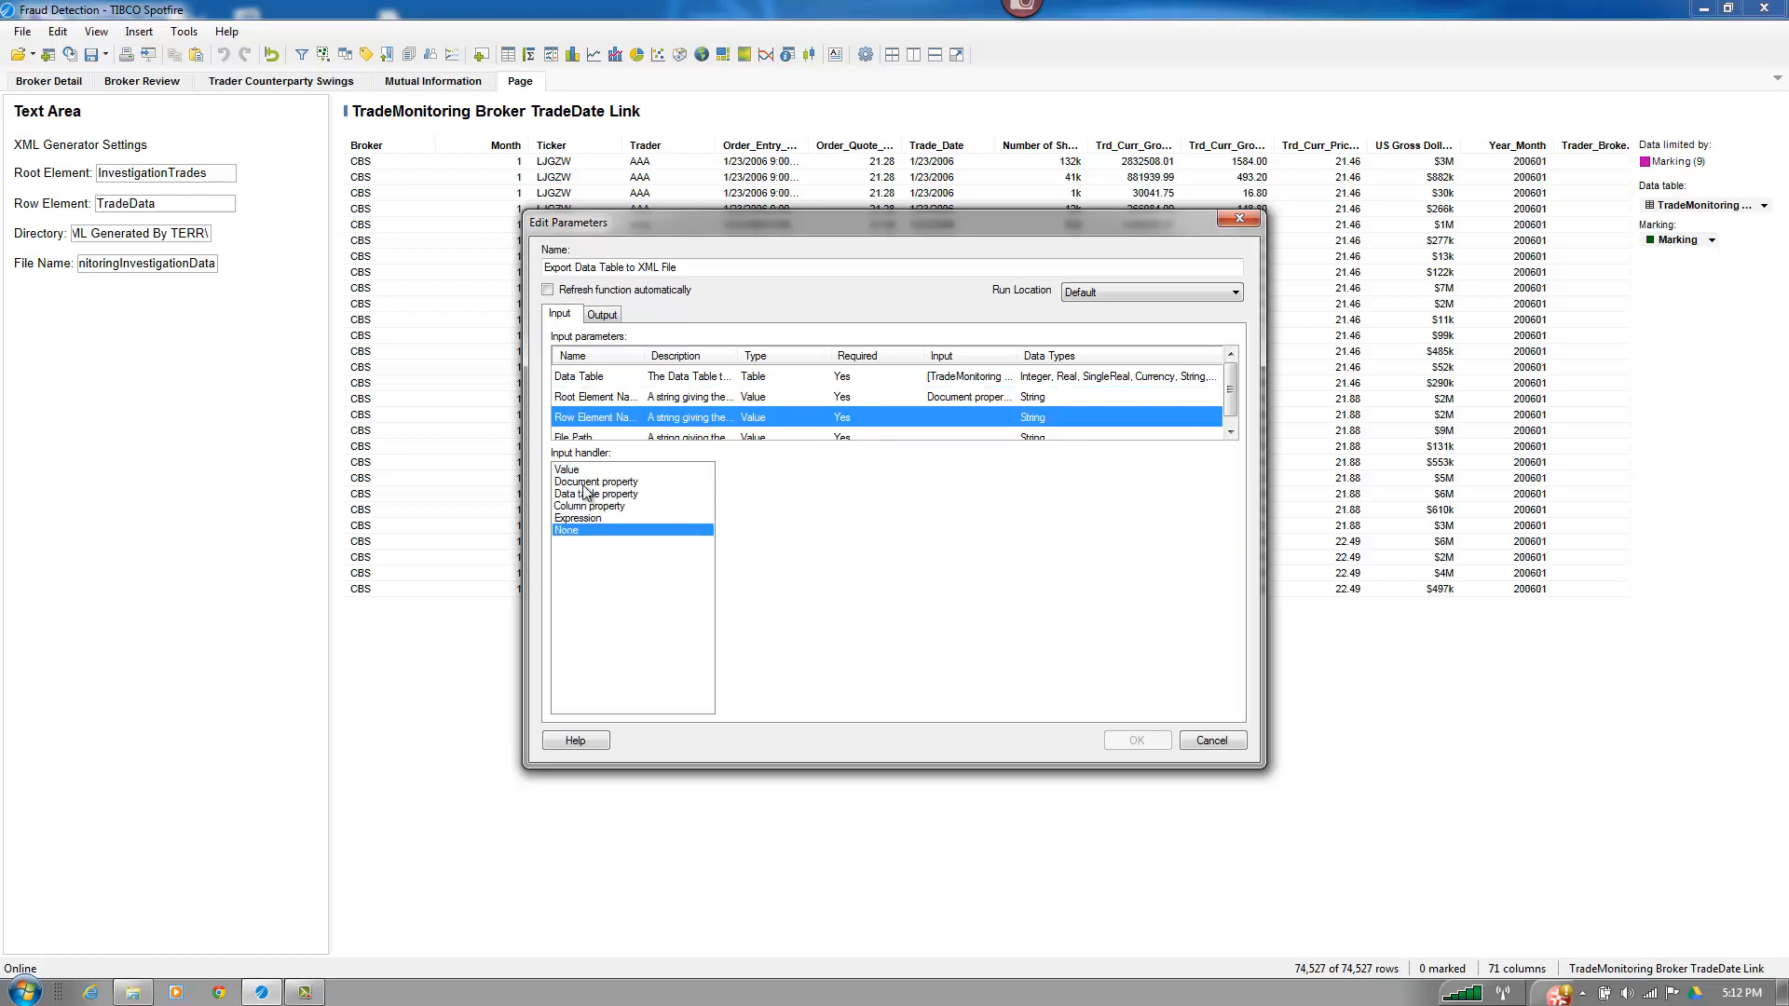
left_click(595, 482)
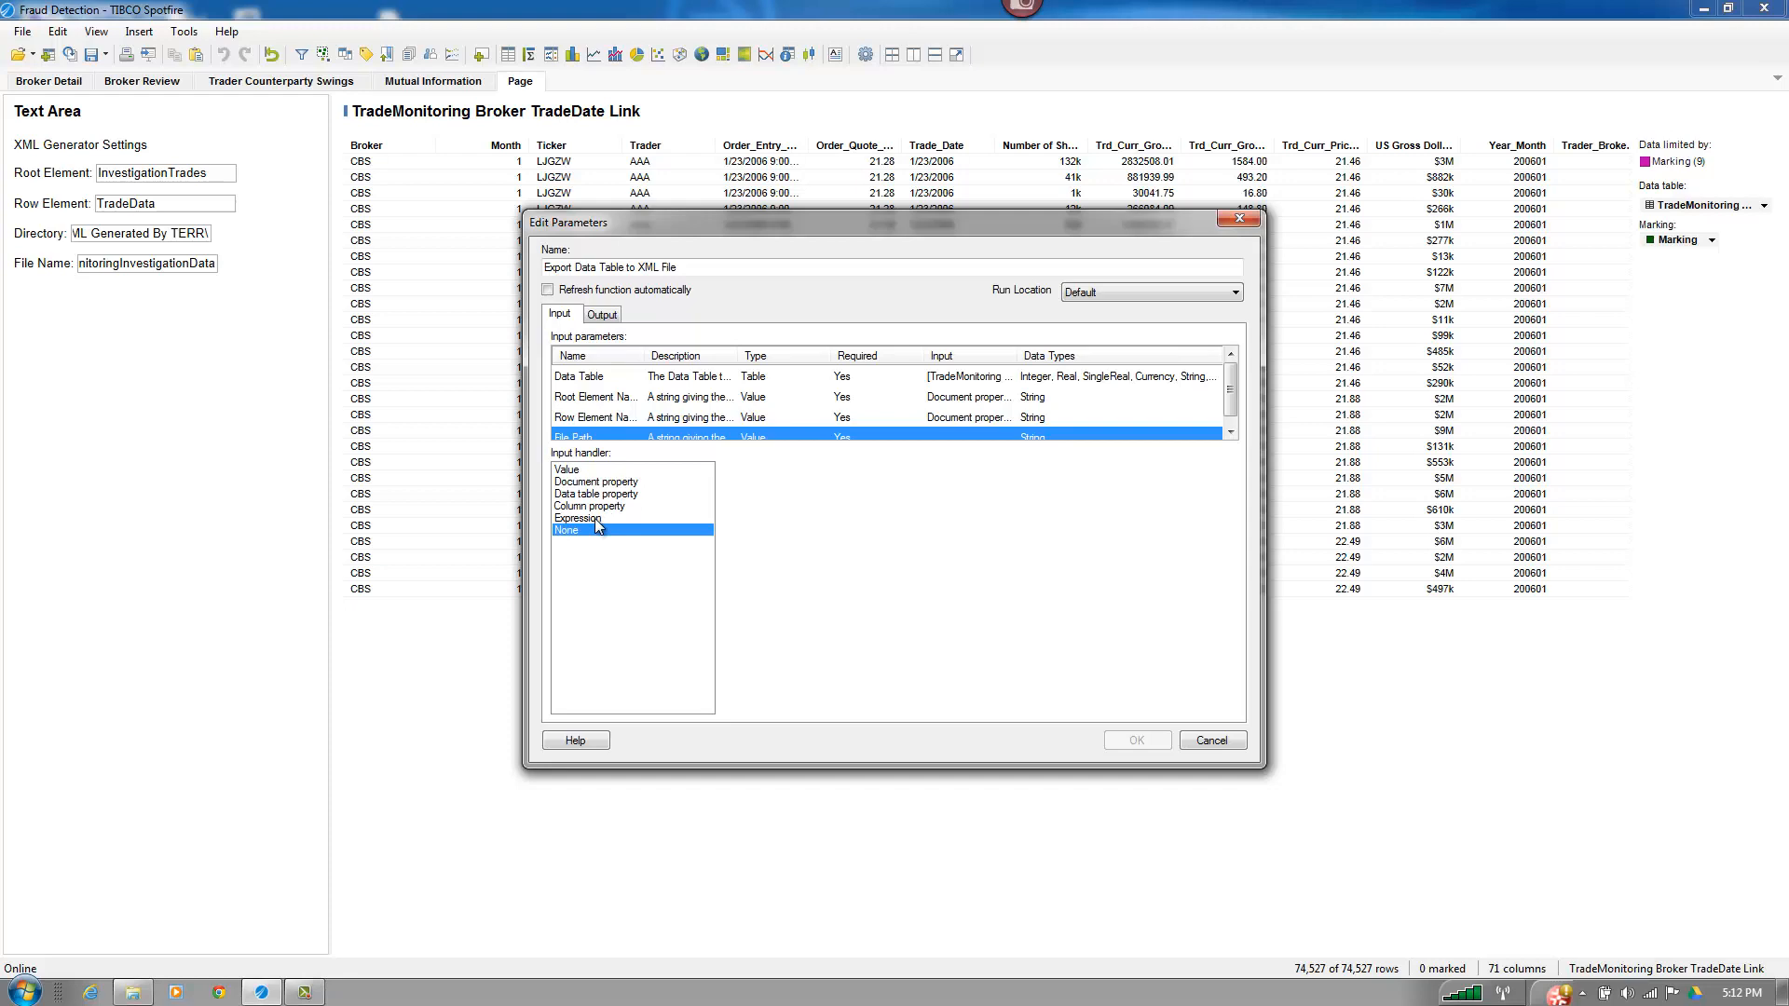
- Make File Path an Expression input and bring up its expression editor
left_click(578, 518)
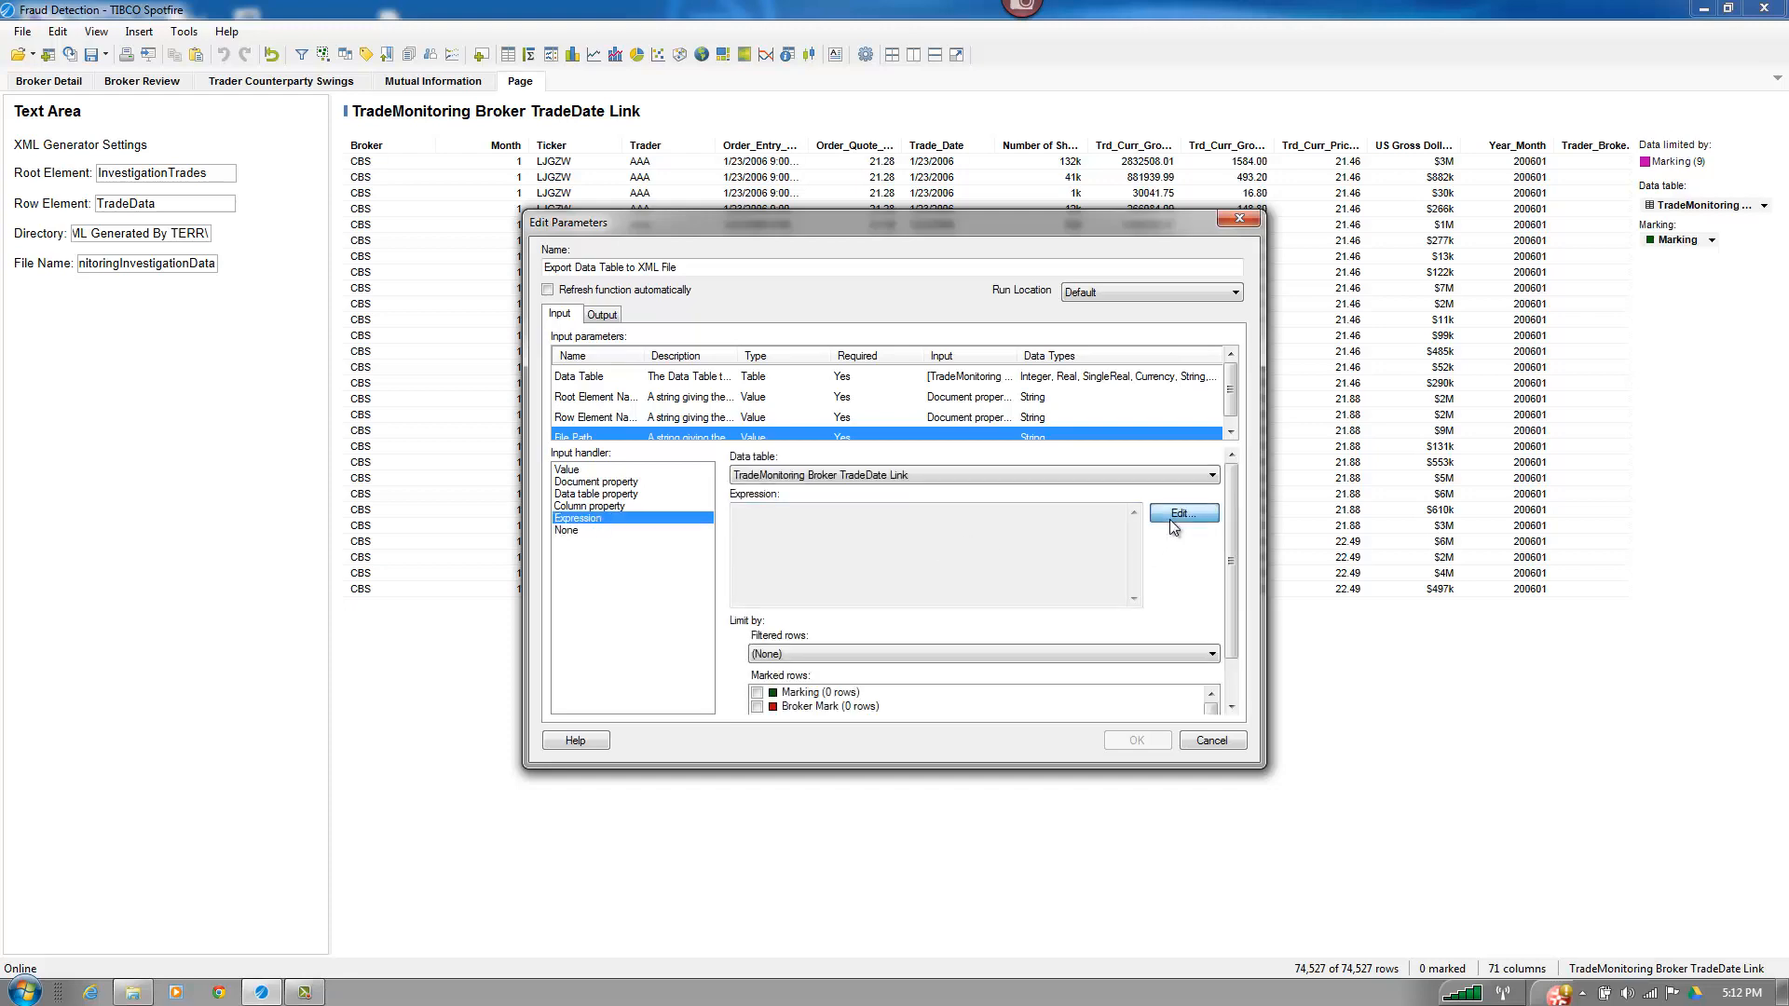
left_click(1184, 512)
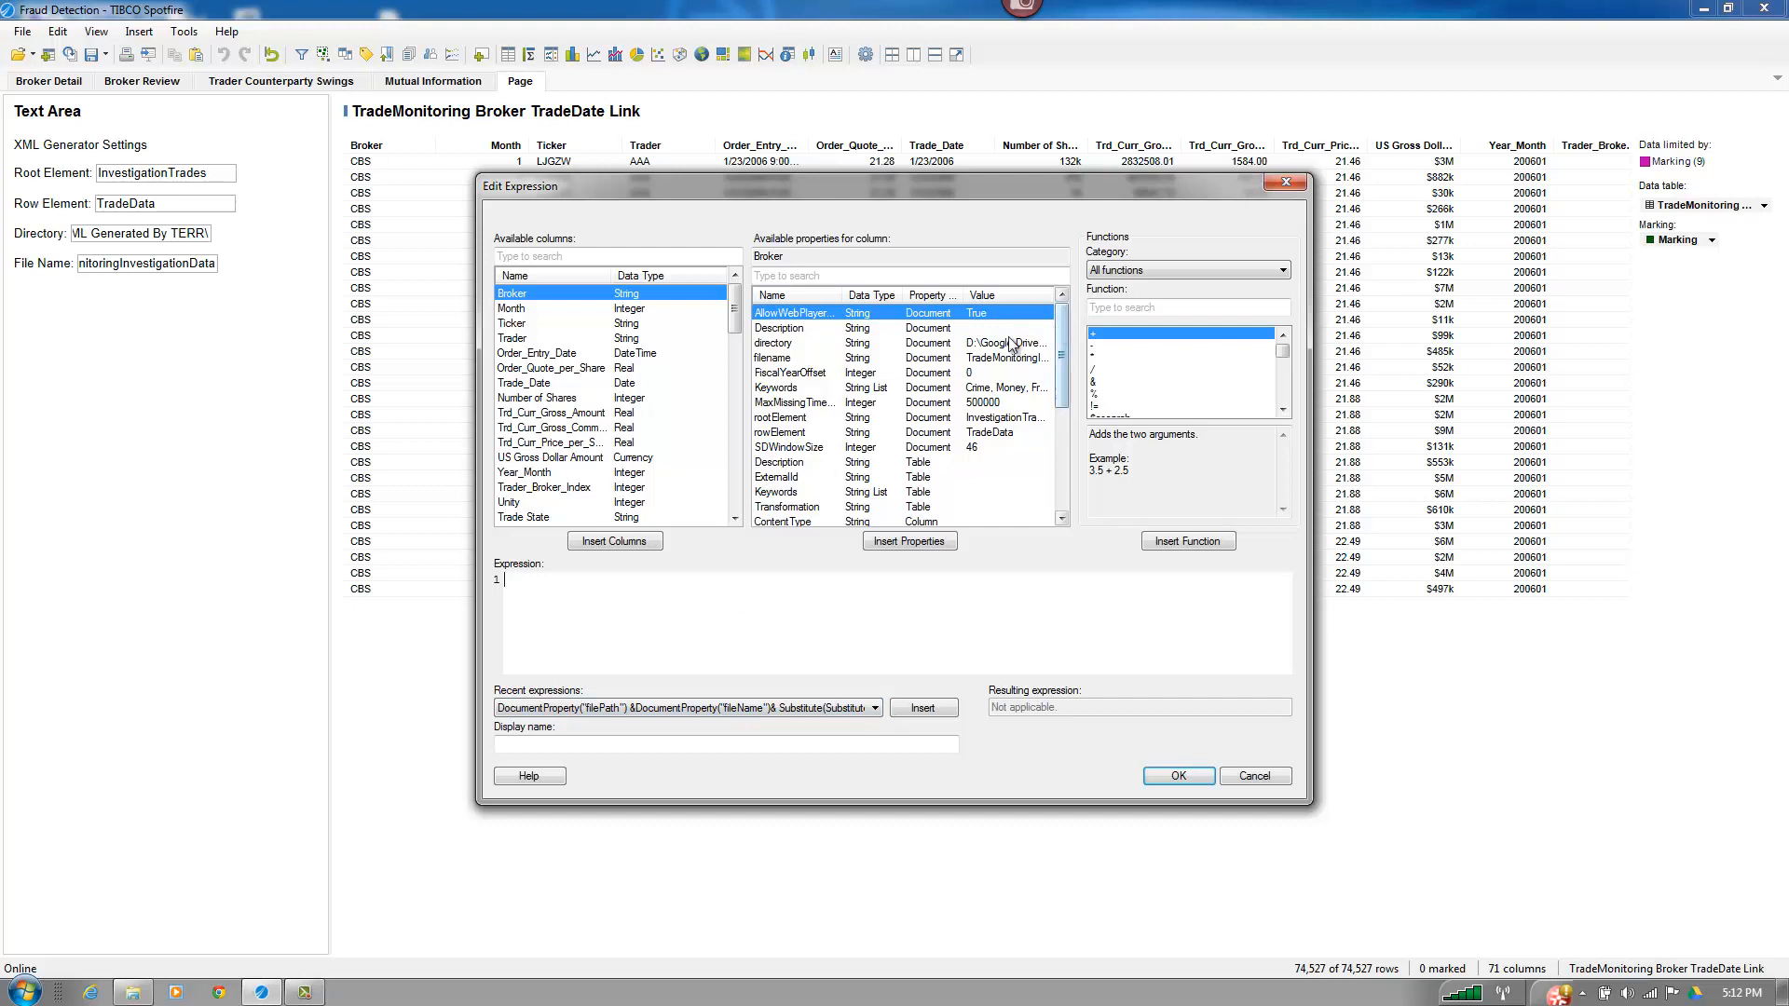
- Insert the directory property, an &, and the filename property into the expression
right_click(776, 342)
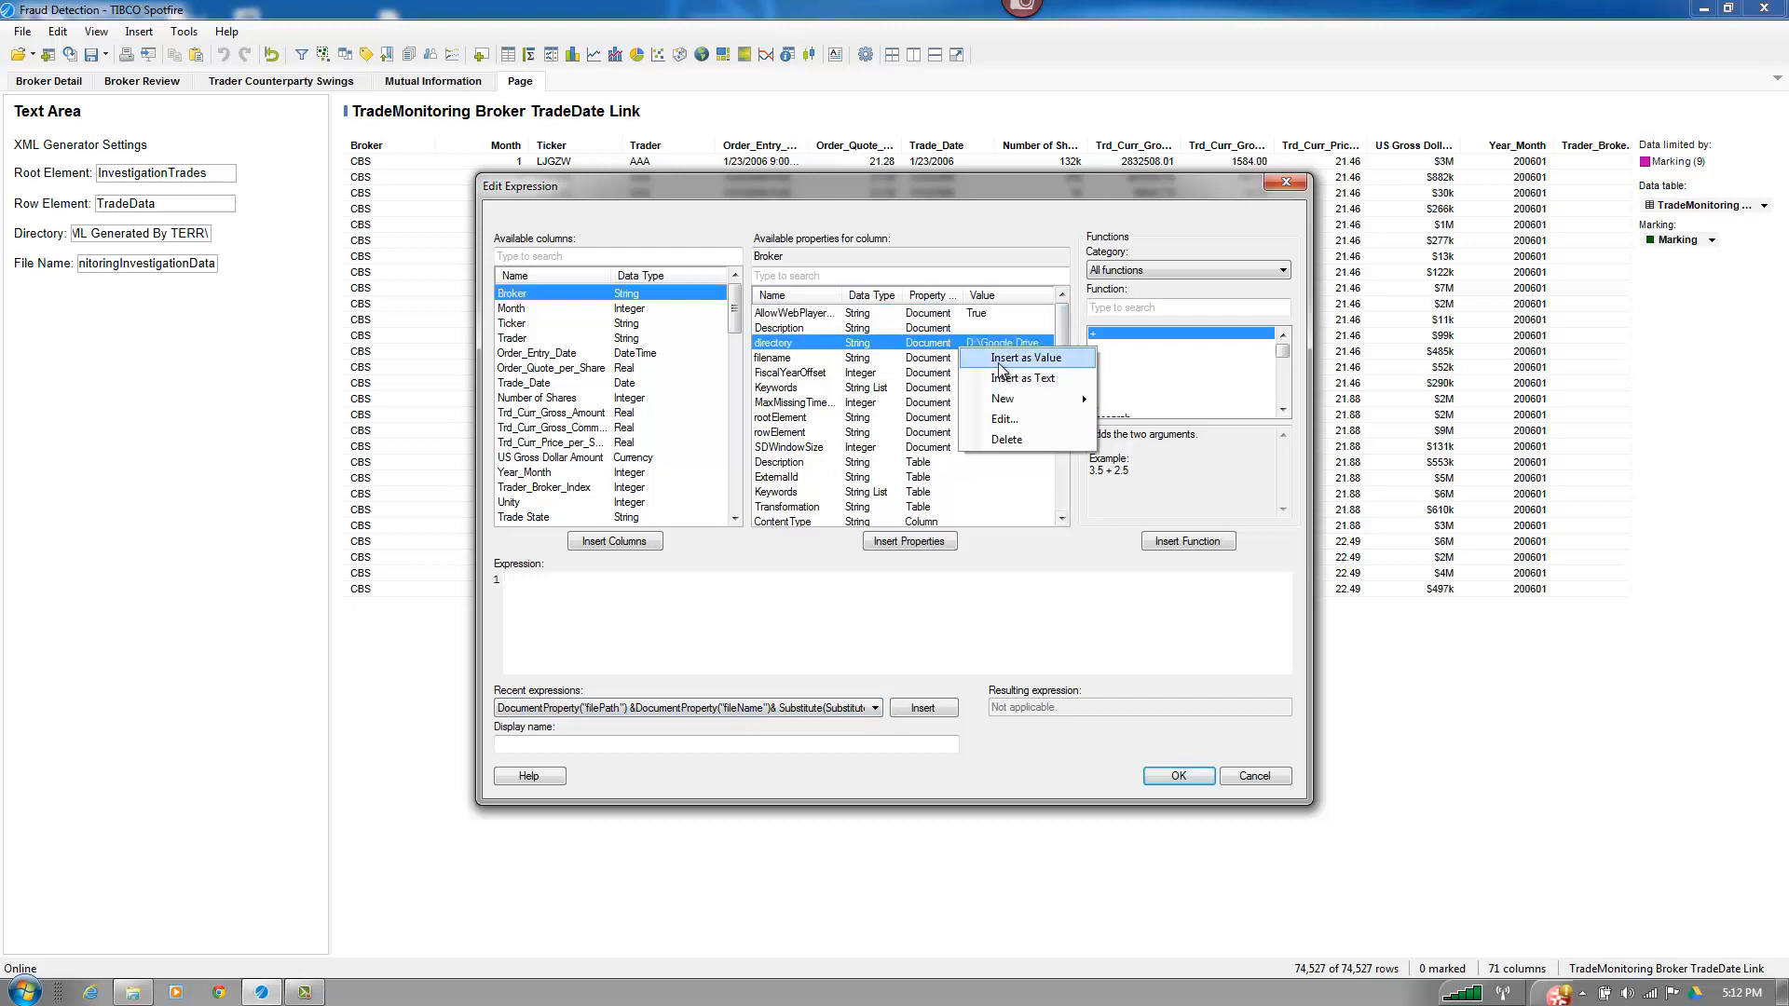
left_click(1023, 357)
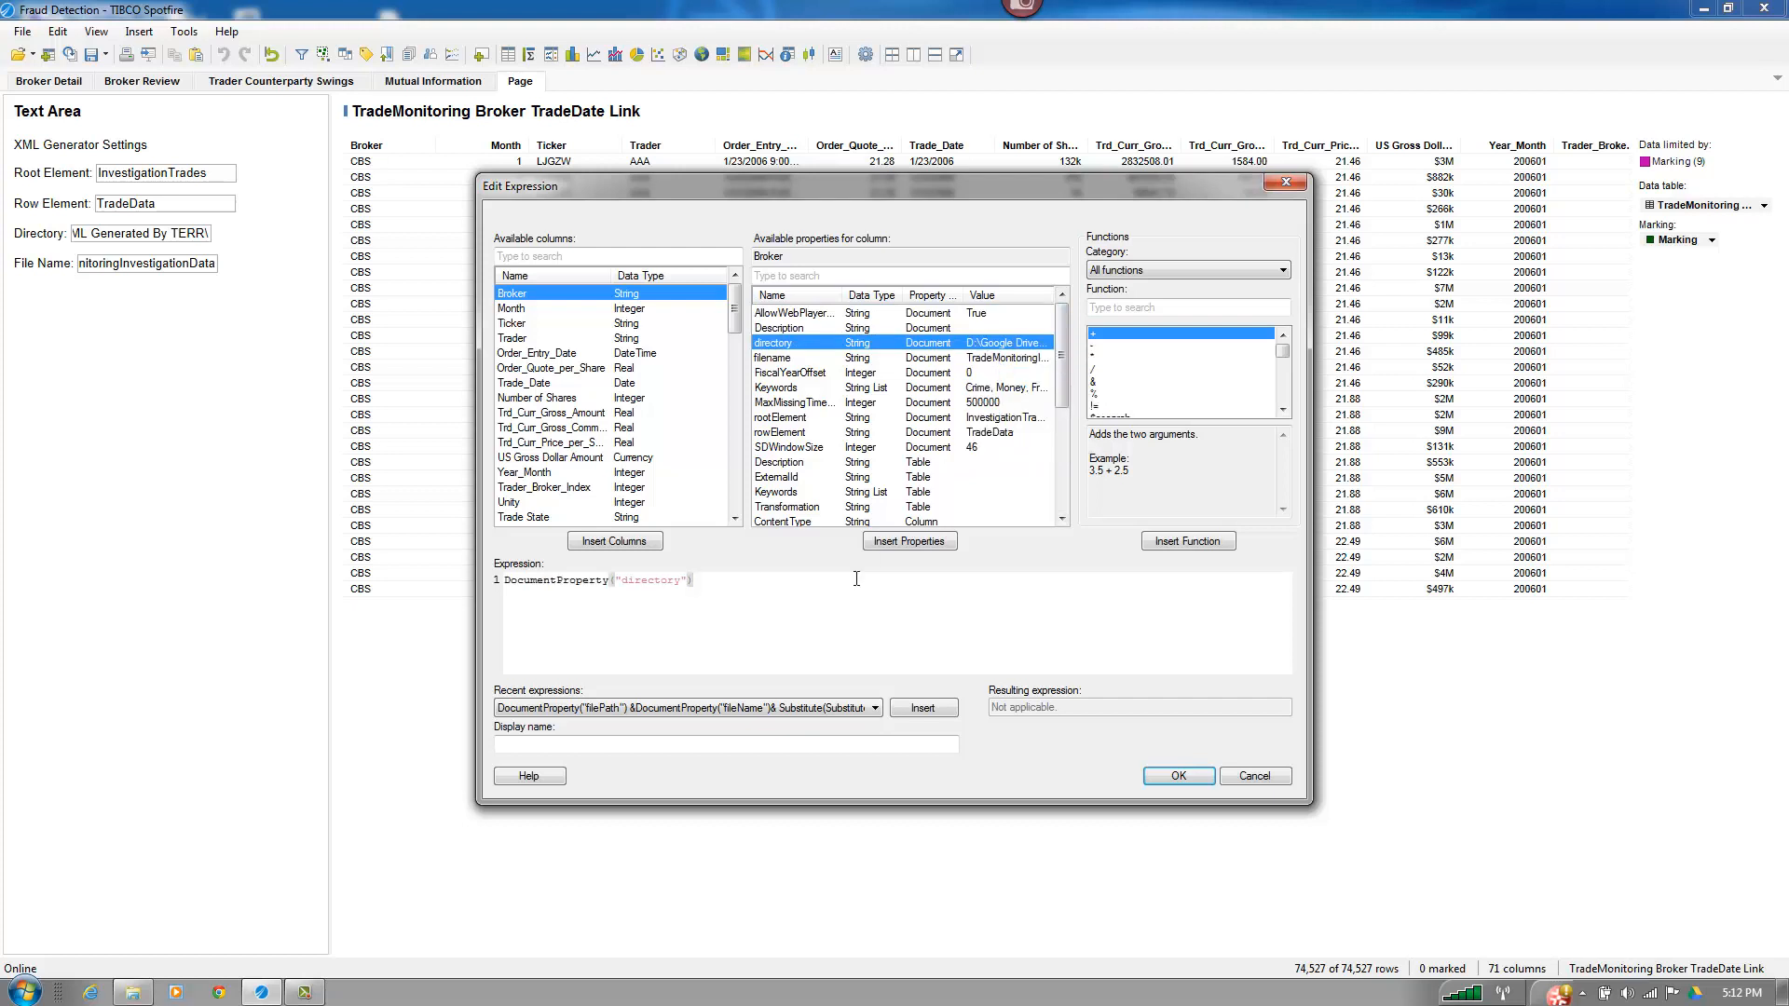
type("&")
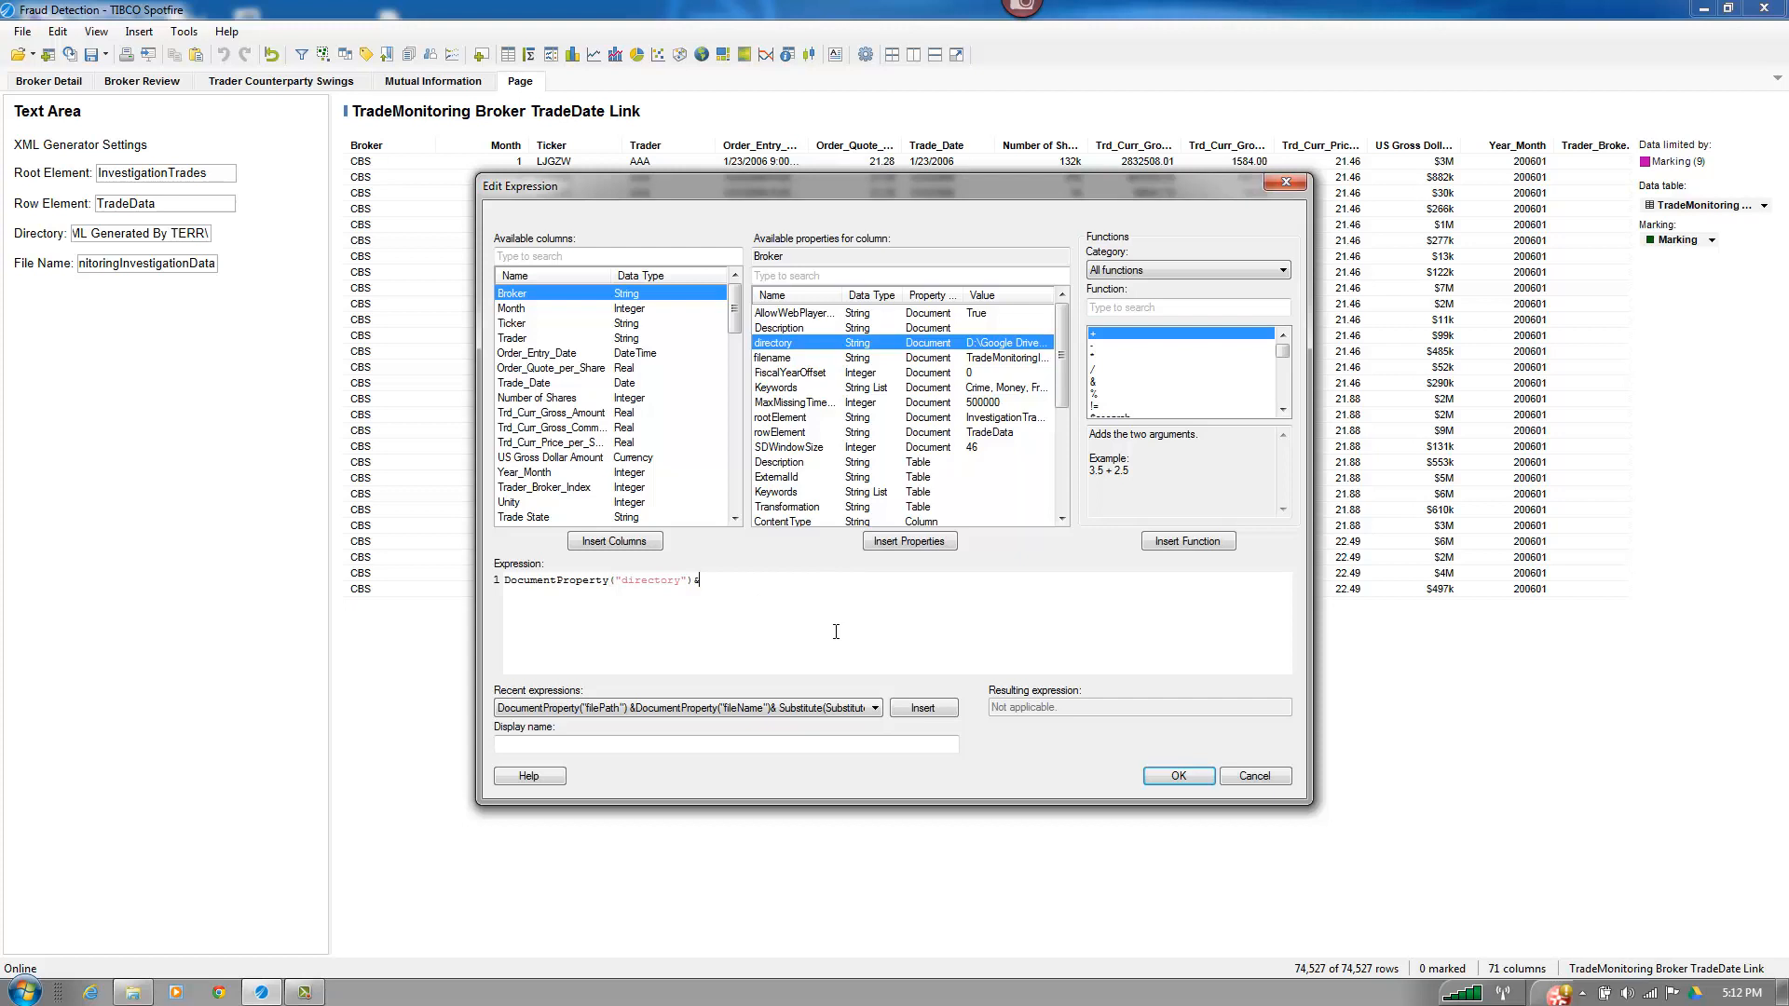
mouse_move(789, 372)
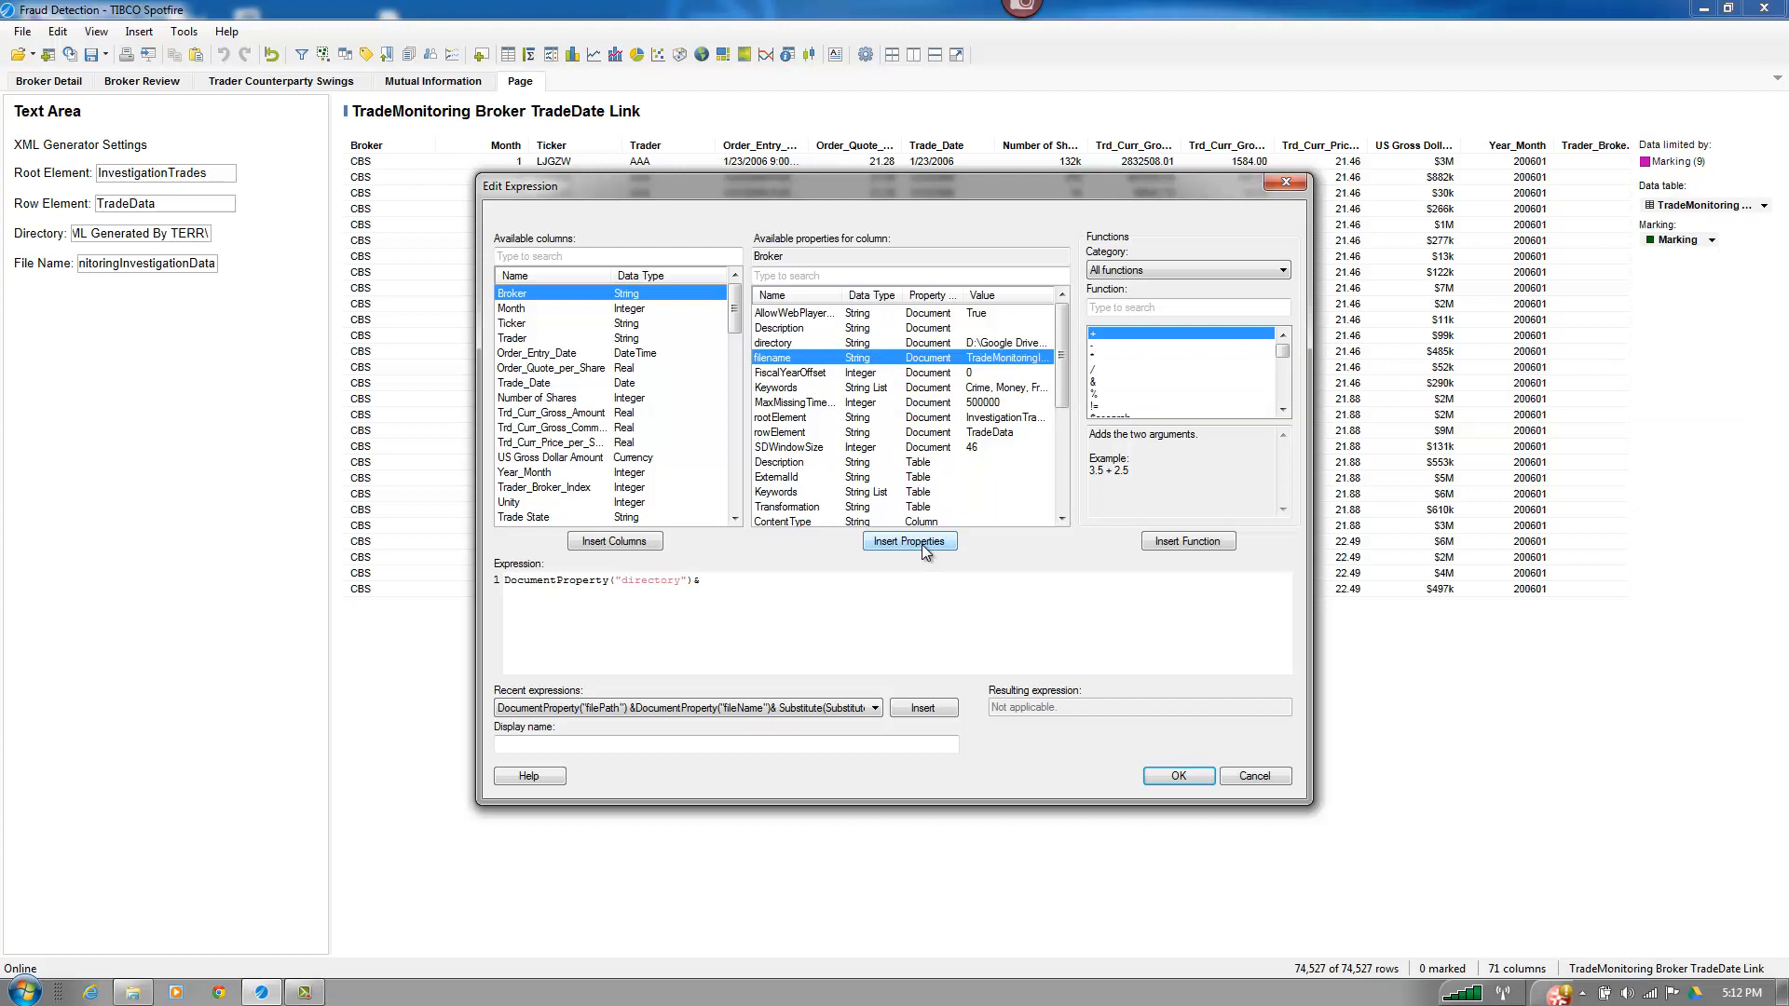
right_click(773, 357)
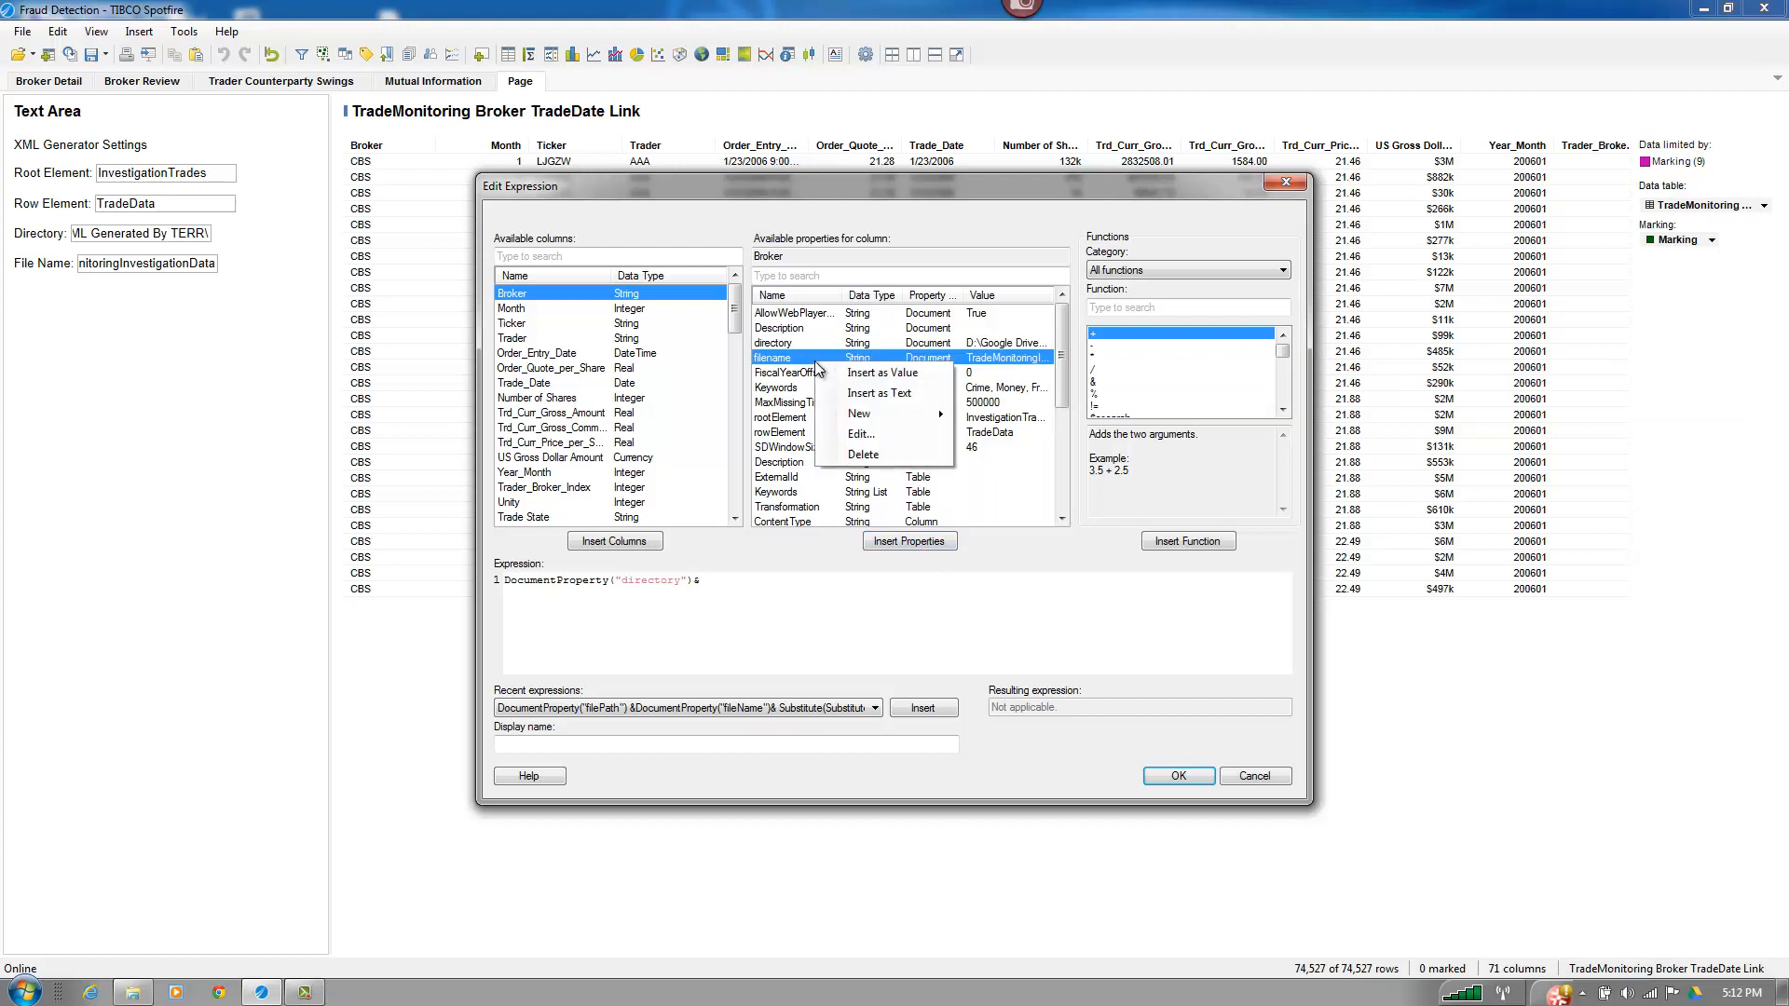
left_click(883, 372)
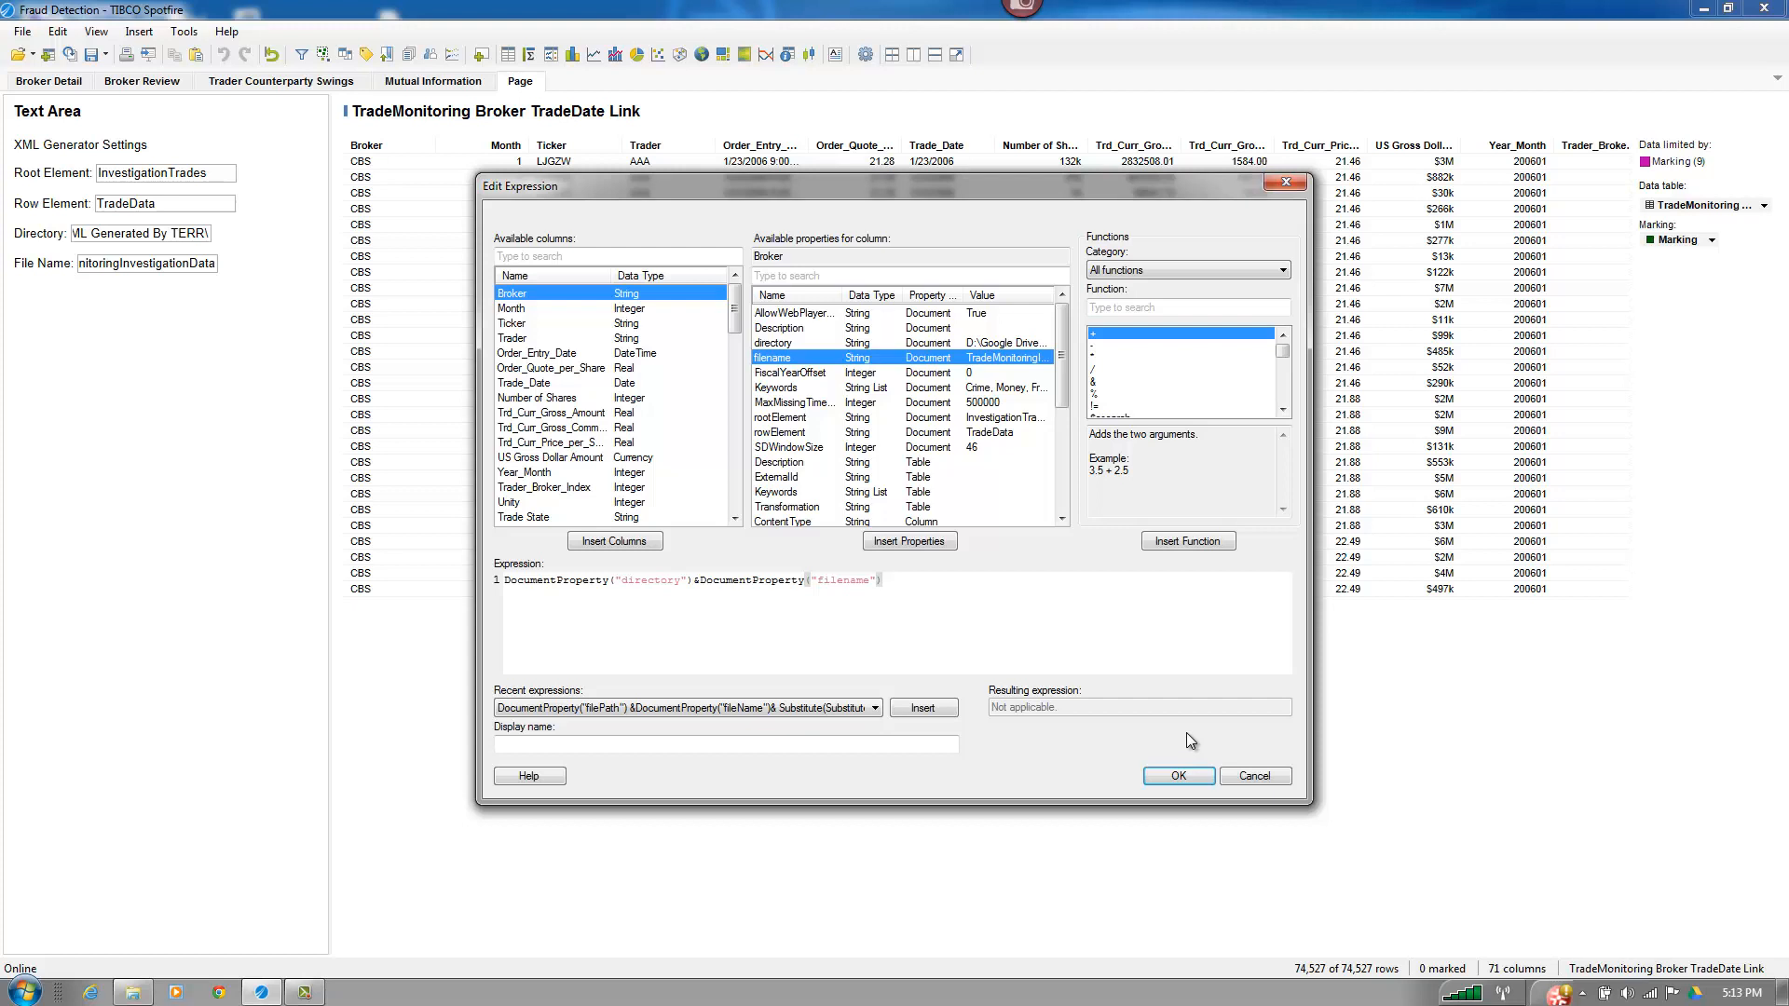
- Append &" - "& and start a DateTimeNow call for the timestamp
type("&")
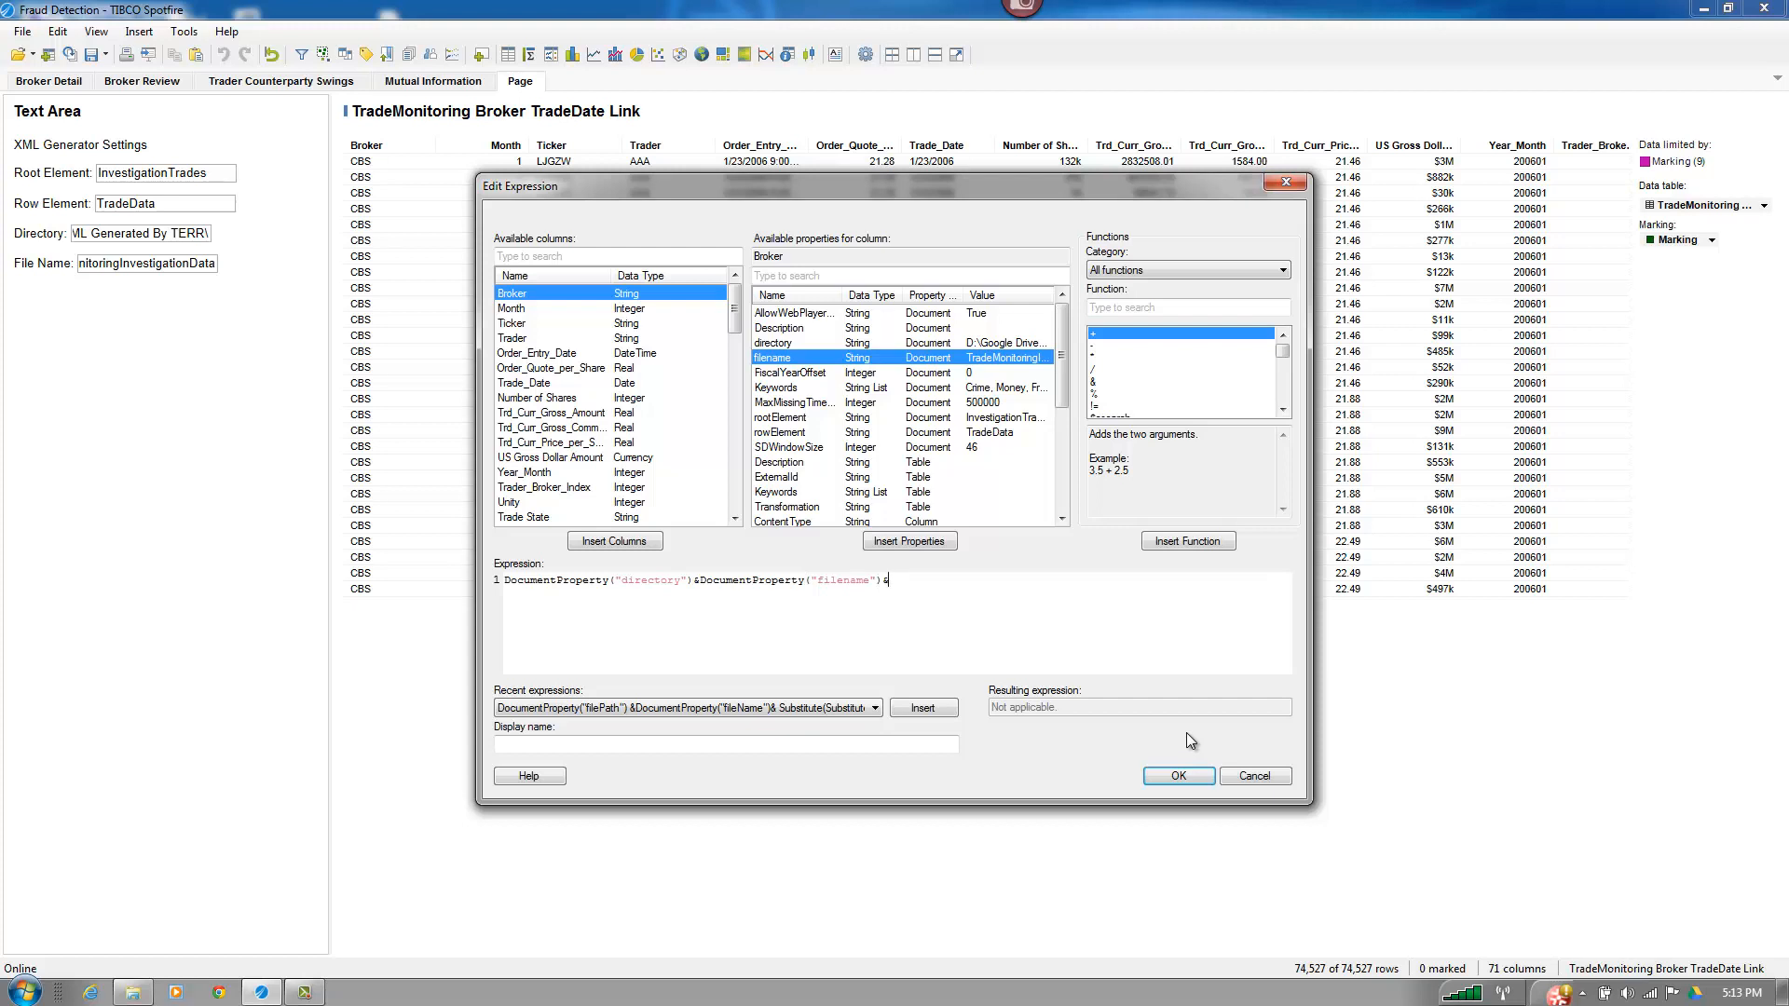
type("\"")
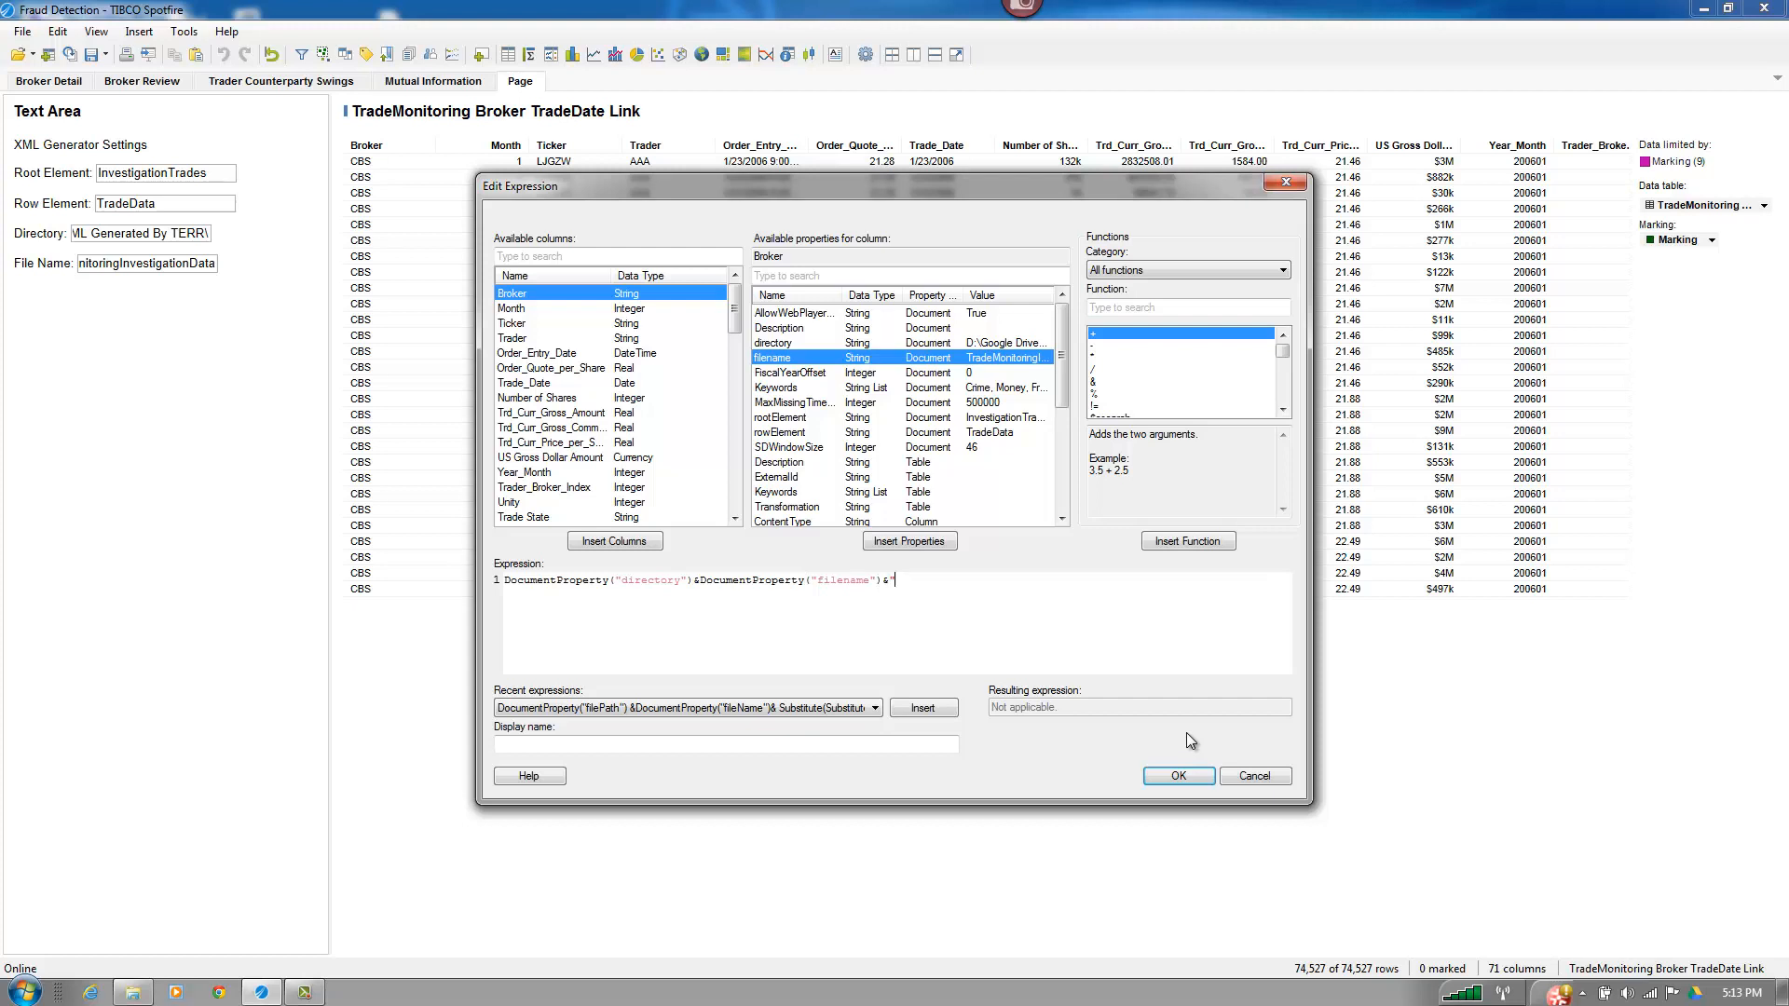
type("-")
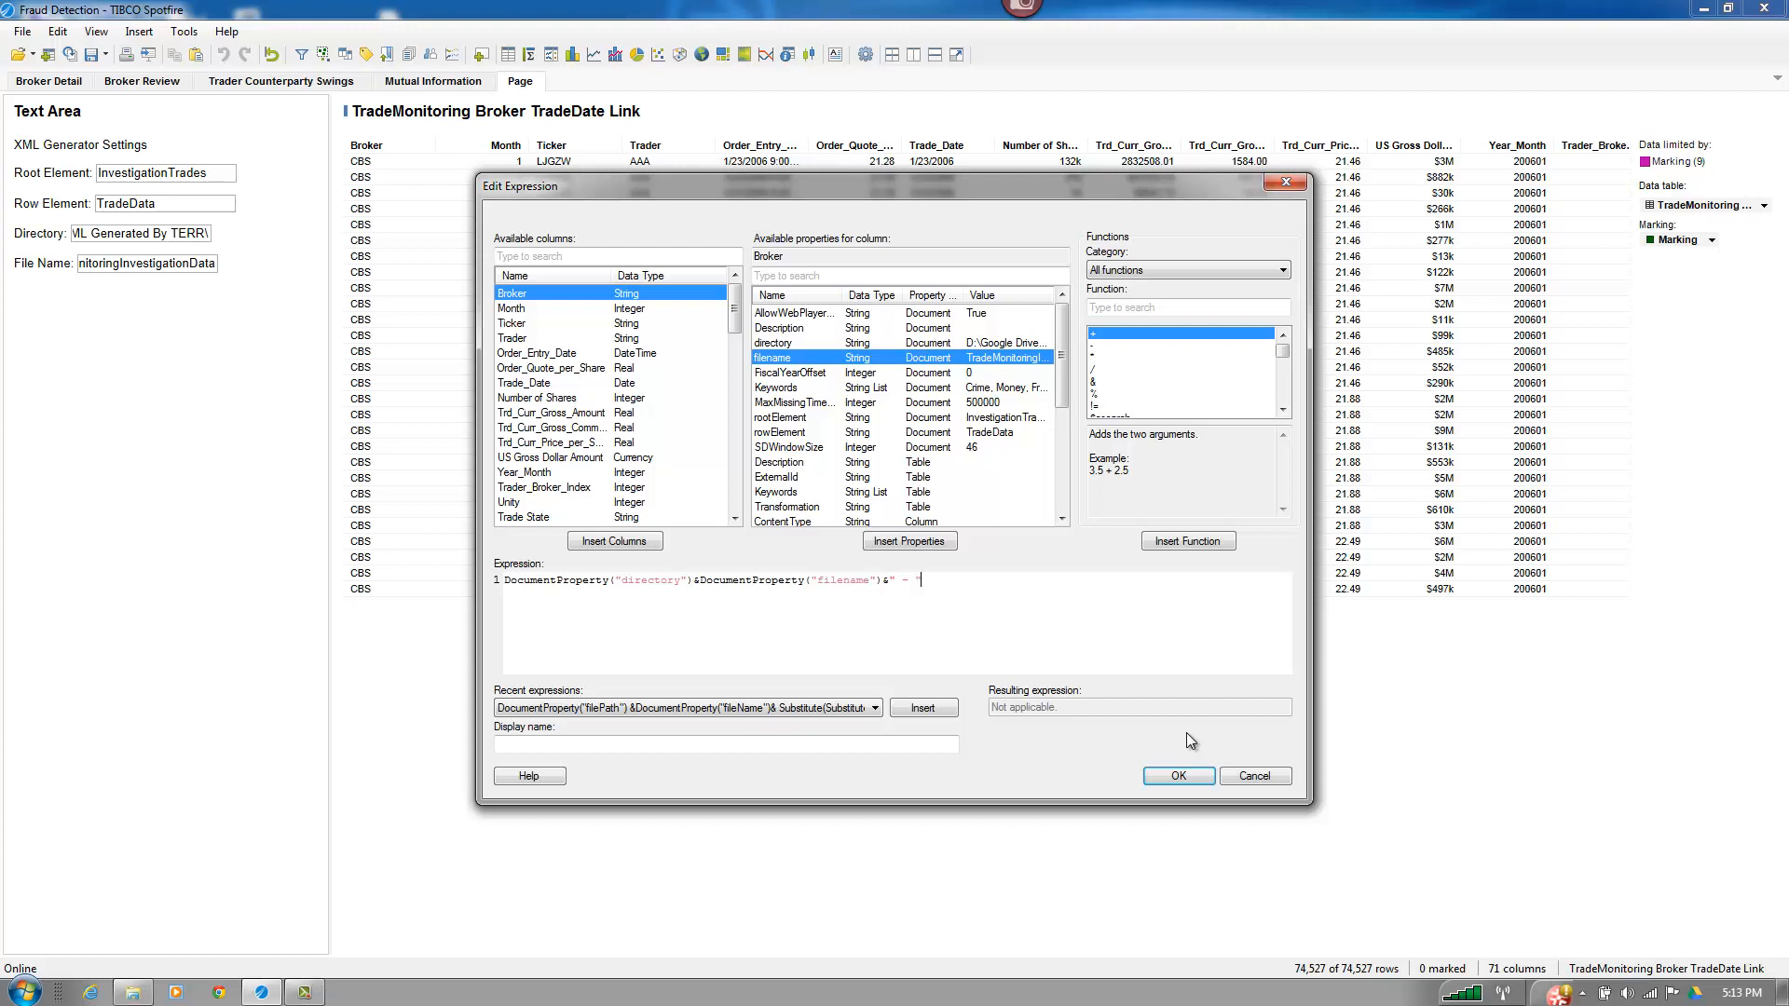
type("&")
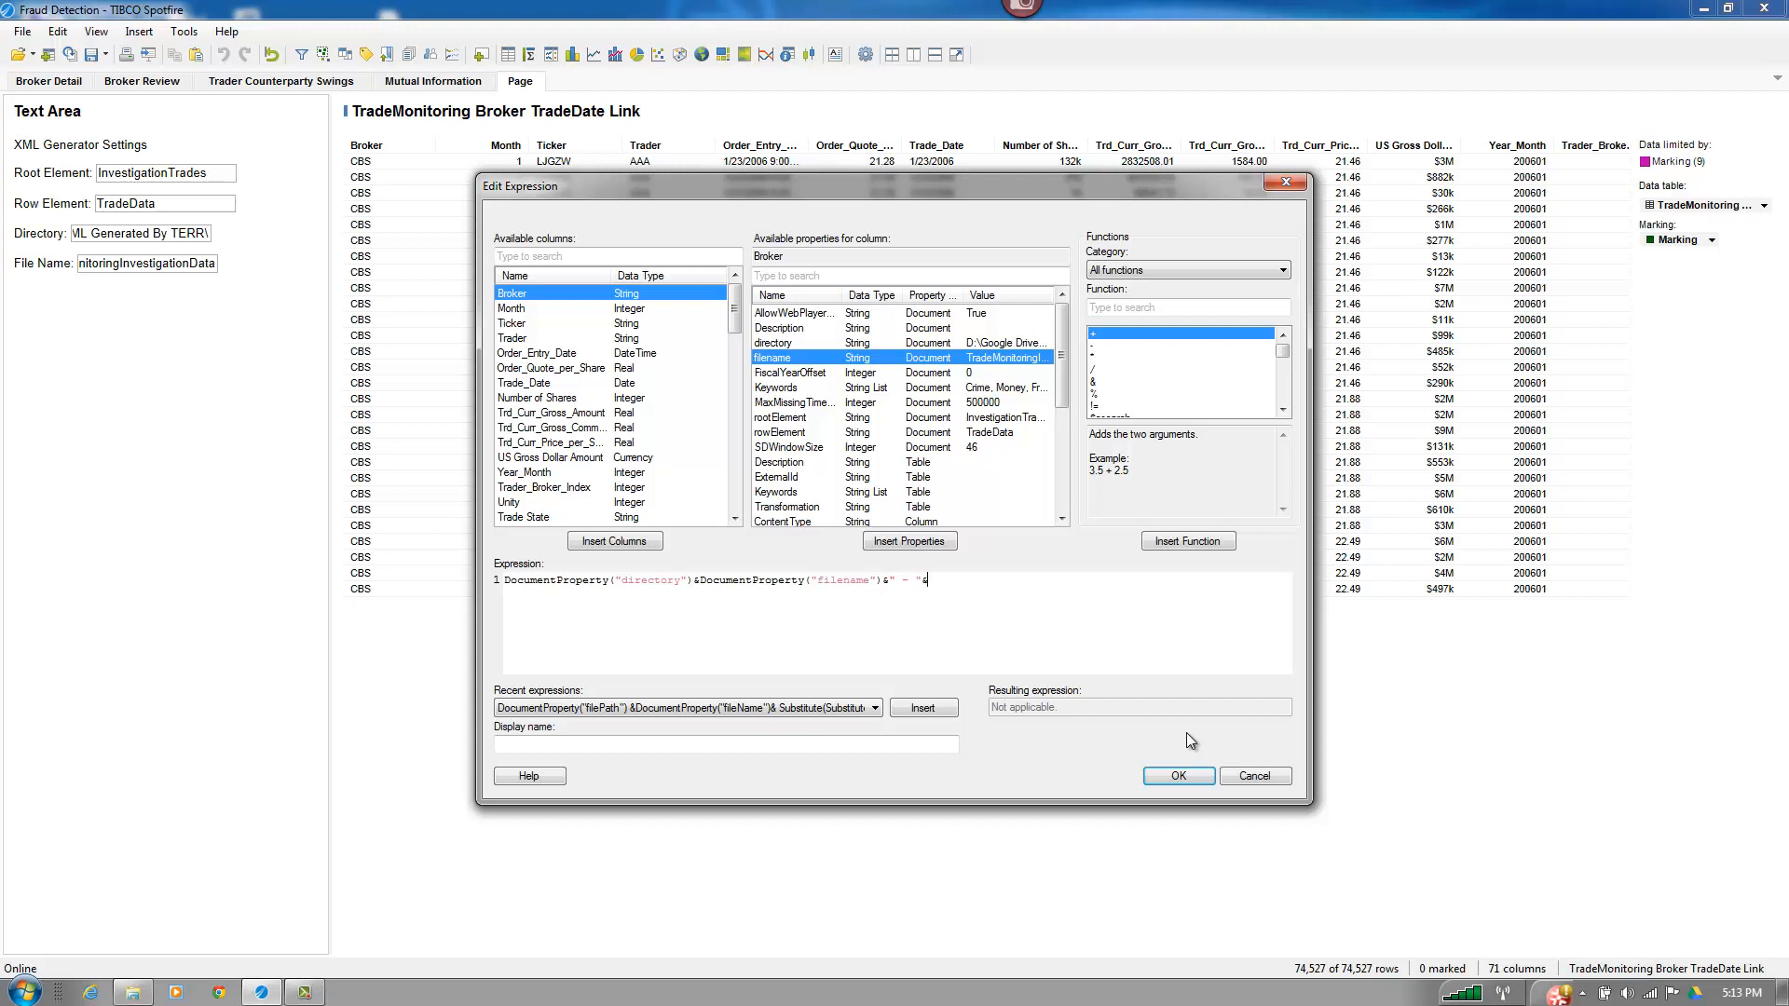
type("D")
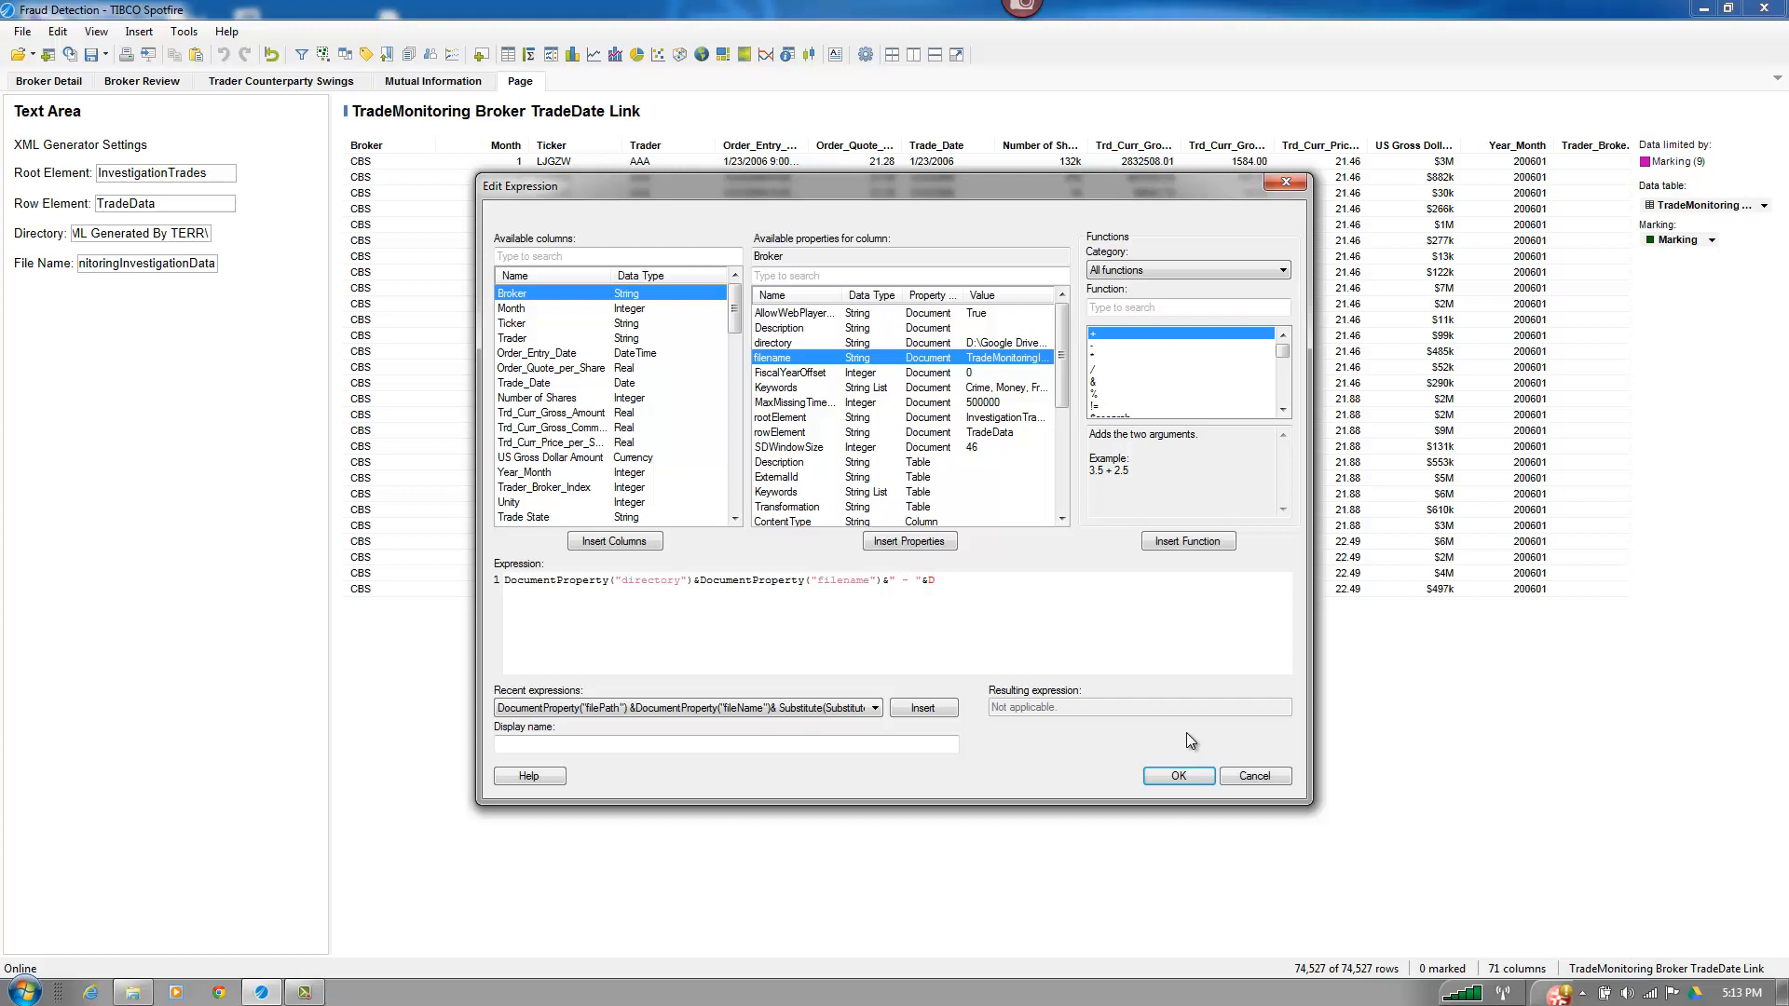
type("DateTimeNow())")
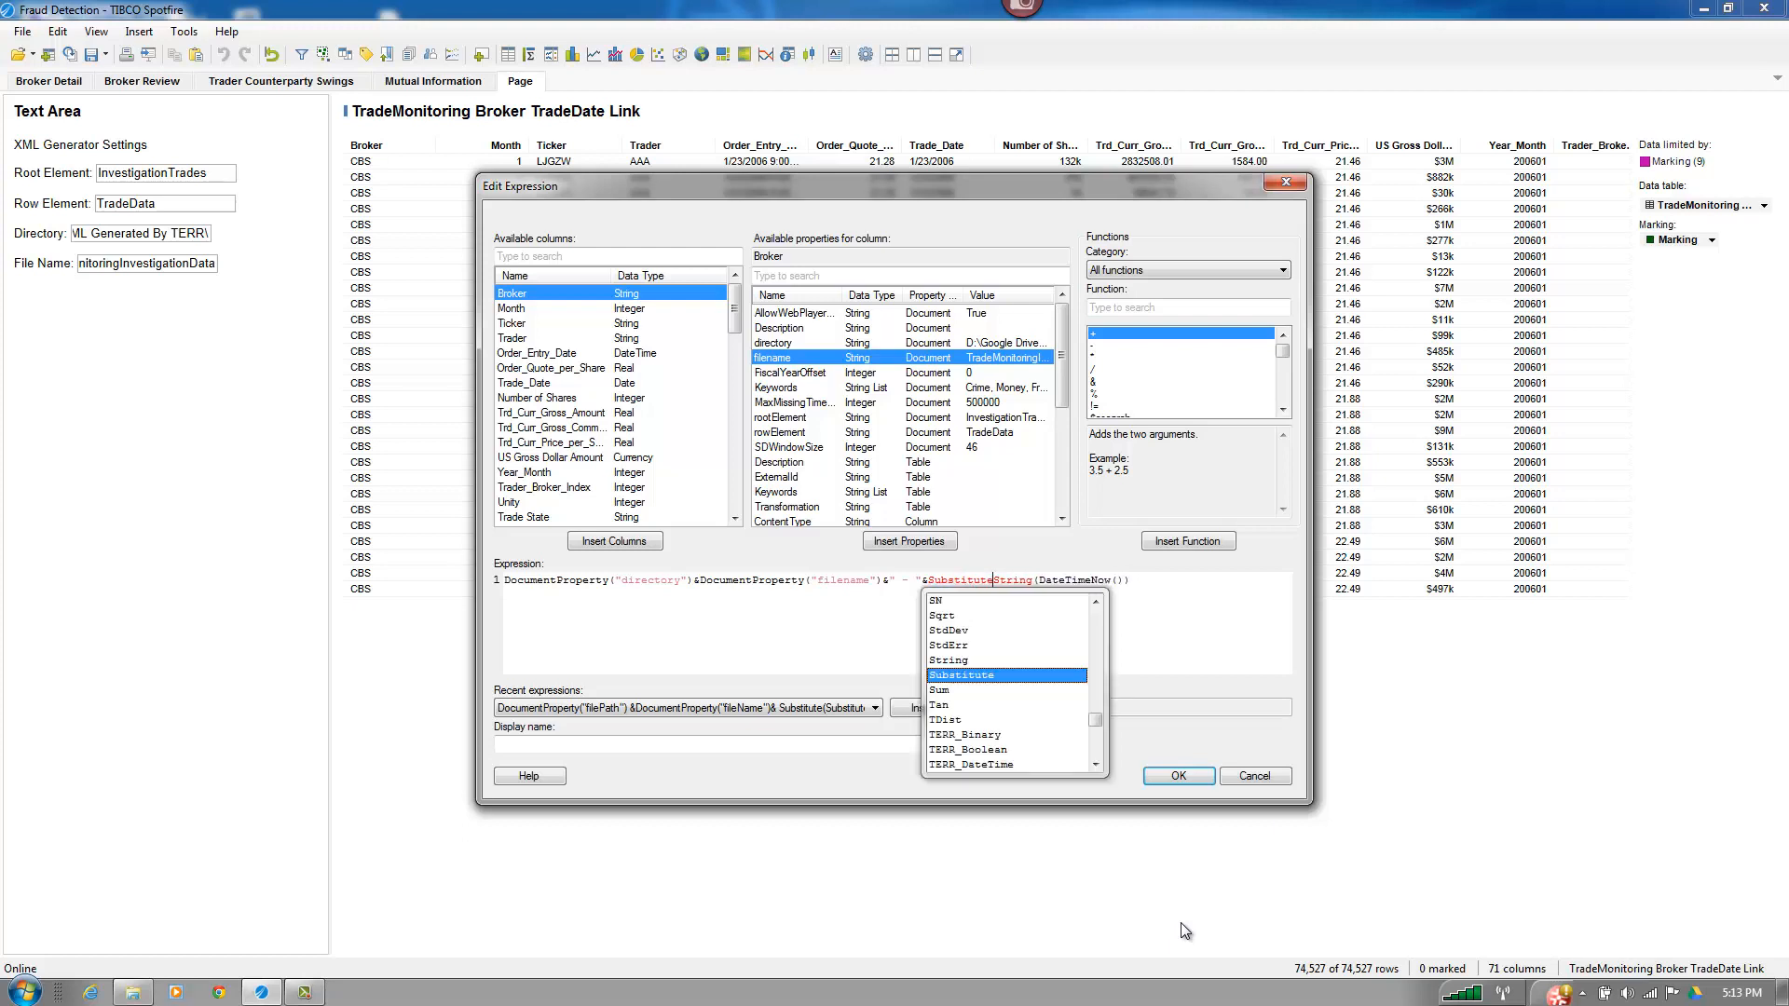
- Finish nested Substitute calls swapping "/" and ":" for "-", append &".xml", and confirm
left_click(1193, 593)
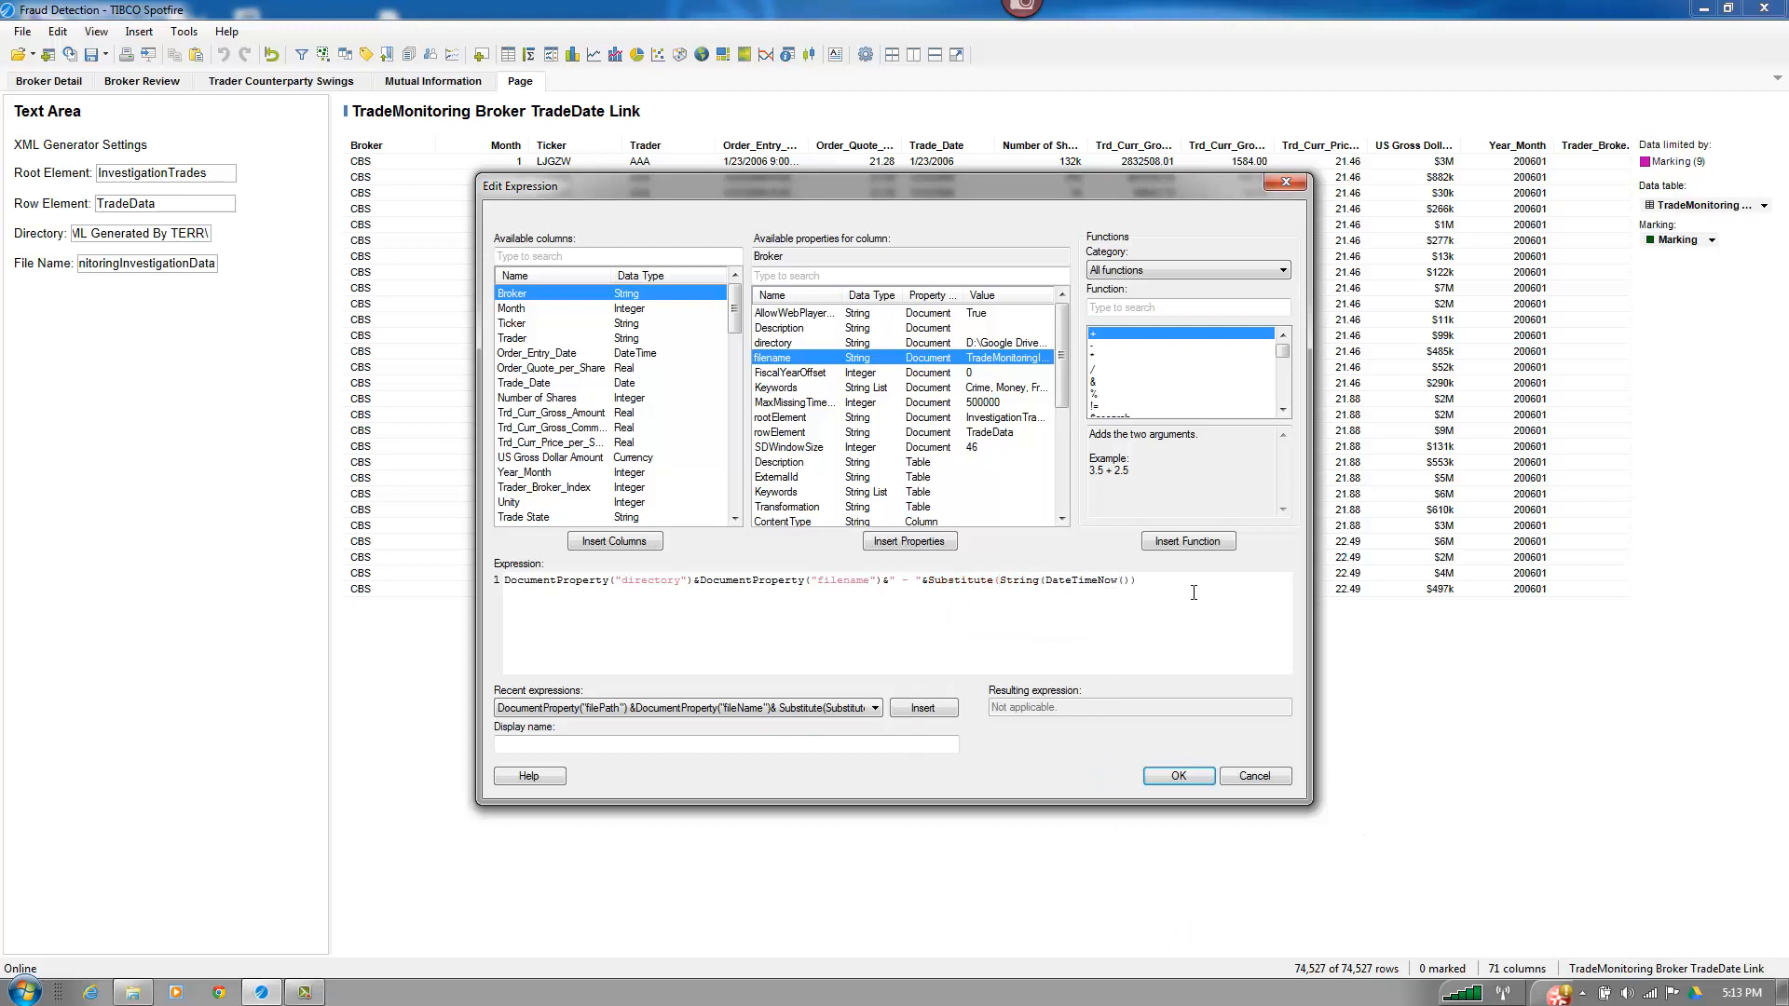
type(",\"/")
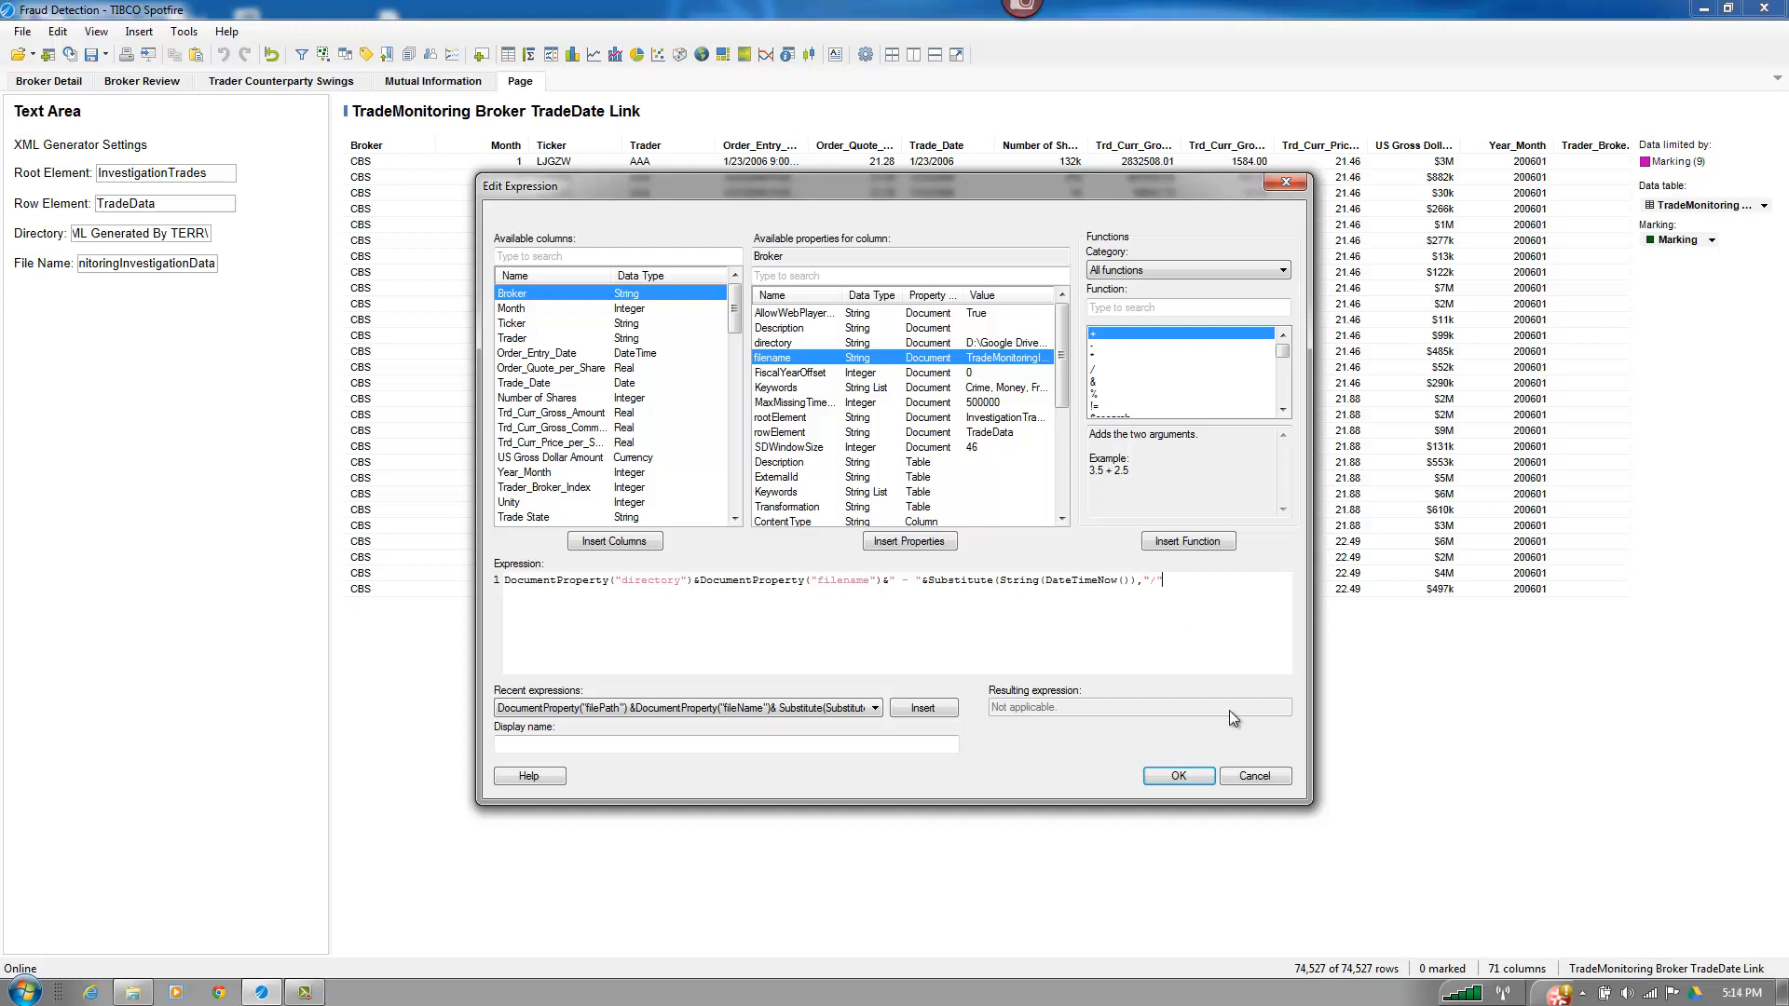
type(",\"")
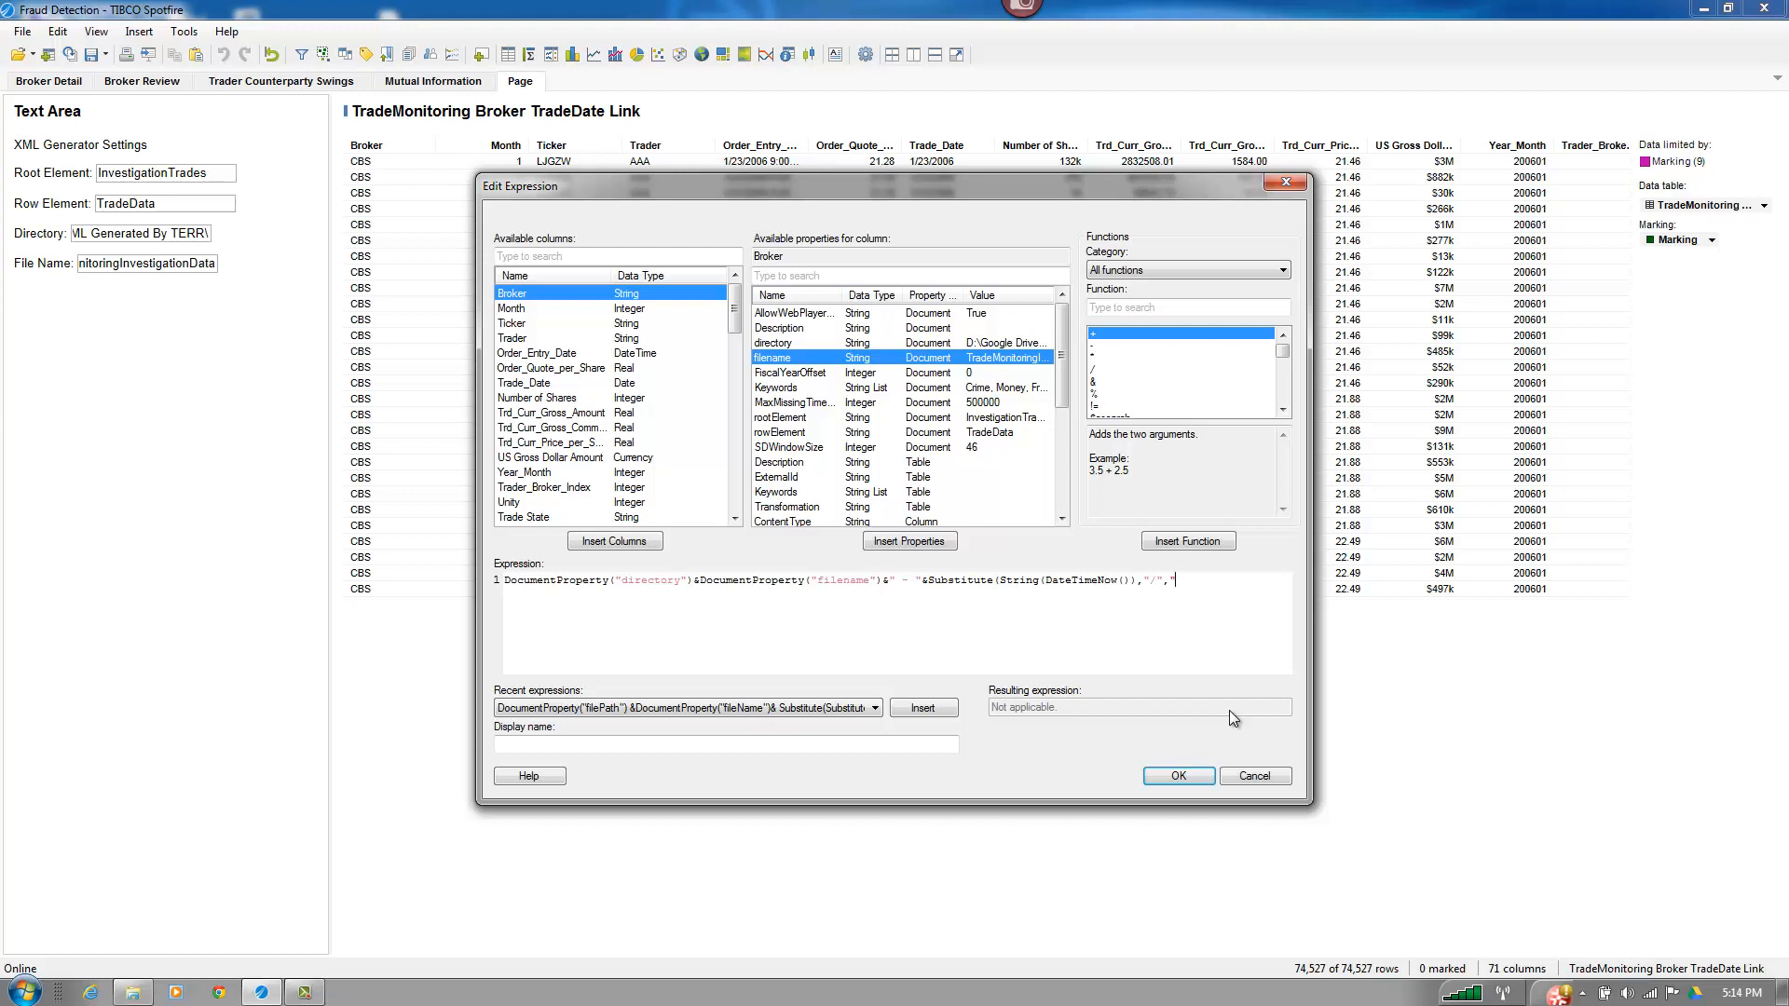
type("-\"),\":\",\"-\")")
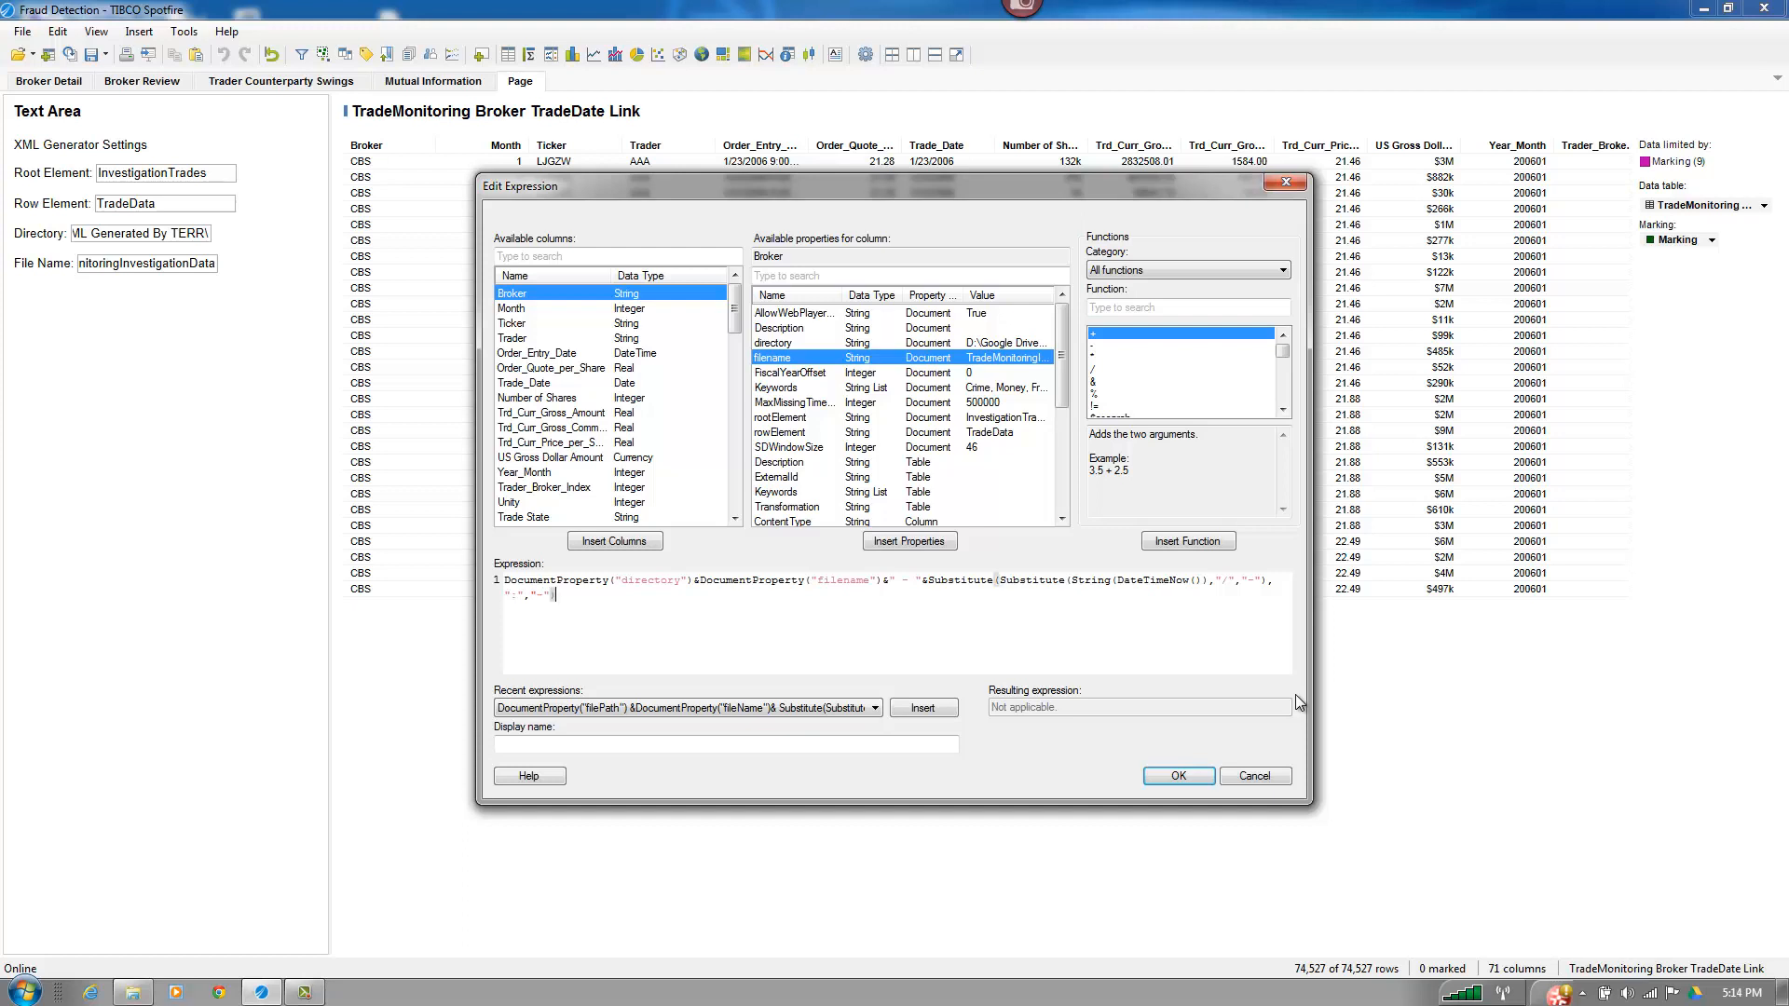
type("&\"")
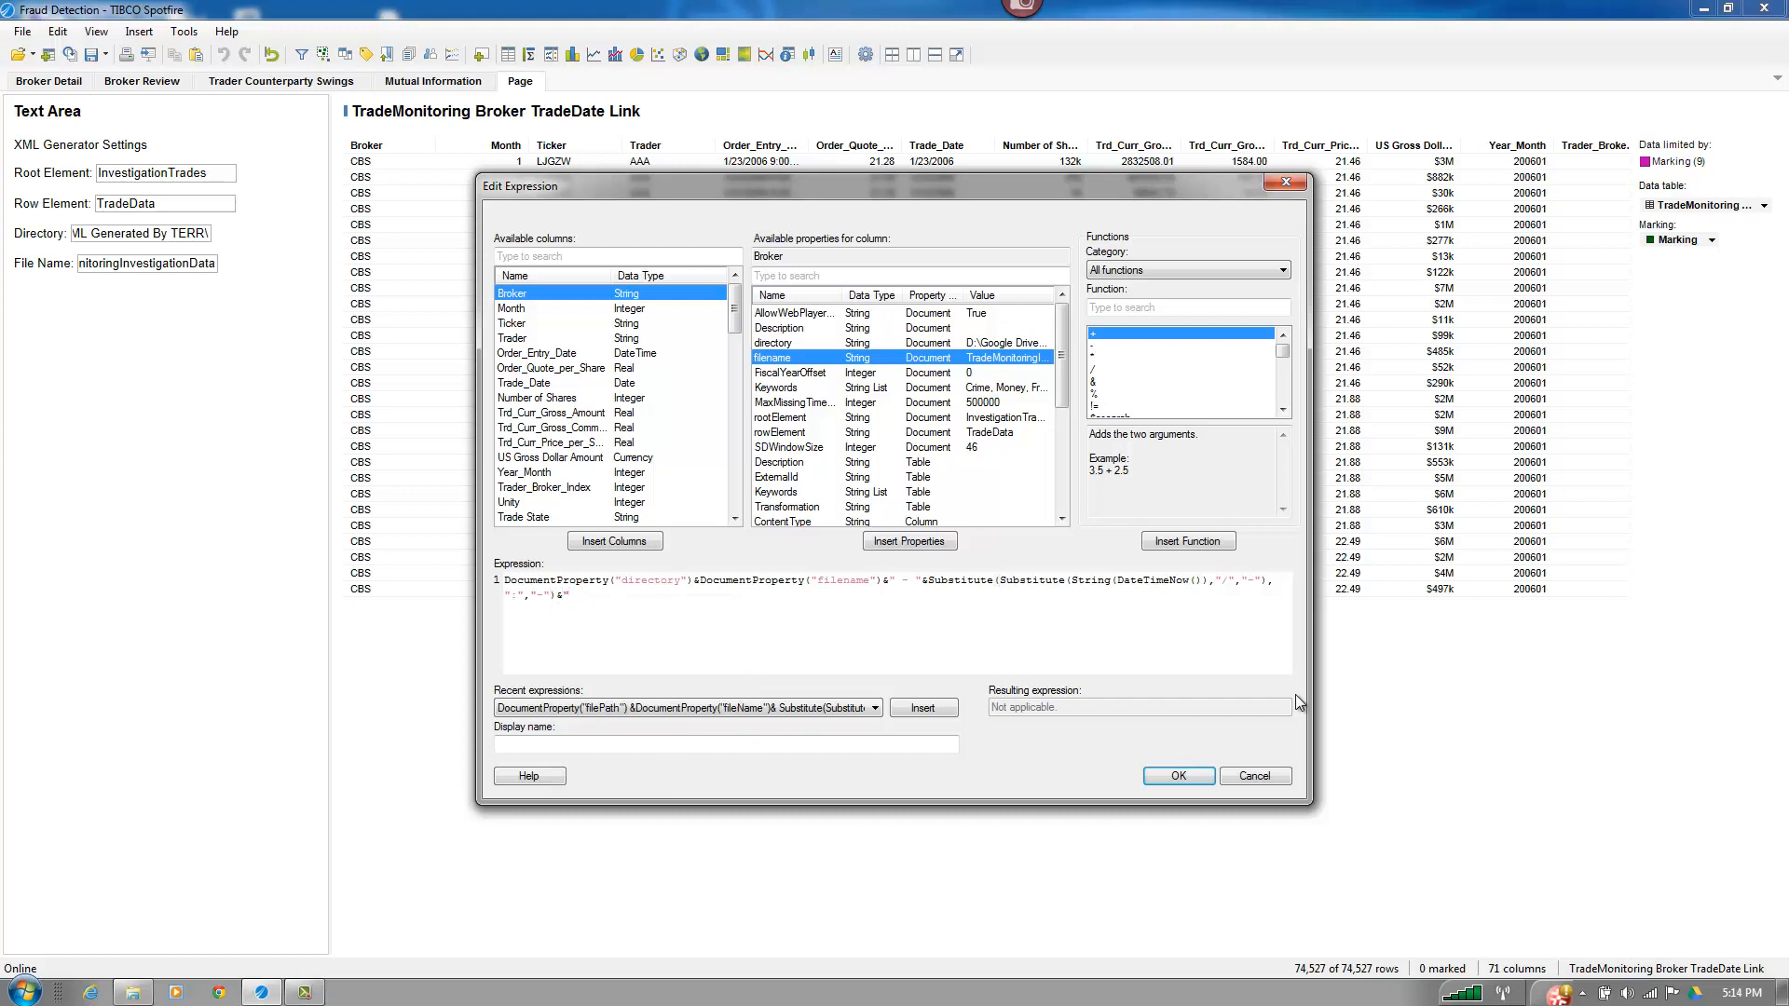
type(".xml\"")
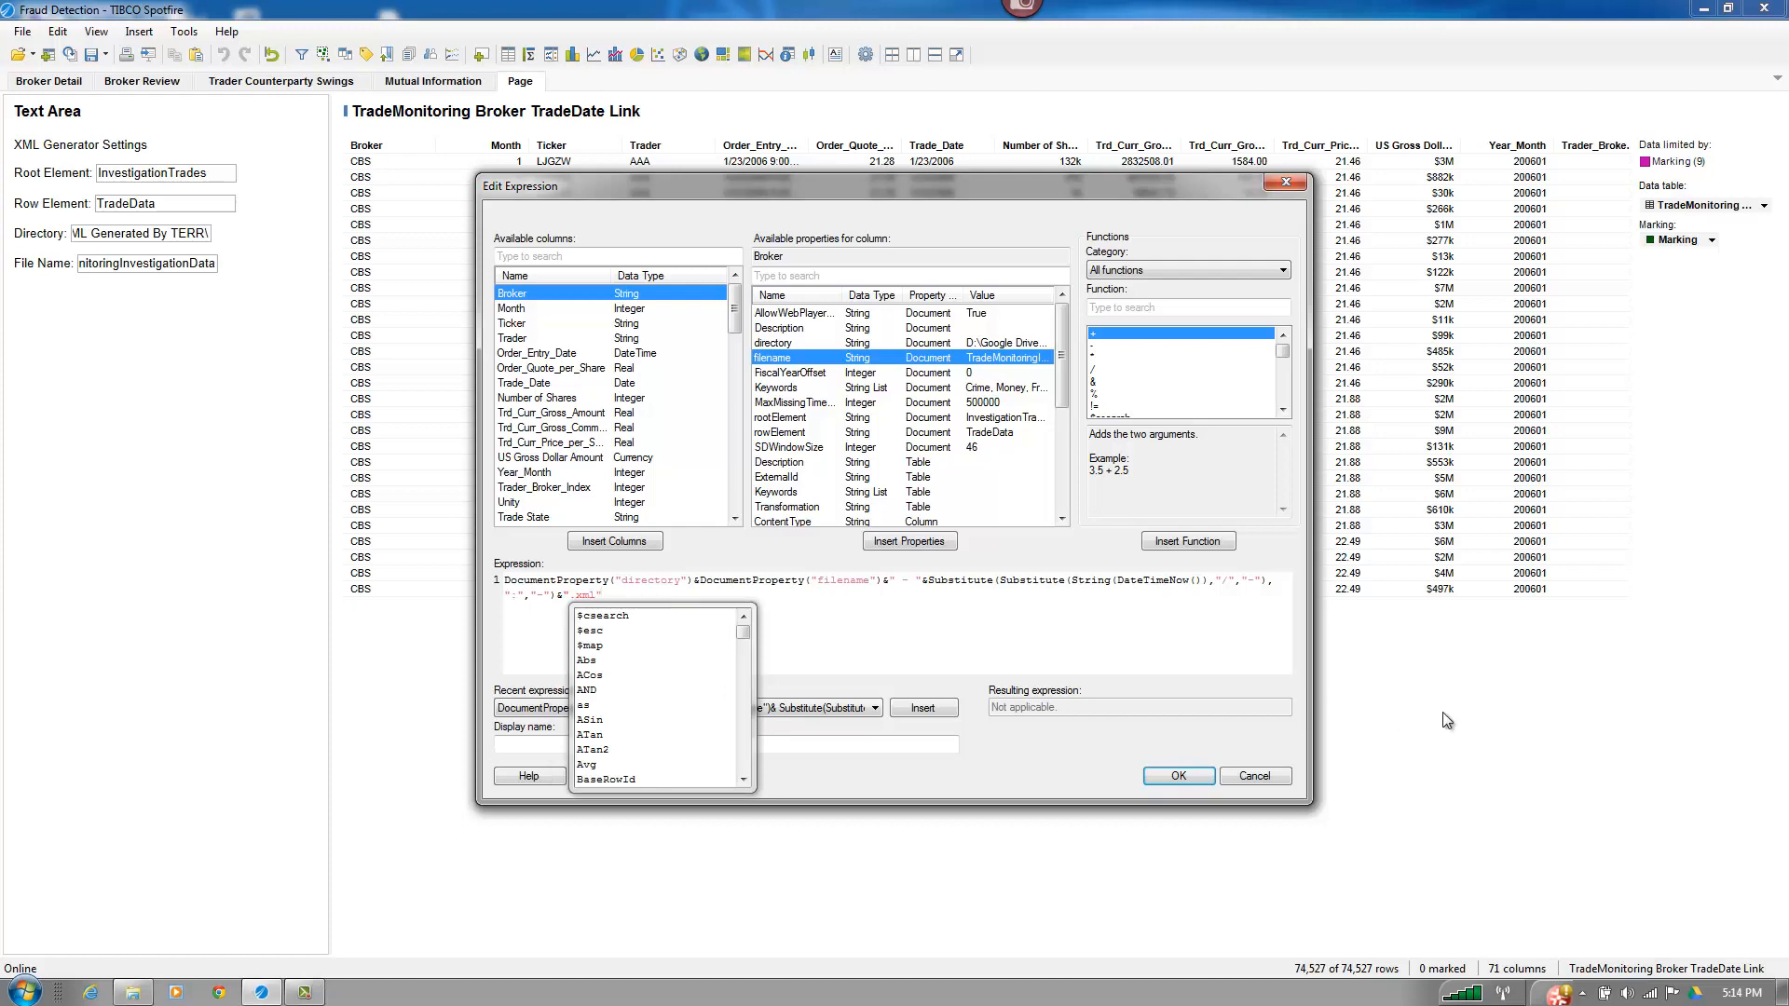
left_click(1178, 776)
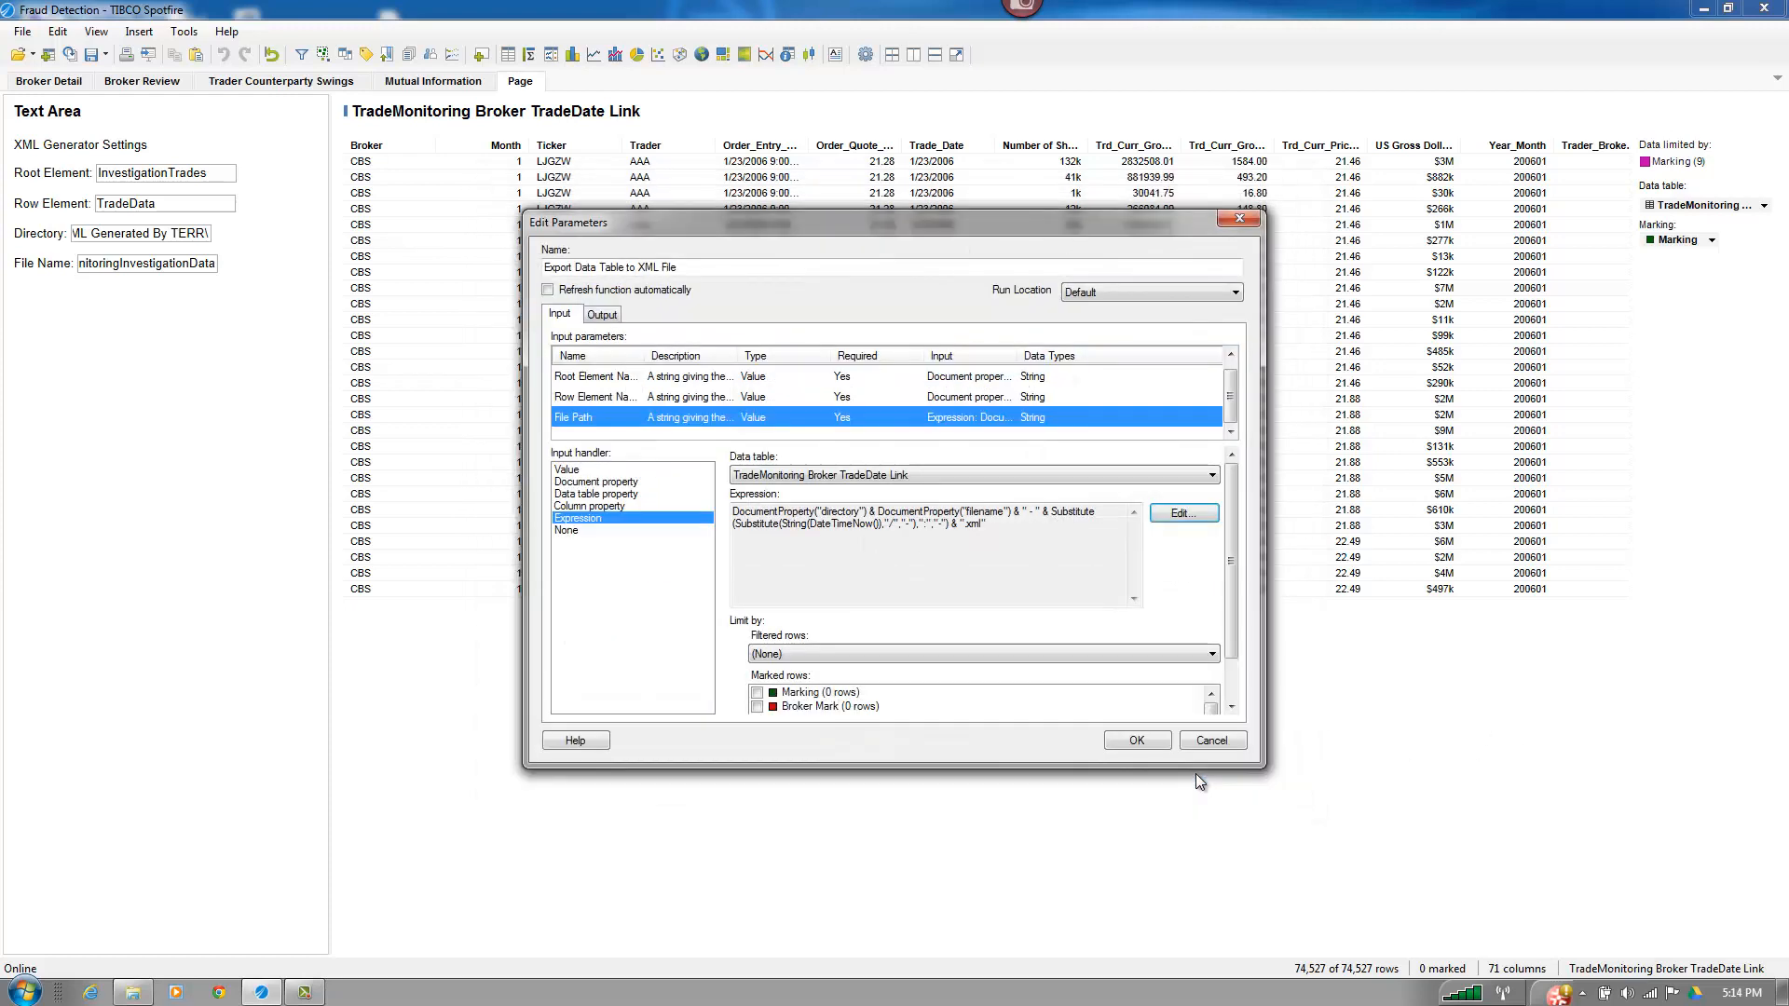
mouse_move(1252, 355)
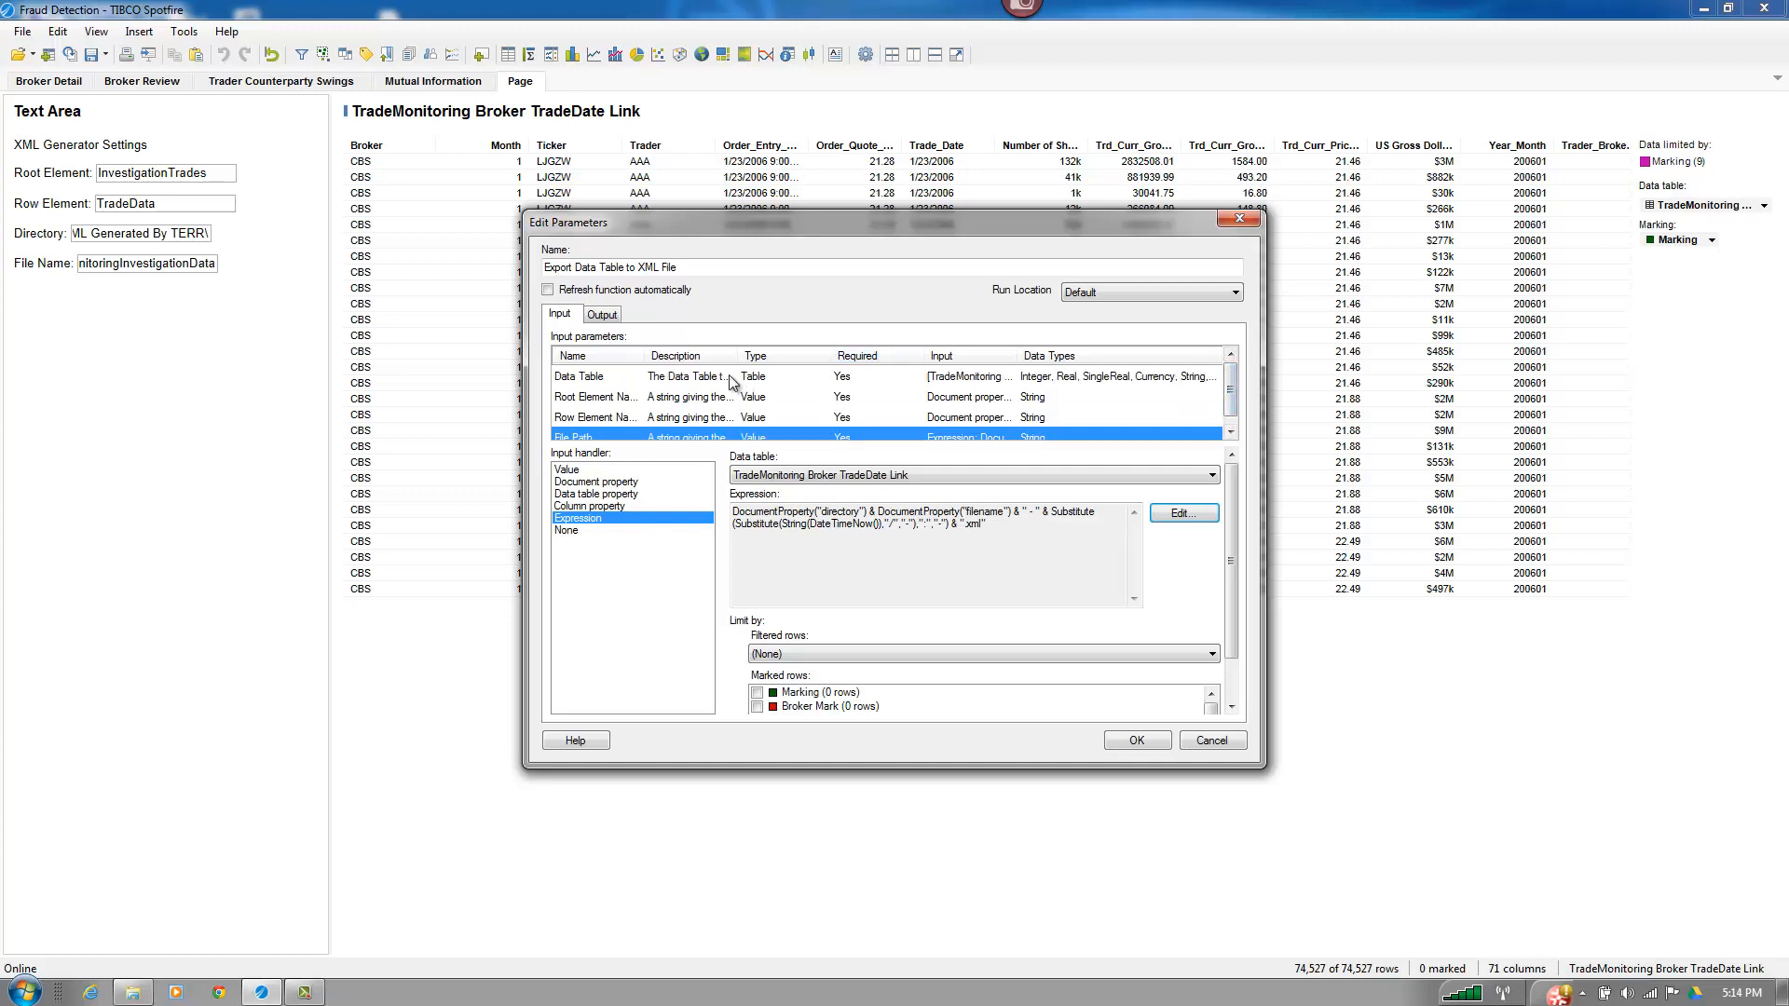
mouse_move(731, 382)
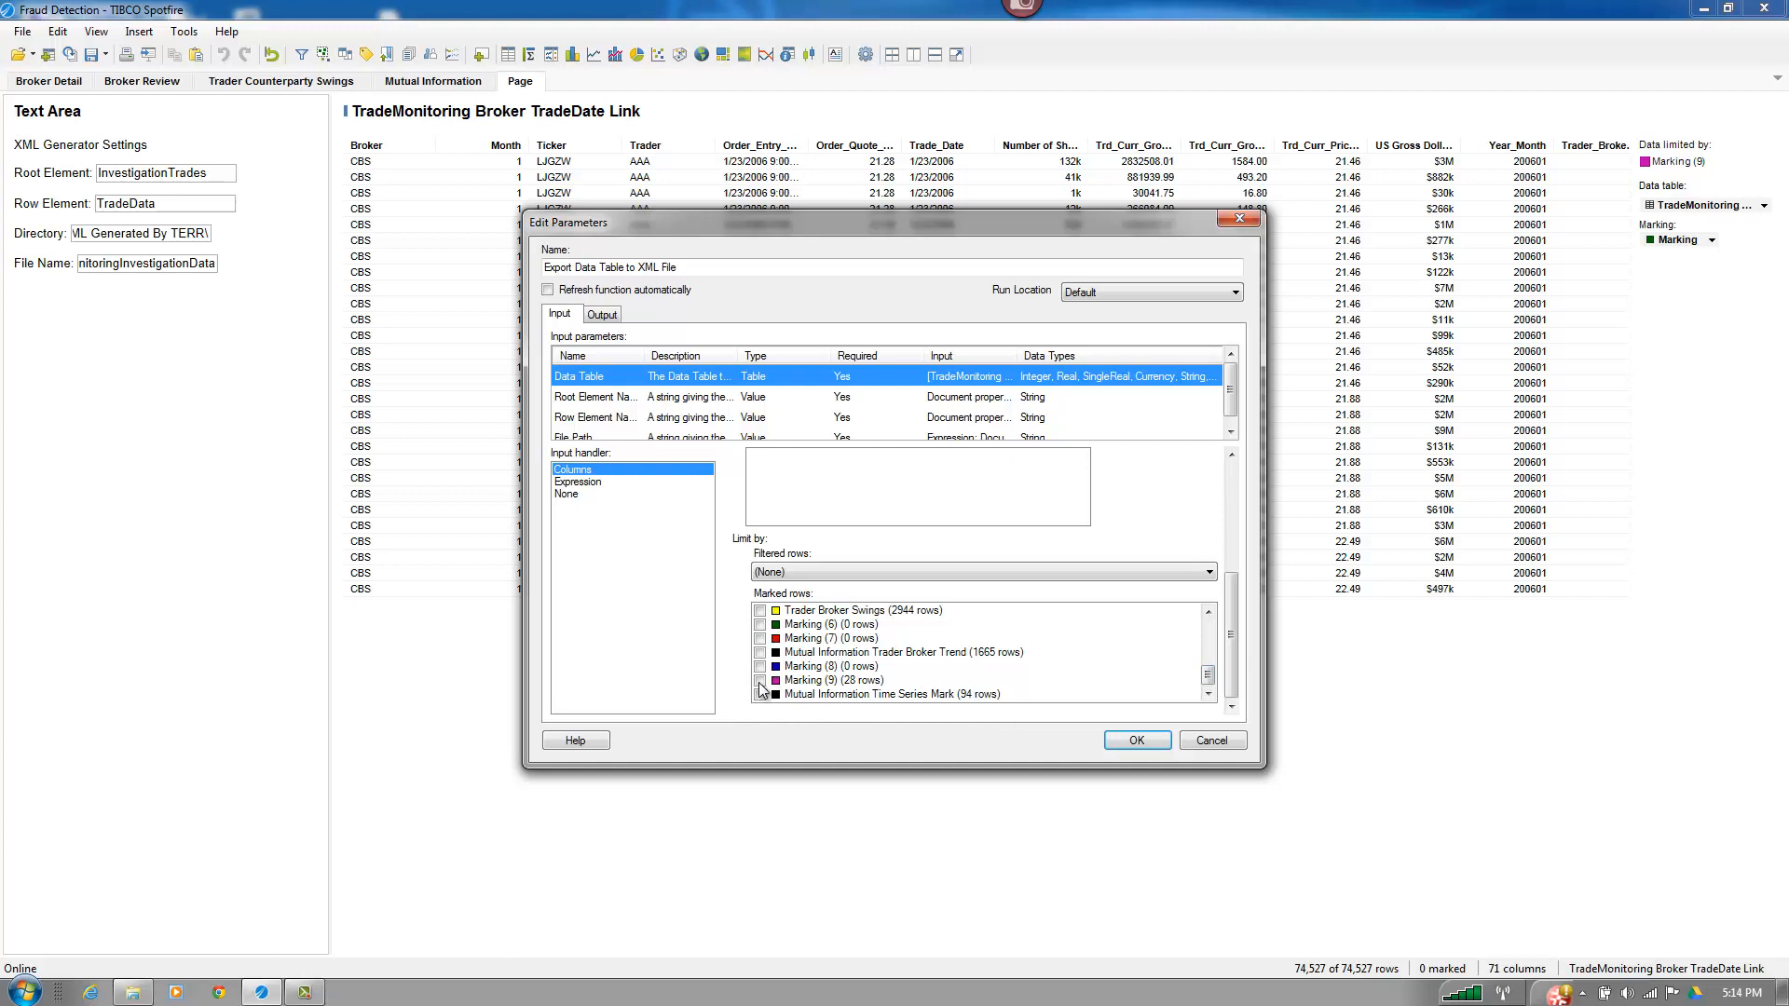
- Limit the Data Table input to Marking (9) marked rows and confirm the parameters
left_click(760, 680)
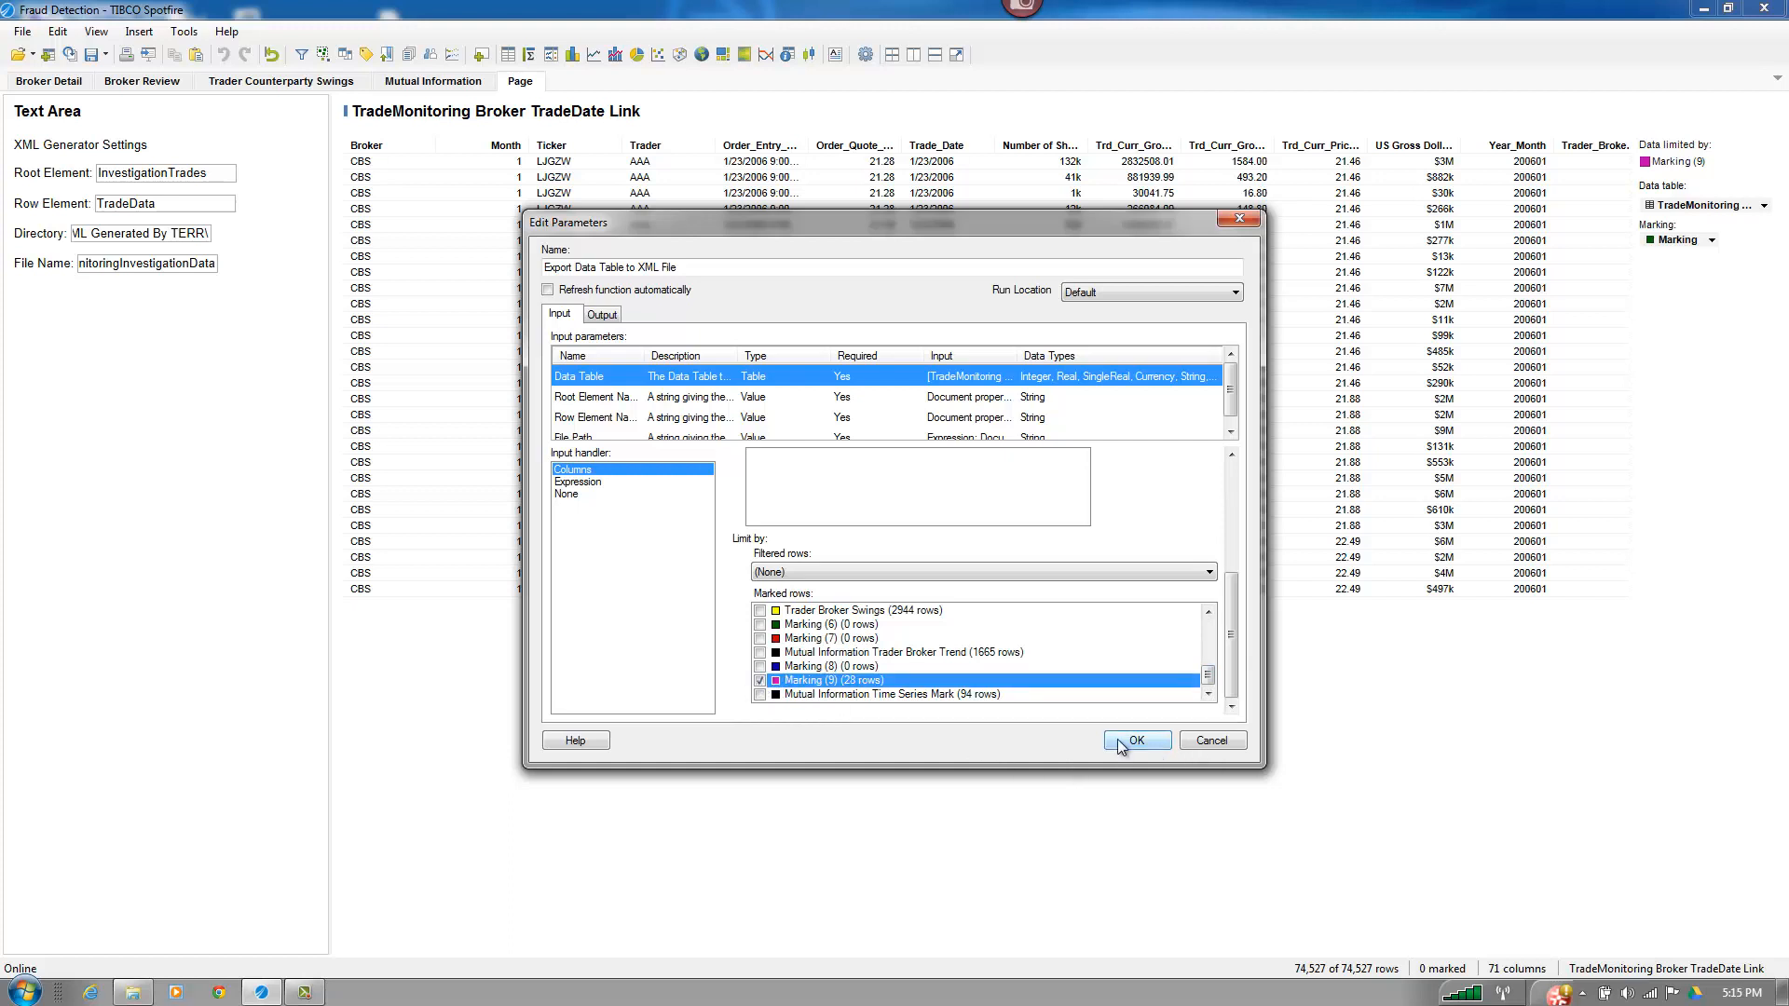
mouse_move(921, 601)
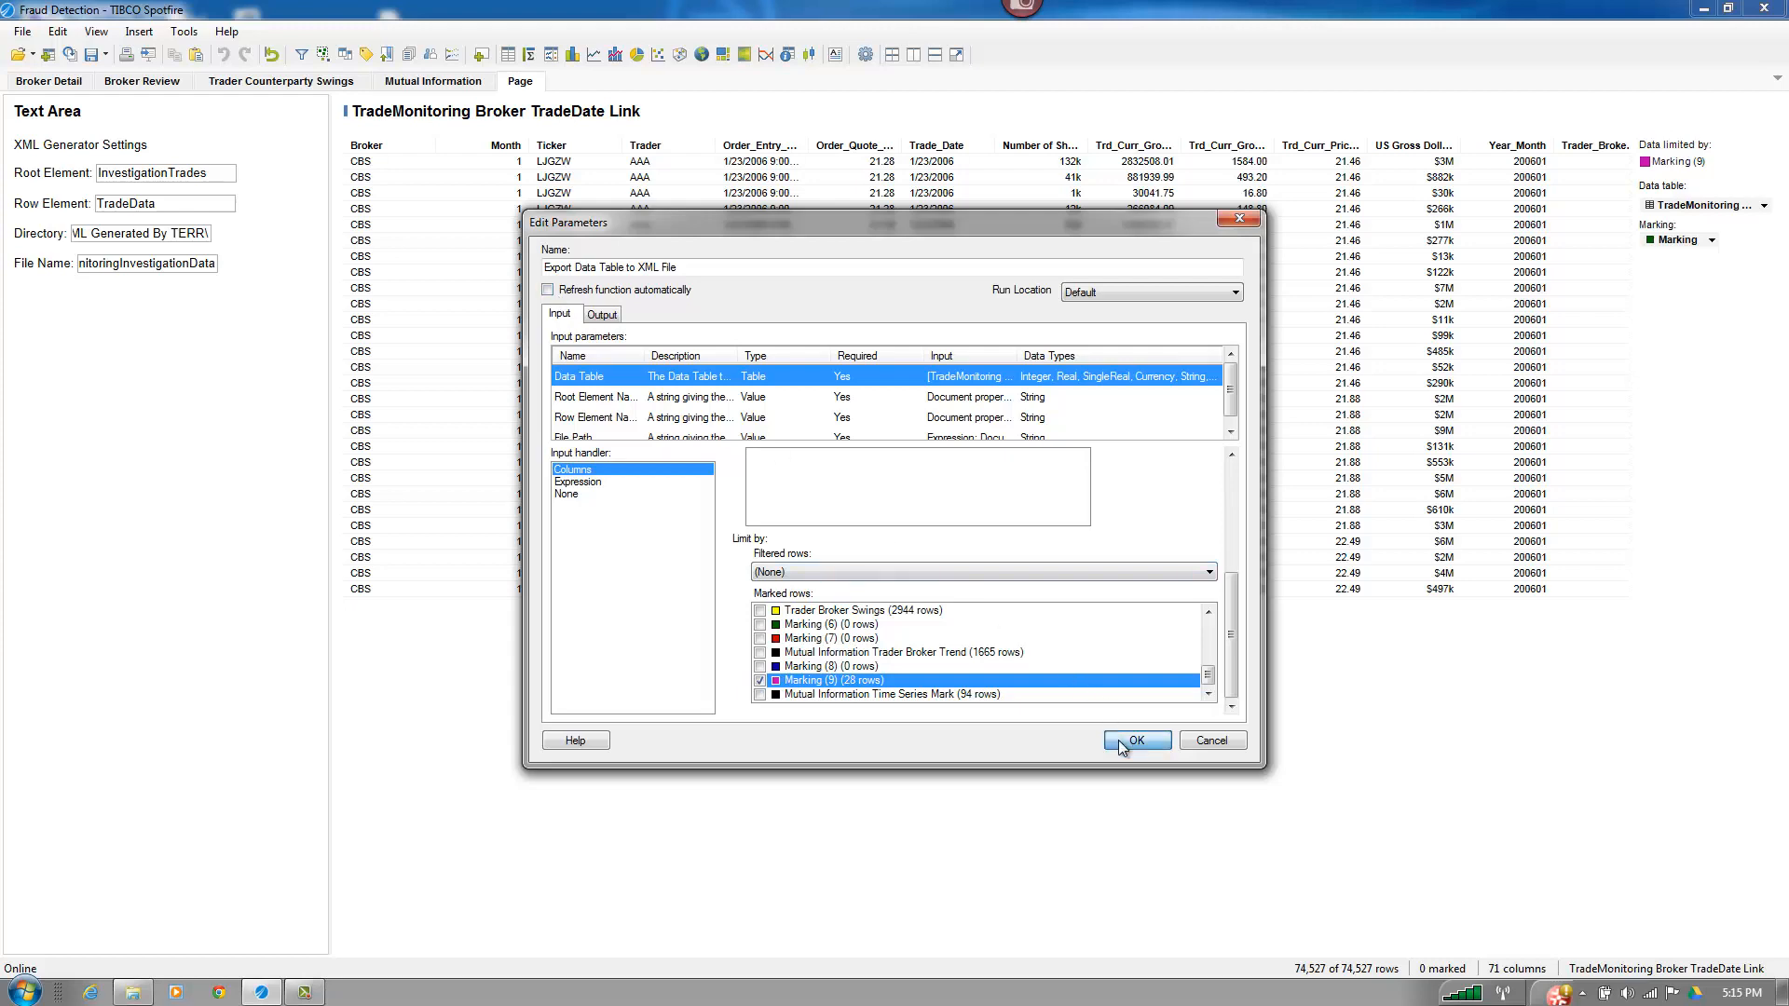
left_click(1135, 741)
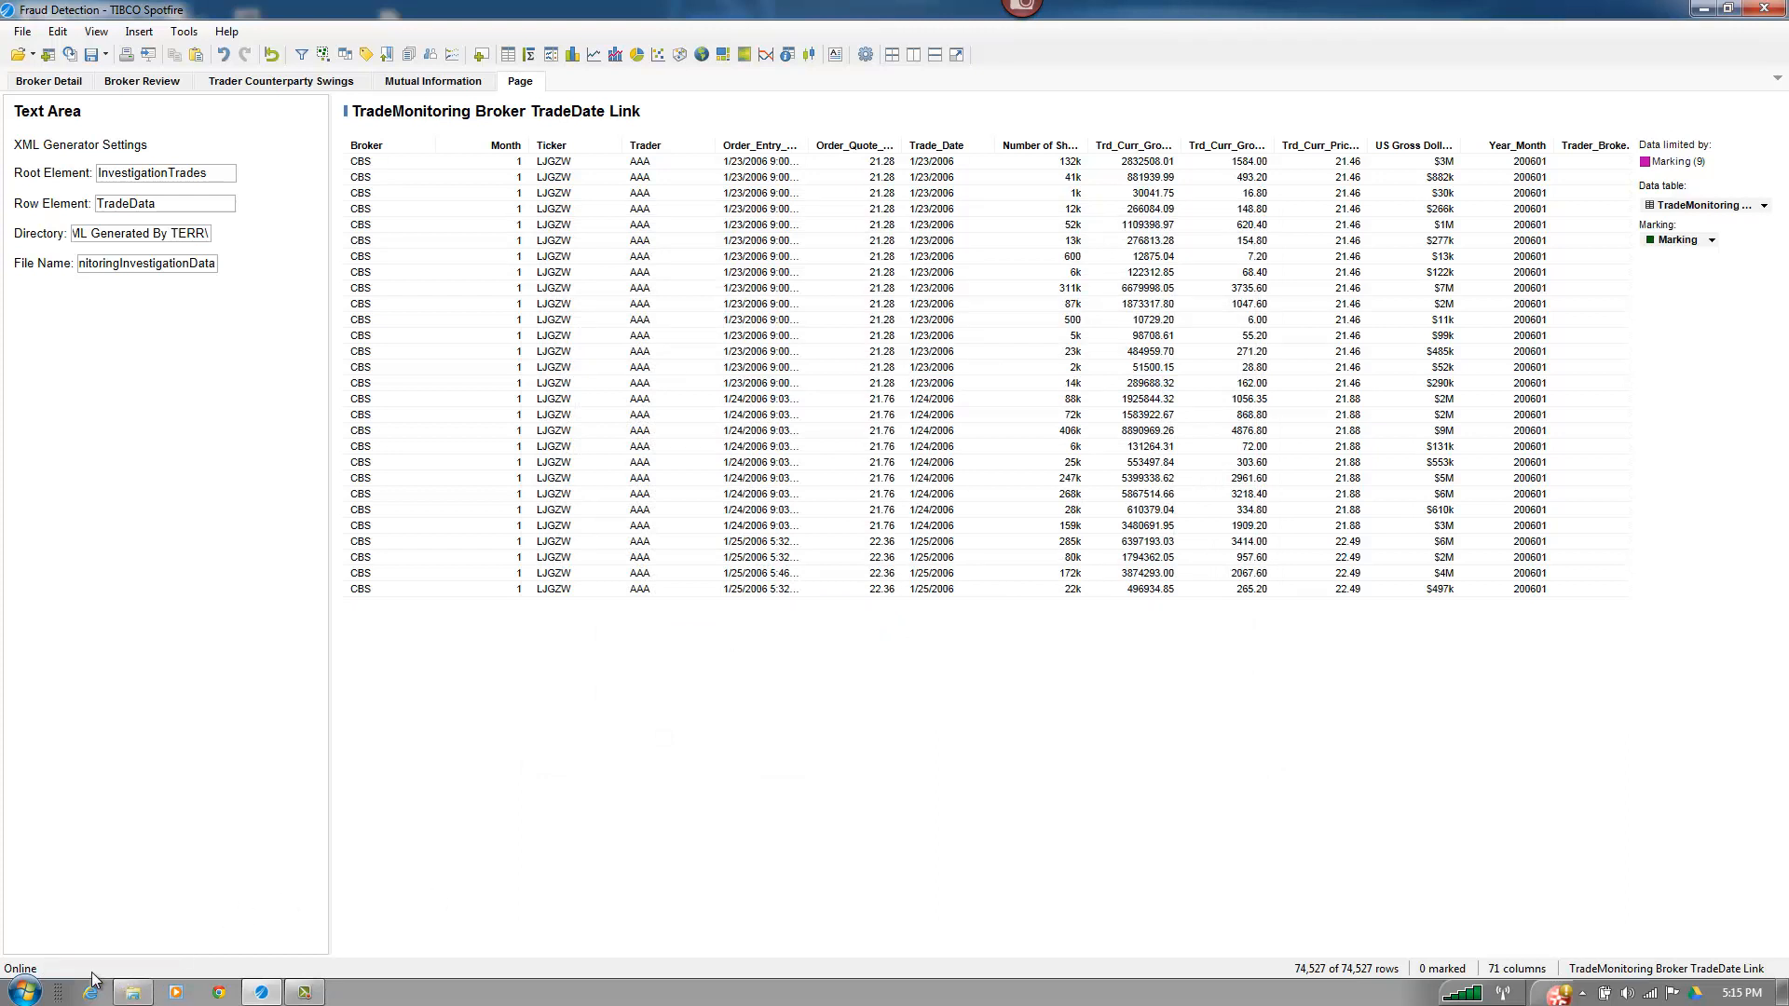
mouse_move(68, 926)
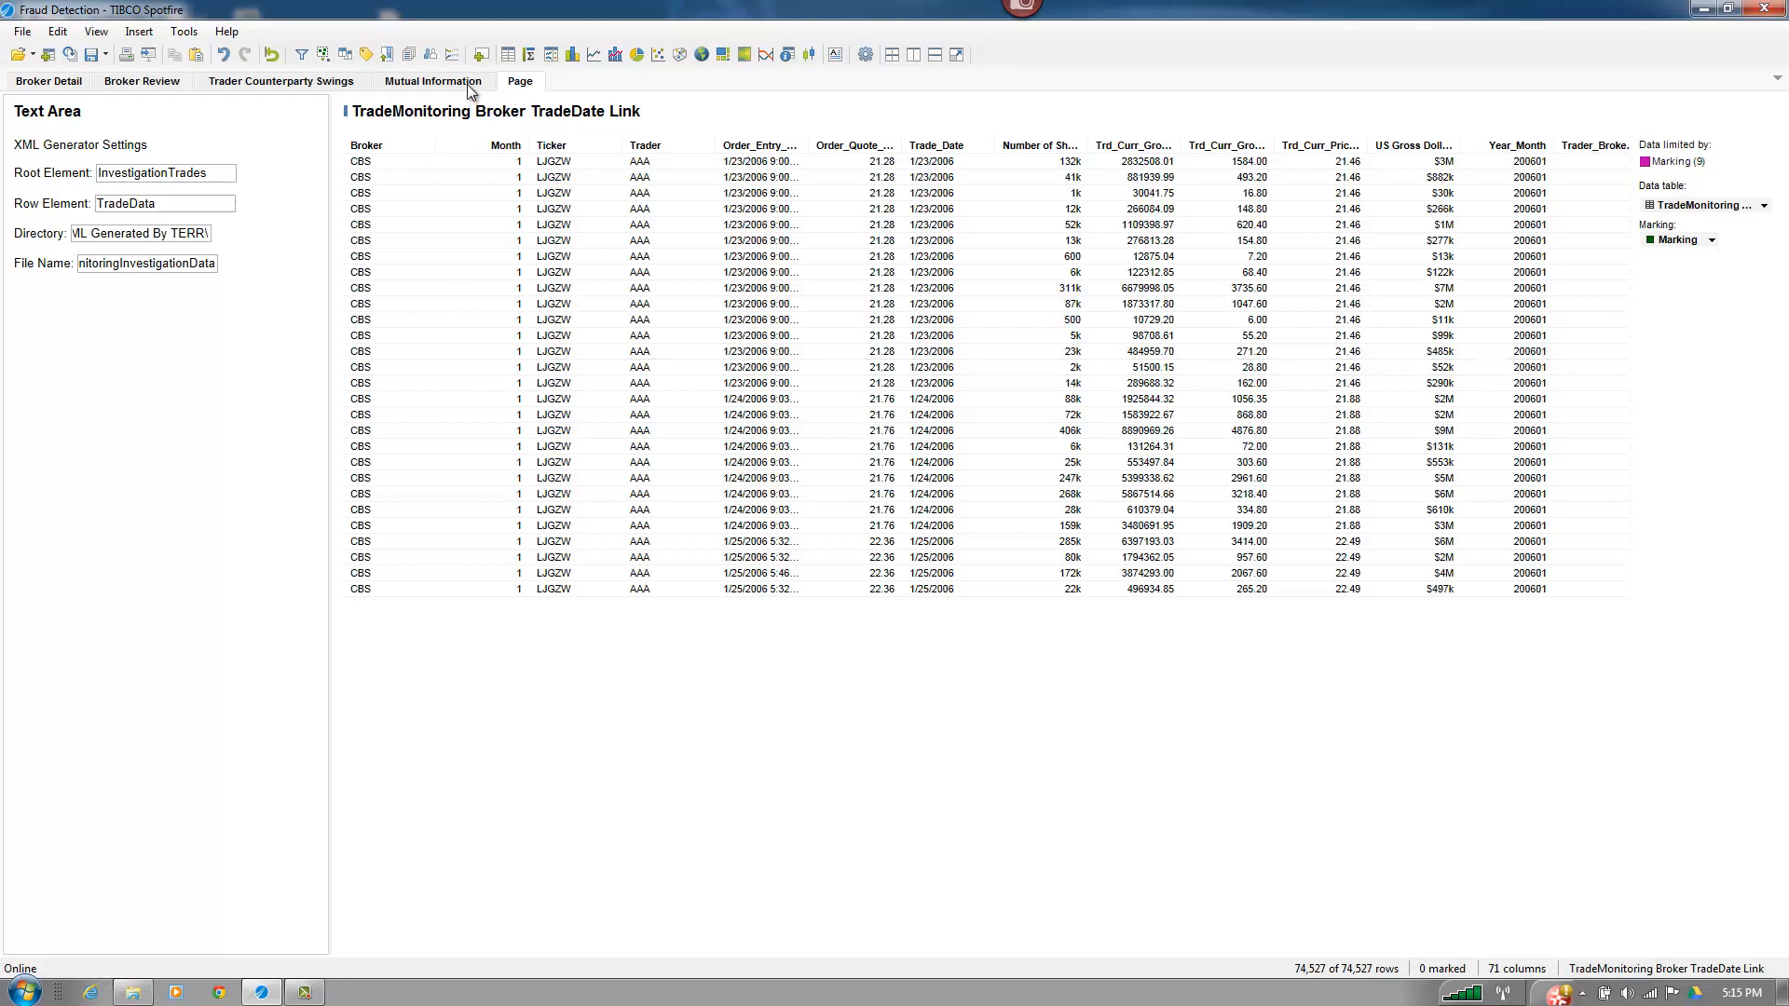
- Switch to the Mutual Information page and put its Text Area into edit mode
left_click(432, 81)
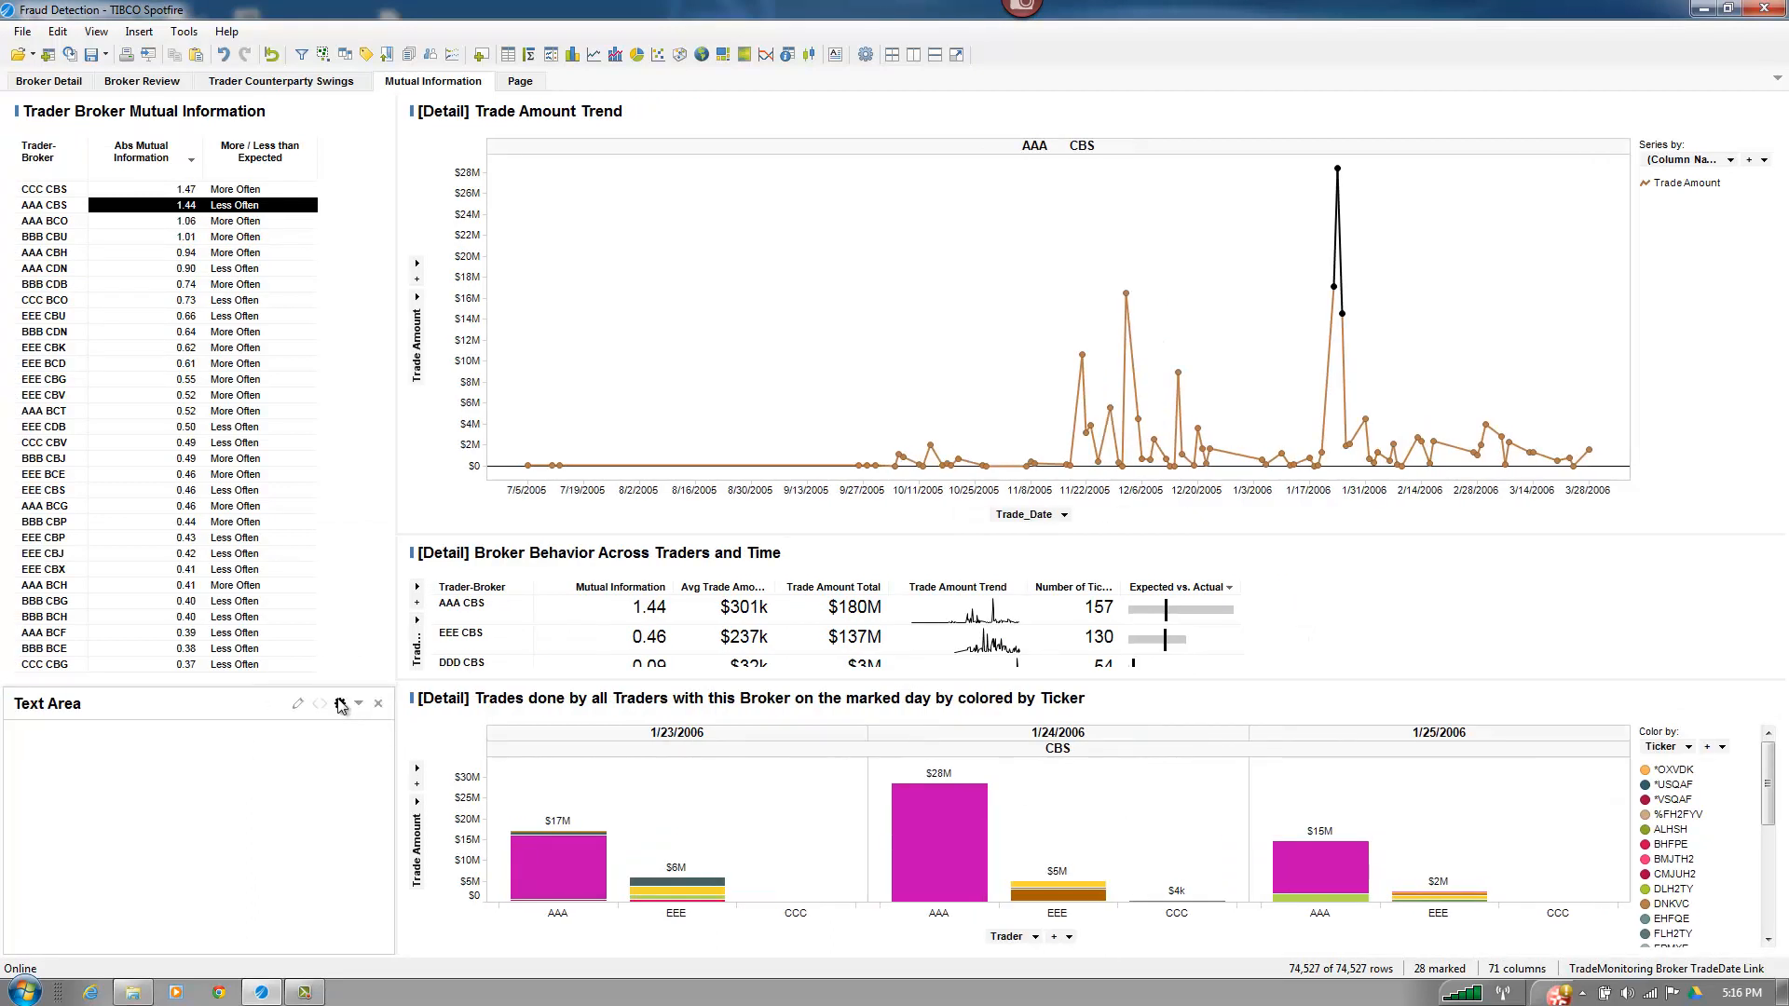
mouse_move(298, 704)
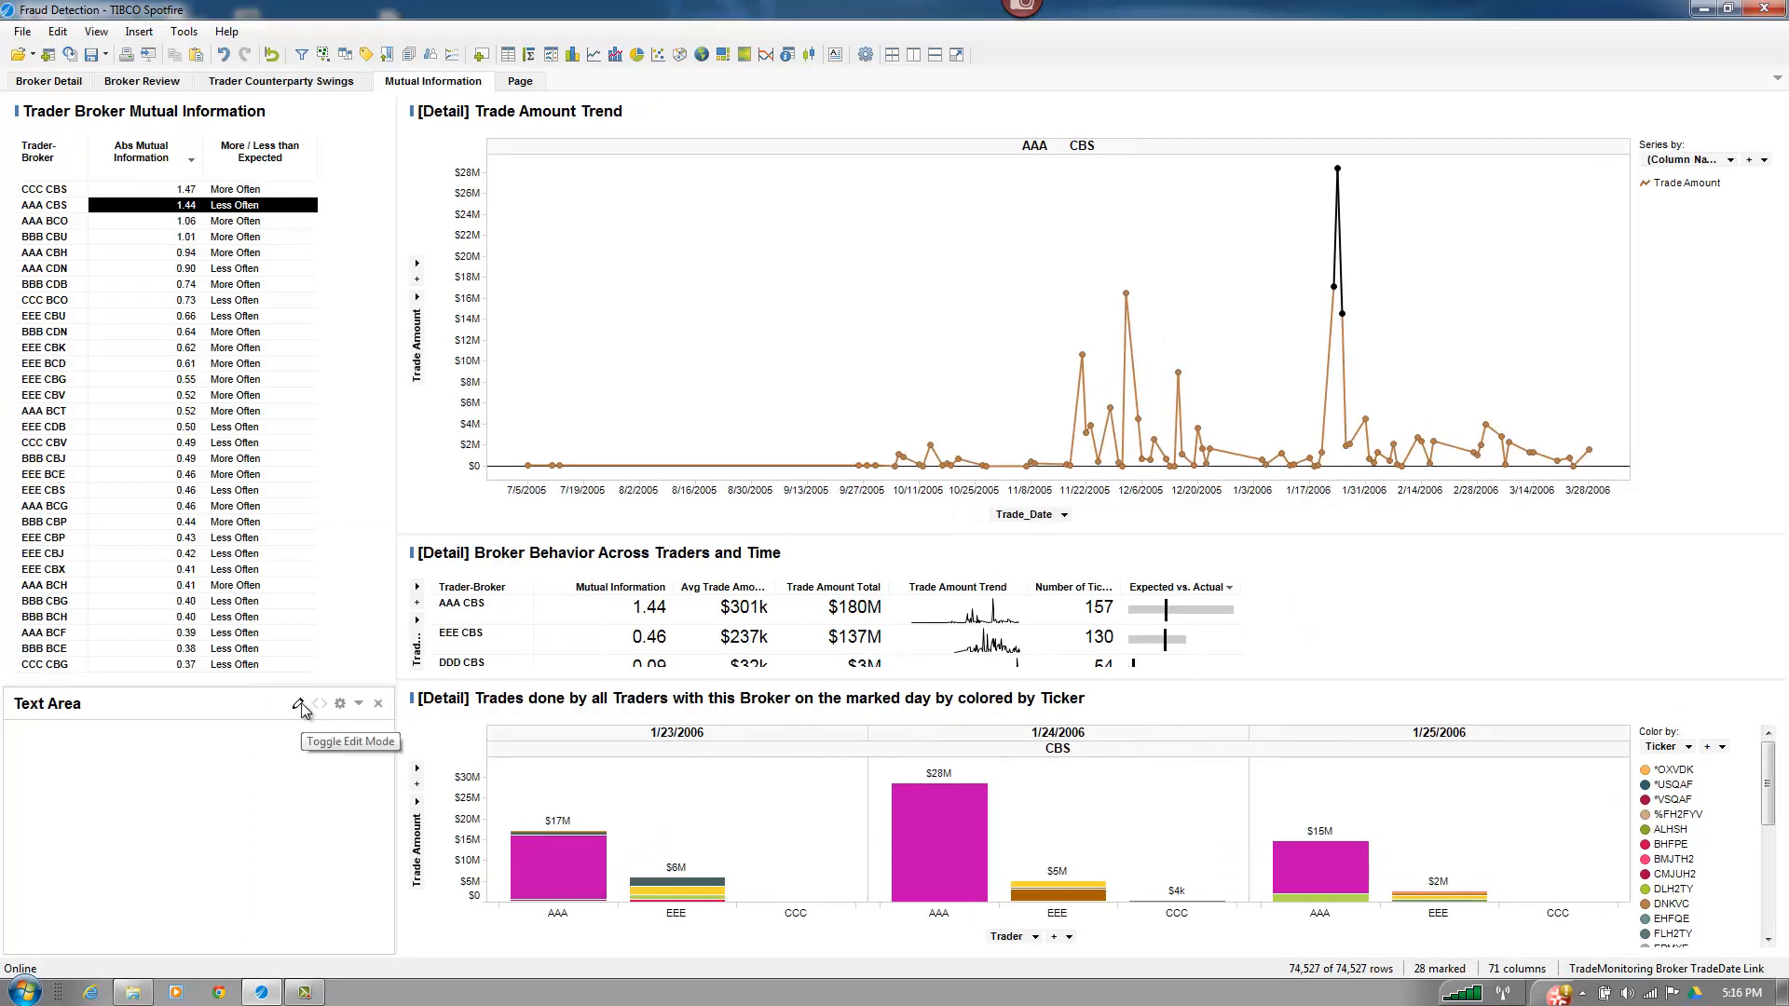
left_click(300, 702)
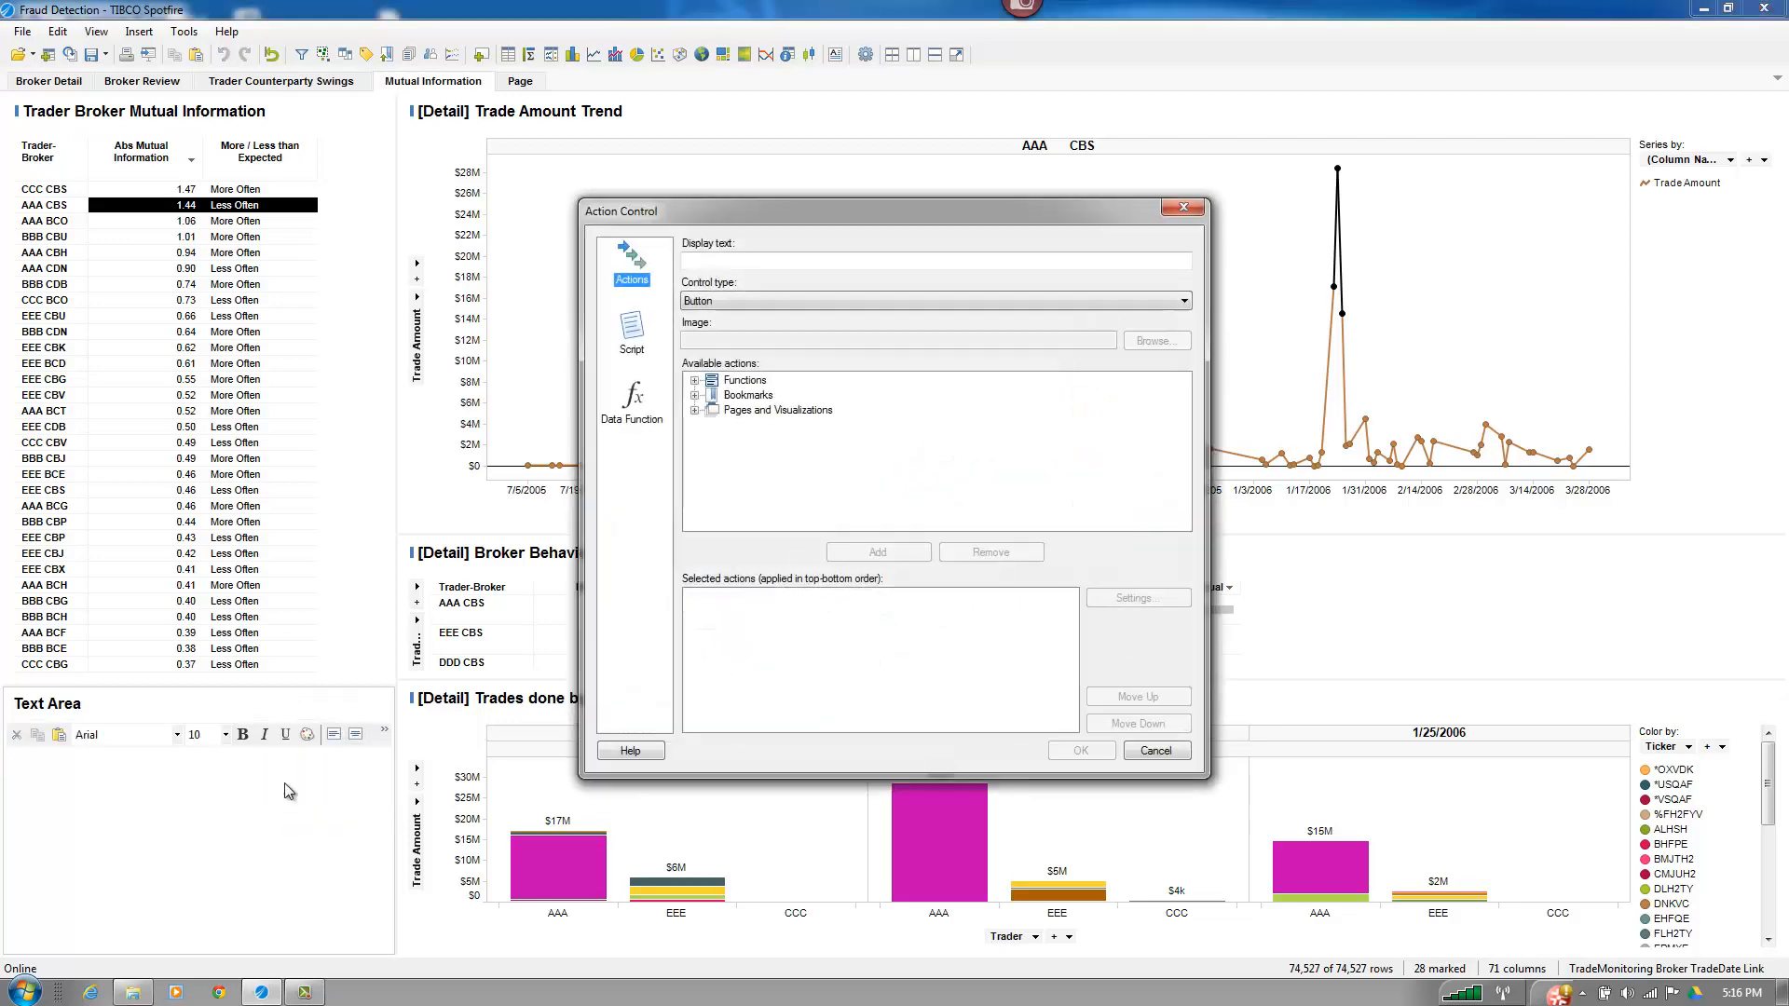
- Enter ExportToXML as the new action button's display text
left_click(936, 260)
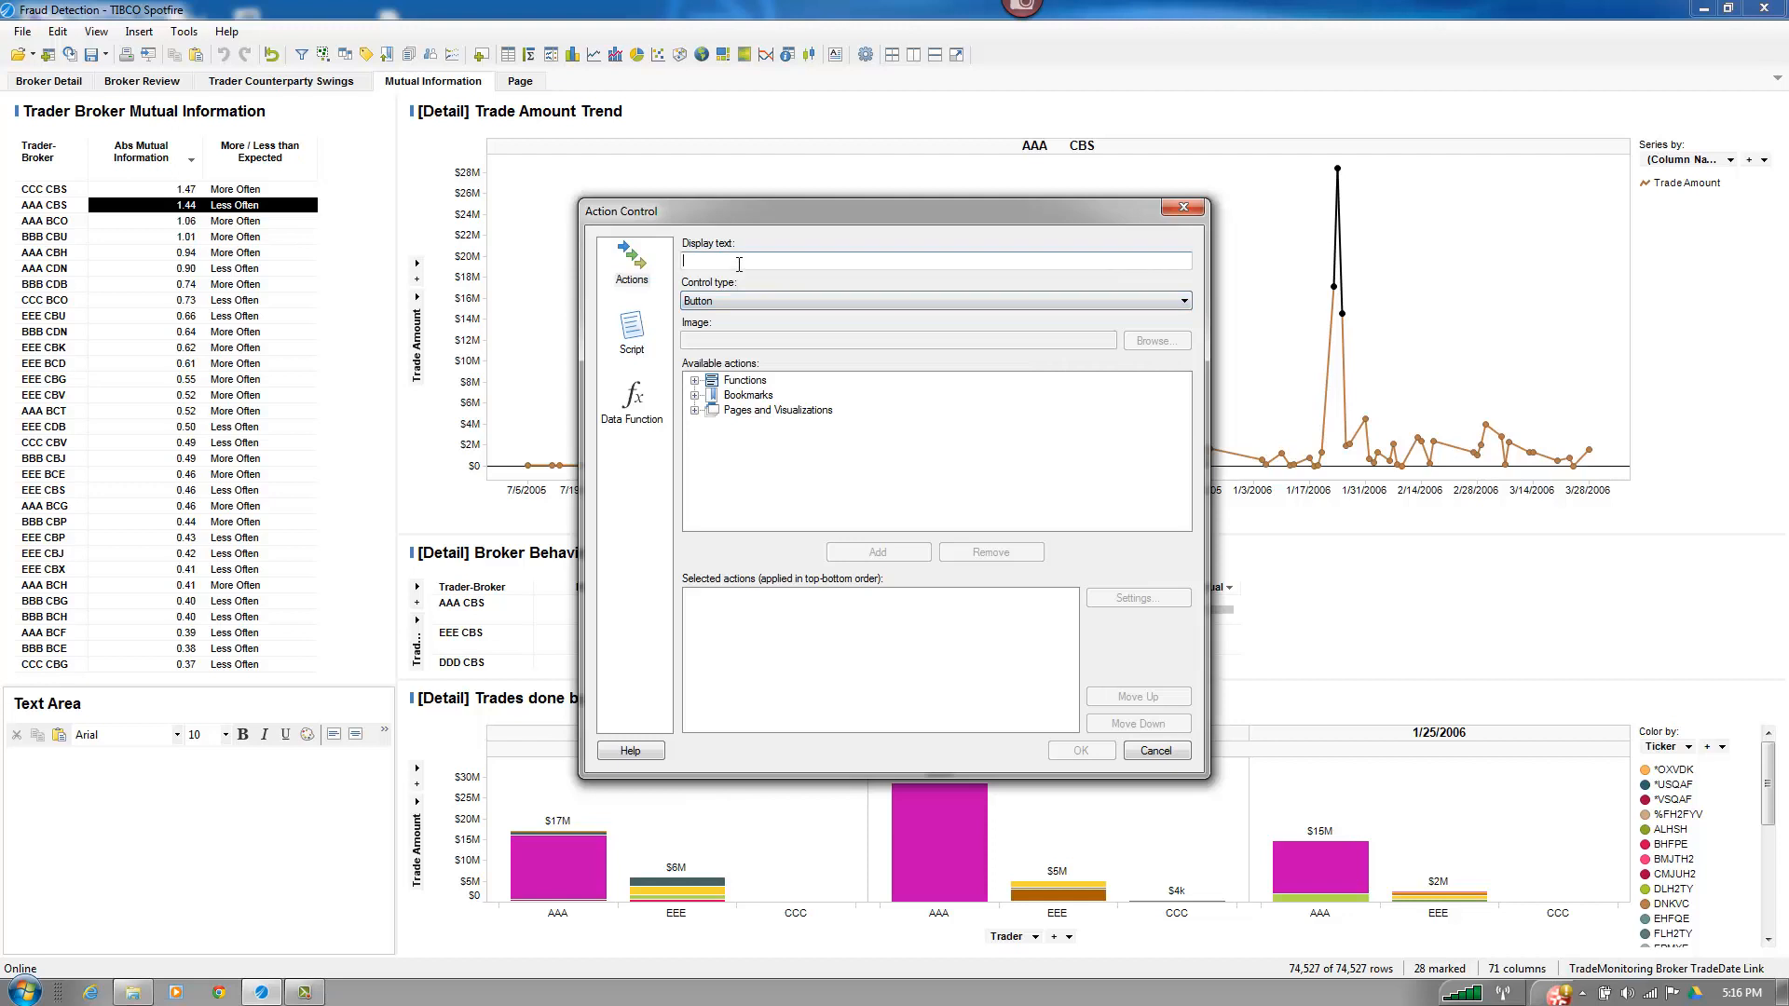
type("E")
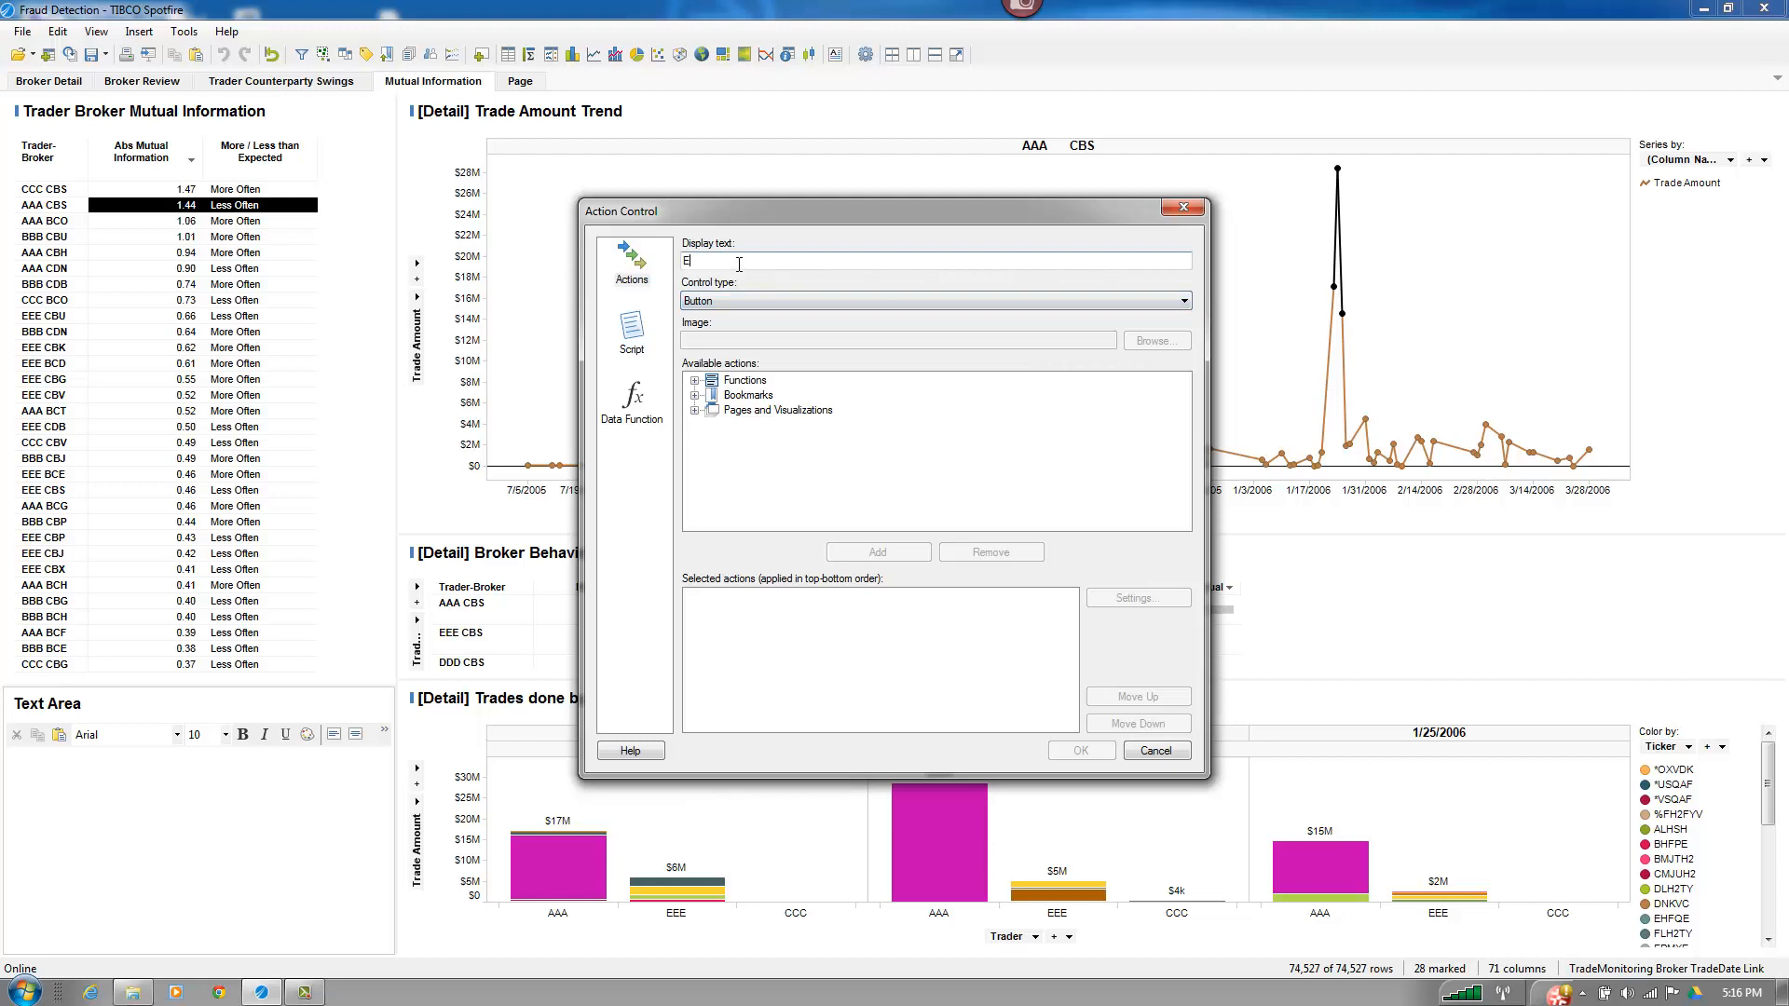
type("xport")
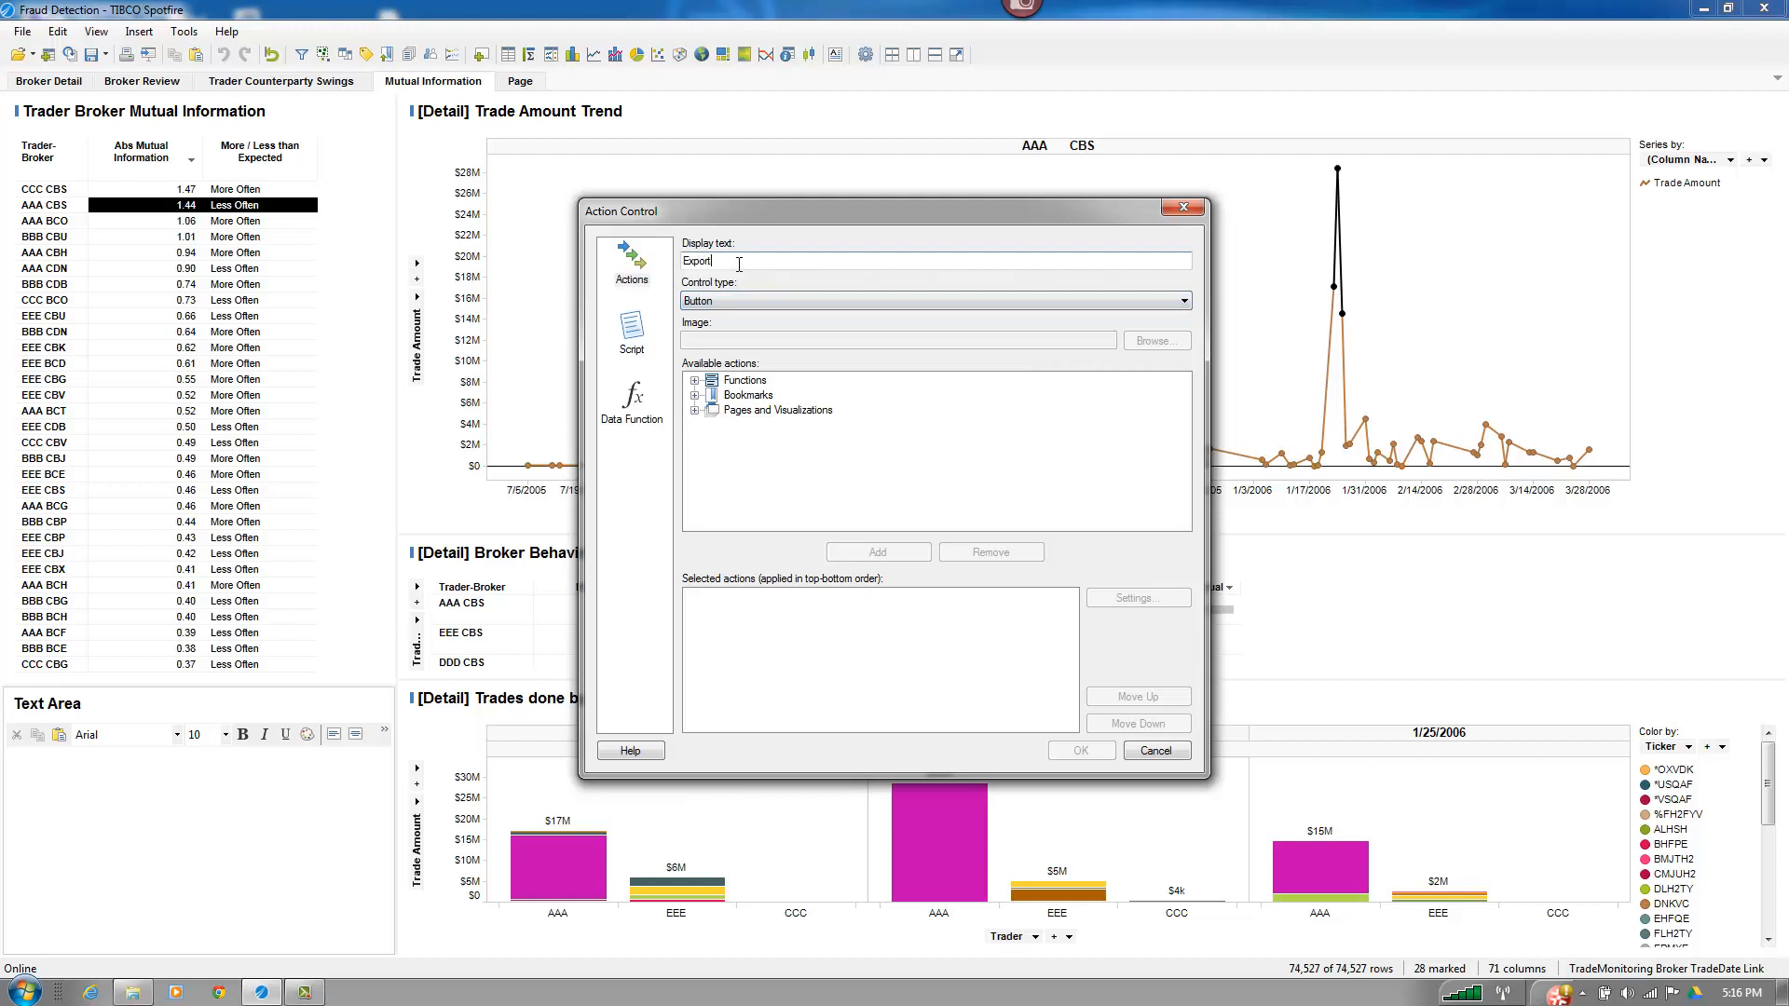
type("To")
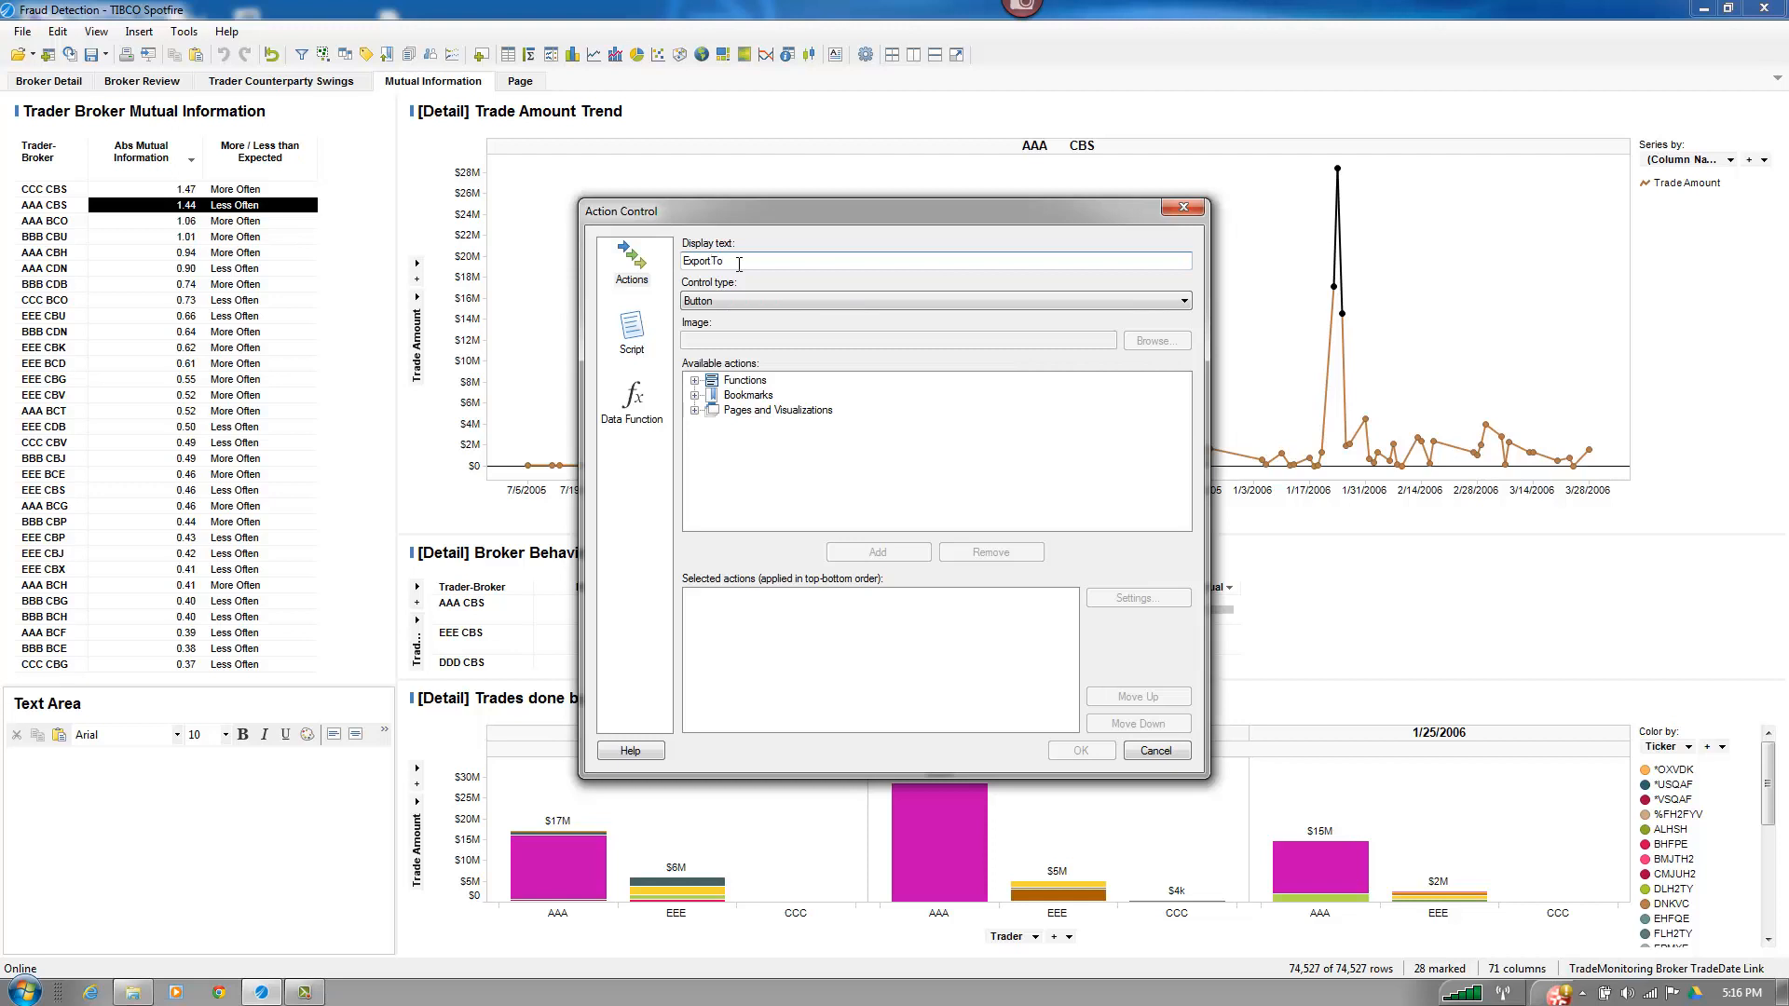
type("XML")
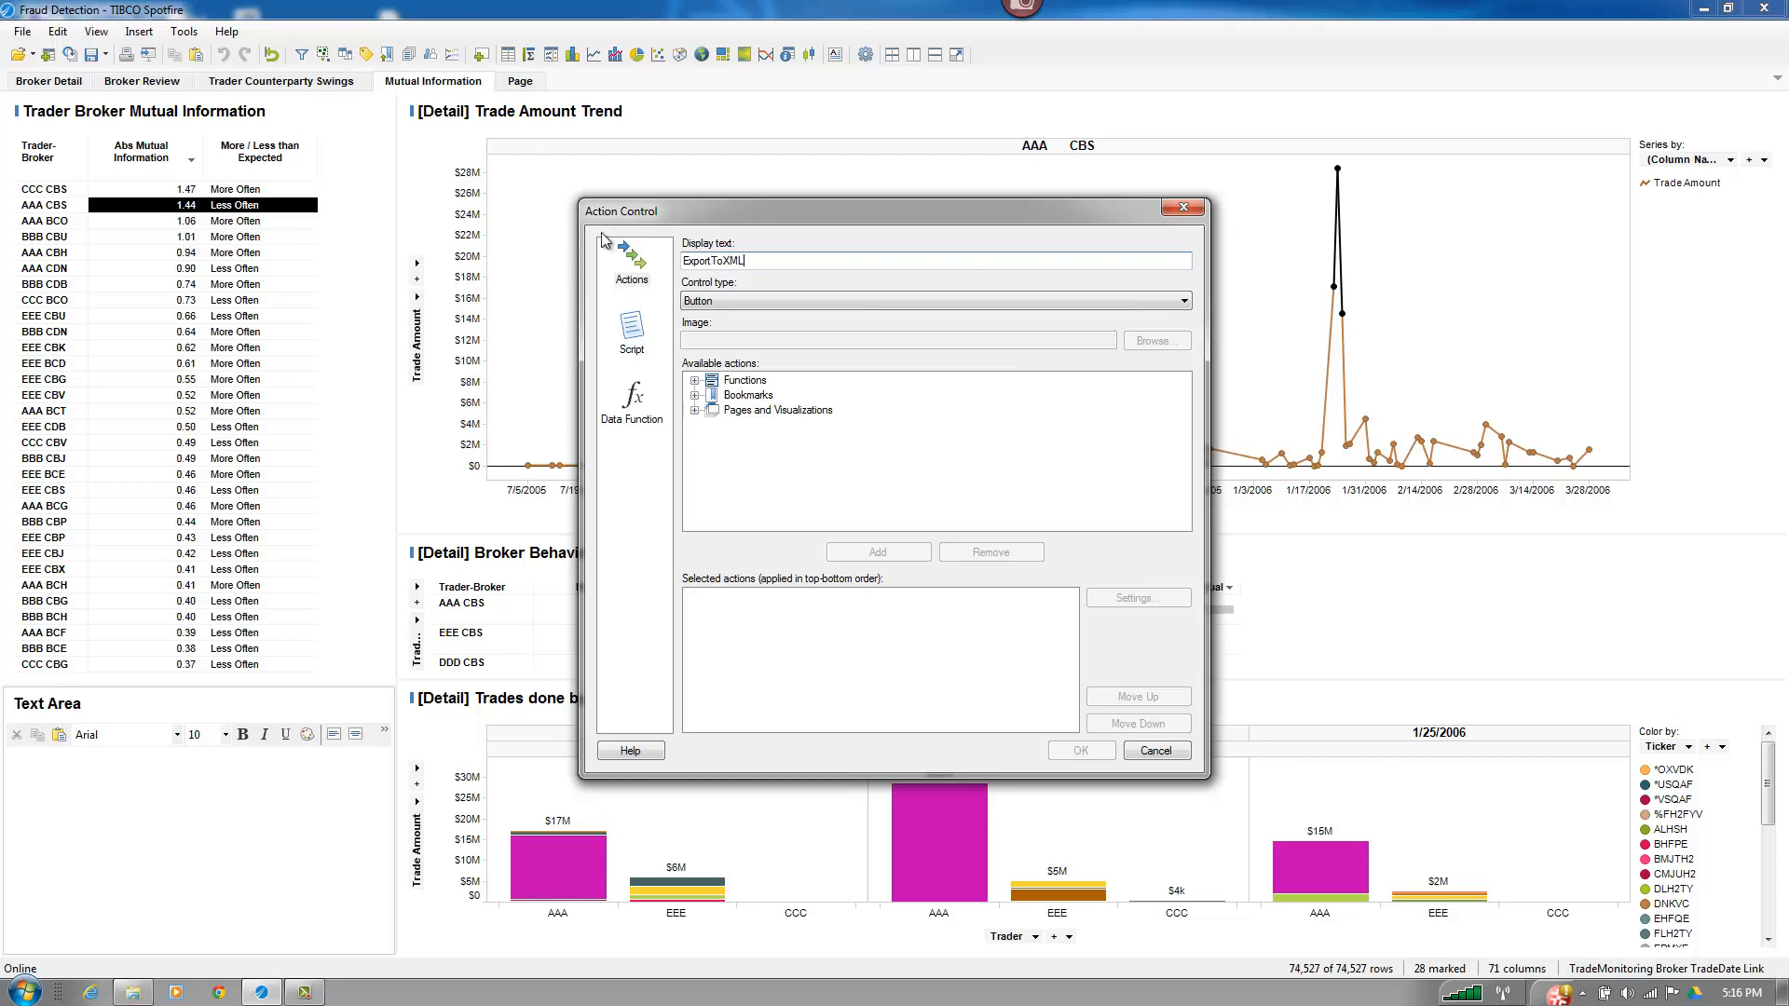
- Link the button to the Export Data Table to XML File data function and confirm
left_click(630, 402)
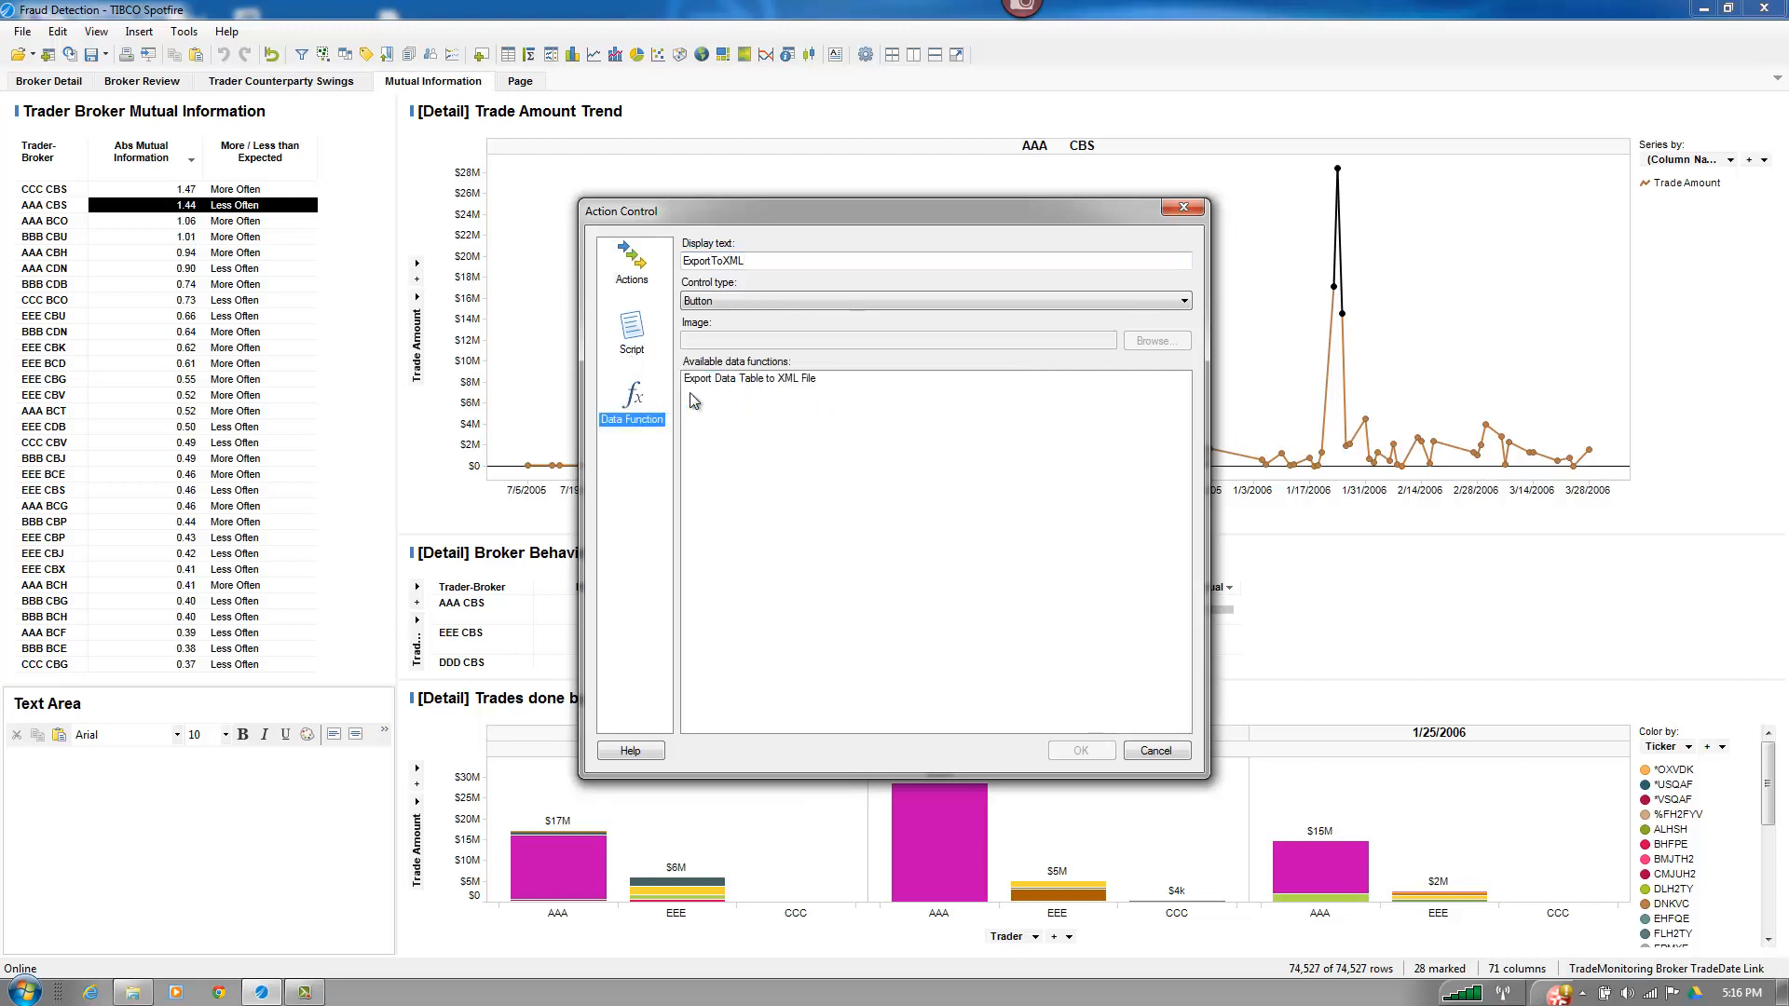
left_click(748, 377)
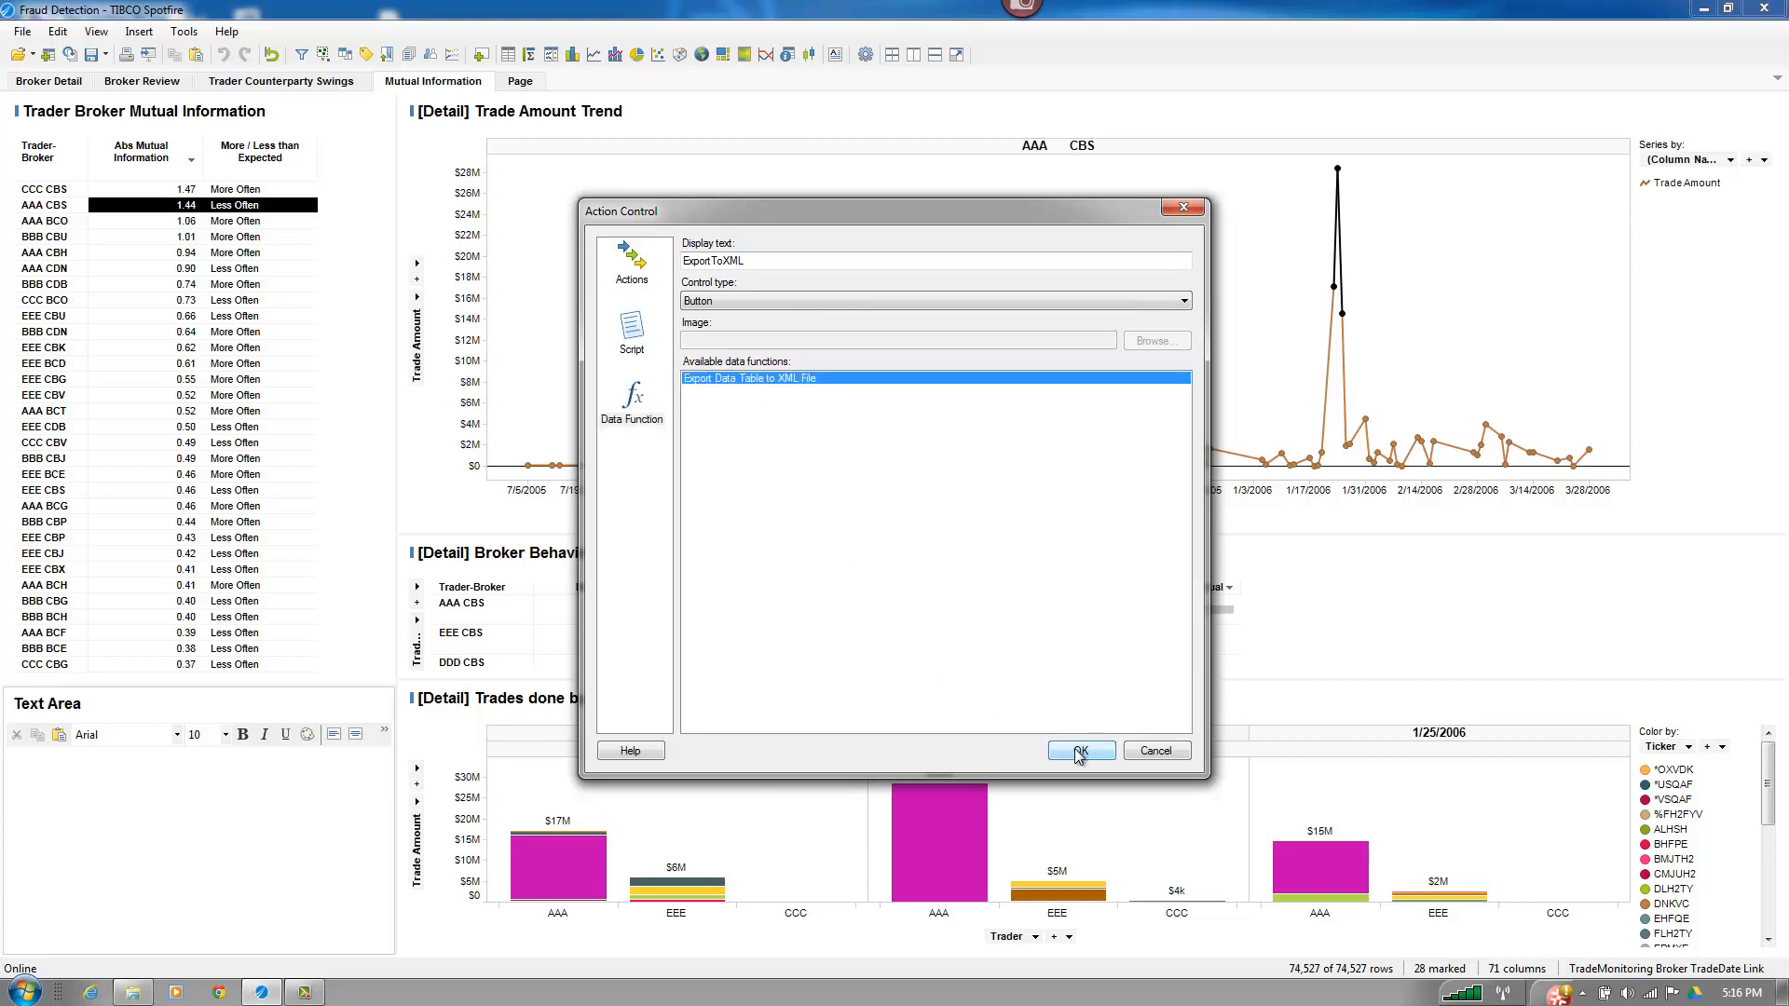
left_click(1078, 751)
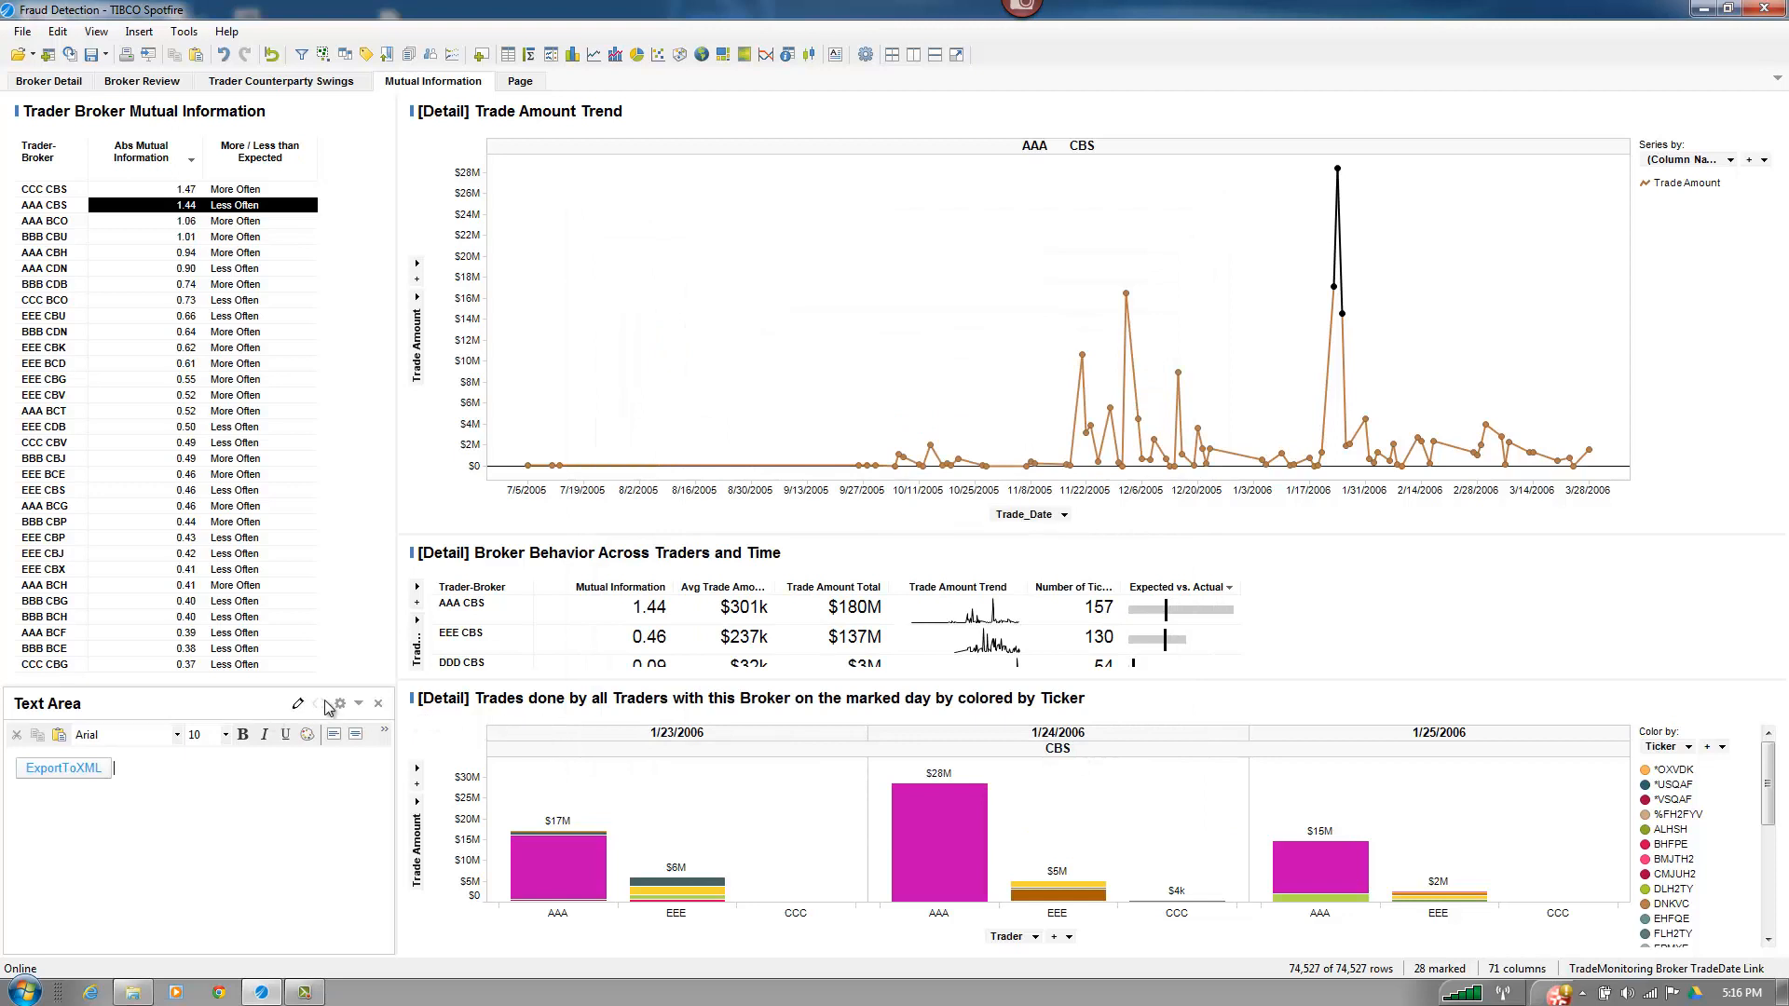
- Leave Text Area editing, rename the page XML Generator Settings, and give the panel a background
left_click(356, 703)
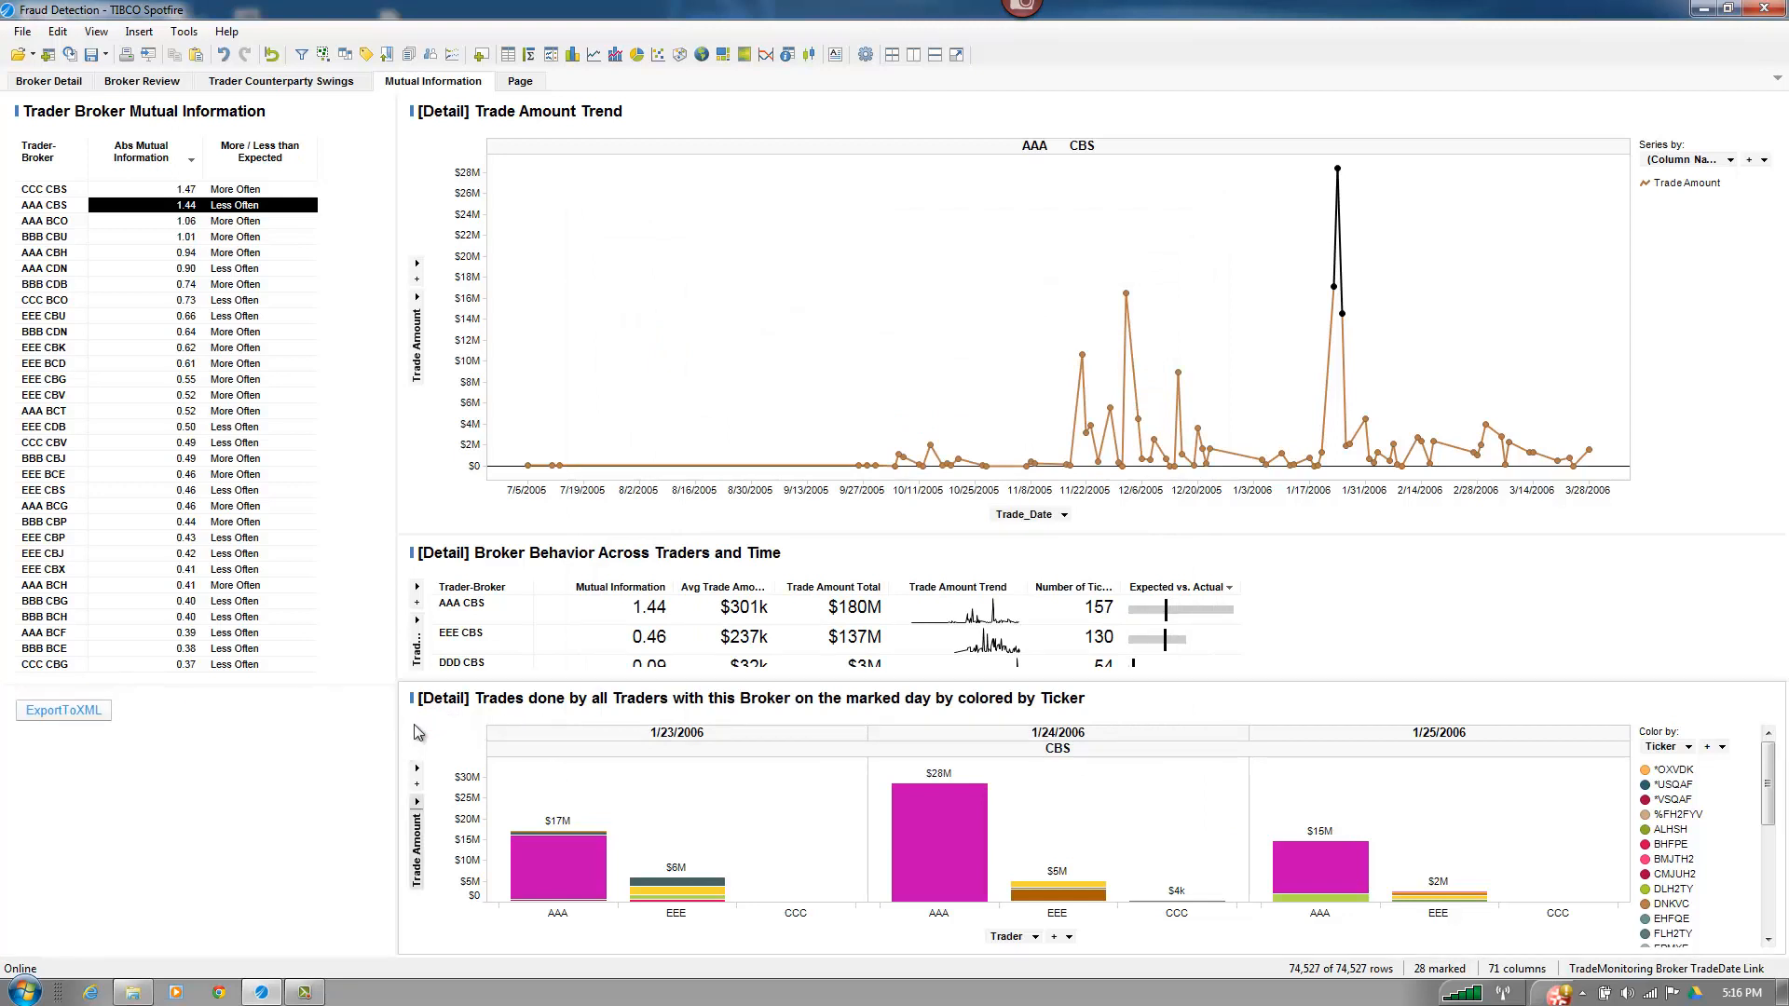
mouse_move(302, 710)
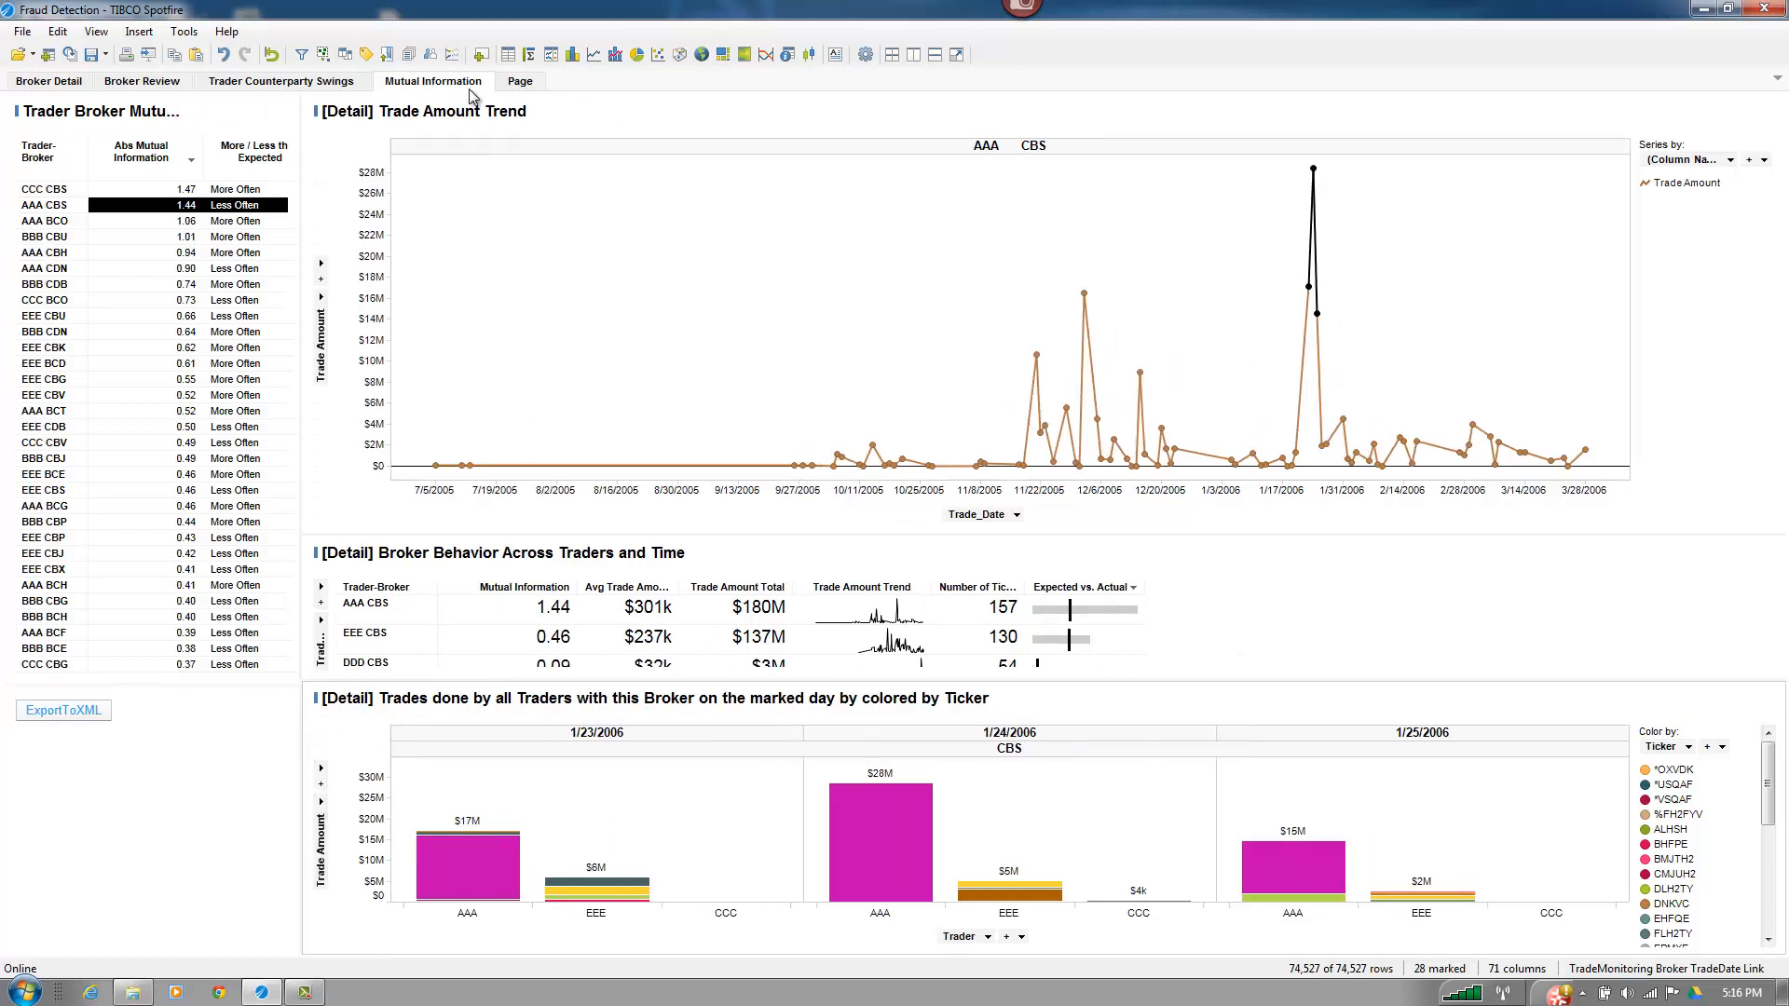
double_click(520, 81)
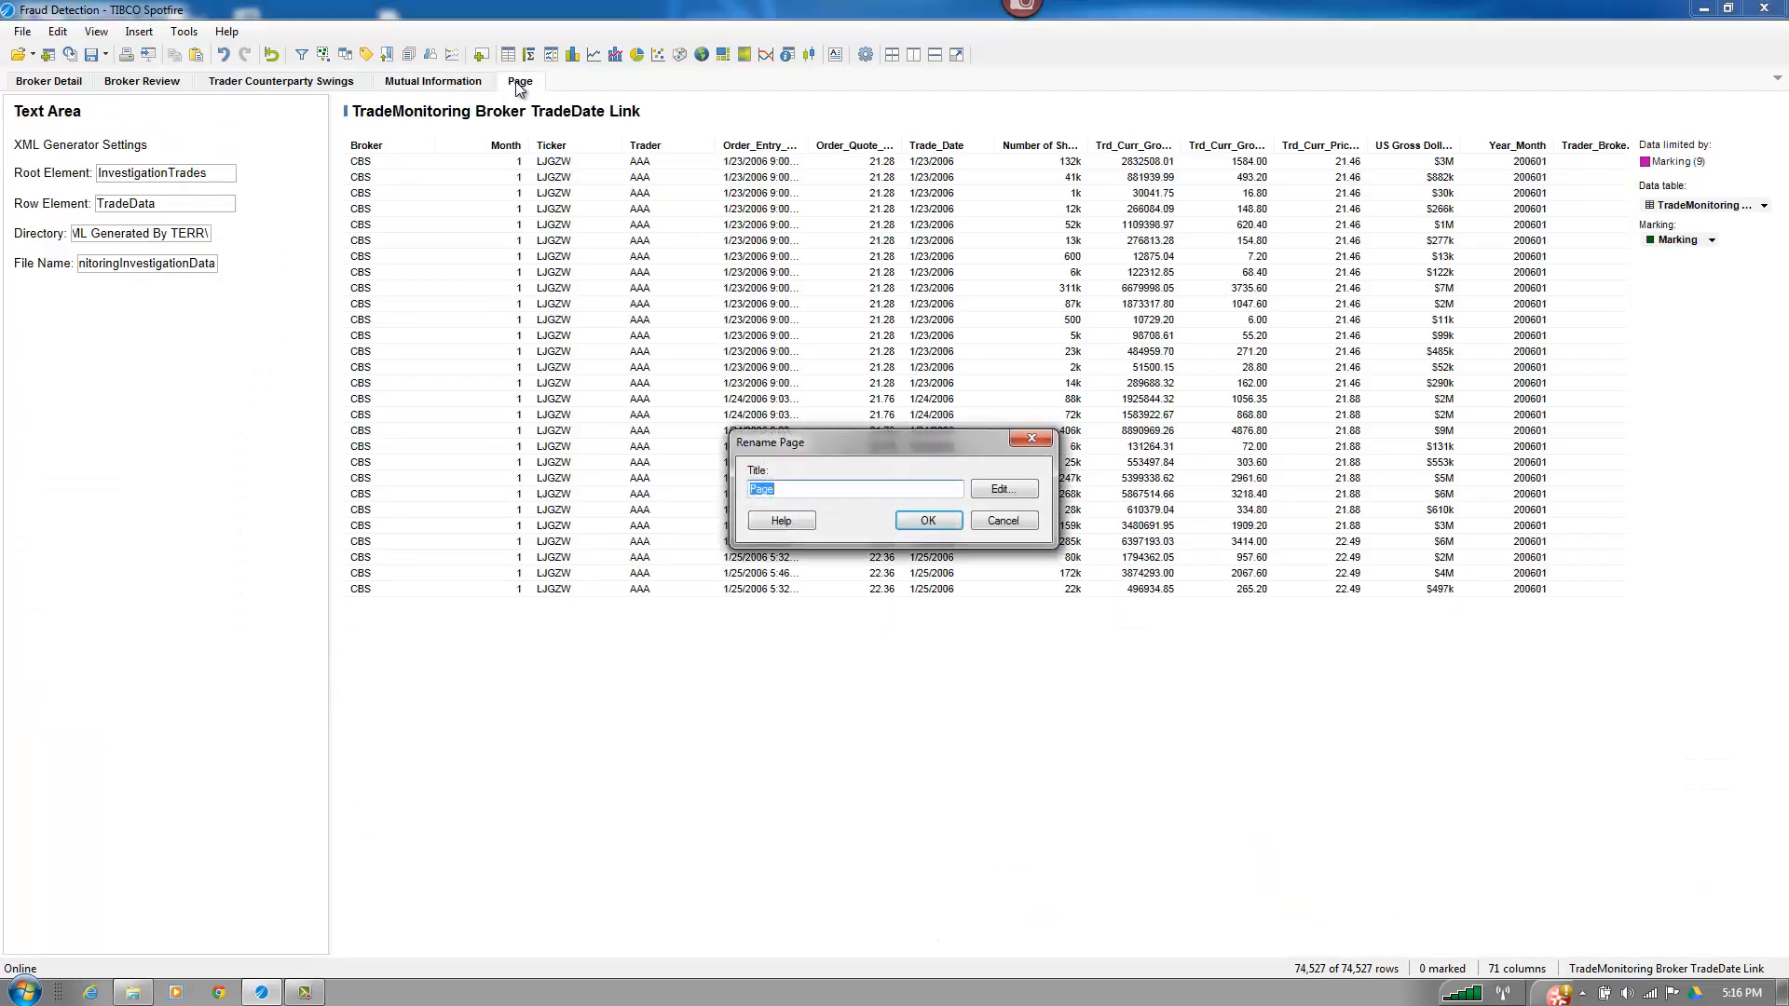
type("XML General")
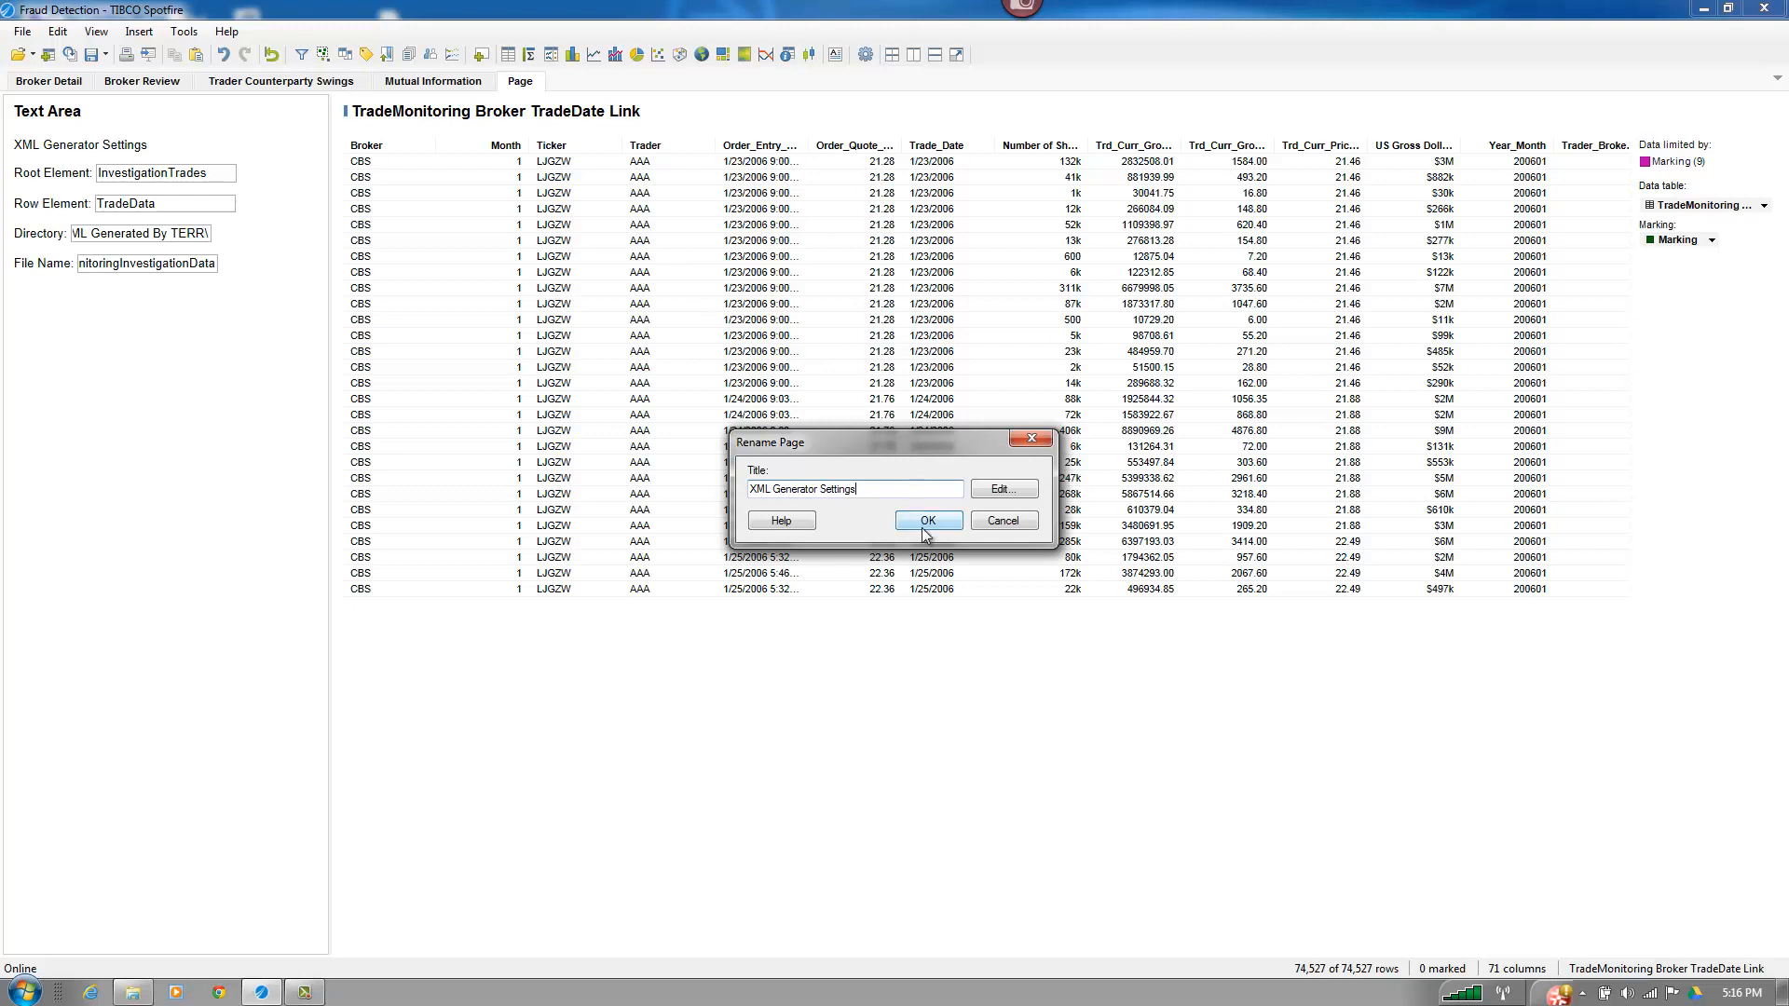
left_click(928, 520)
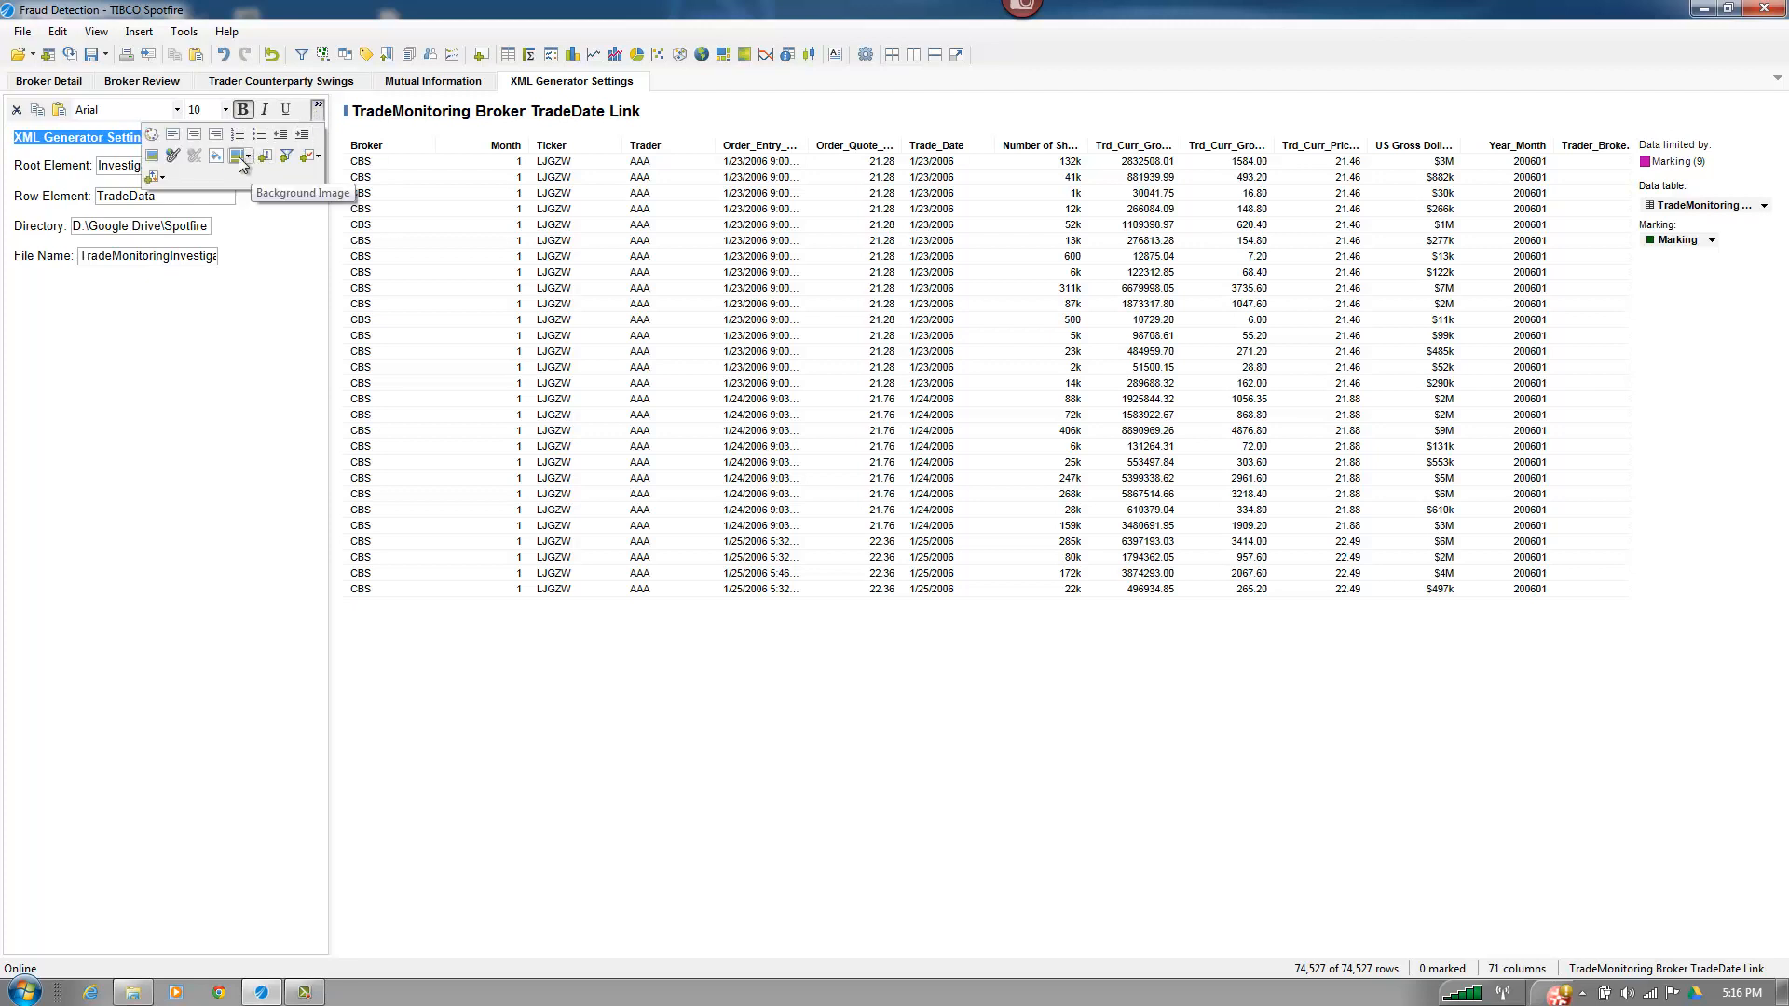
left_click(243, 156)
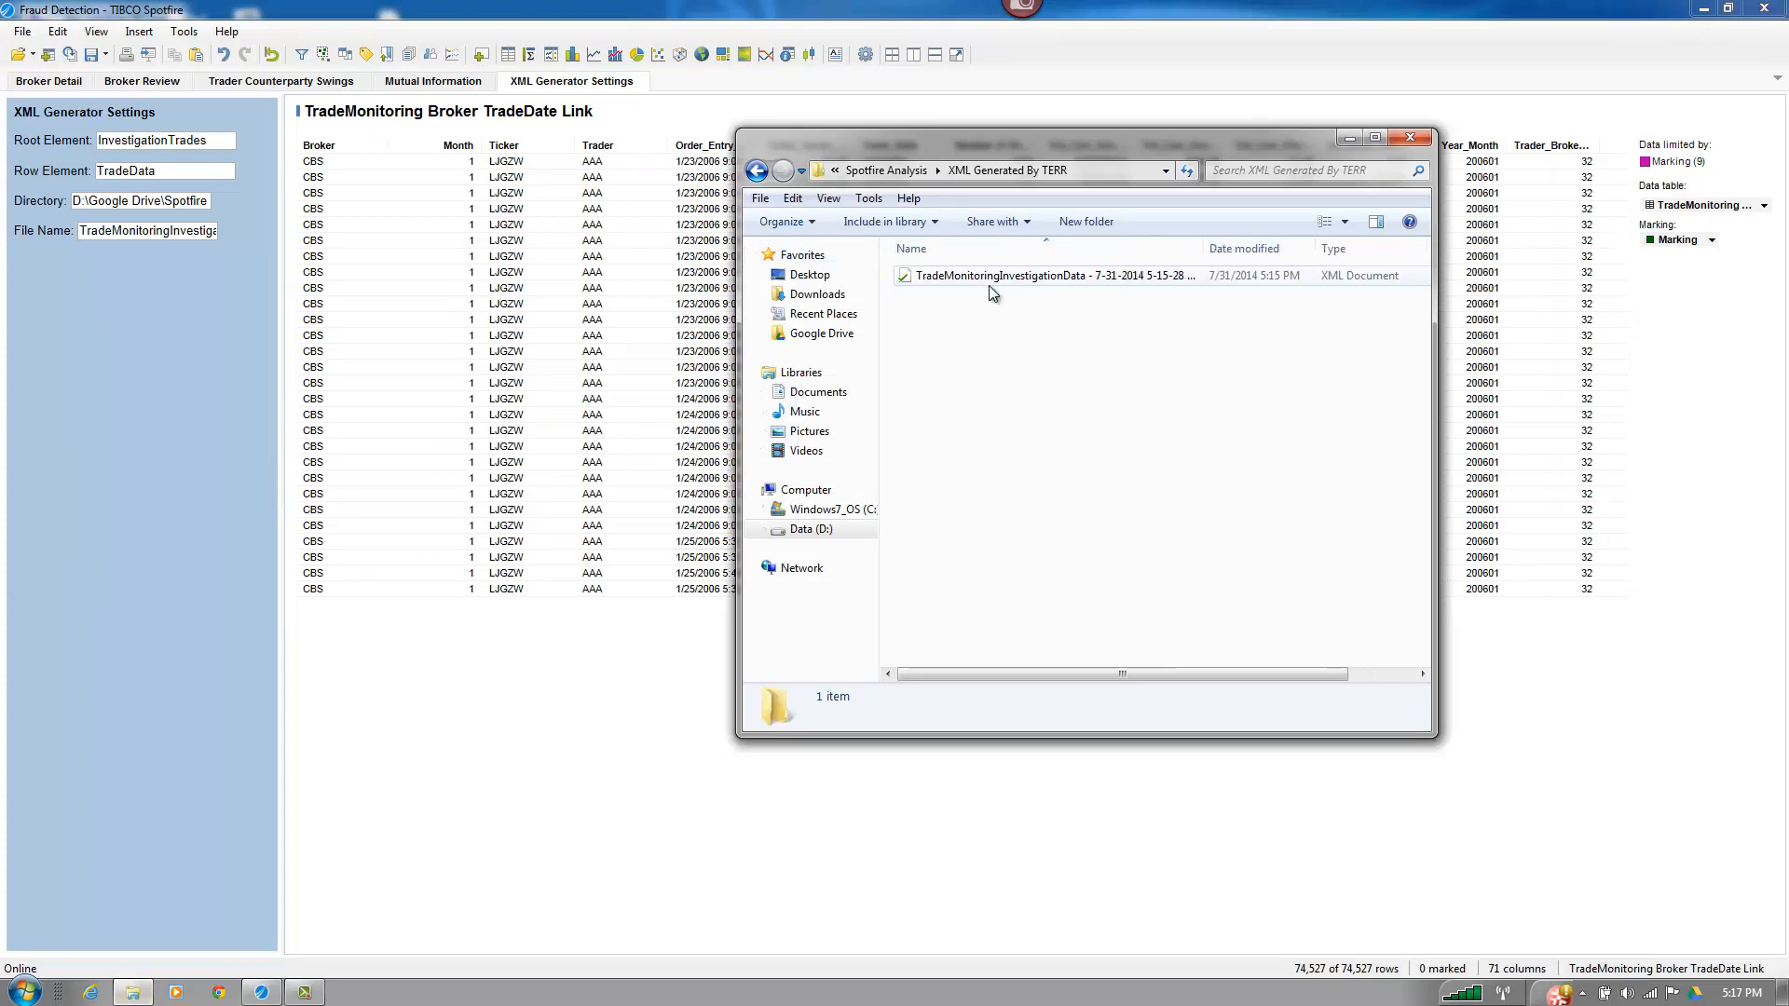
- Show and dismiss the context menu for the exported XML file in Explorer
left_click(1047, 275)
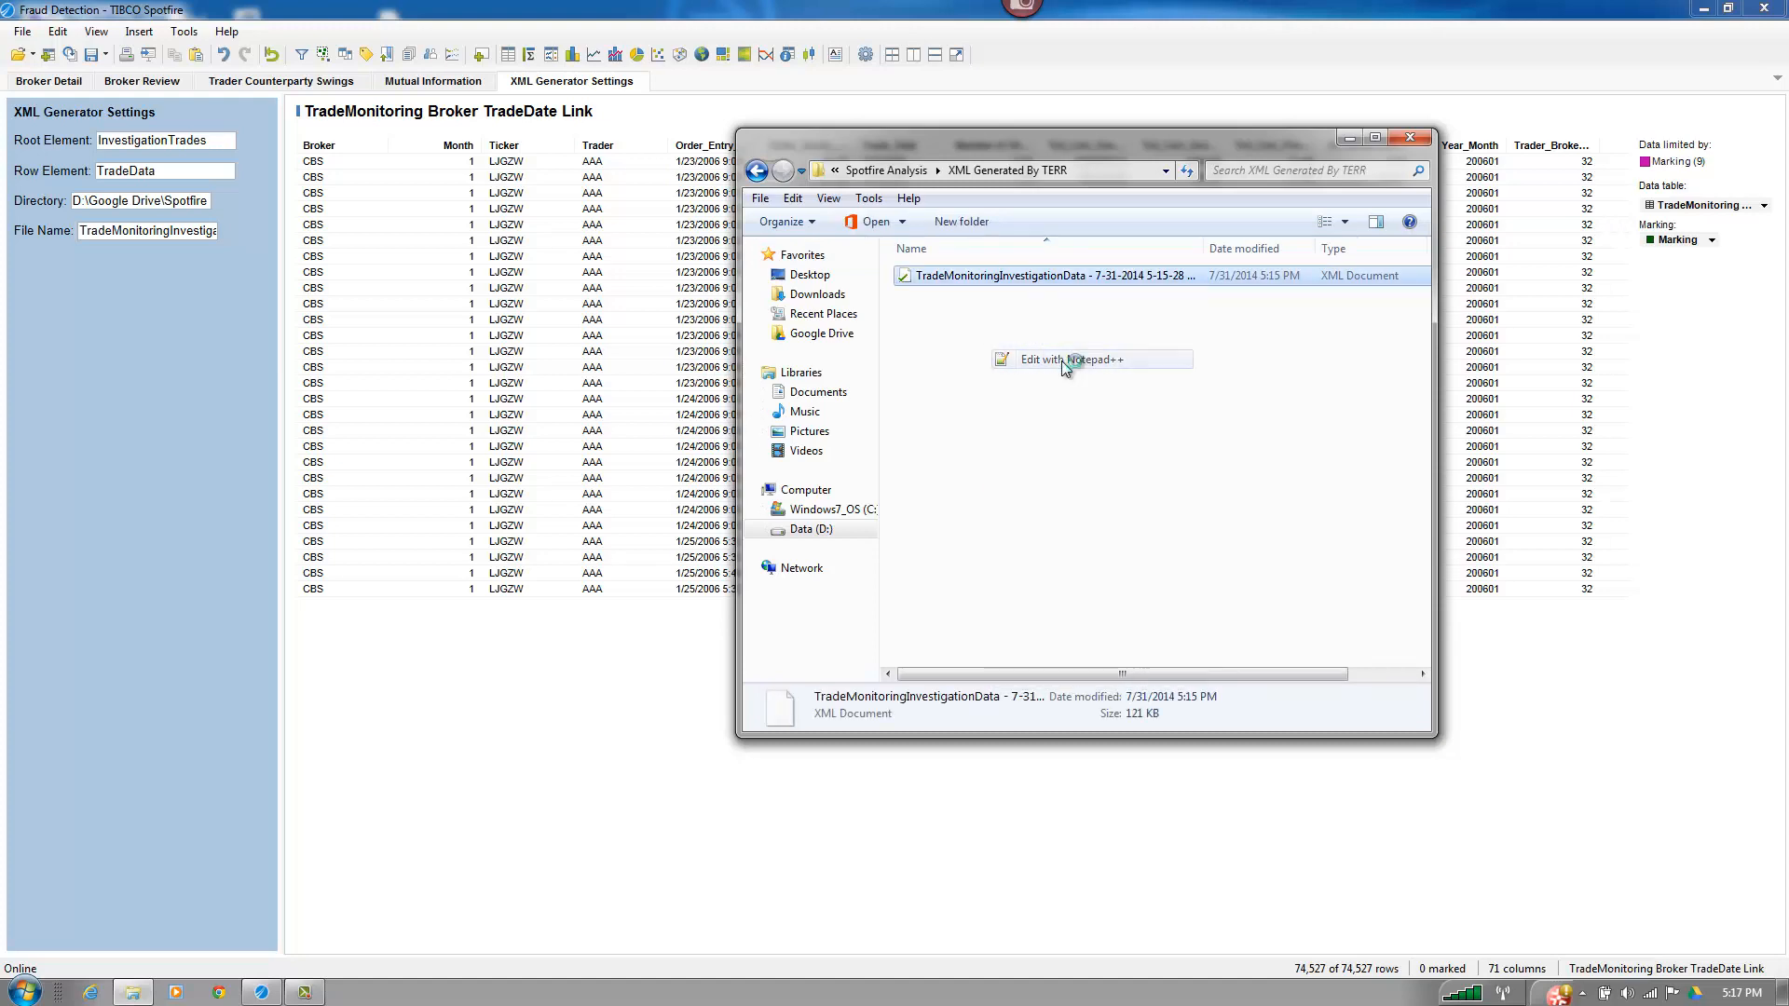
left_click(1069, 360)
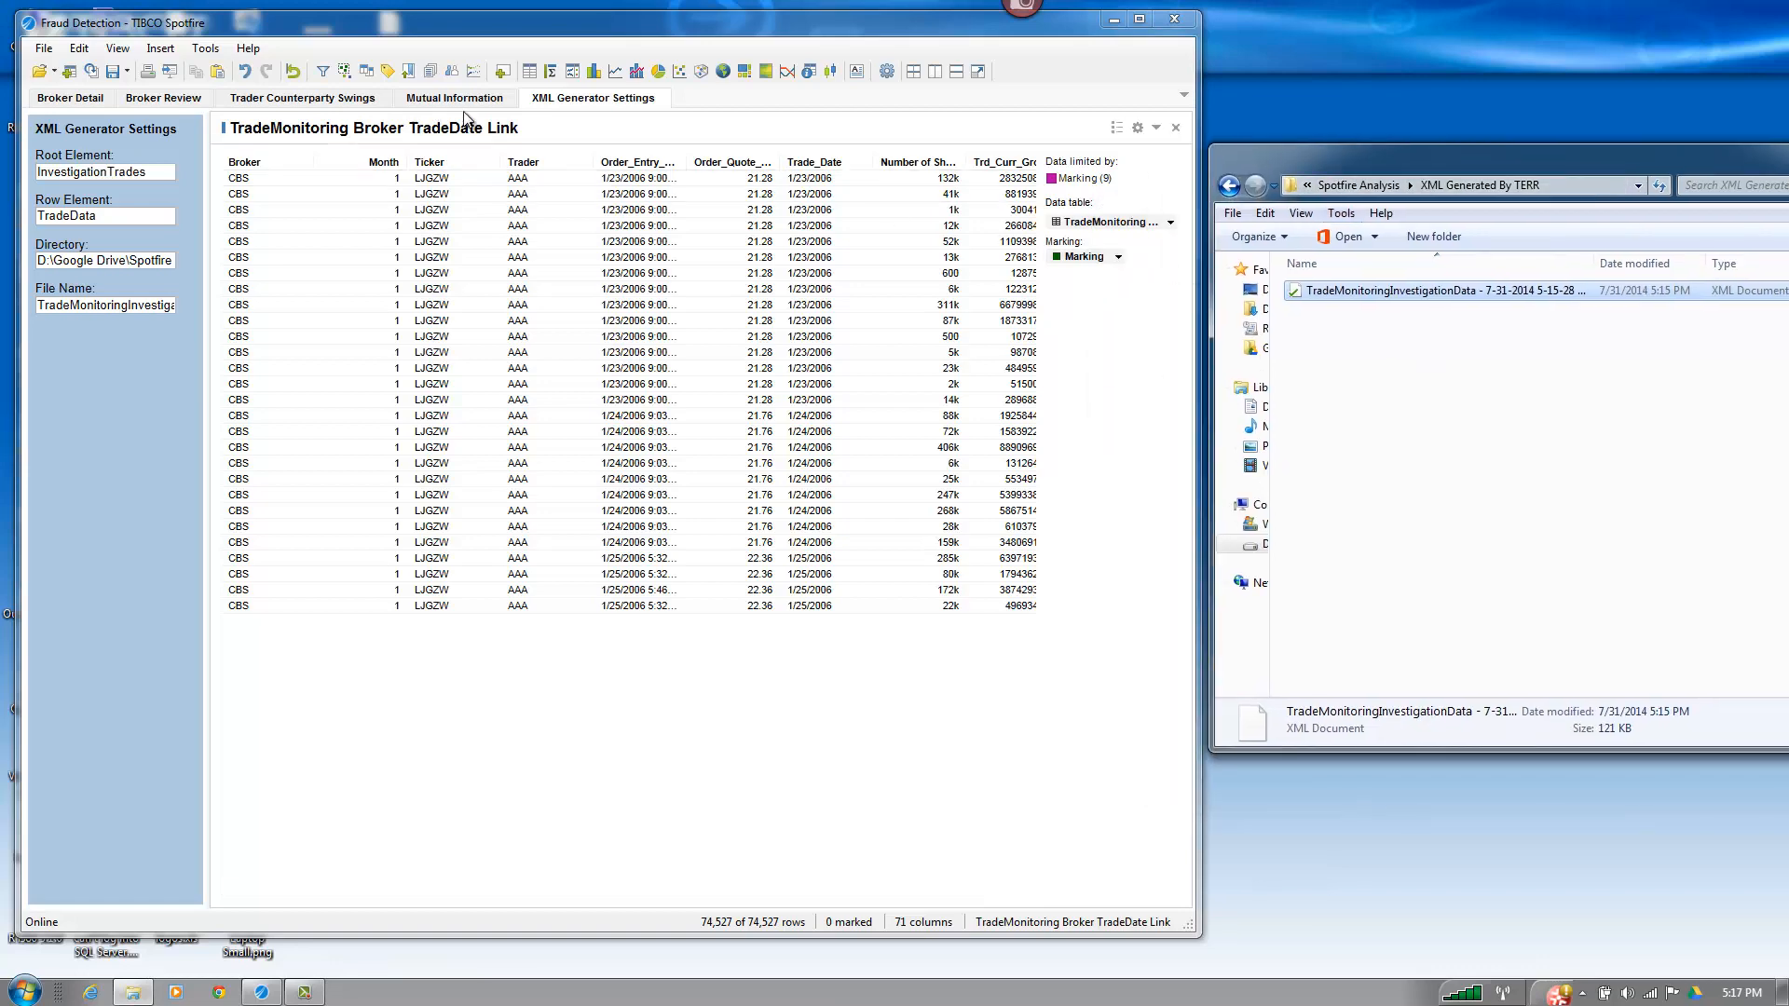
- Mark the AAA BCO pair, peak trend-chart trades, and the 7/13/2005 bar
left_click(453, 97)
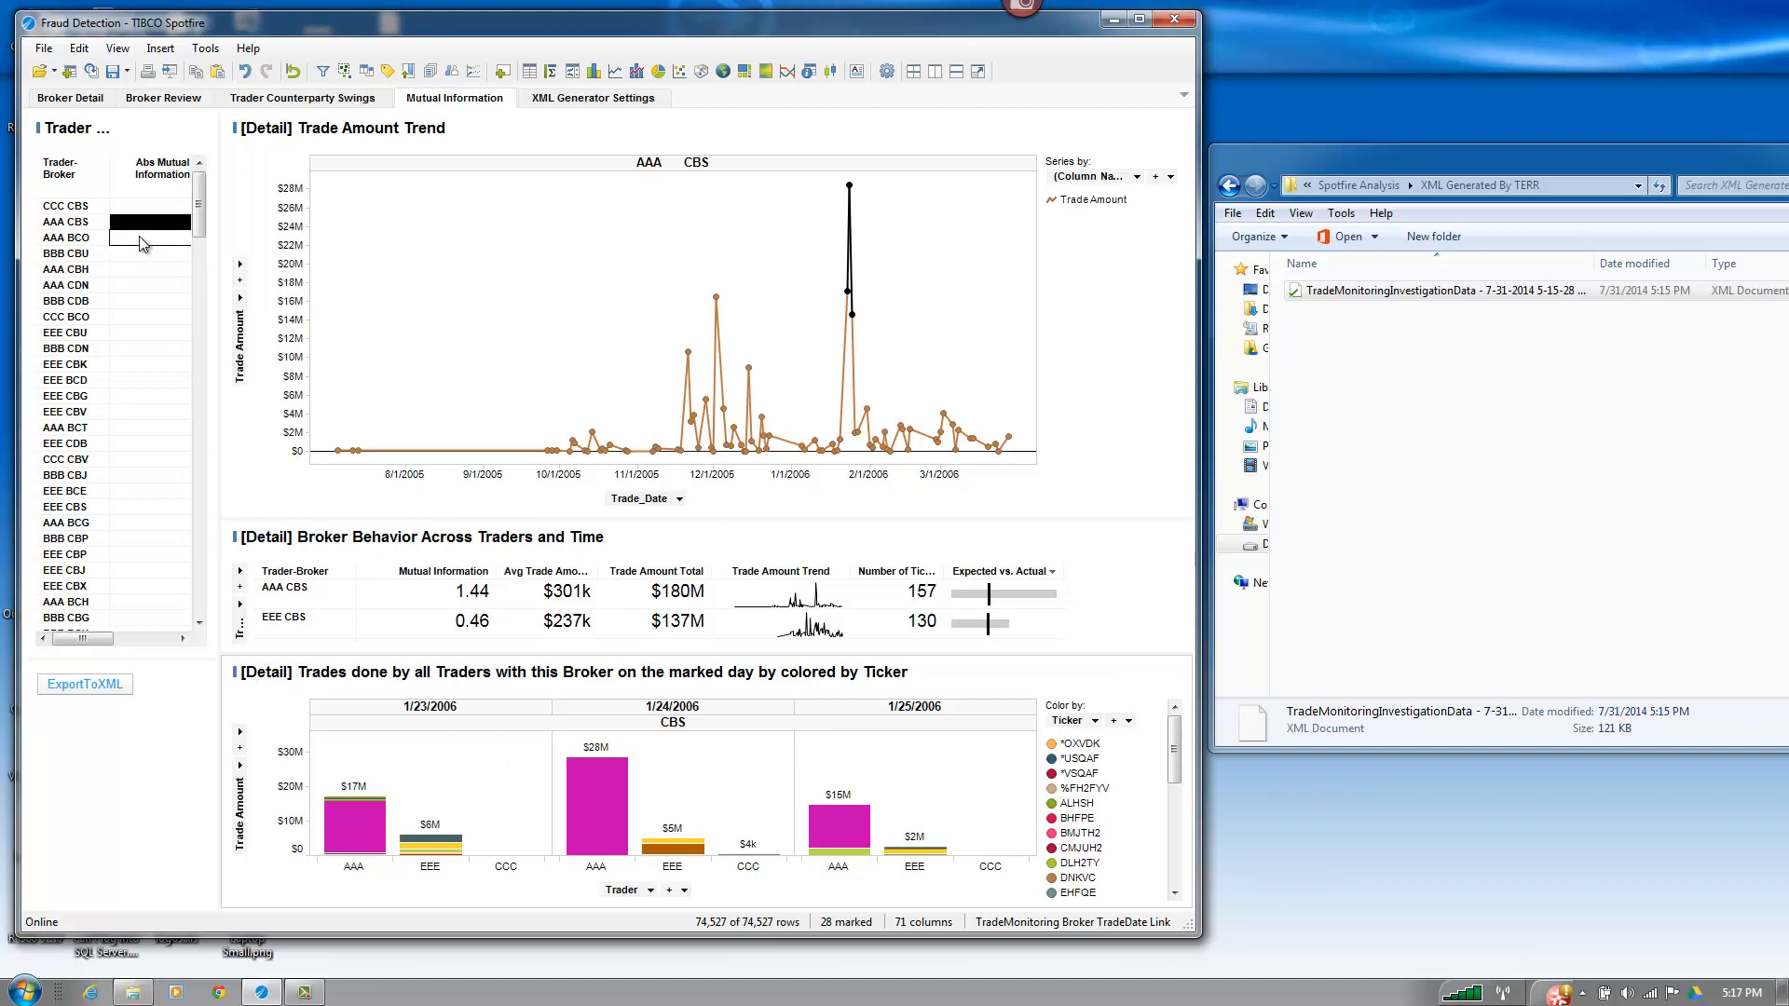
left_click(65, 237)
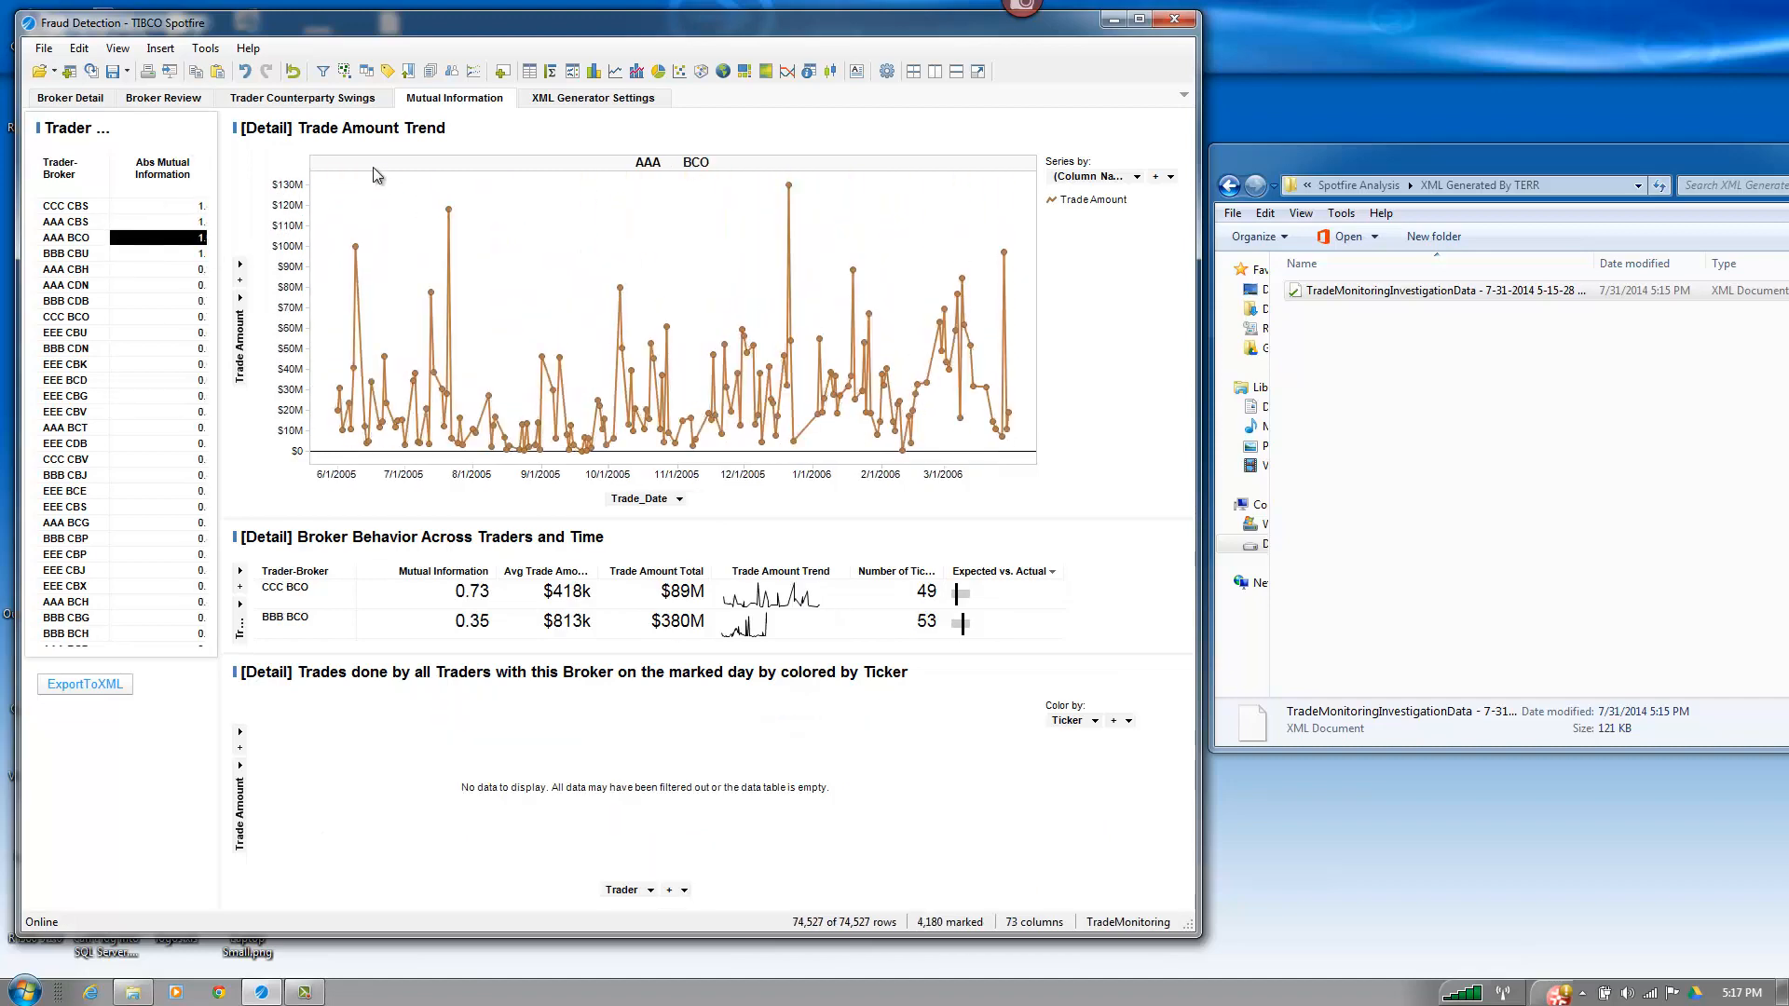
left_click_drag(375, 179, 941, 295)
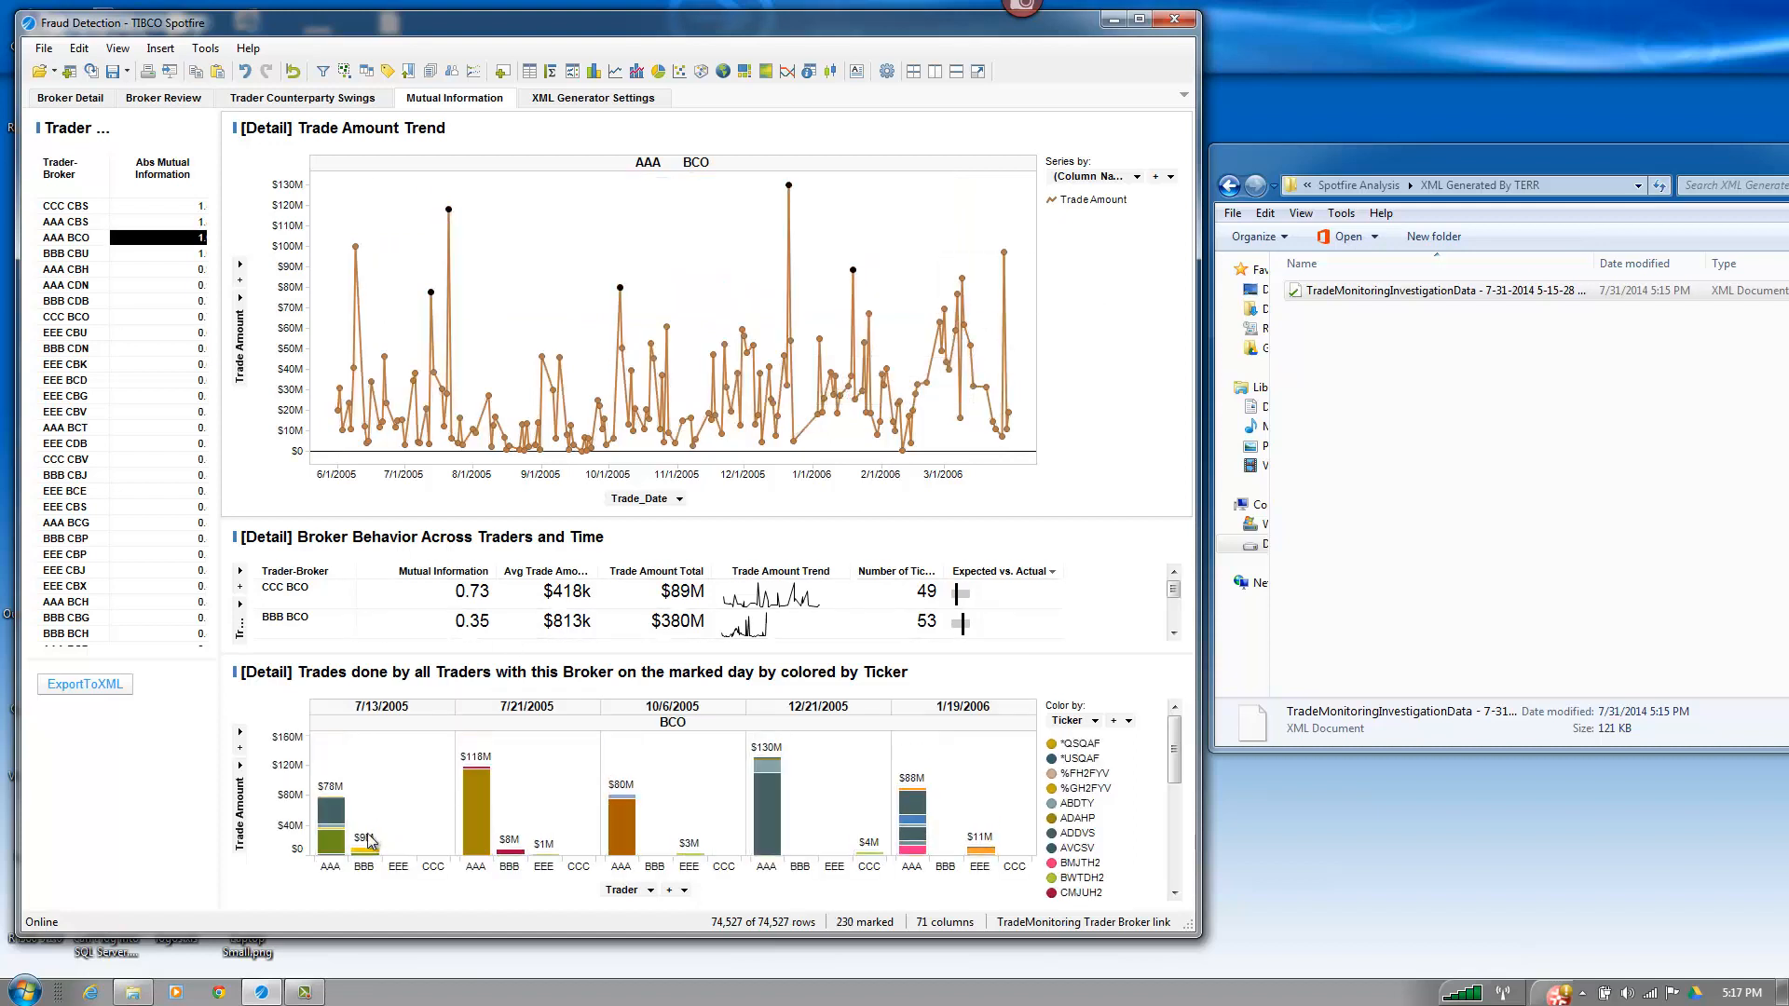
left_click(330, 822)
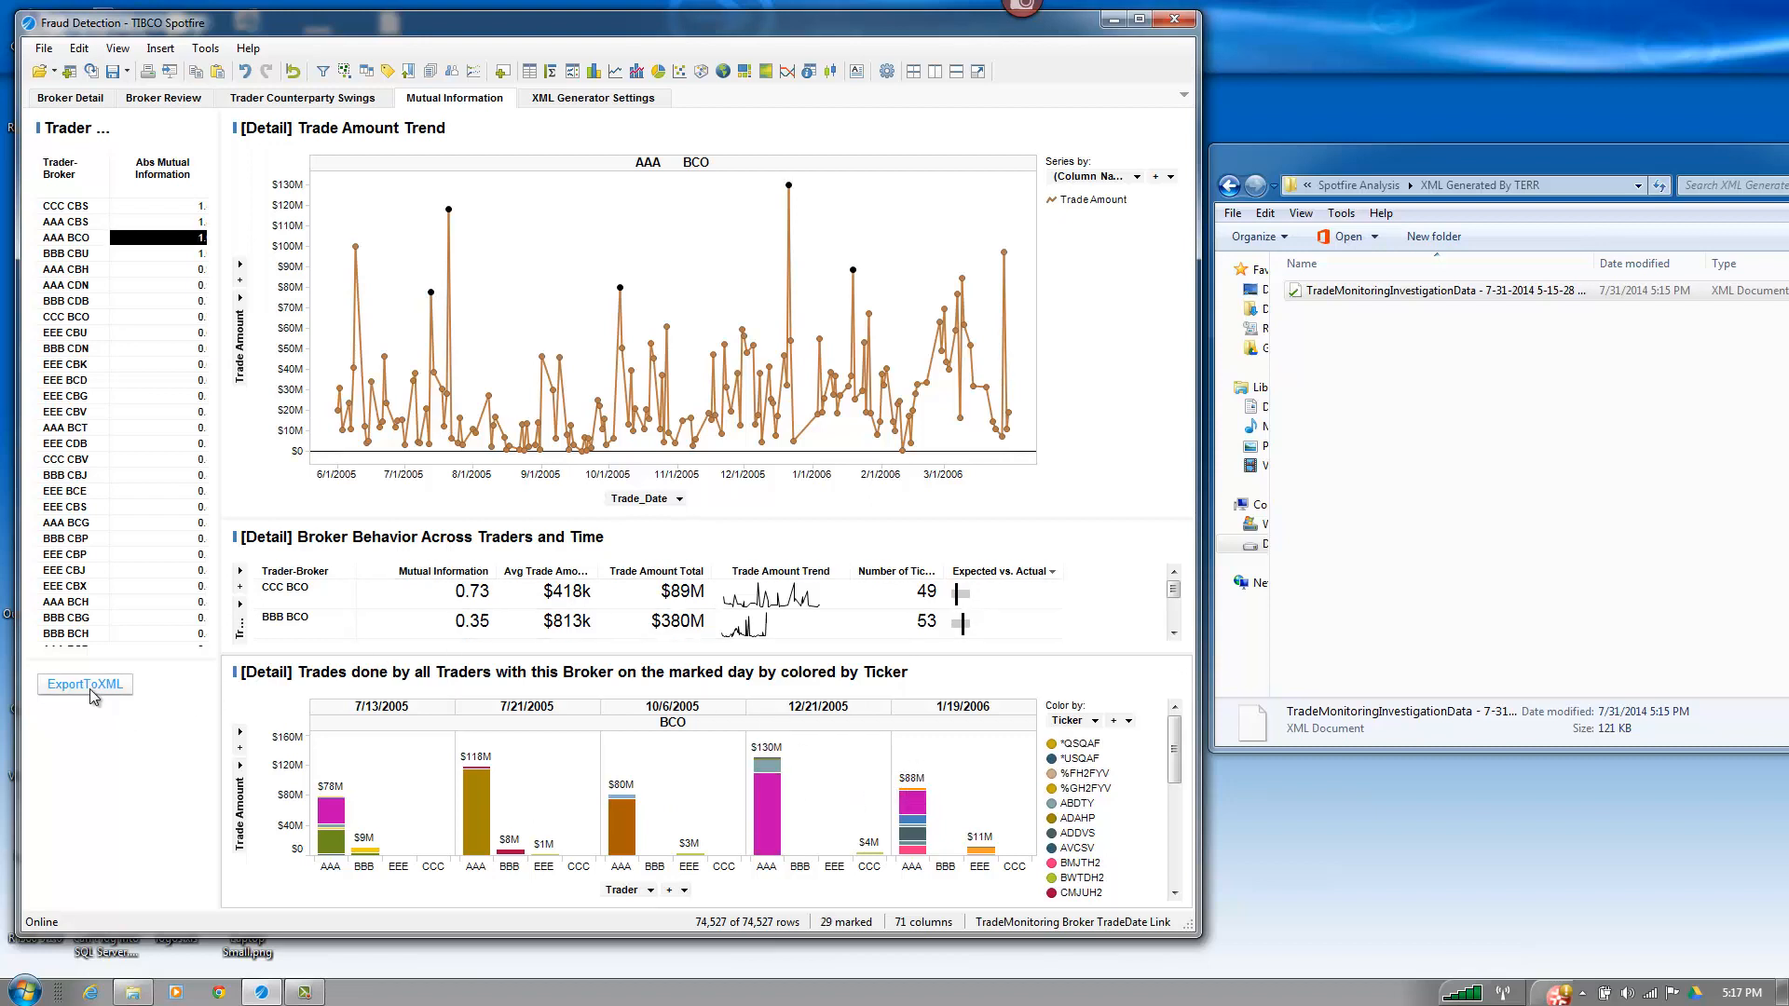
- Run ExportToXML on the marked trades and bring up actions for the new file
left_click(83, 683)
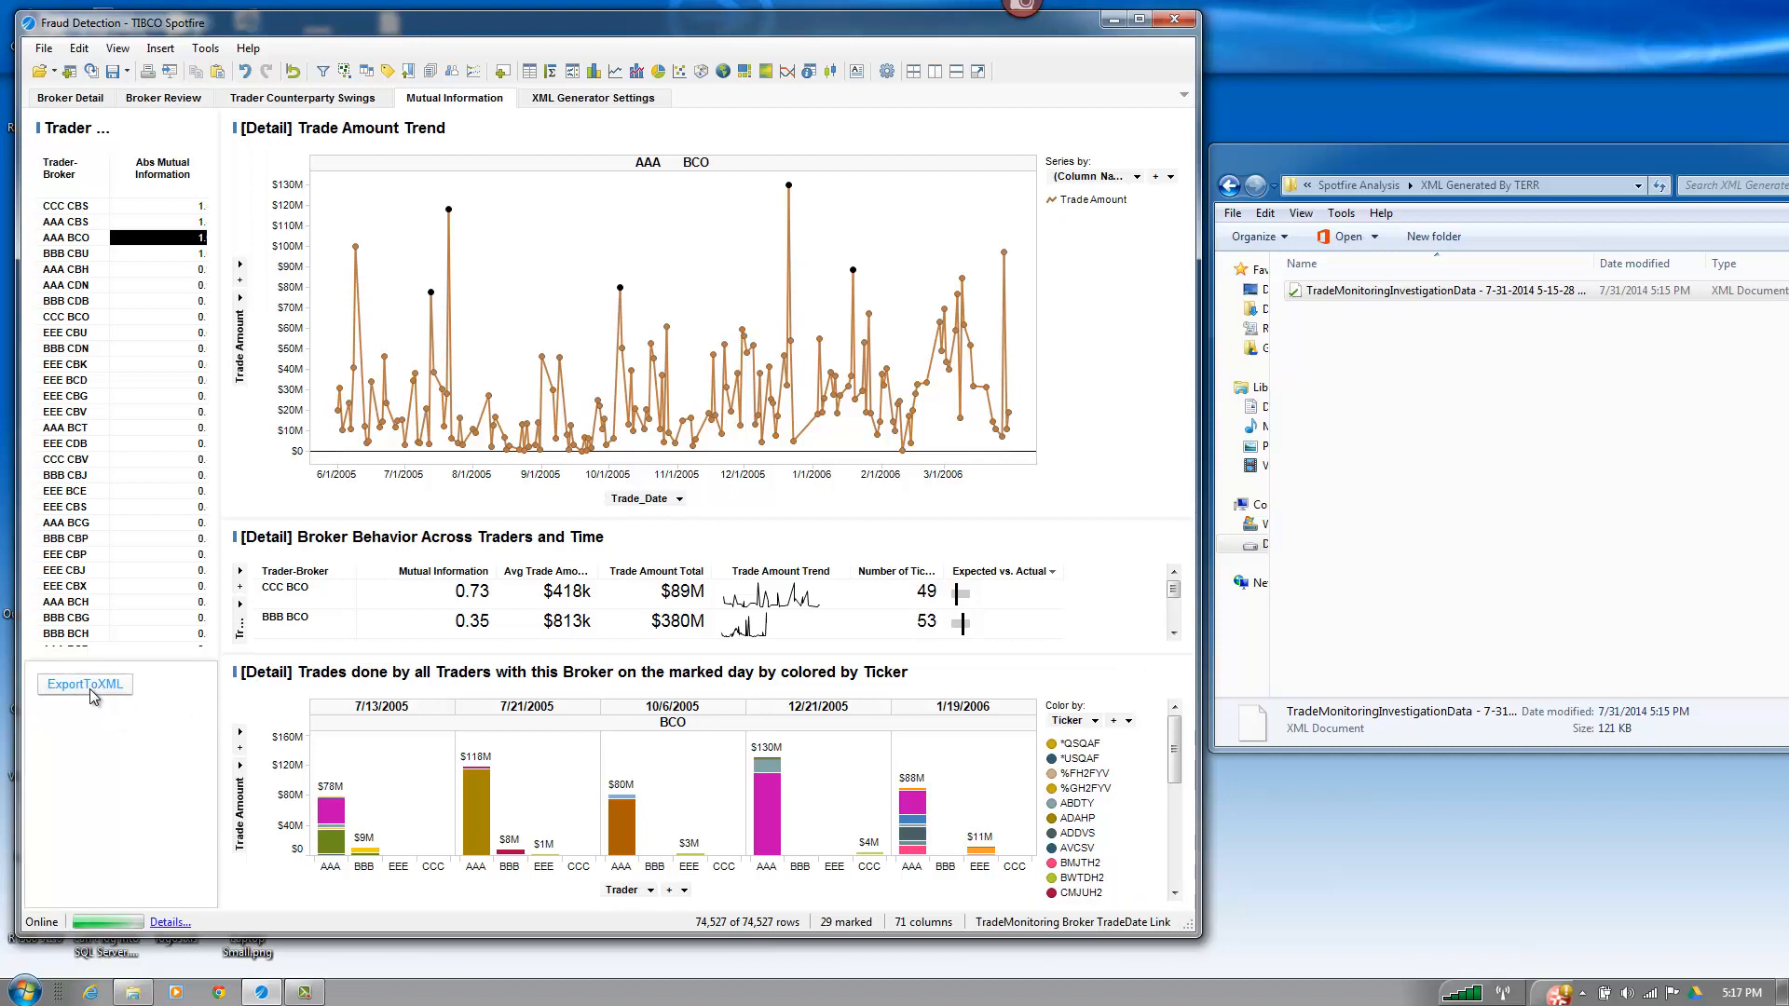
left_click(82, 683)
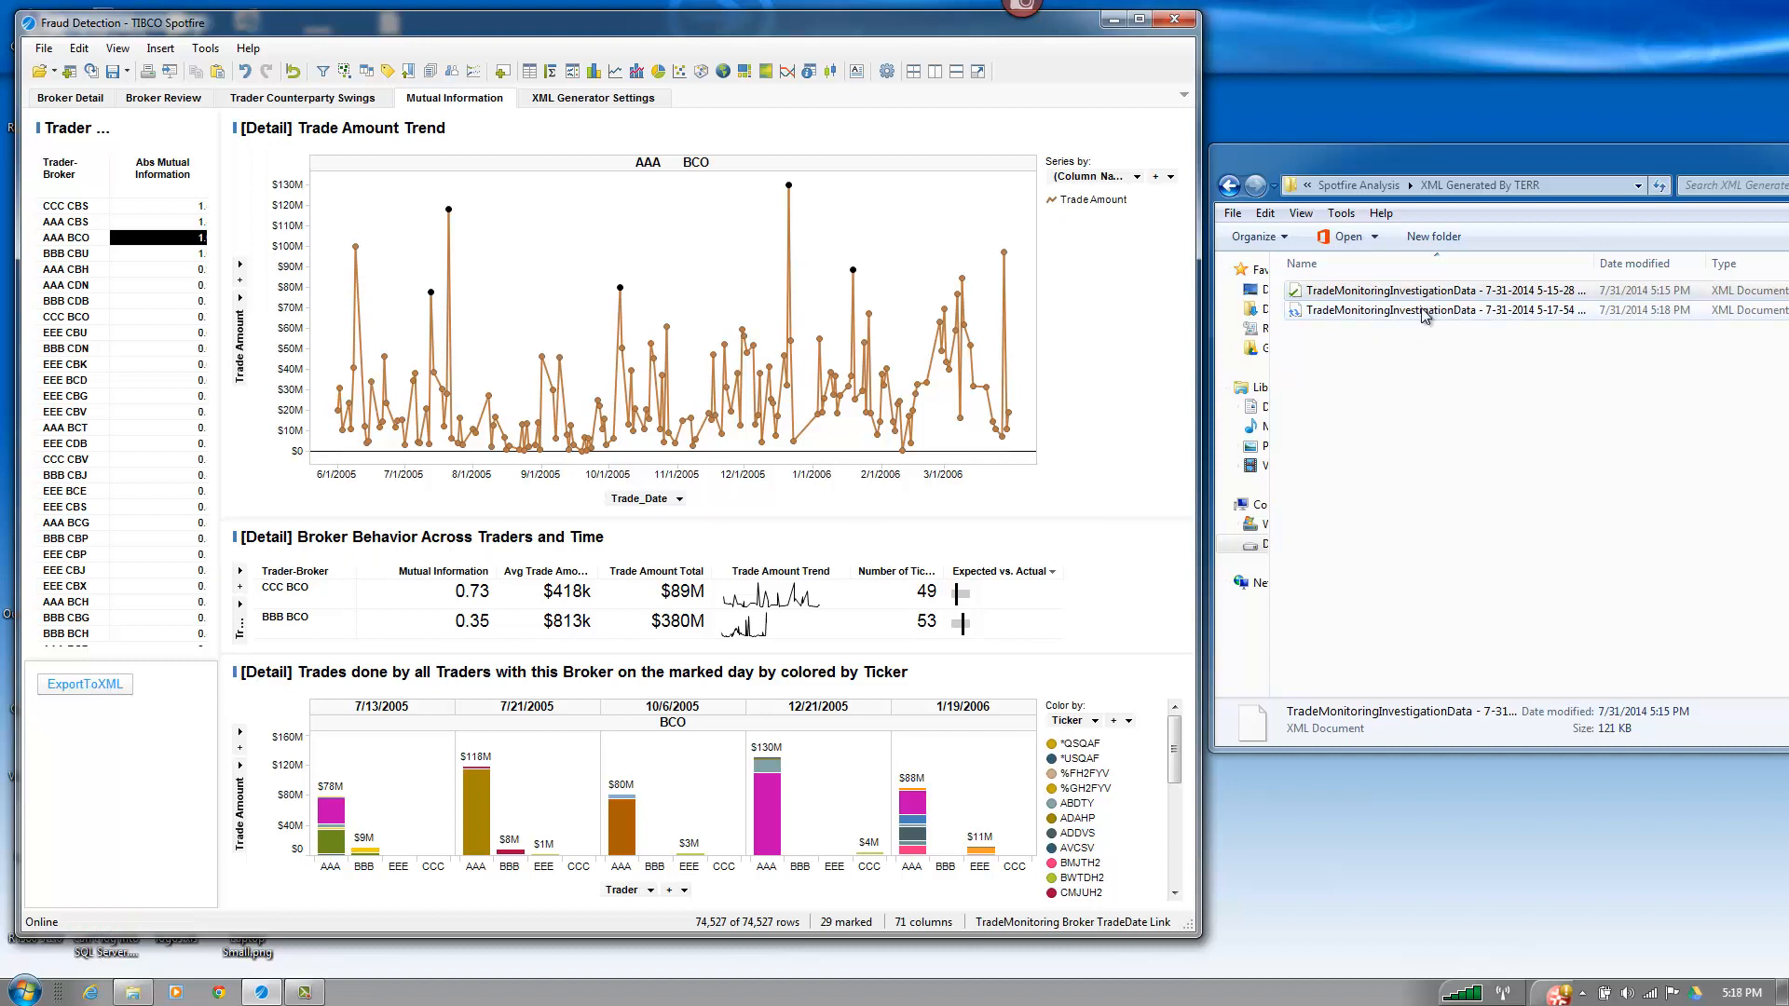
right_click(1443, 311)
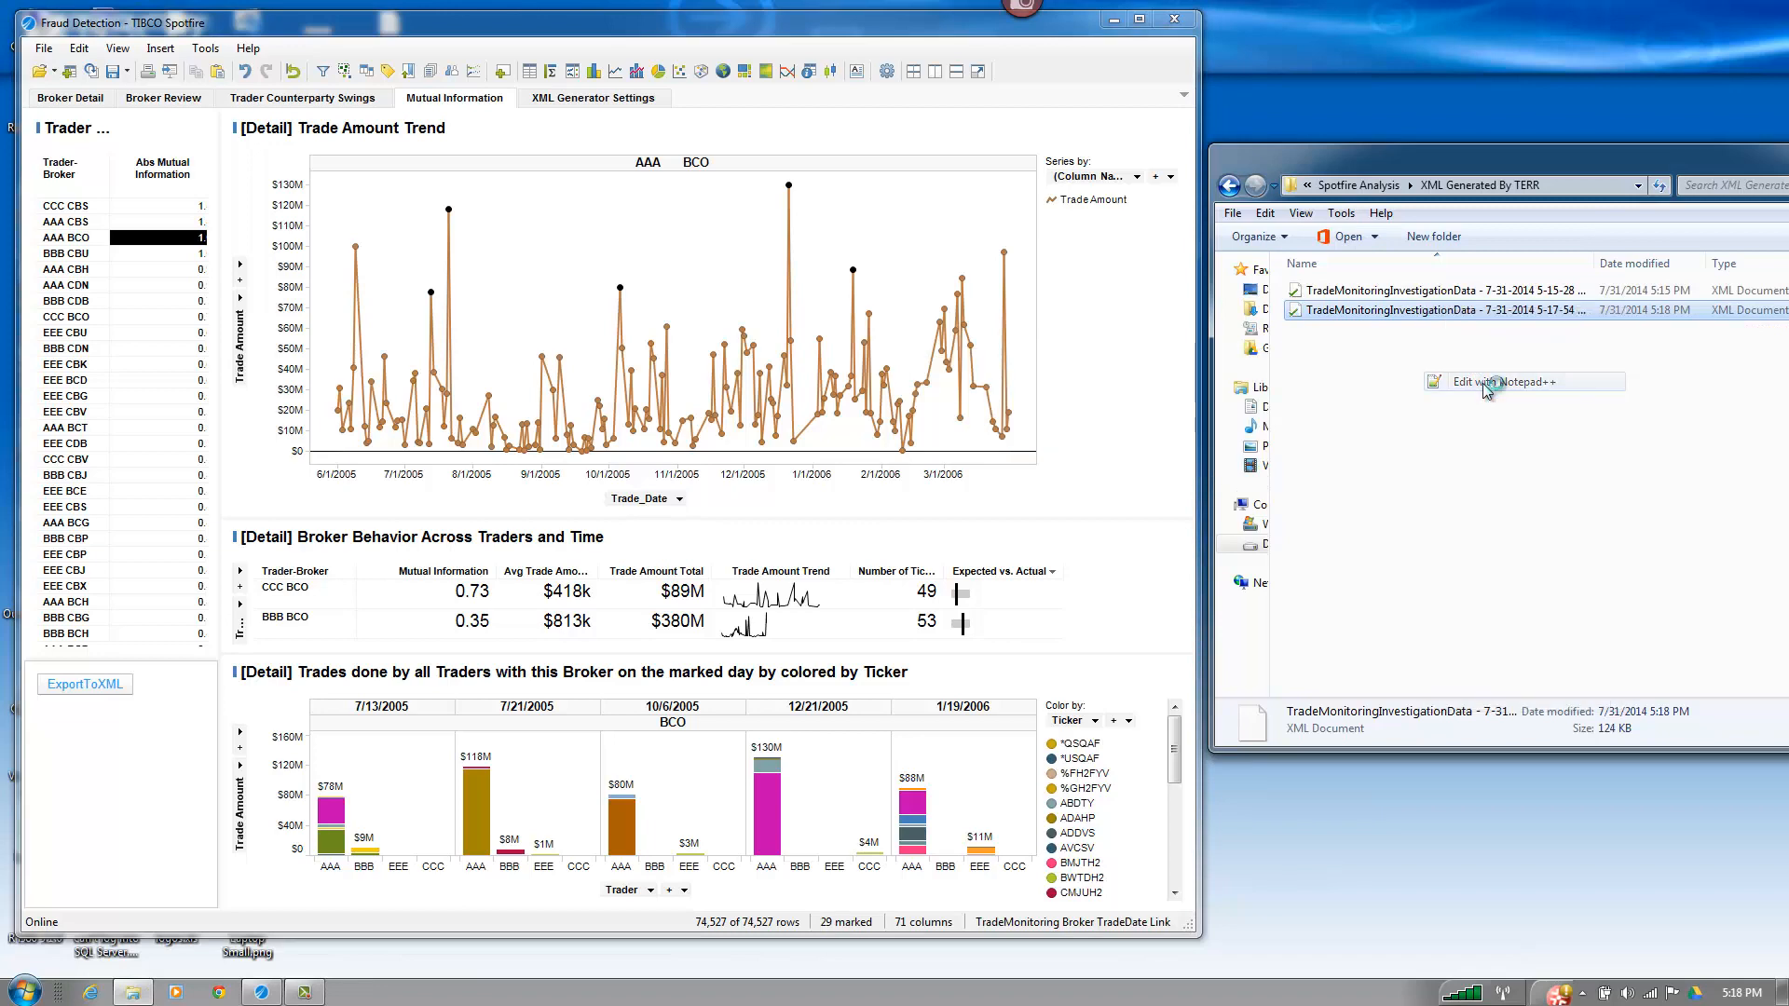
- View the new XML file in Notepad++ and scroll through its InvestigationTrades records
left_click(1492, 381)
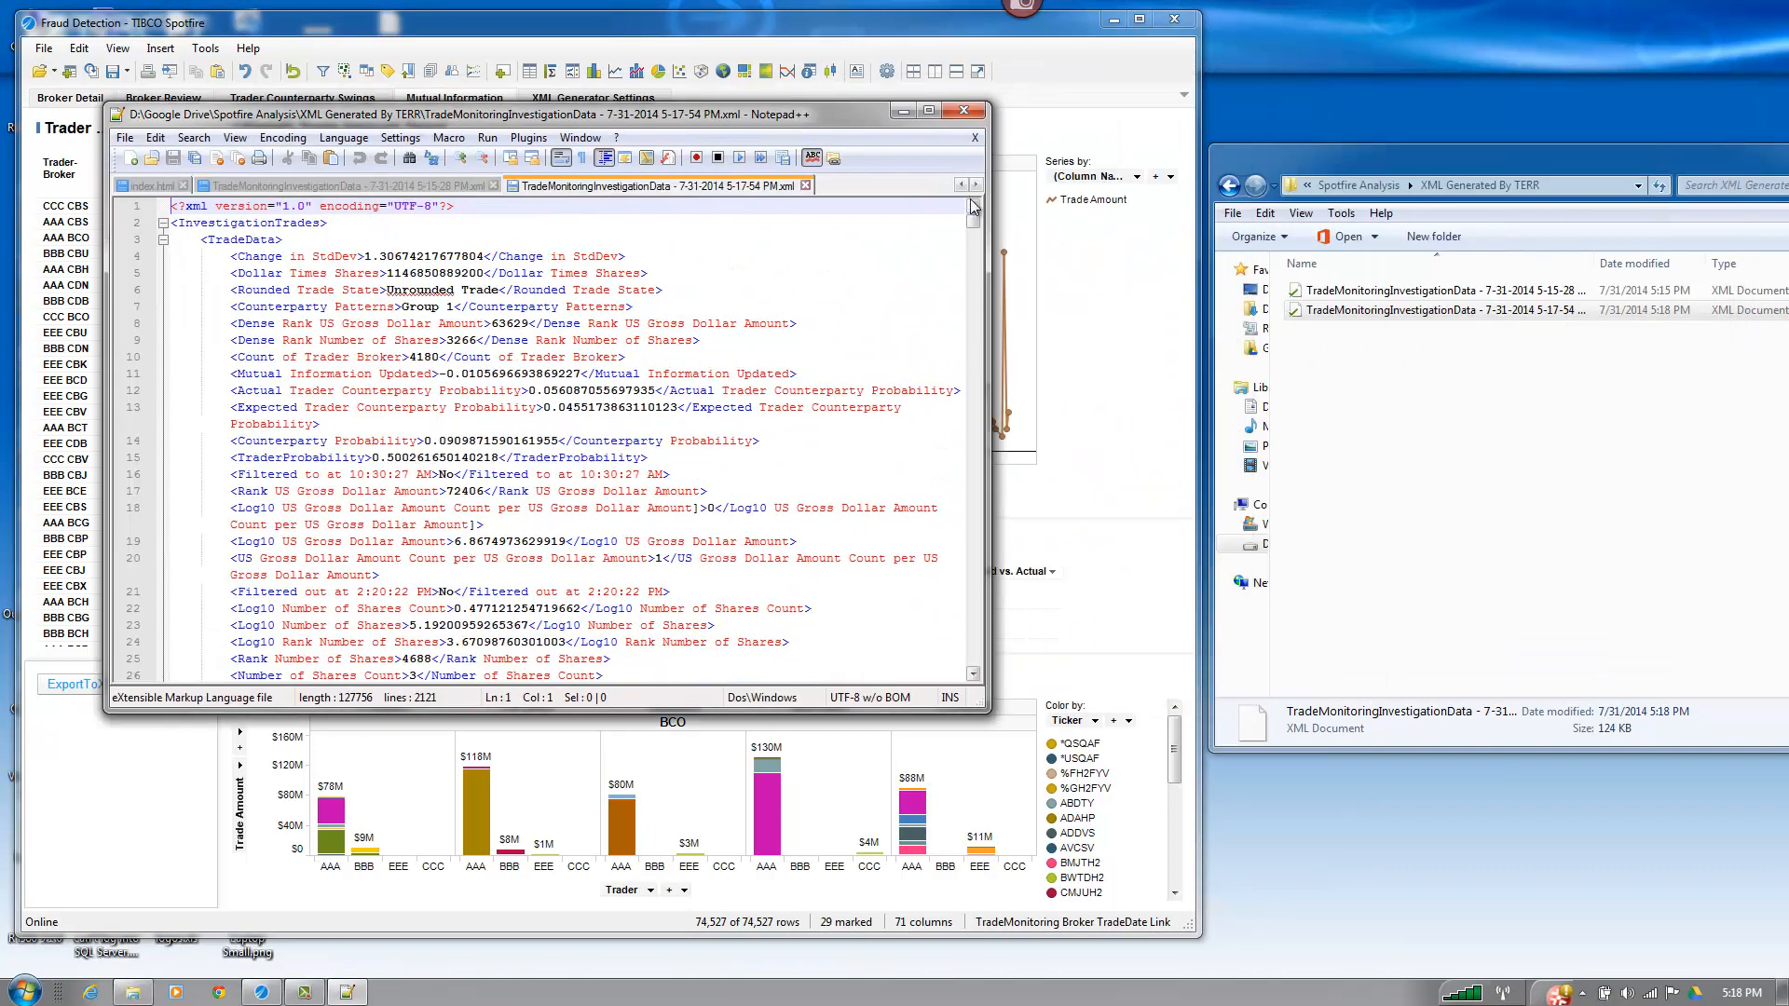
scroll("down", 3)
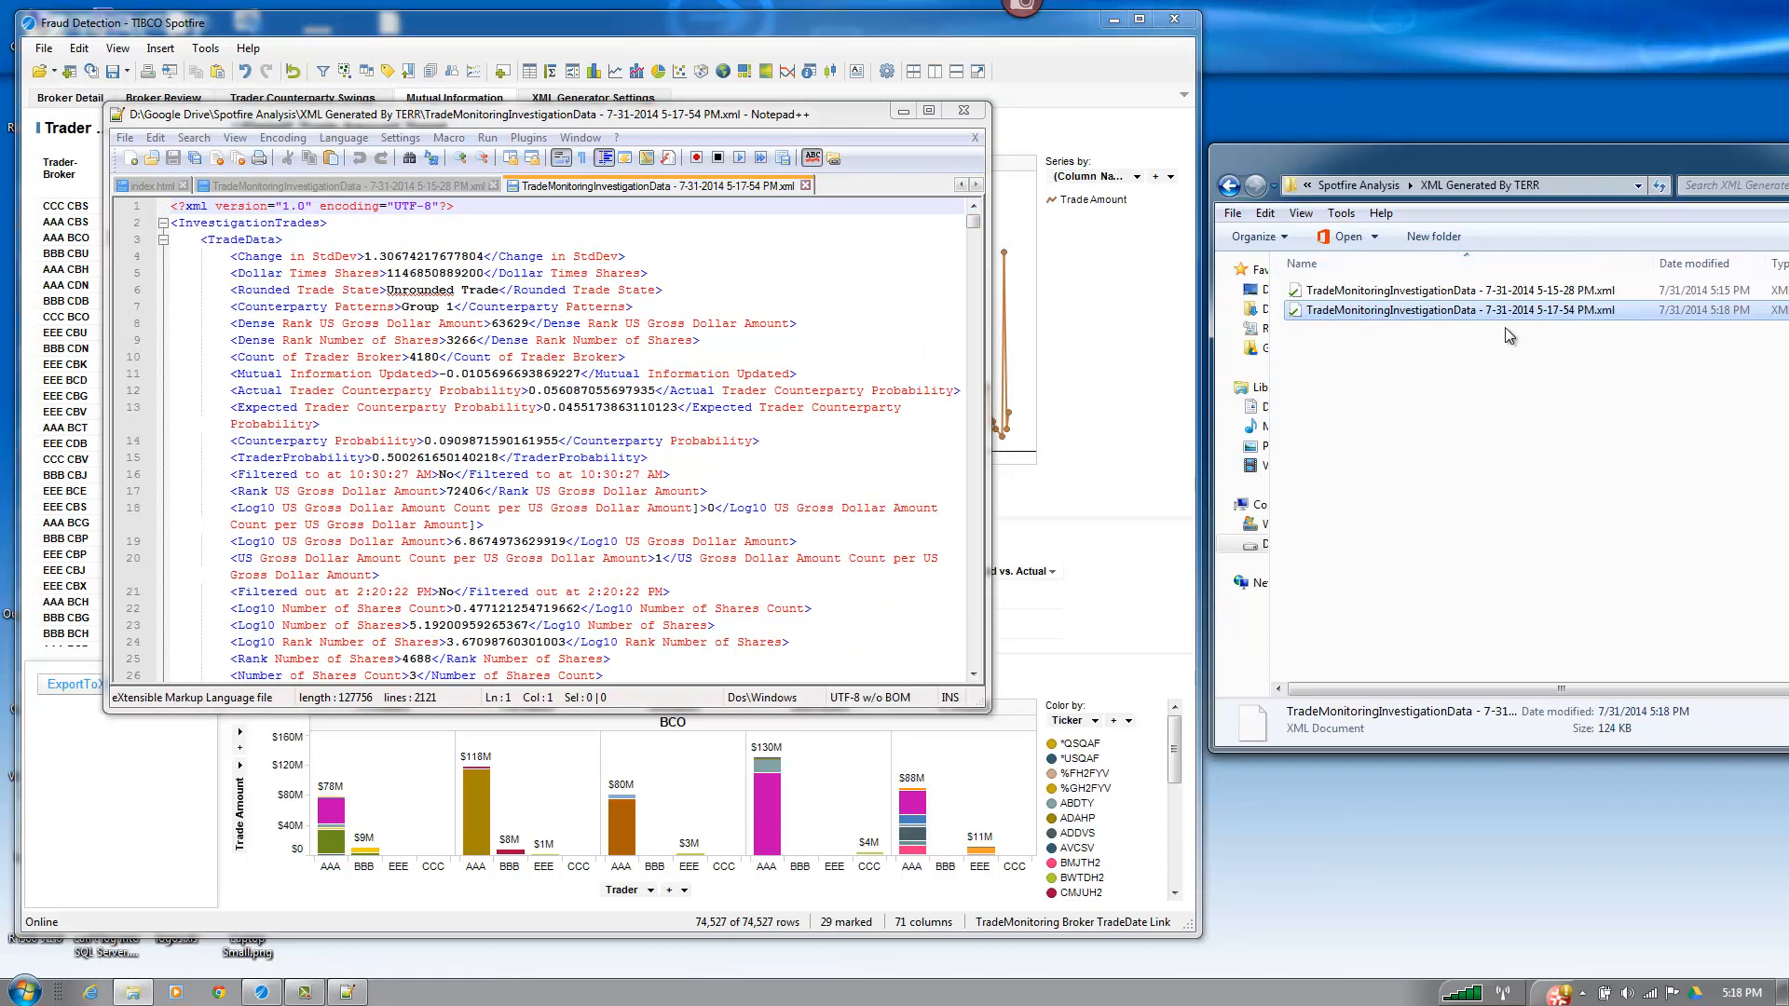
mouse_move(1546, 327)
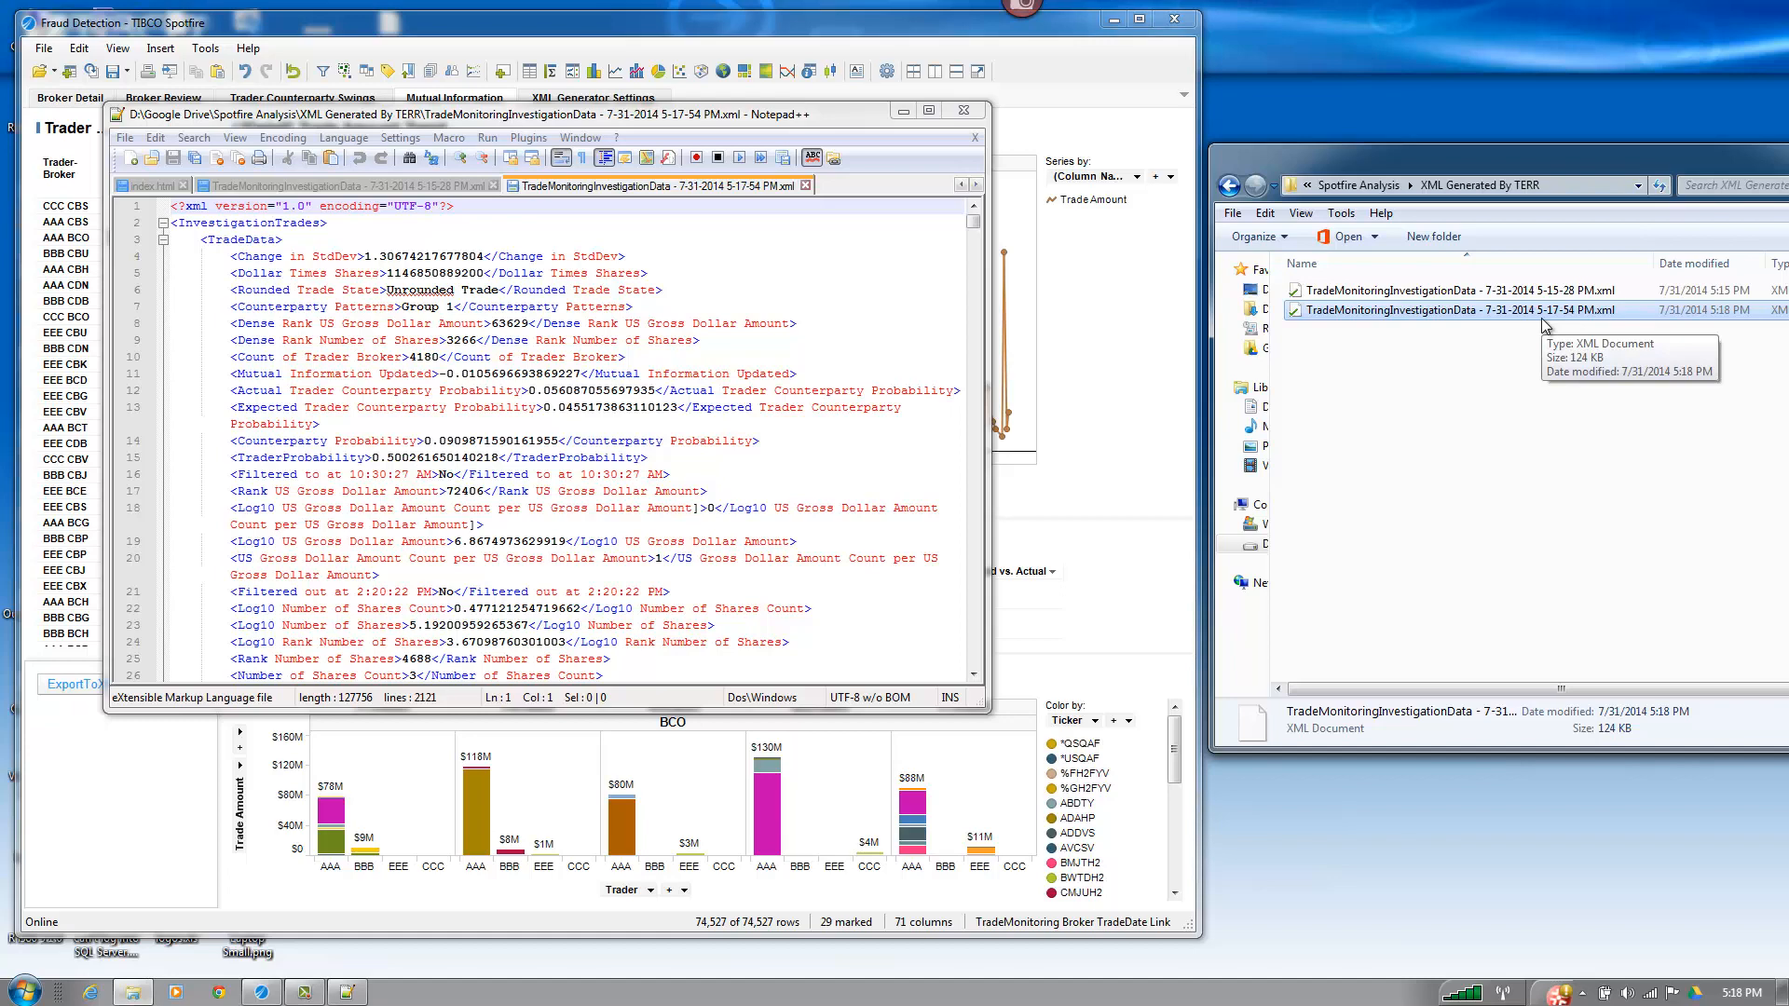
mouse_move(1193, 257)
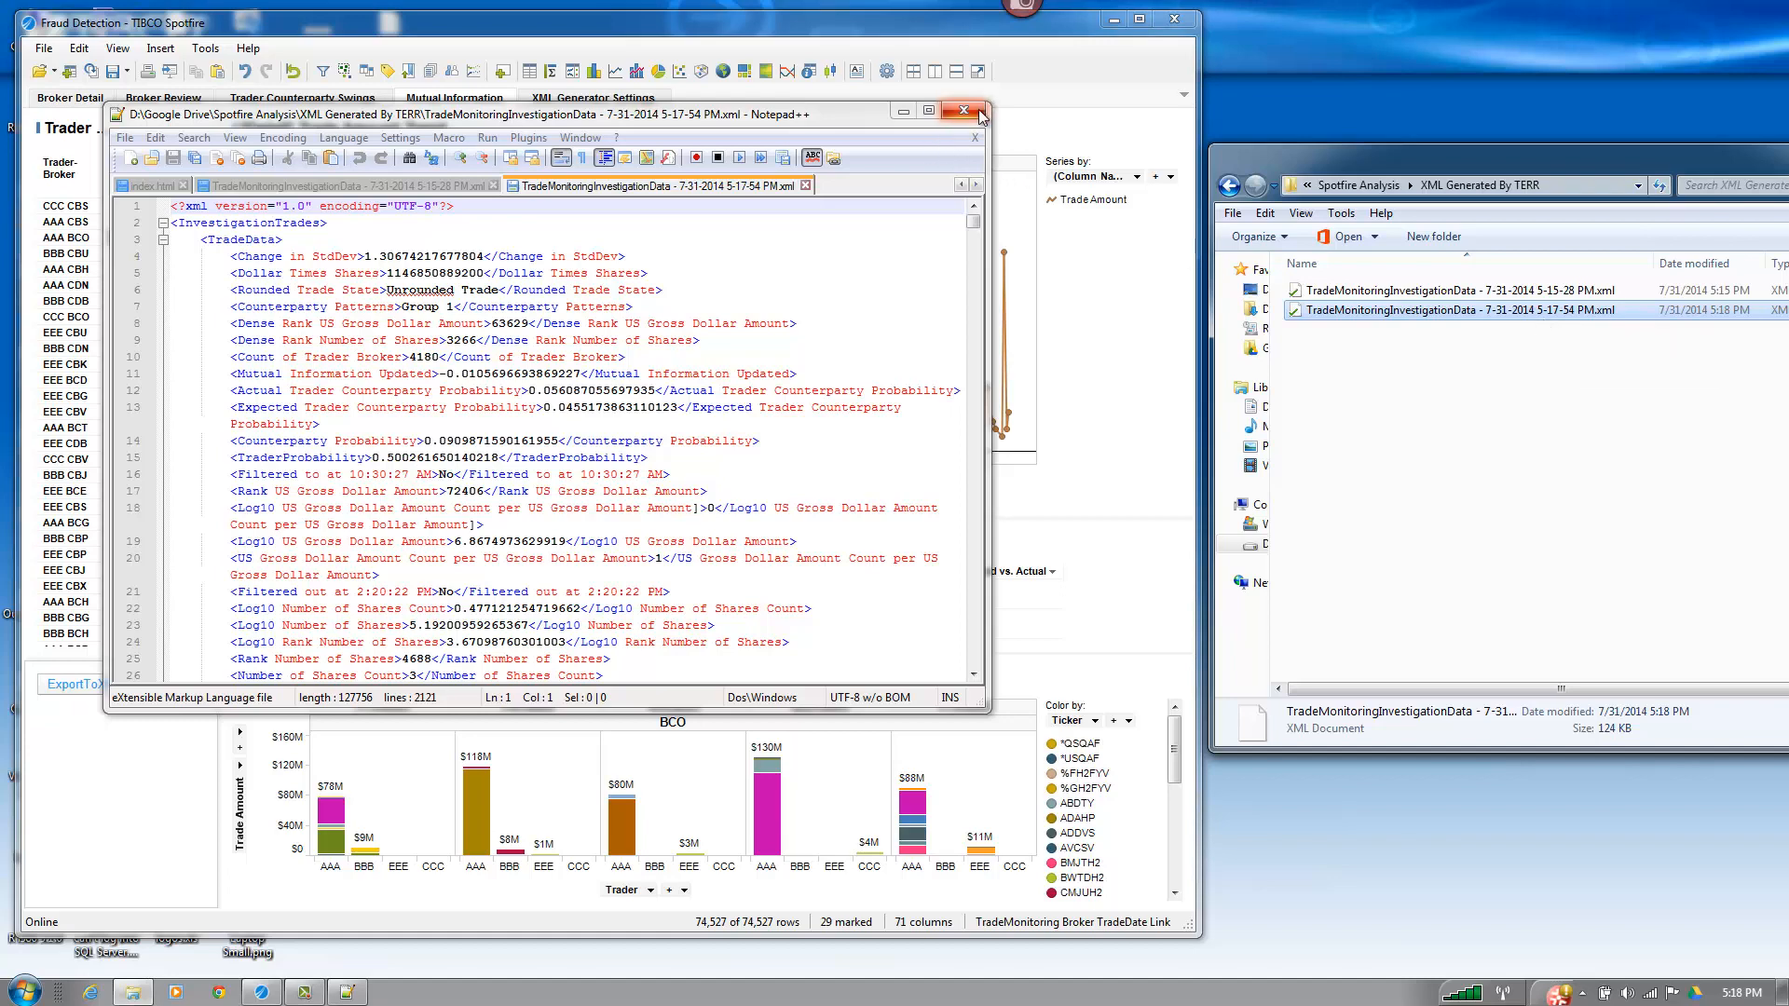
mouse_move(978, 112)
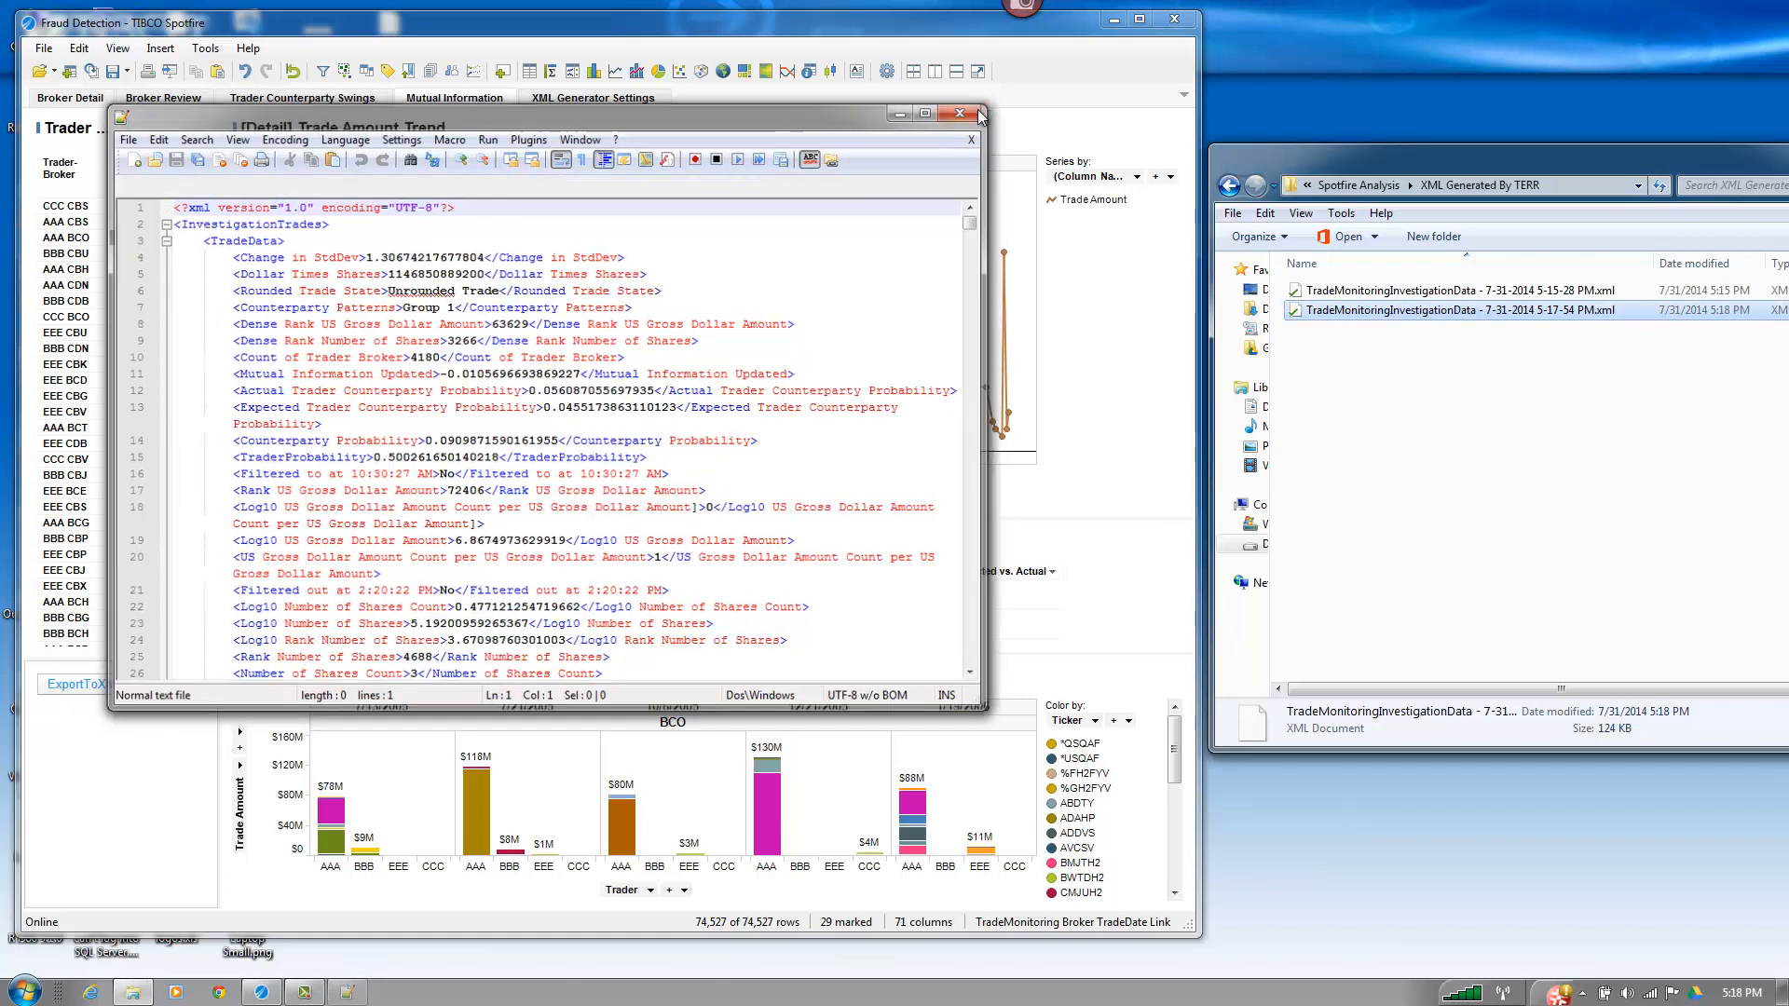
- Dismiss the XML viewer and text area properties, and remove the ExportToXML panel
left_click(960, 112)
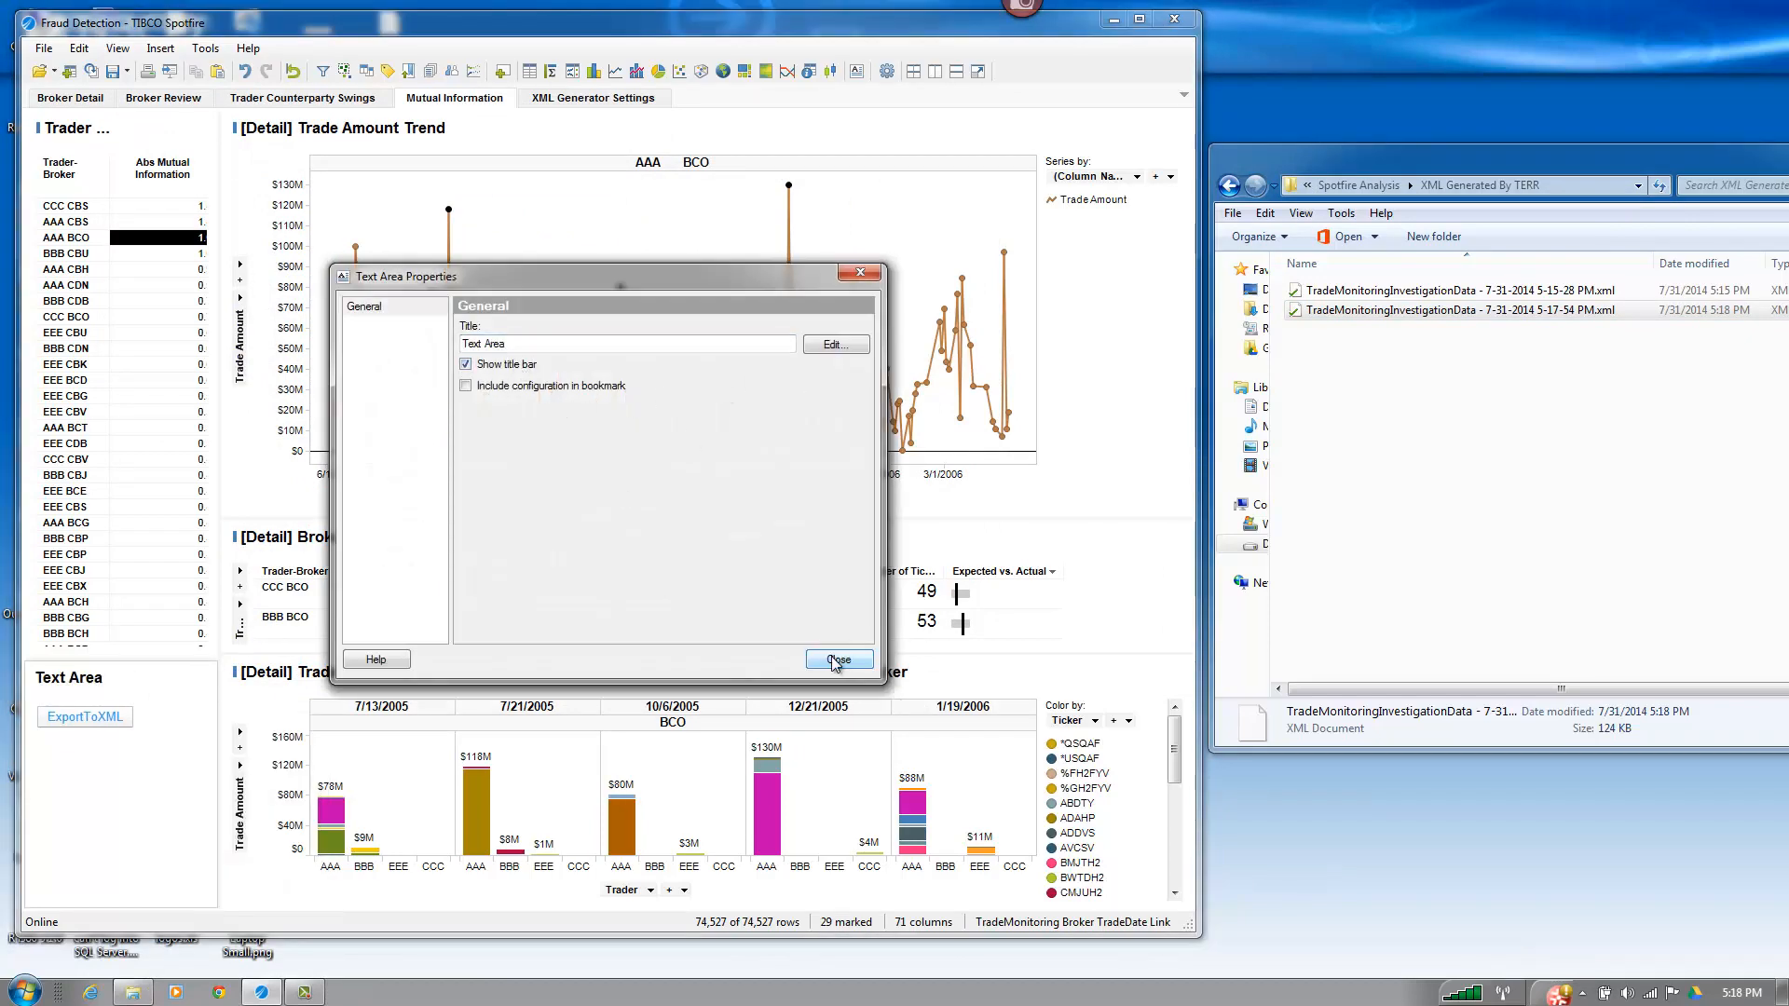
left_click(839, 662)
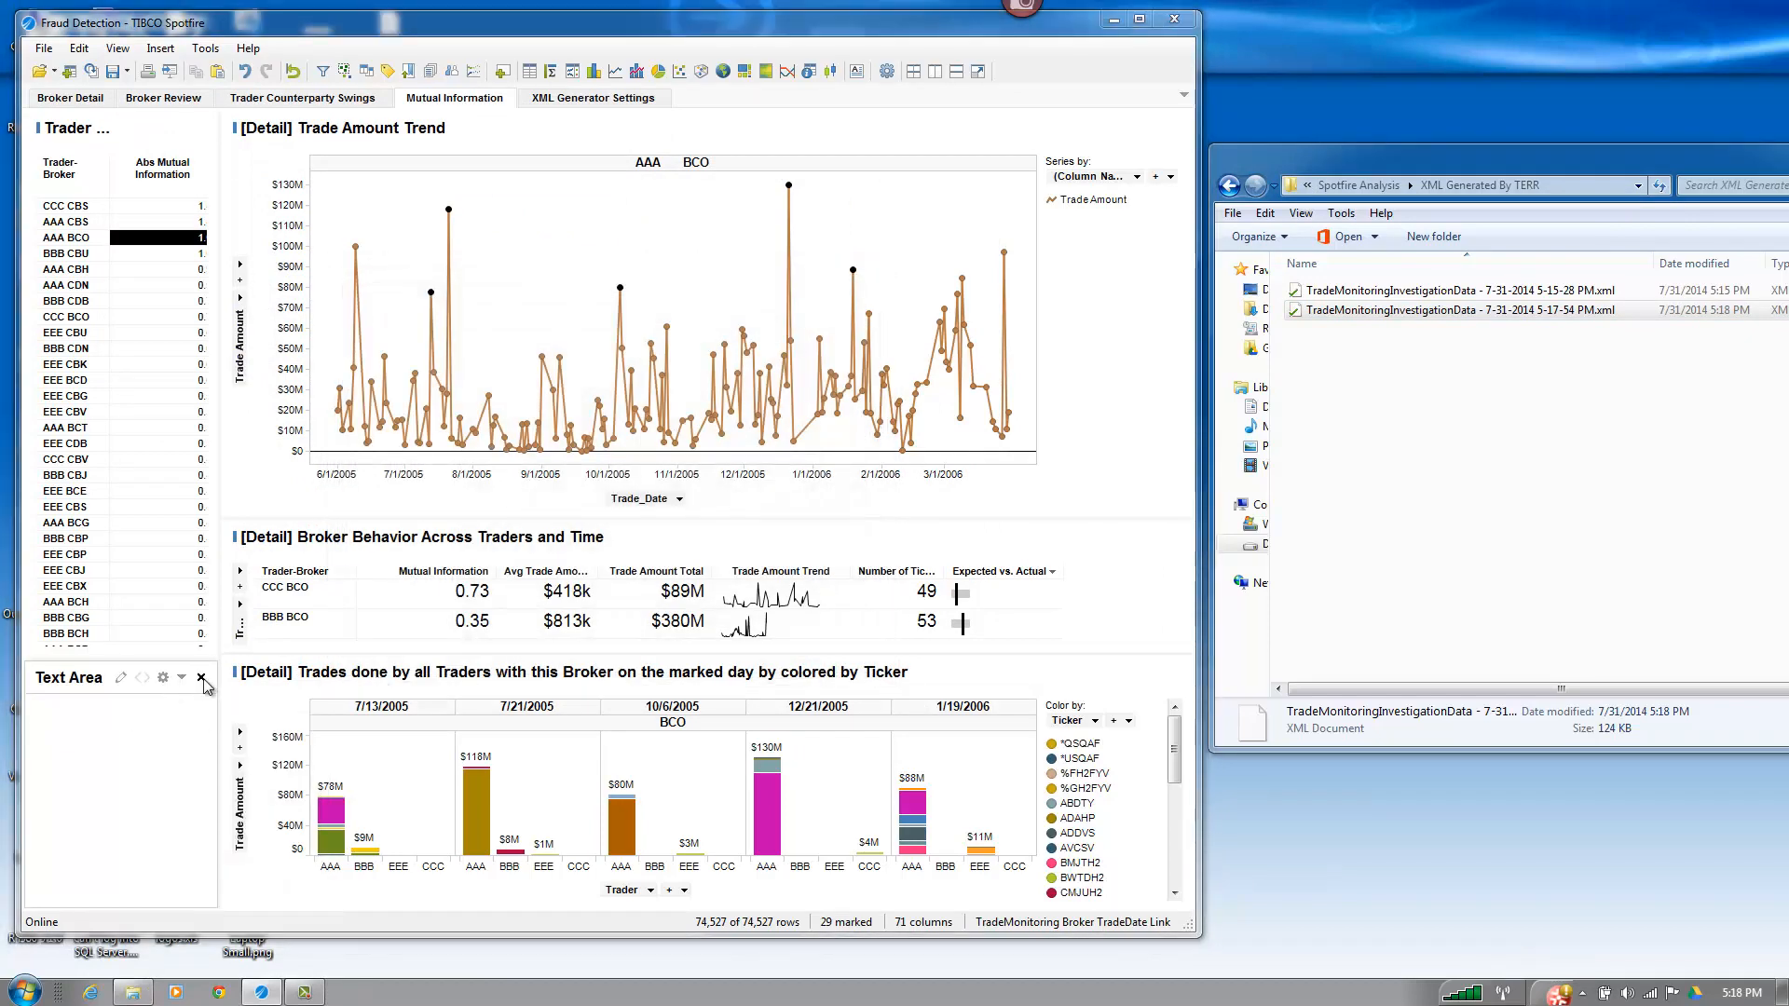
left_click(78, 47)
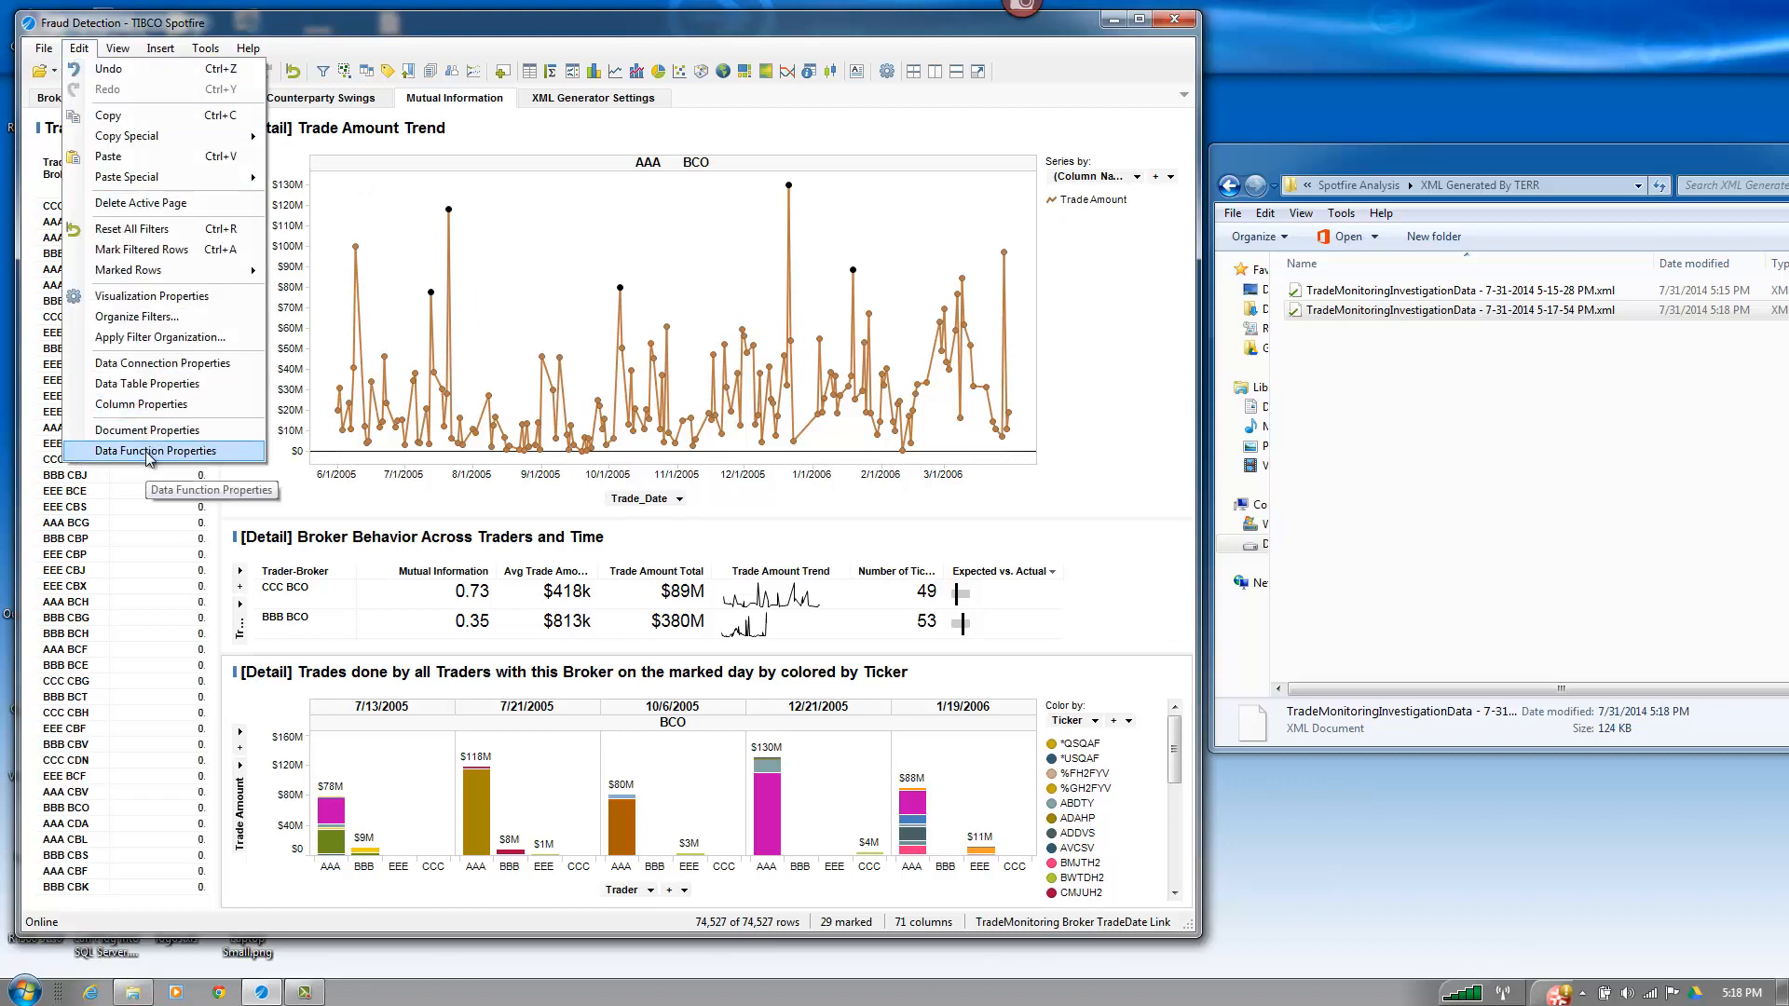
- Set the XML export data function to refresh automatically via Data Function Properties
left_click(158, 451)
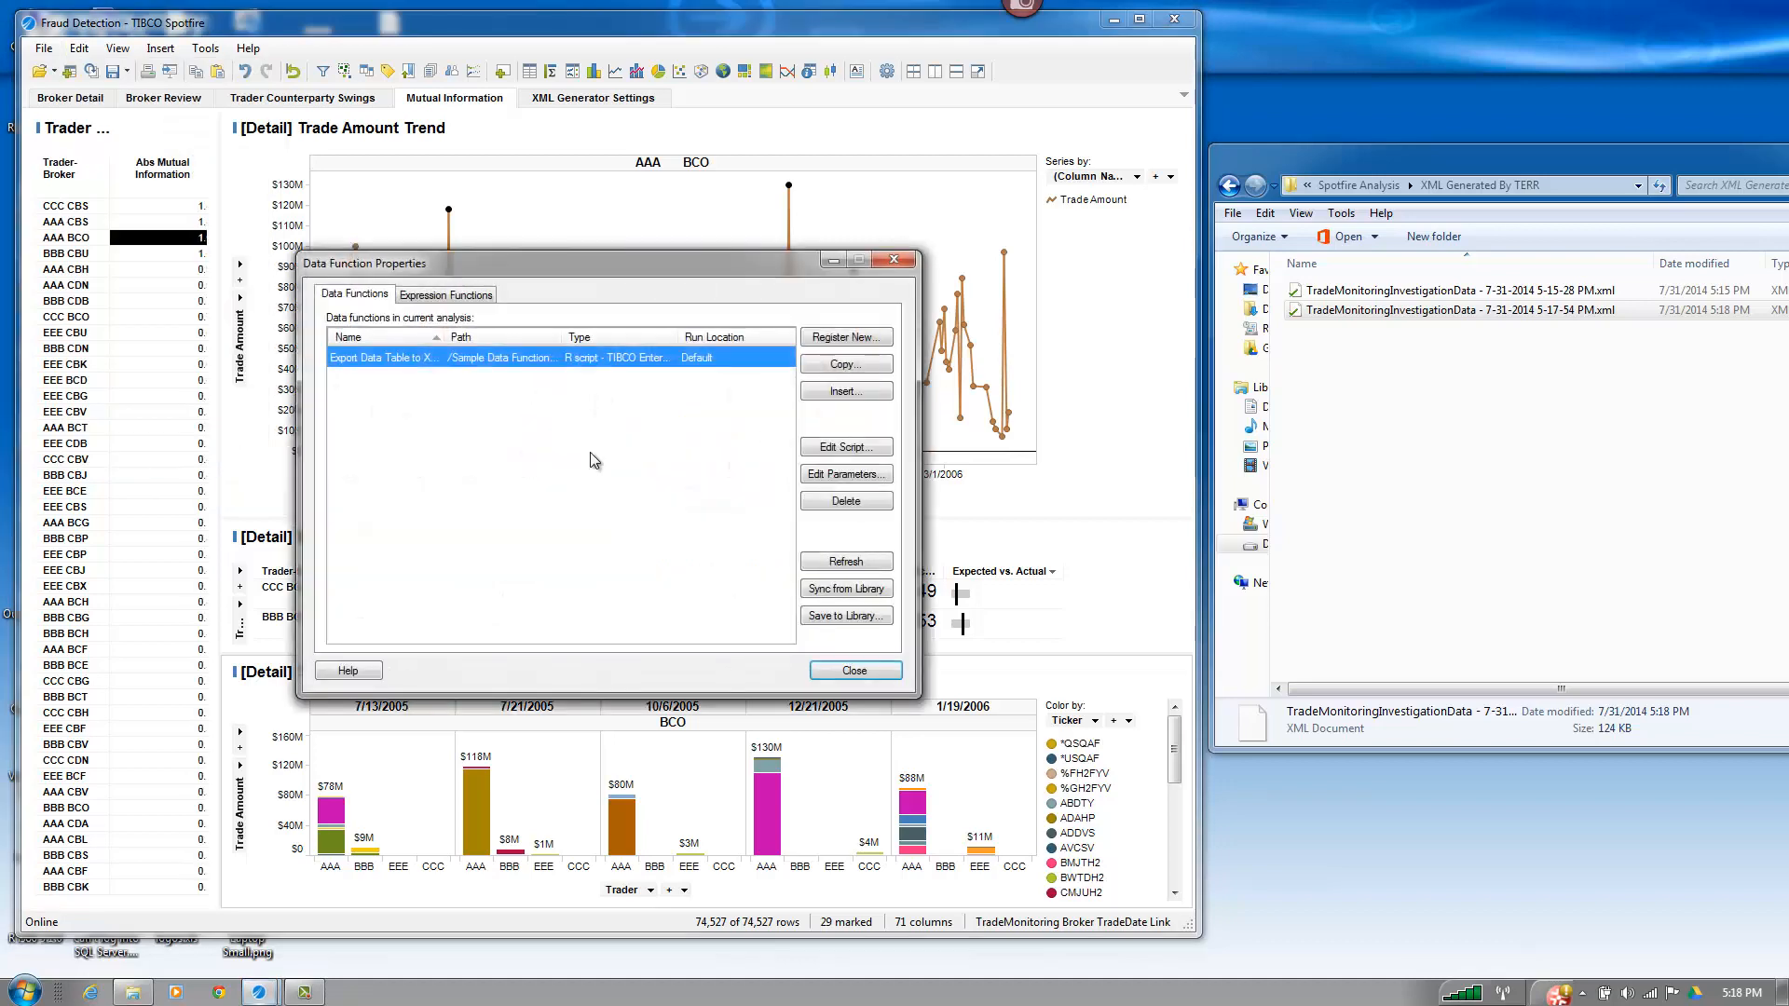
left_click(844, 474)
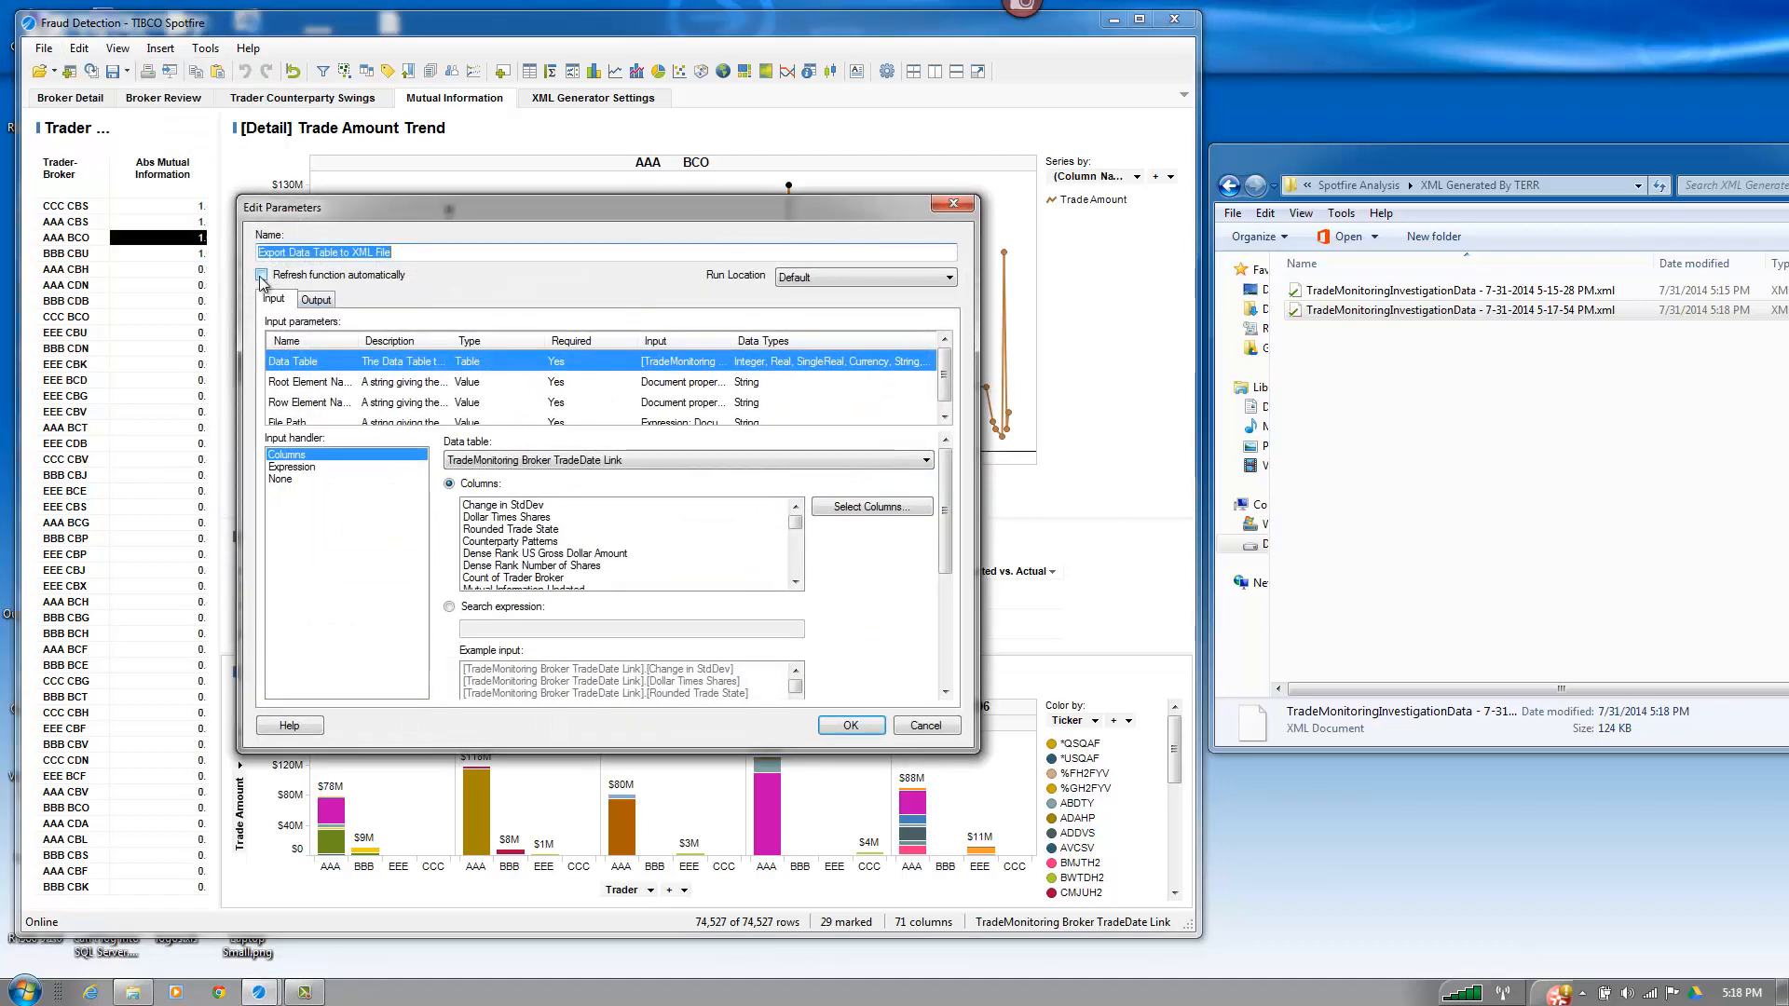
left_click(261, 274)
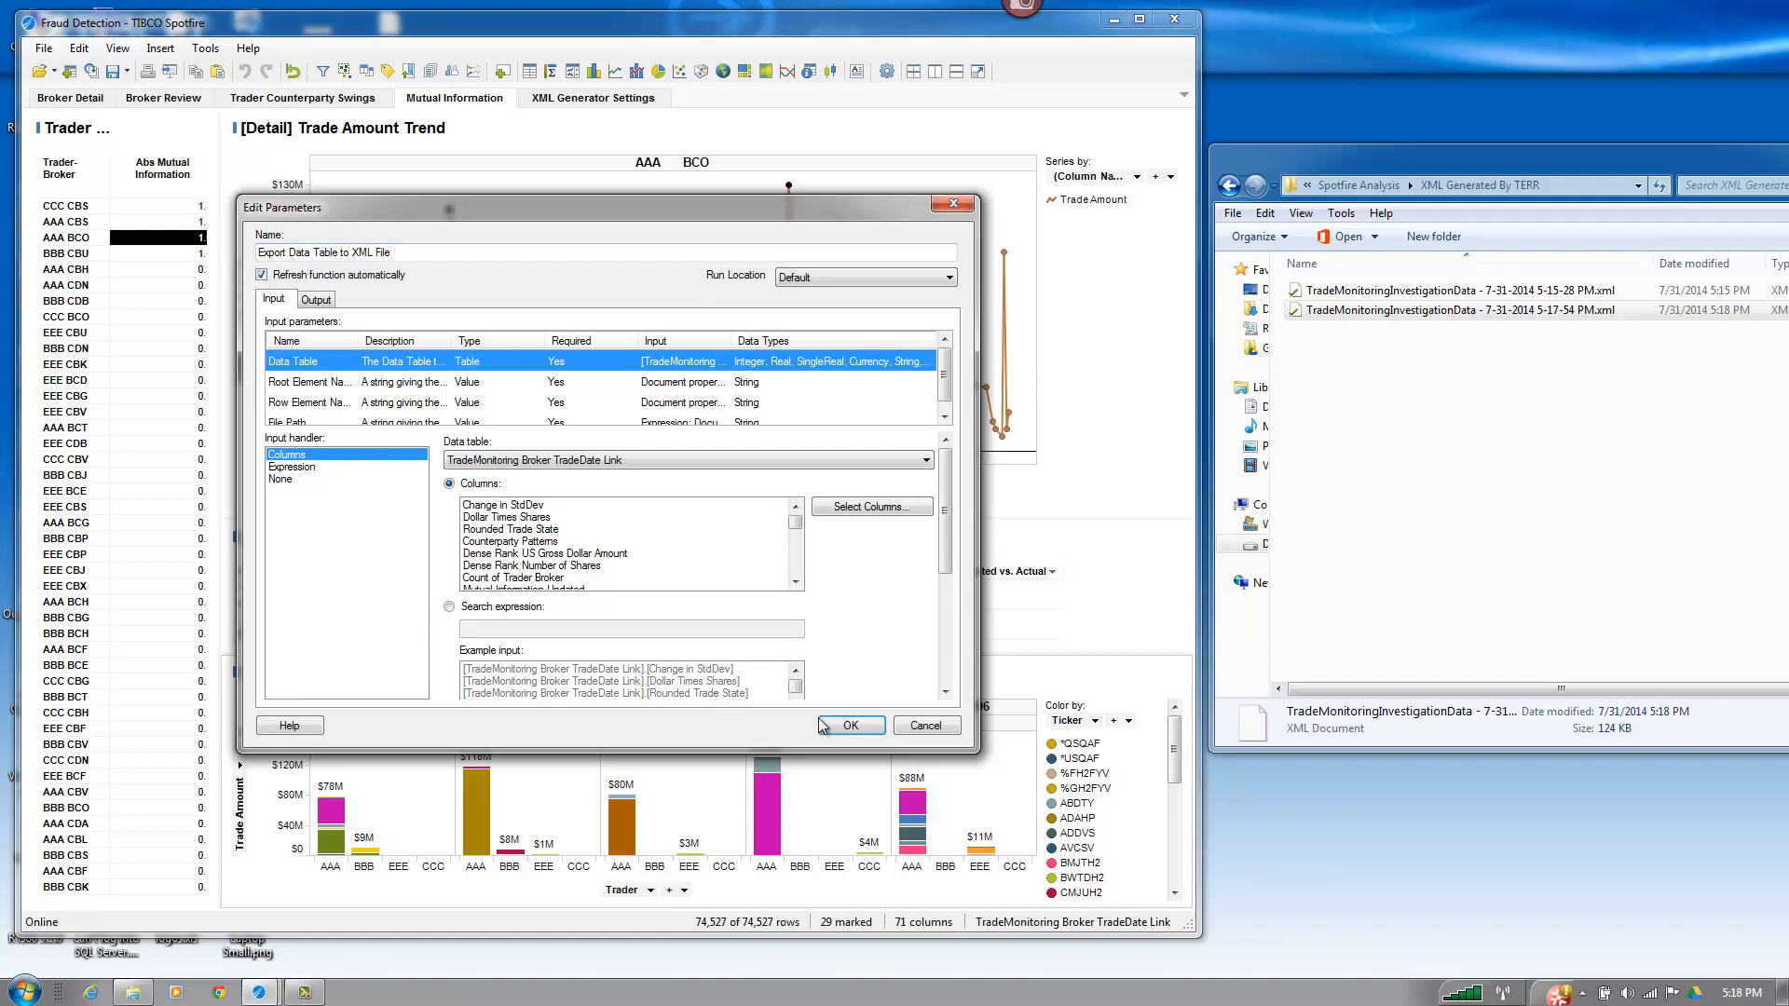
left_click(850, 726)
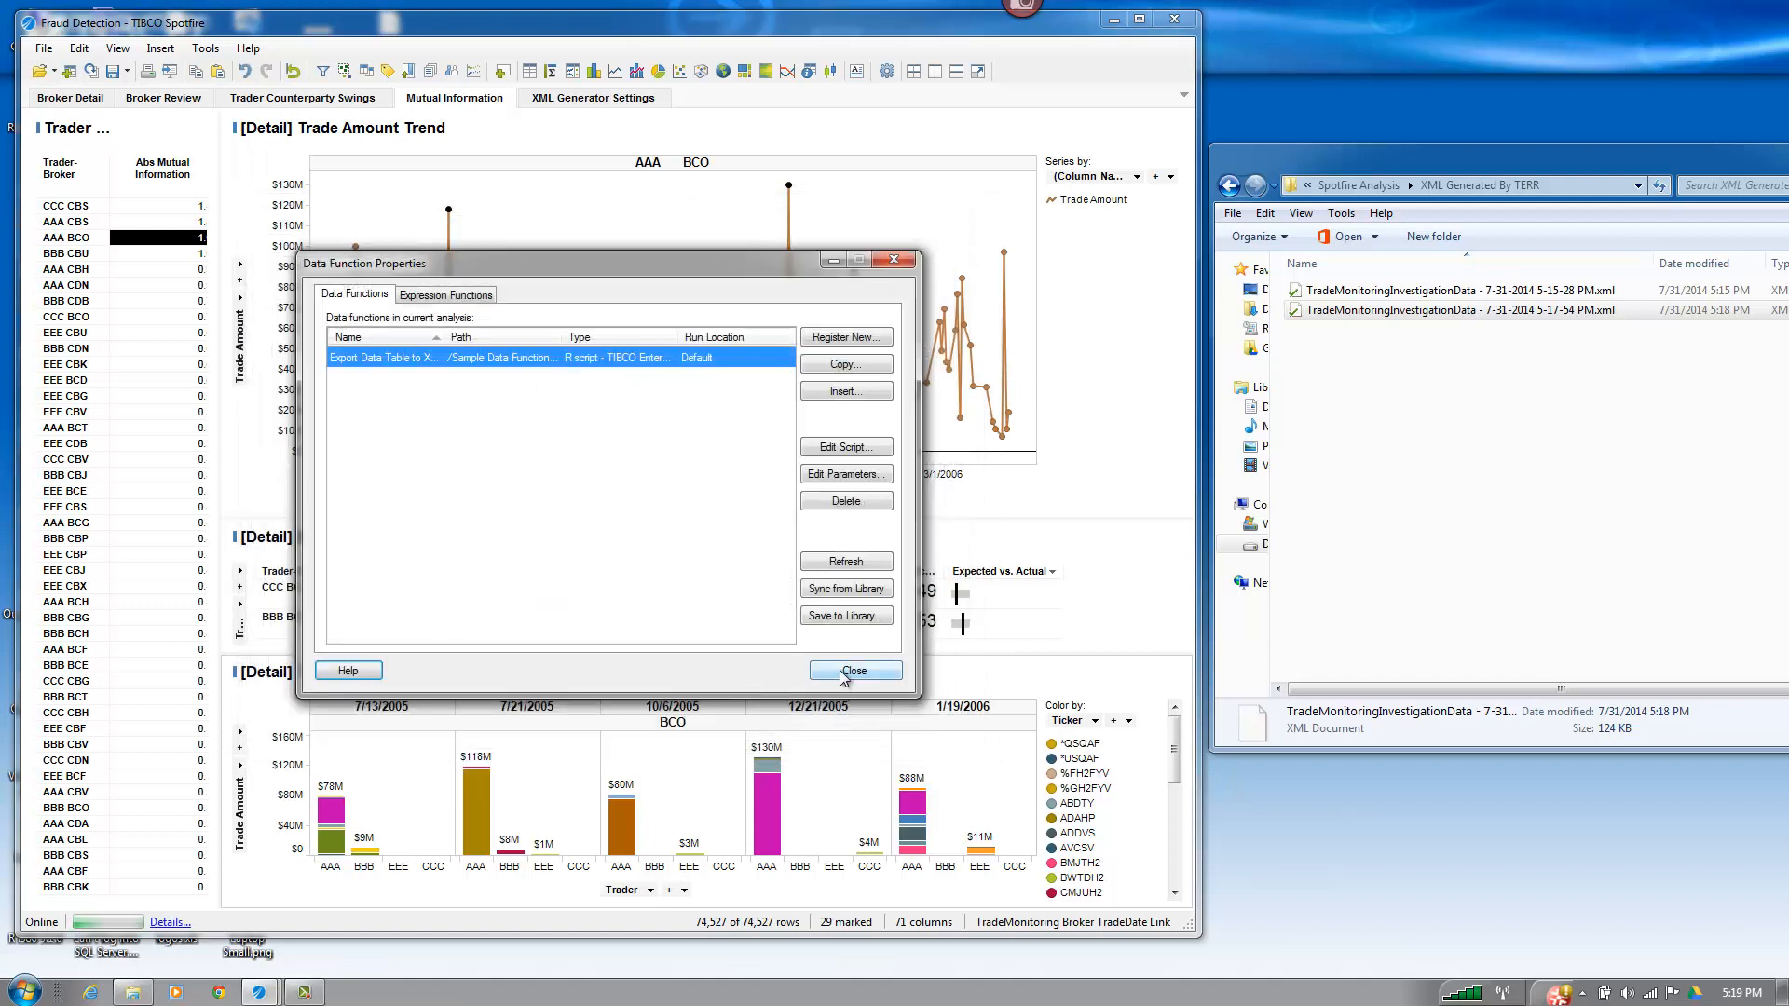
left_click(855, 670)
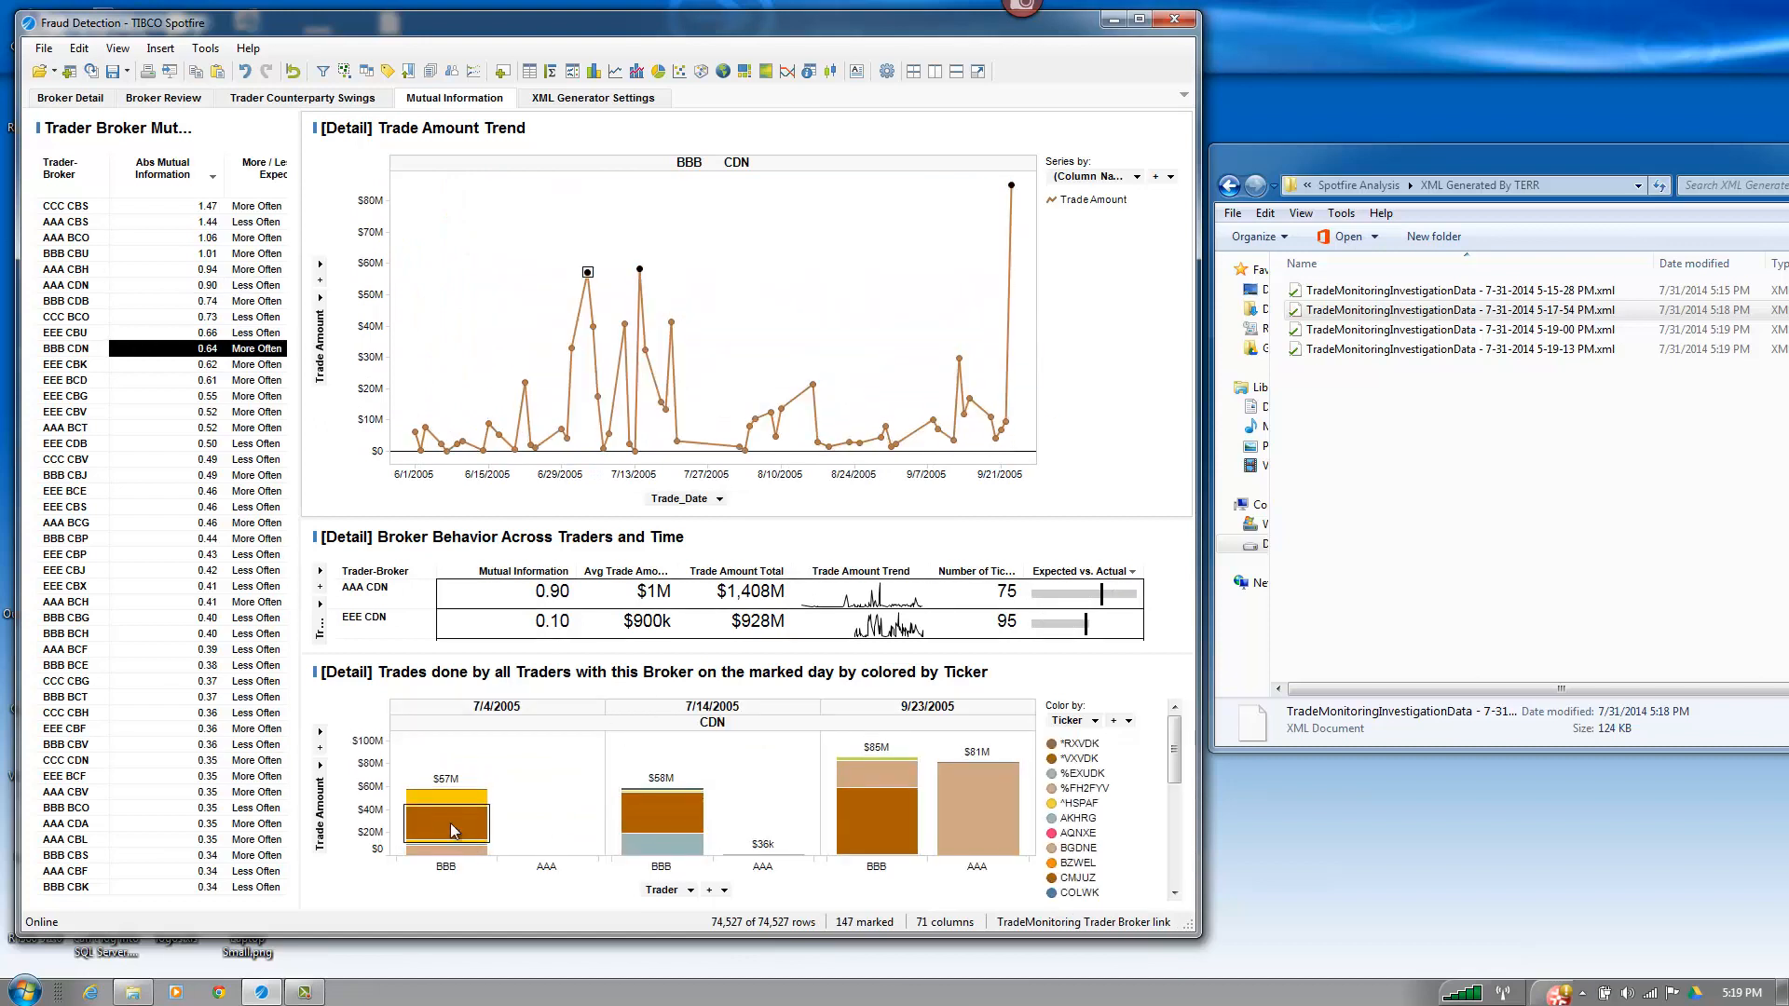
mouse_move(454, 827)
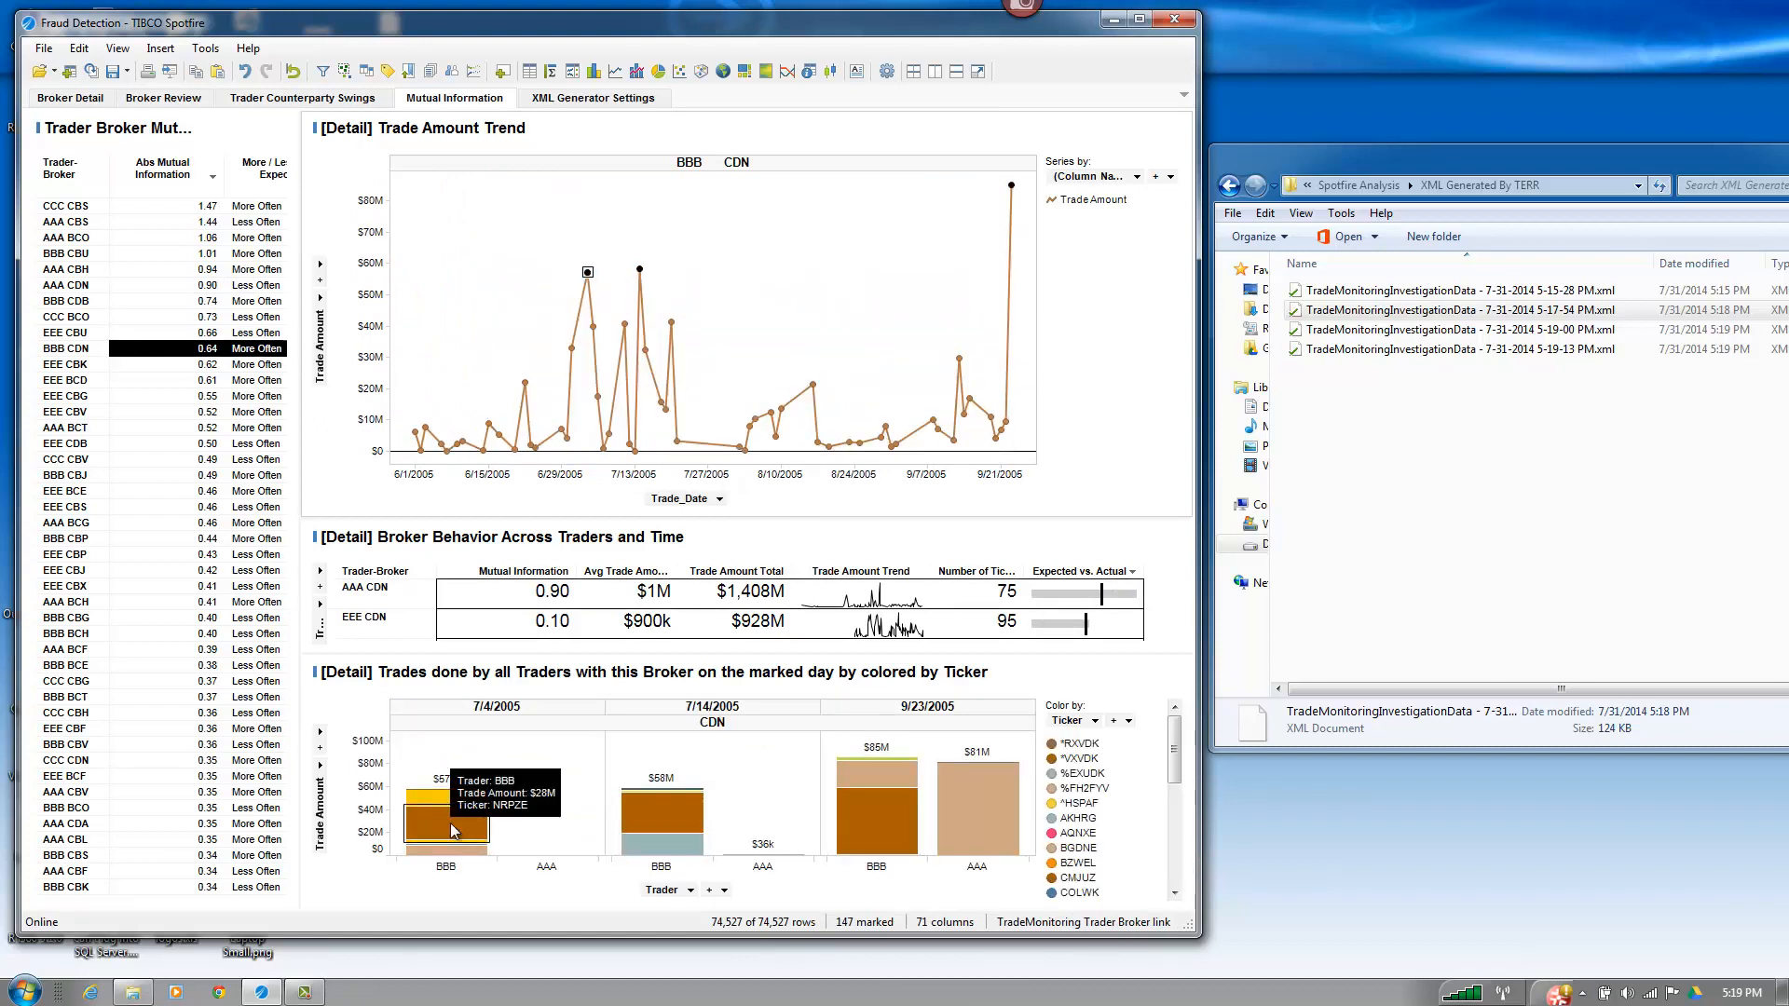
- Mark the BBB CDN trades on 7/14/2005 in the trades chart
left_click(662, 810)
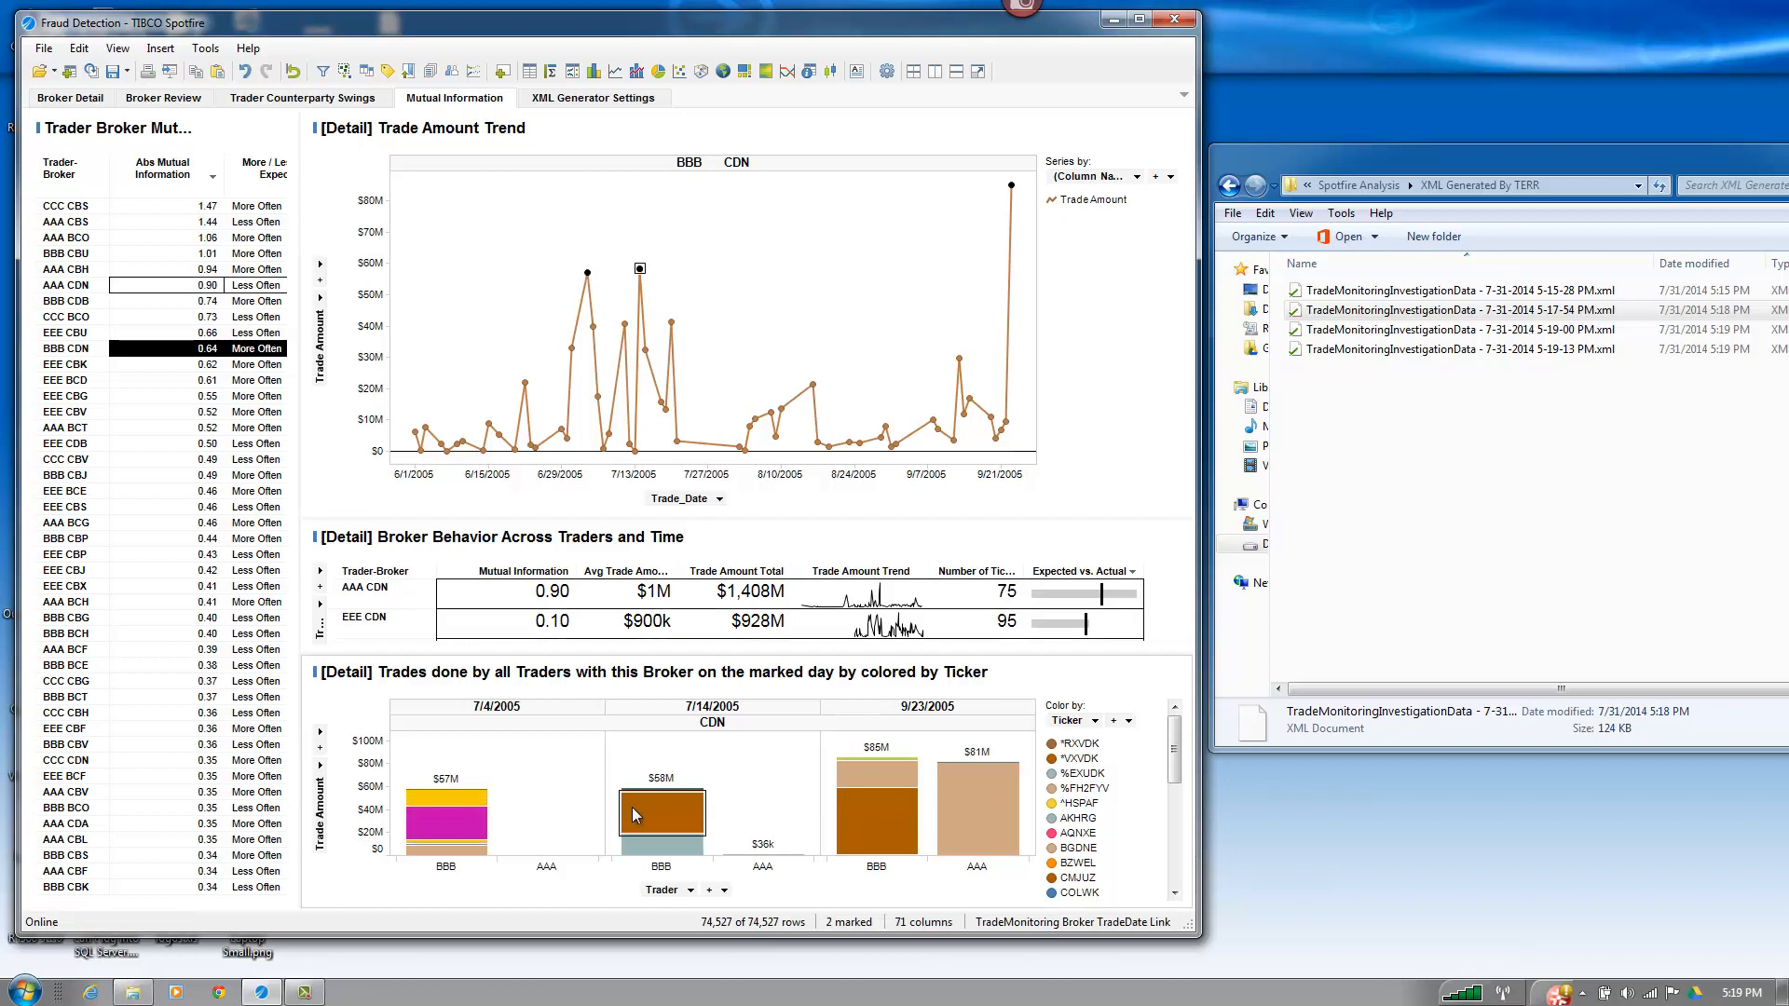